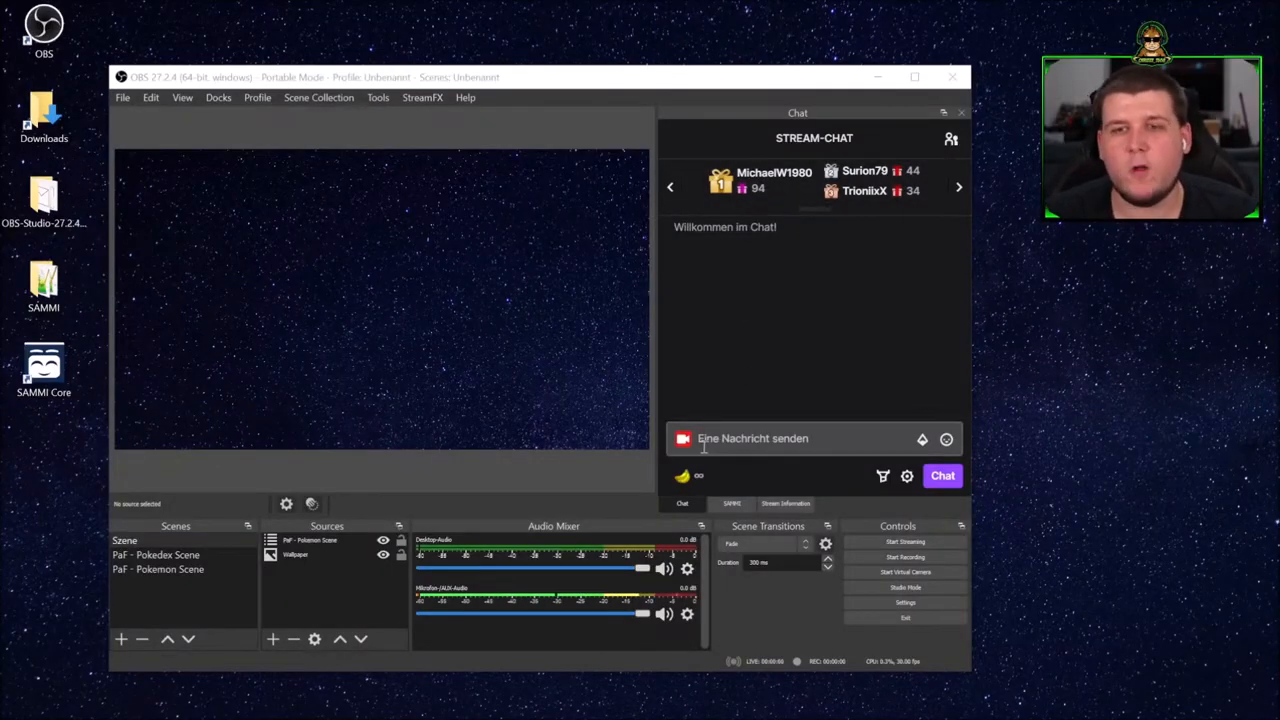
- Open the Chat dock's channel-point rewards to redeem Mystery Pokemon and Pokeball
click(683, 476)
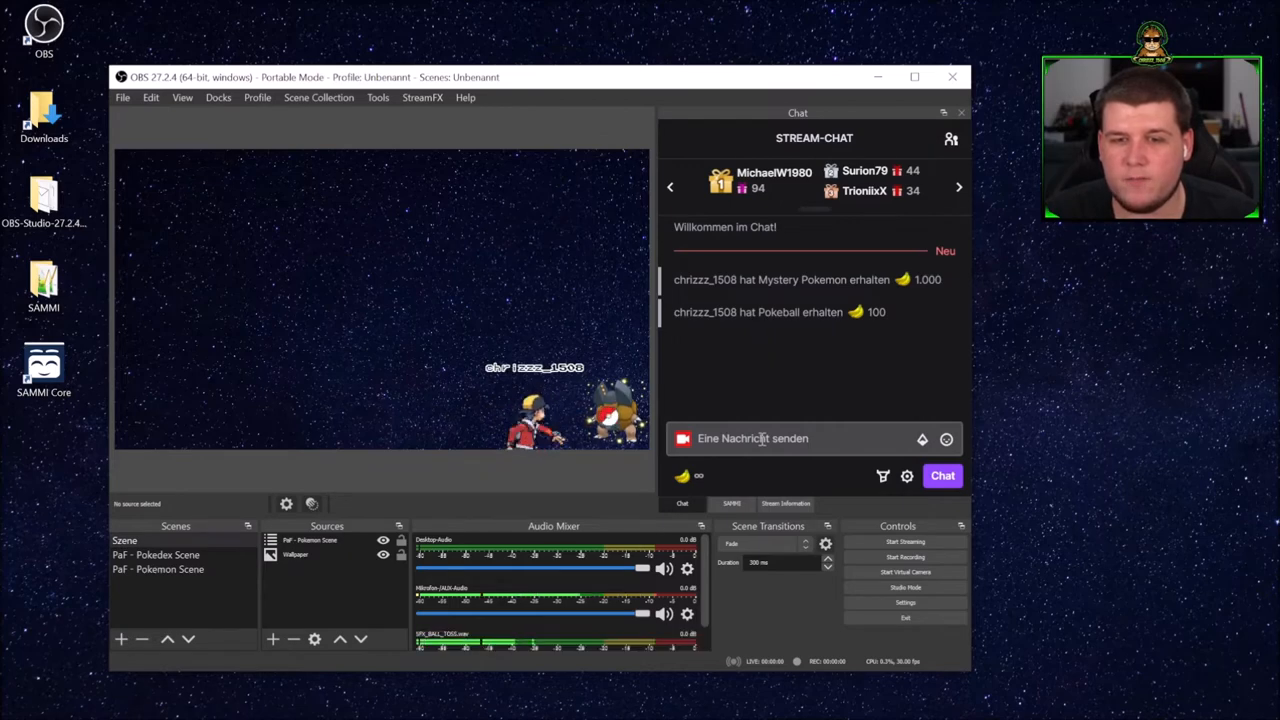
- Query the catch rate with !lcr and set the trainer to number 4
click(790, 438)
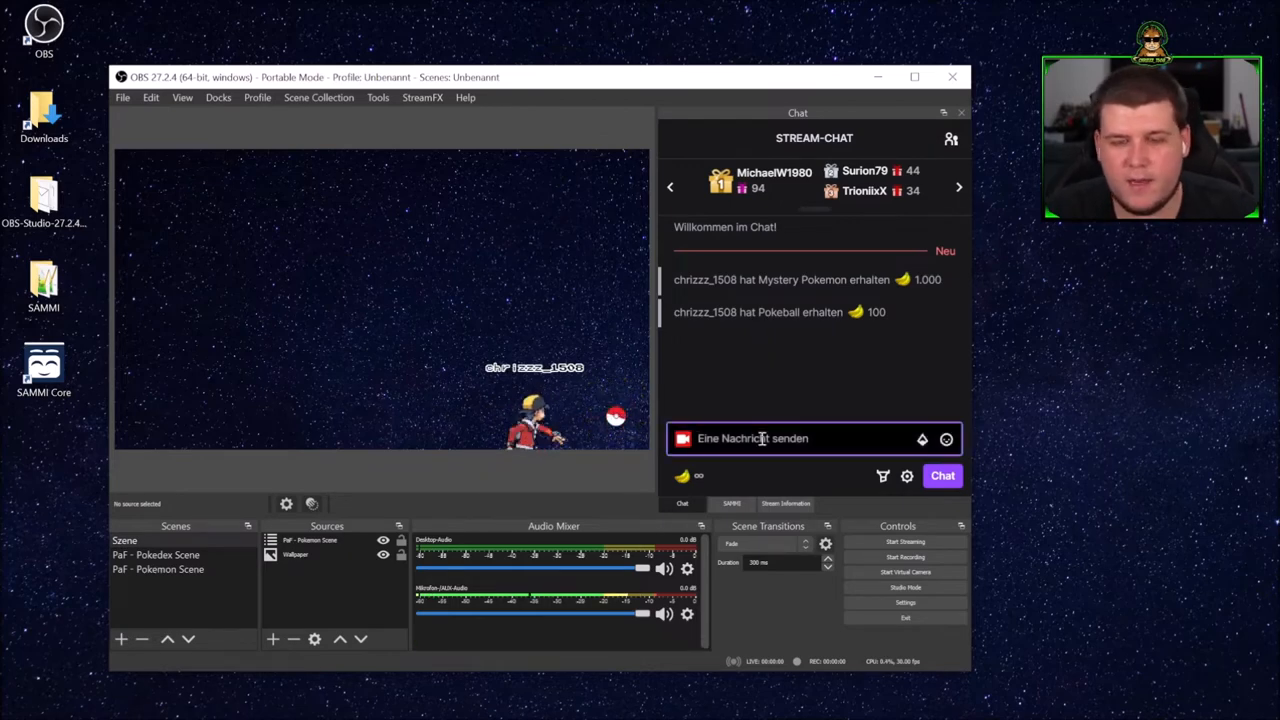
text(ld)
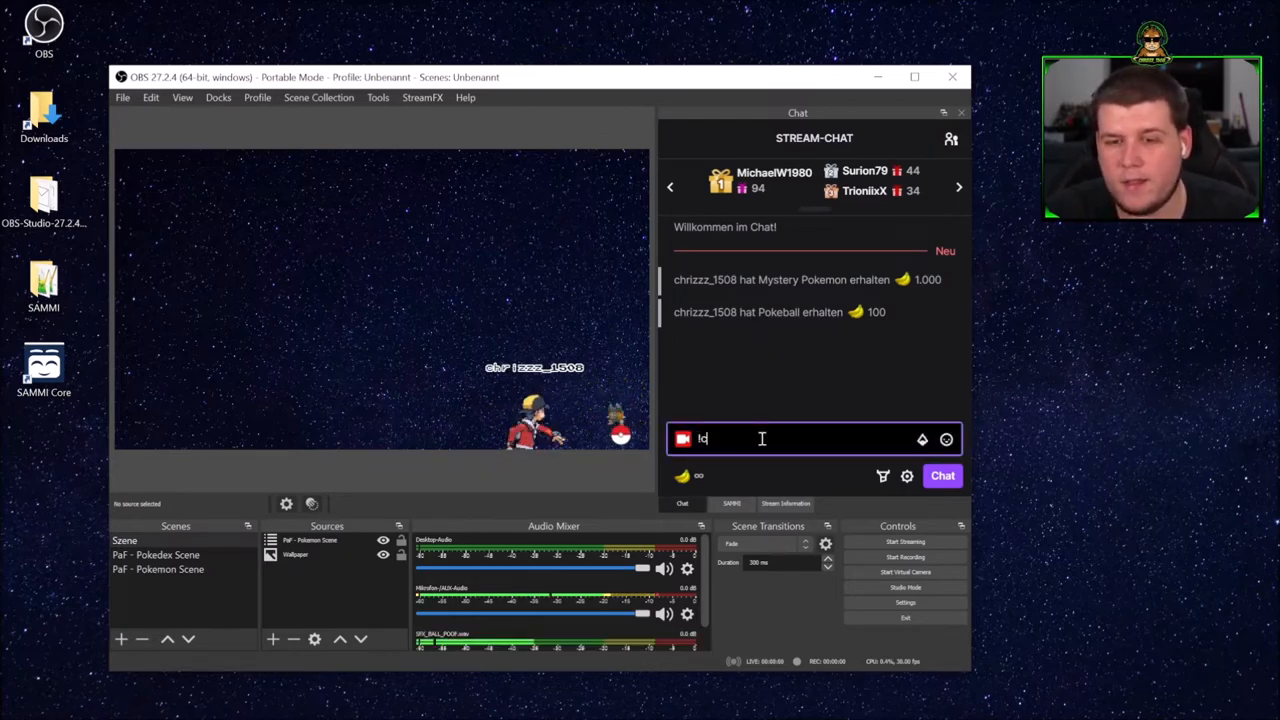
key(Return)
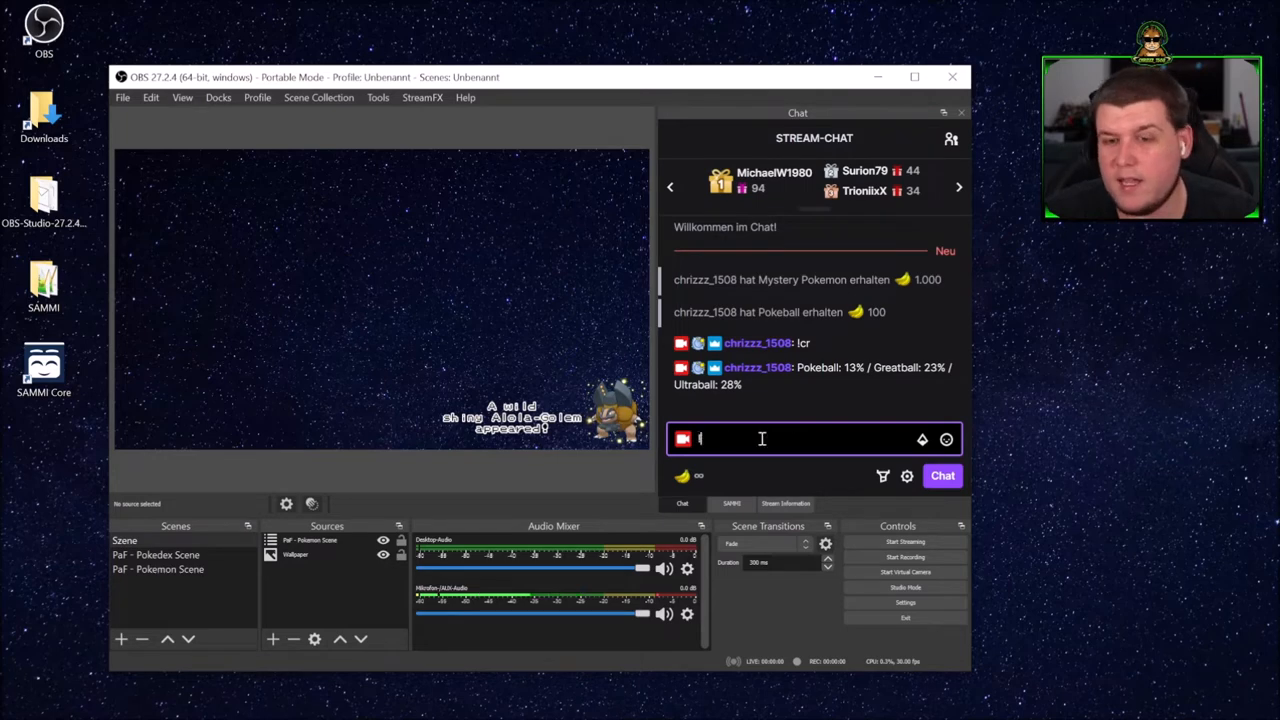
text(settra)
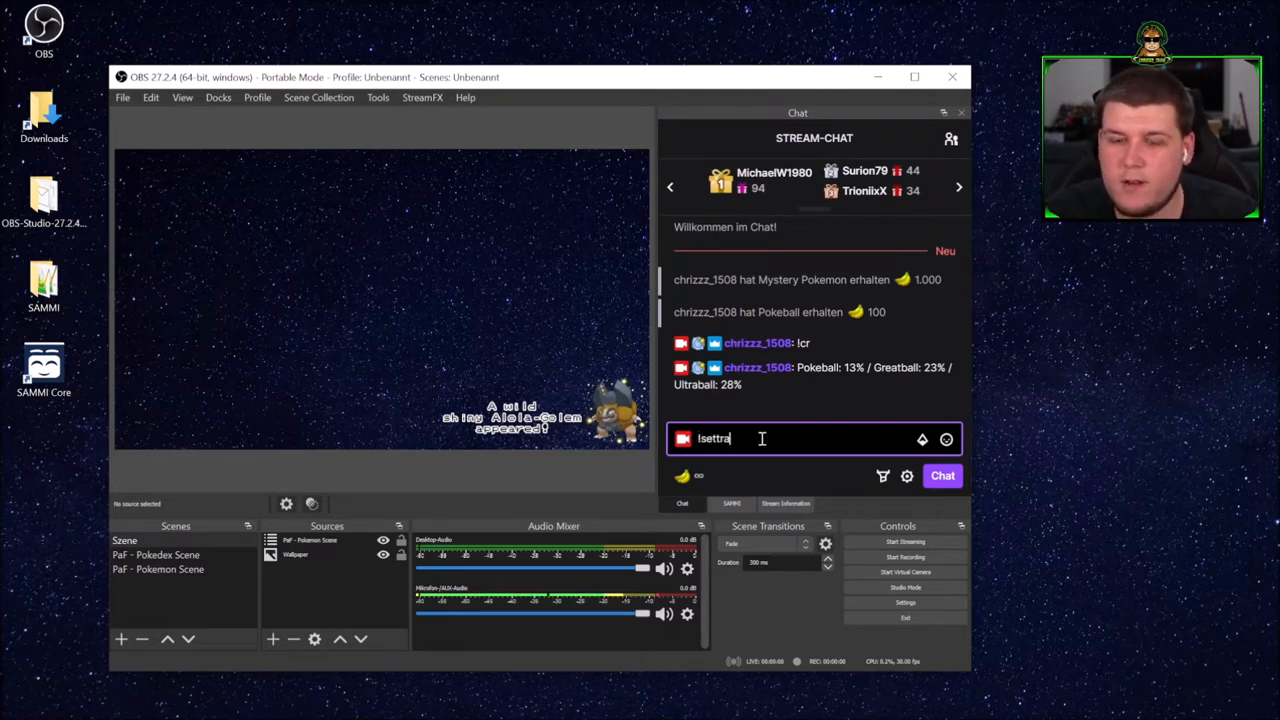
key(Return)
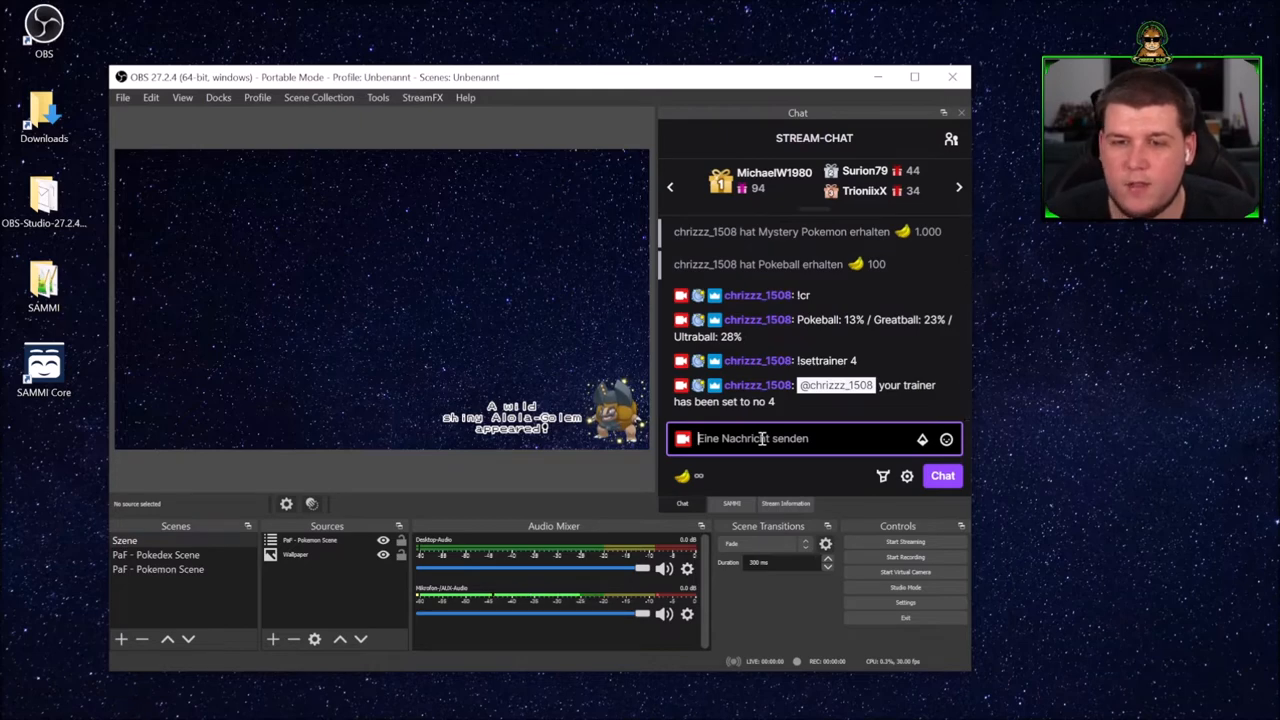
- List the available trainers with !trainers and redeem the Masterball reward
text(lsettra)
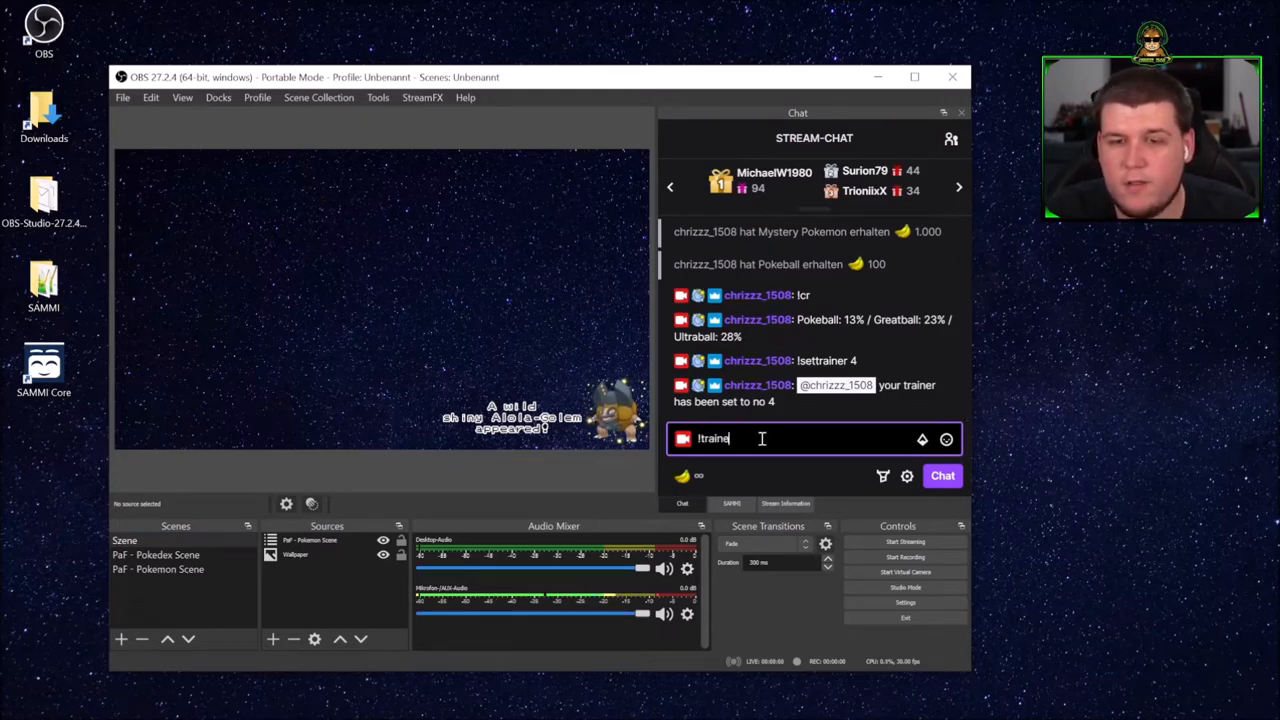
key(Return)
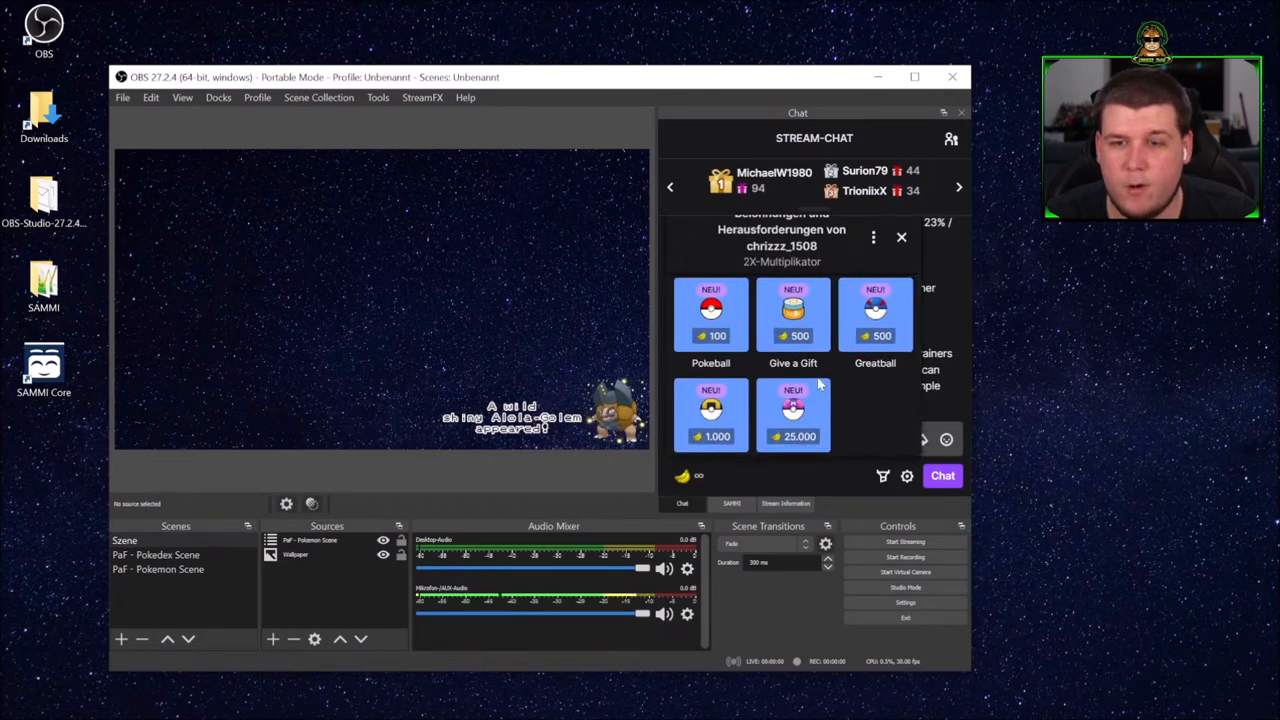
click(900, 237)
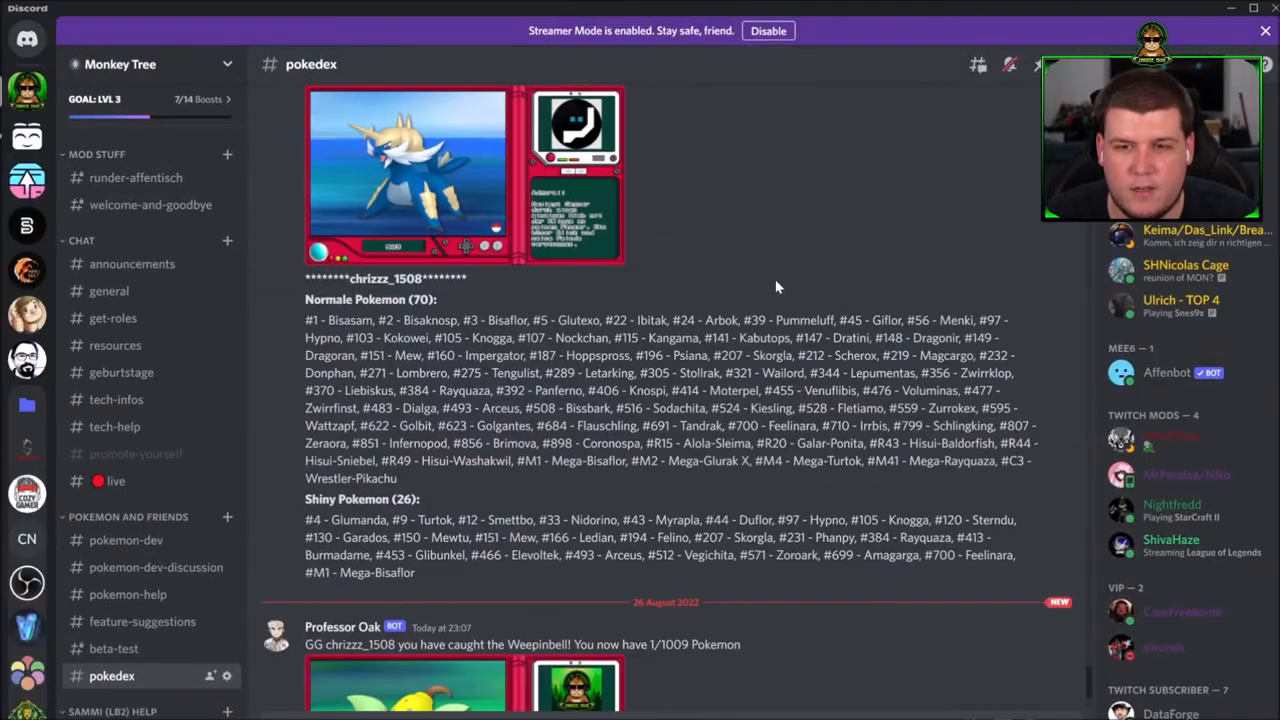
- Scroll #pokedex and enlarge the shiny Alola-Golem pokedex card
scroll(down, 3)
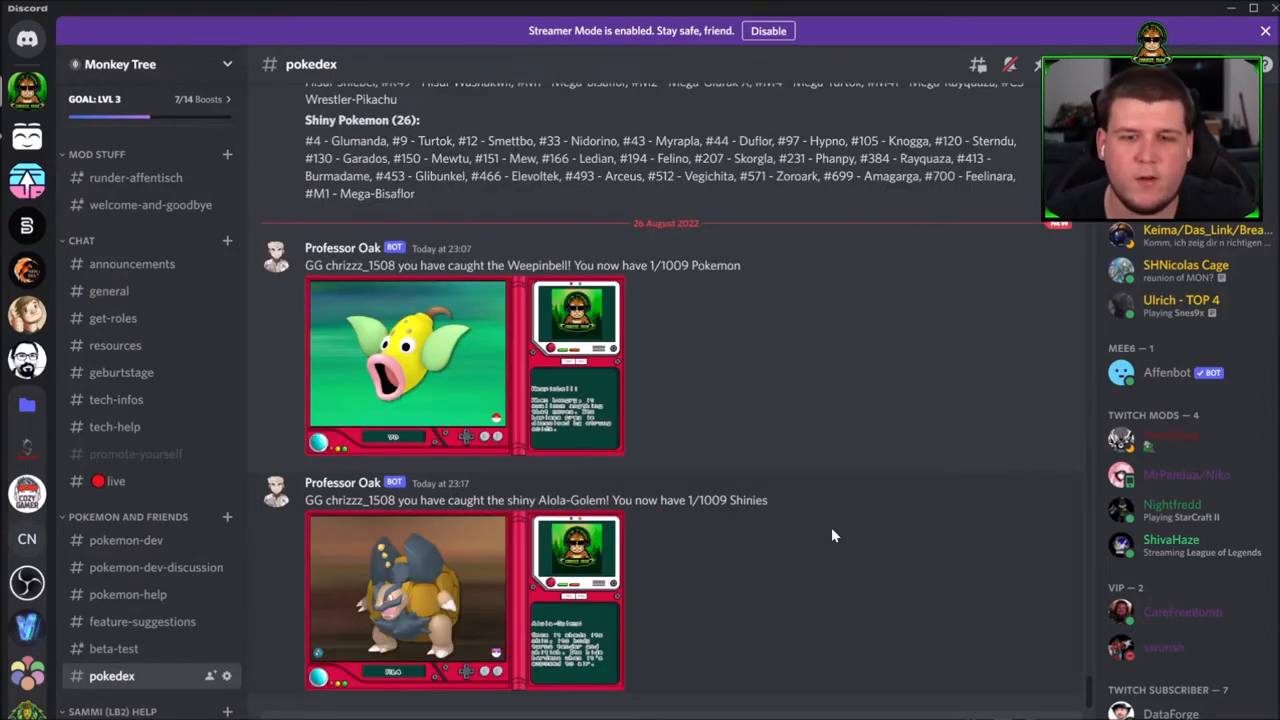
click(407, 600)
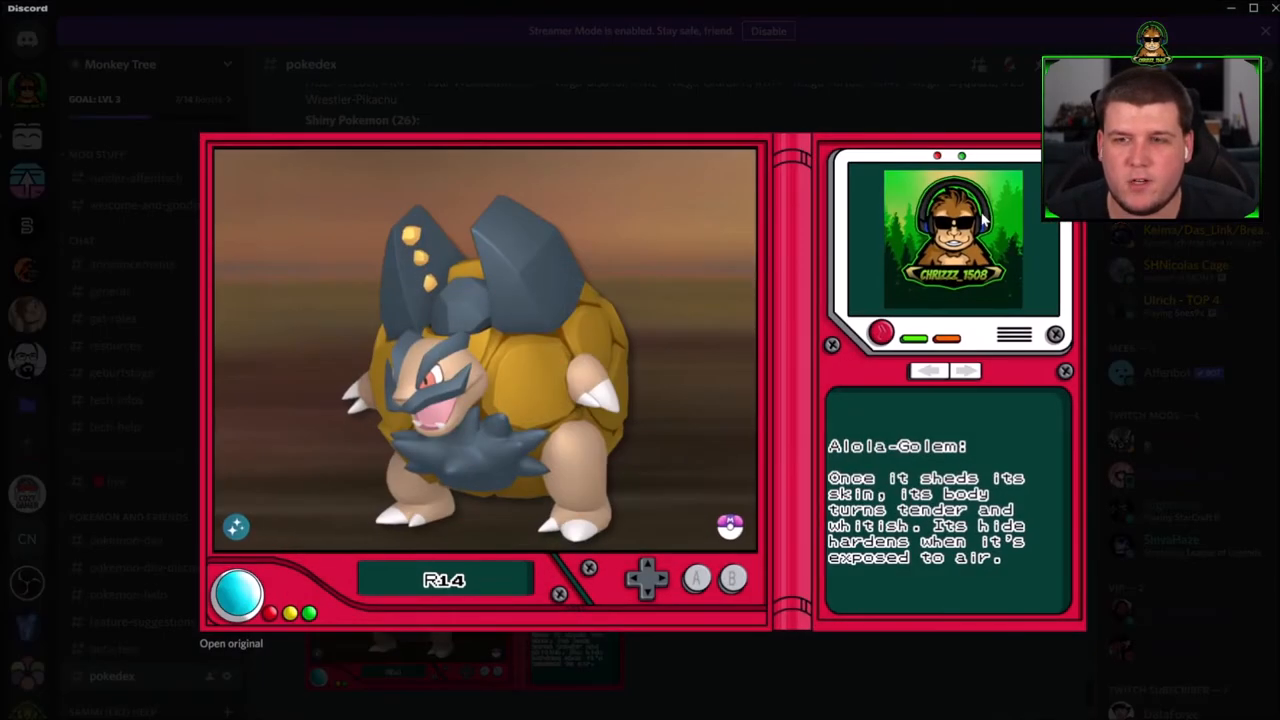
mouse_move(615, 398)
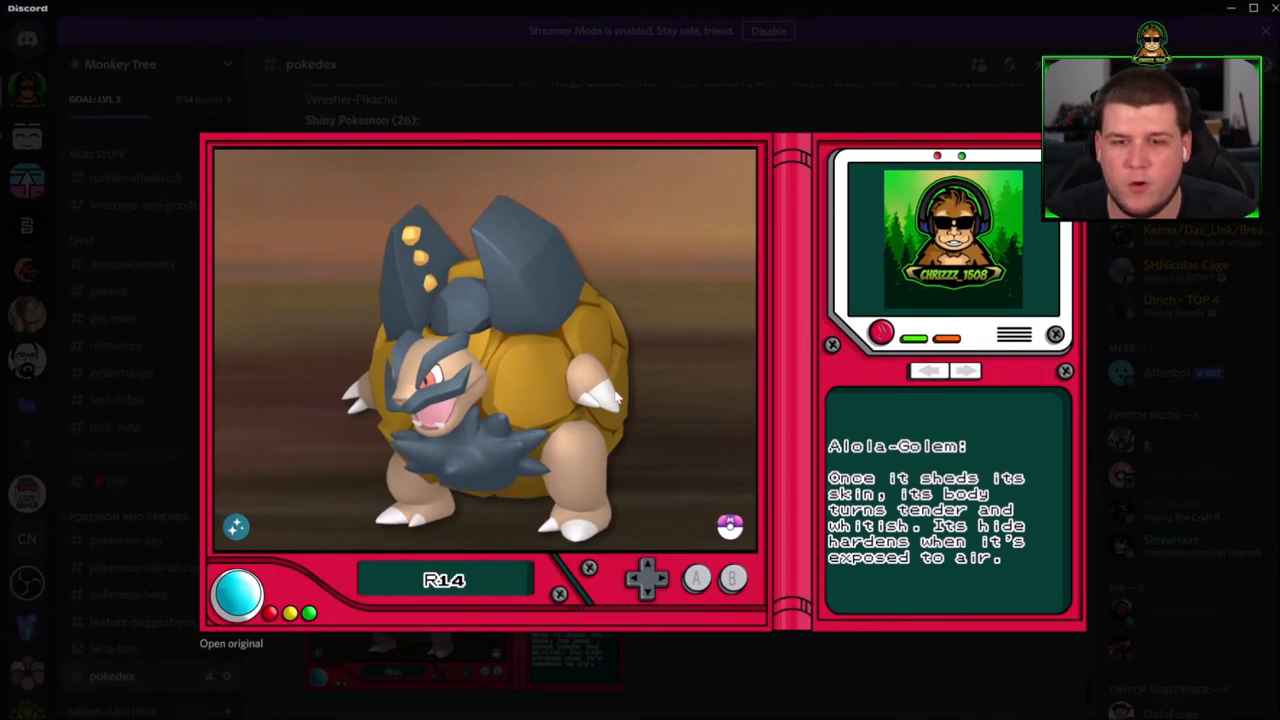
mouse_move(128, 510)
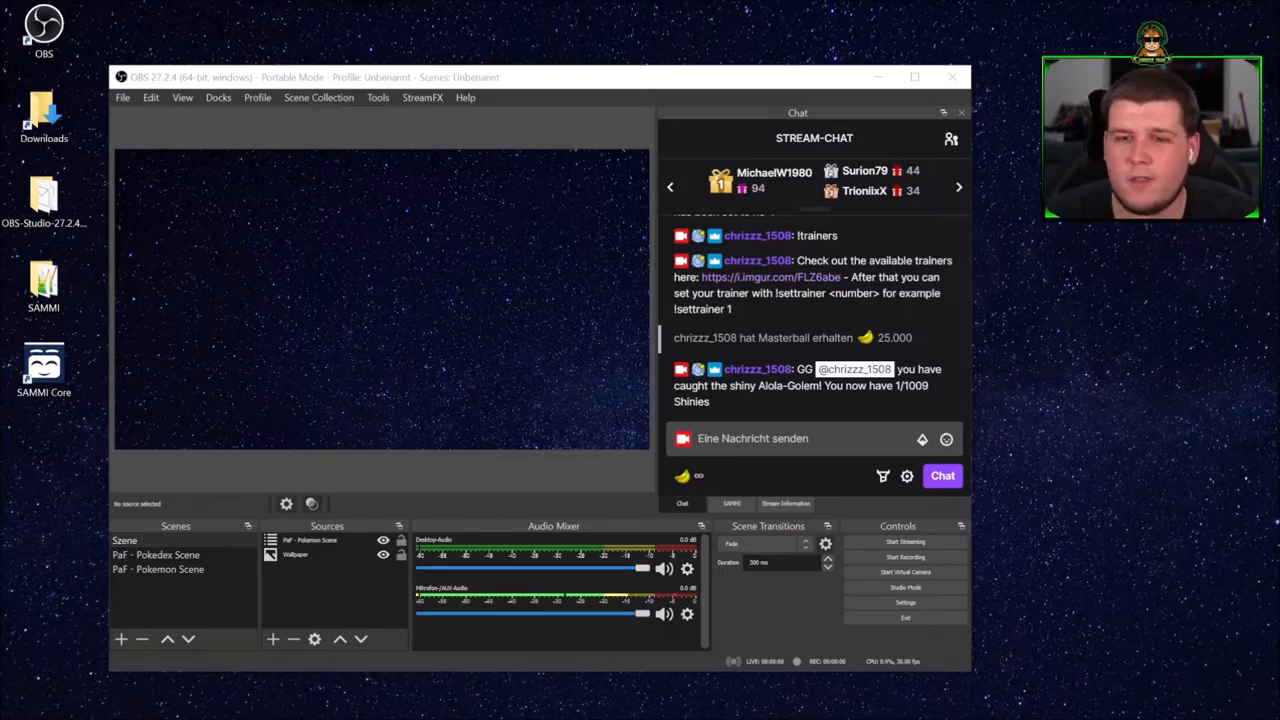
click(683, 475)
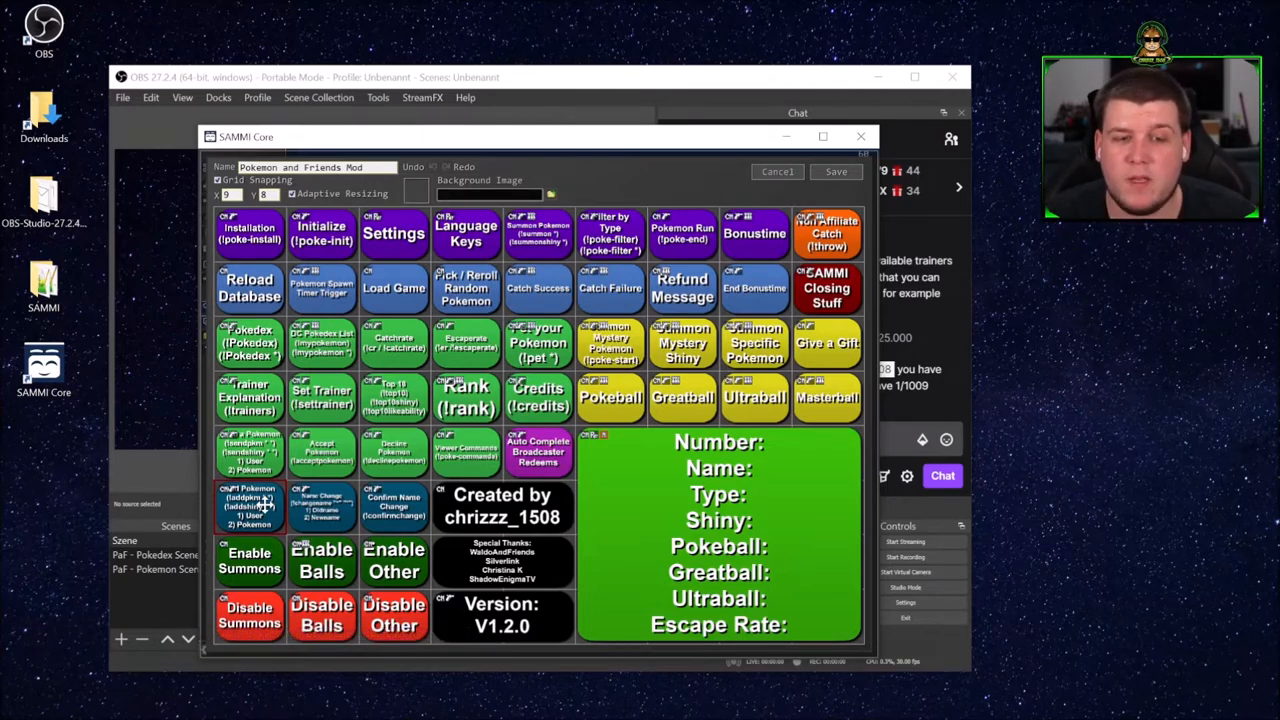
mouse_move(270, 475)
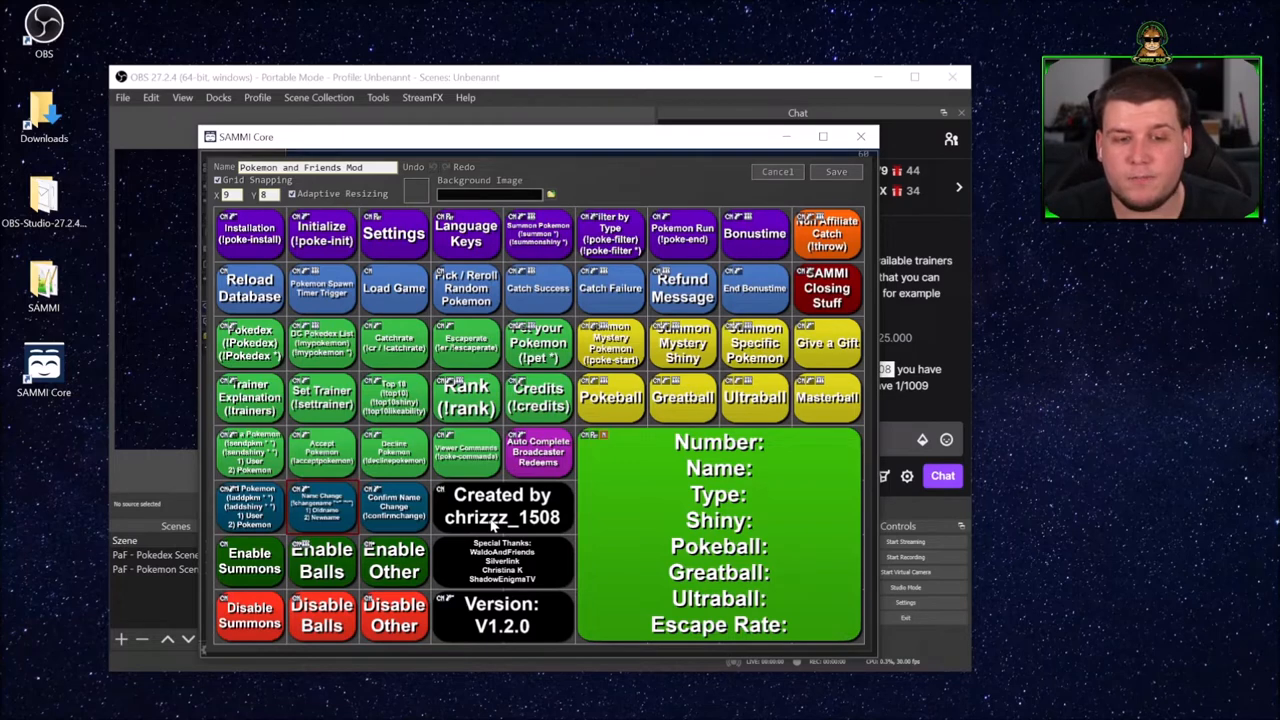
- Close the SAMMI Core Pokemon and Friends Mod deck window
click(860, 136)
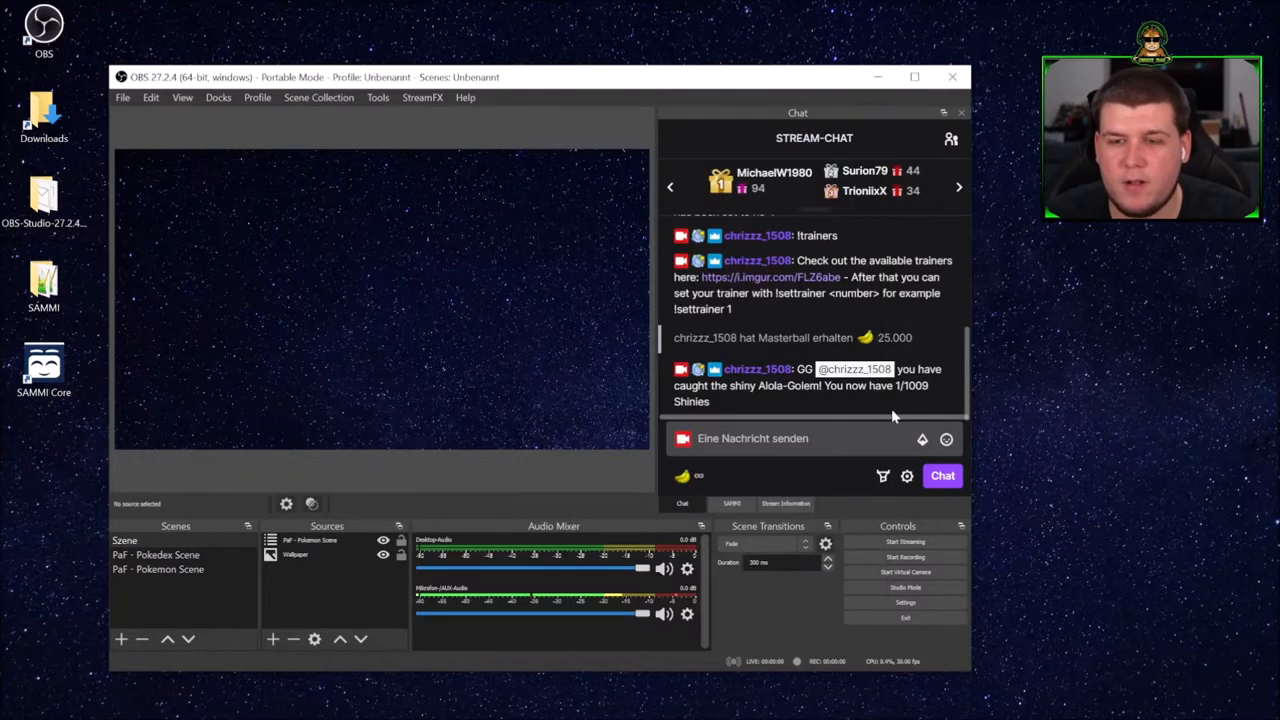
text(!cha)
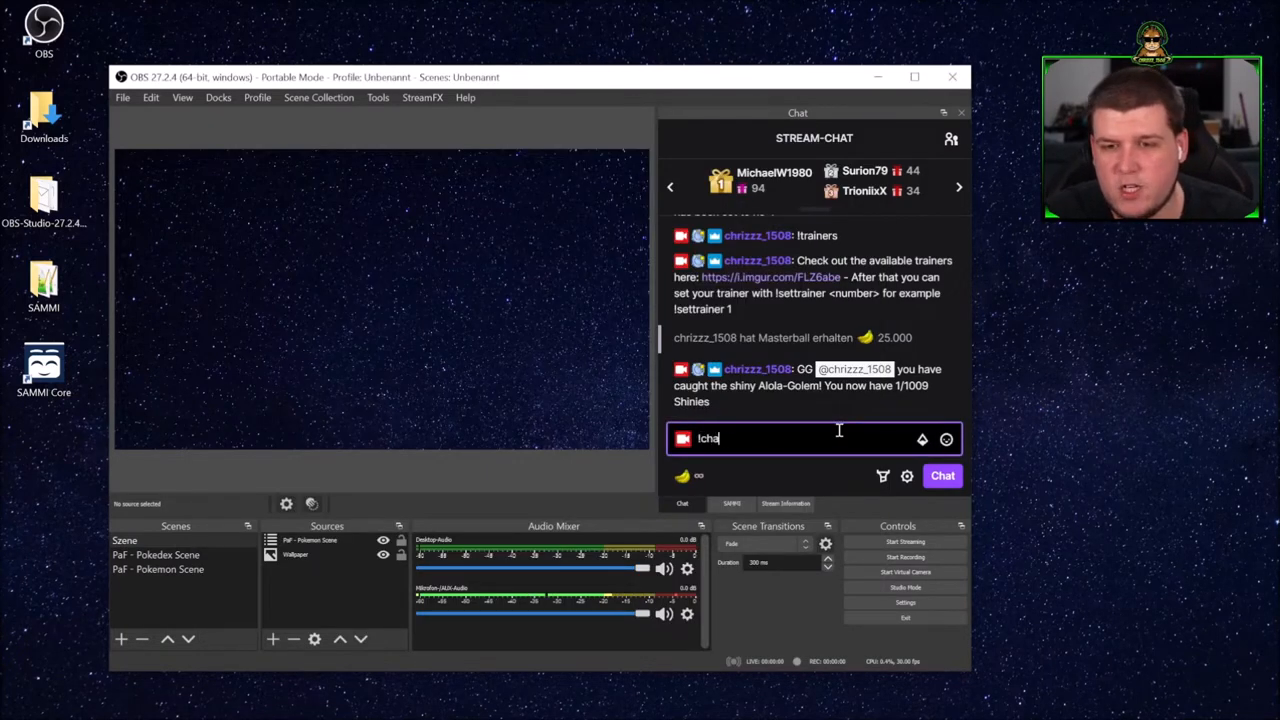
text(ngenam)
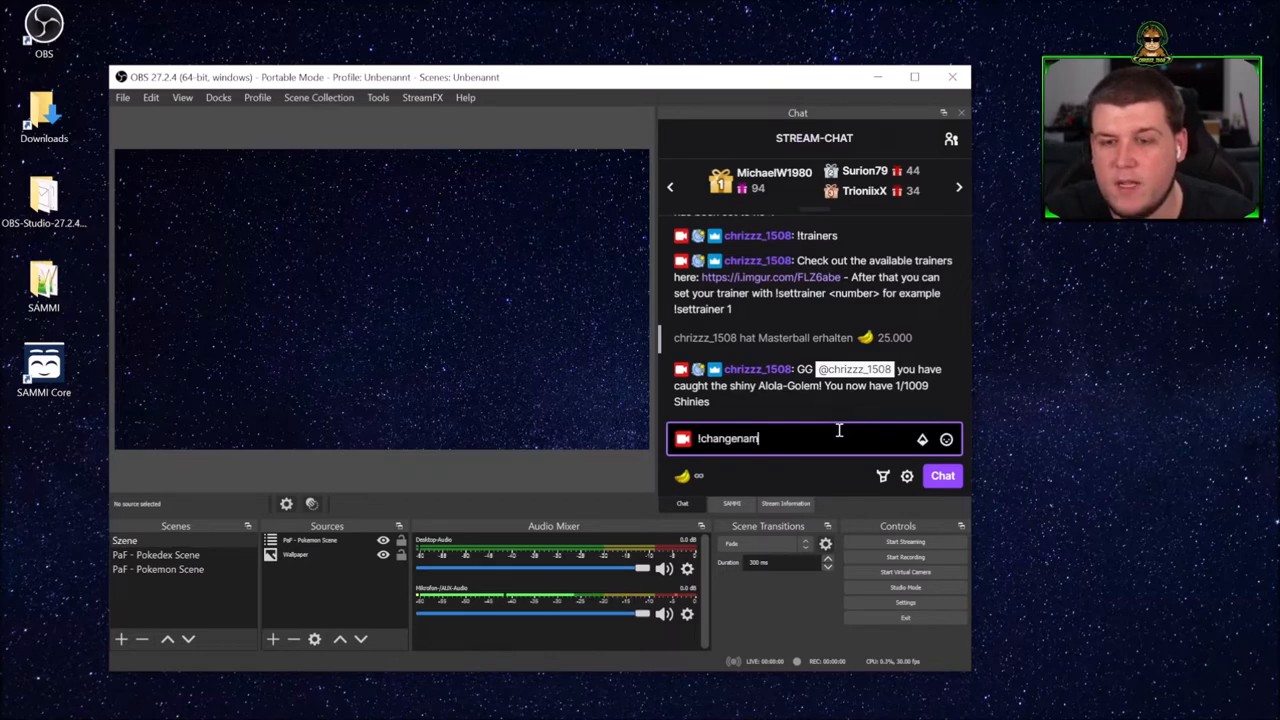
text(e *)
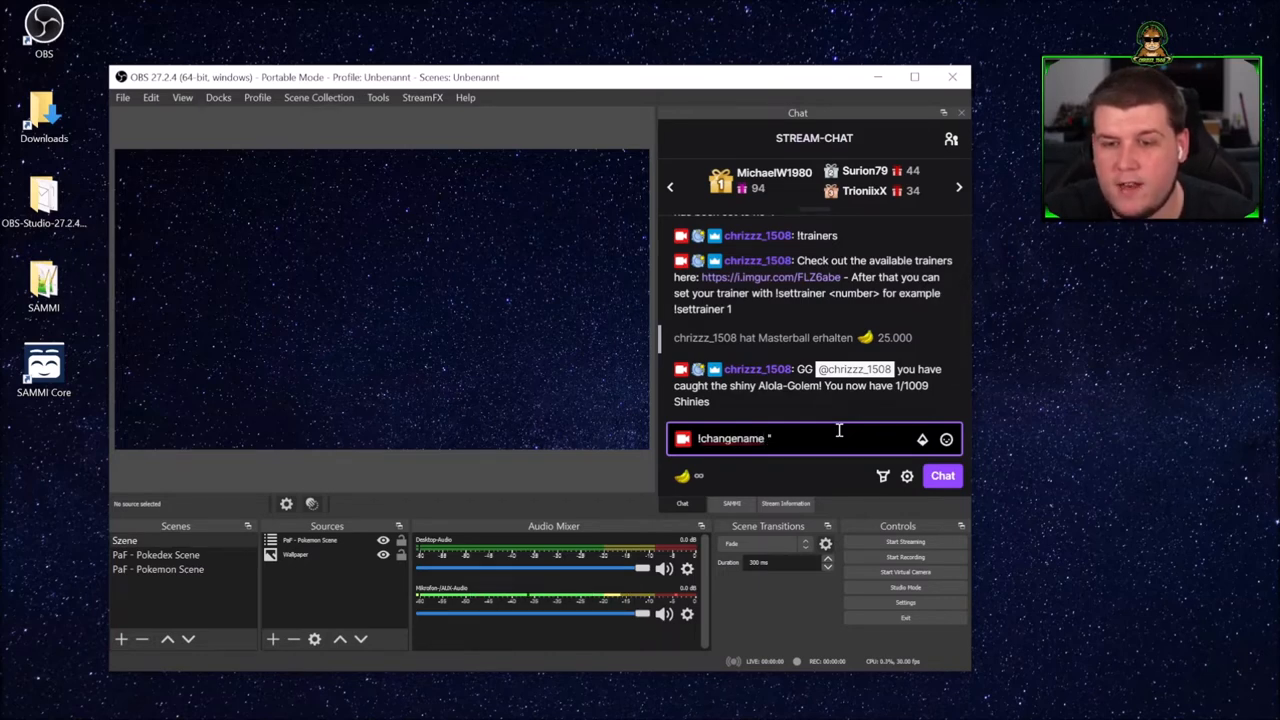
text(chrizzz)
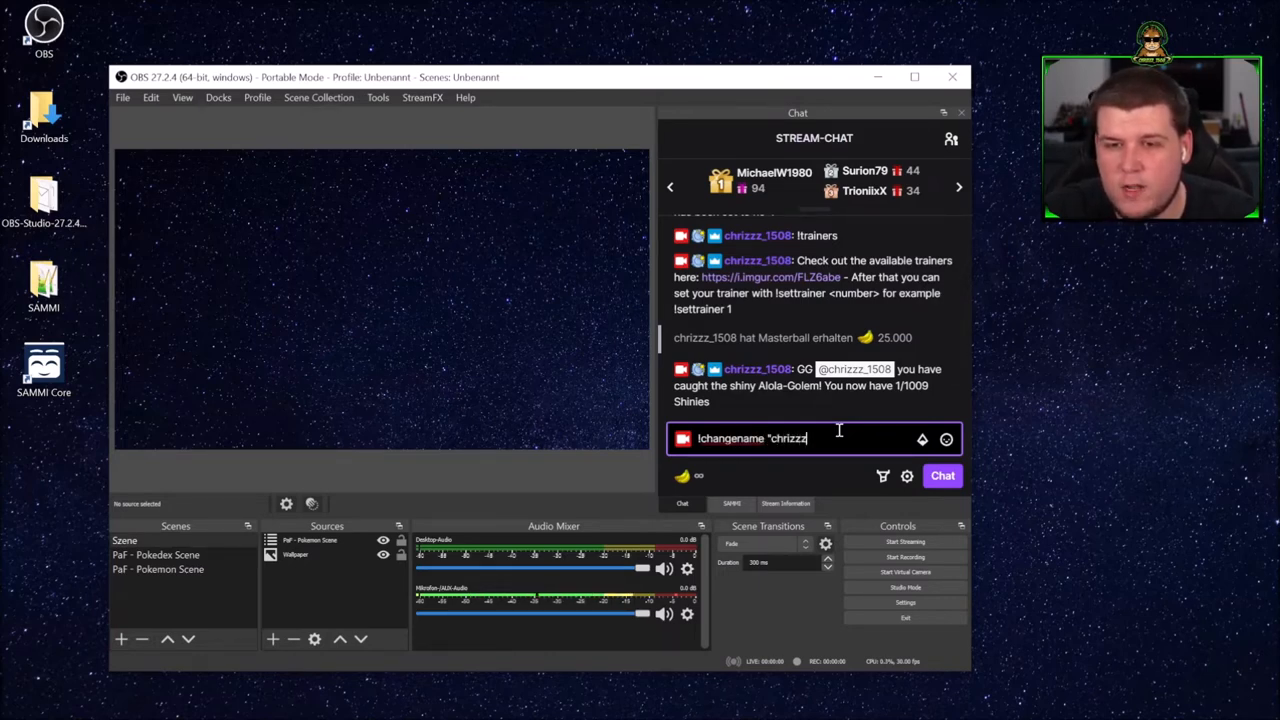
text(_1508")
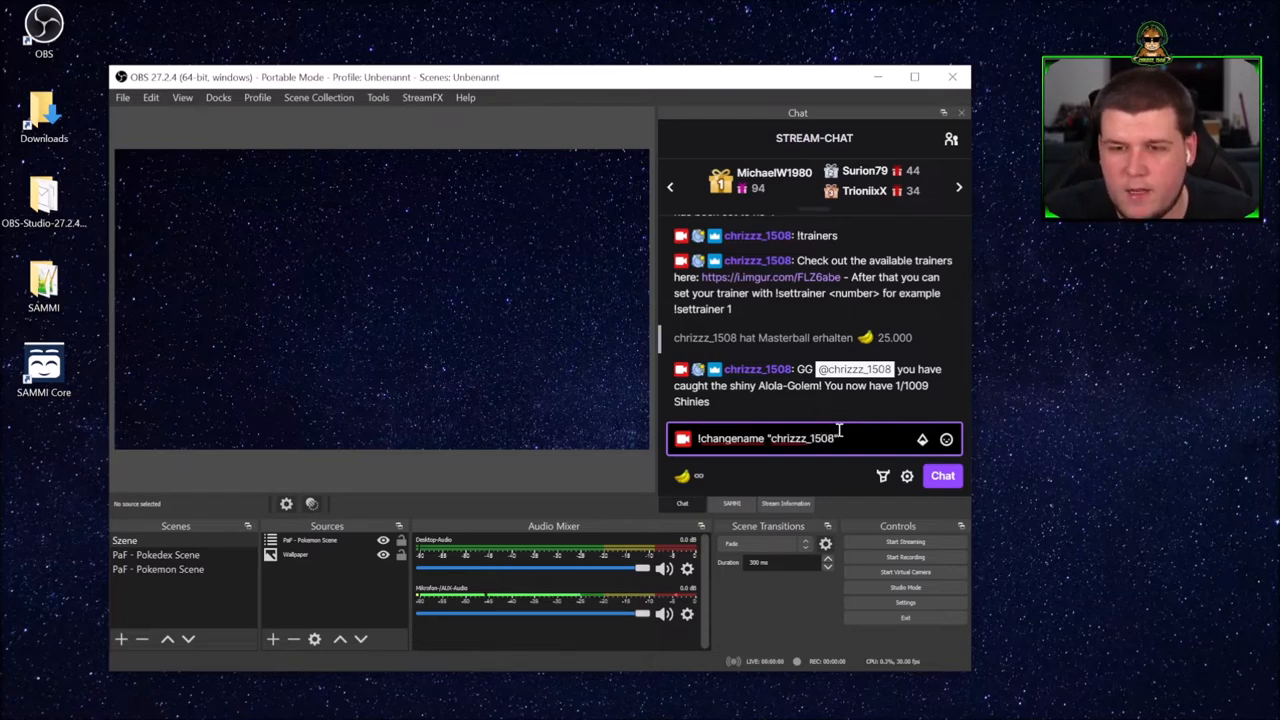
text(te)
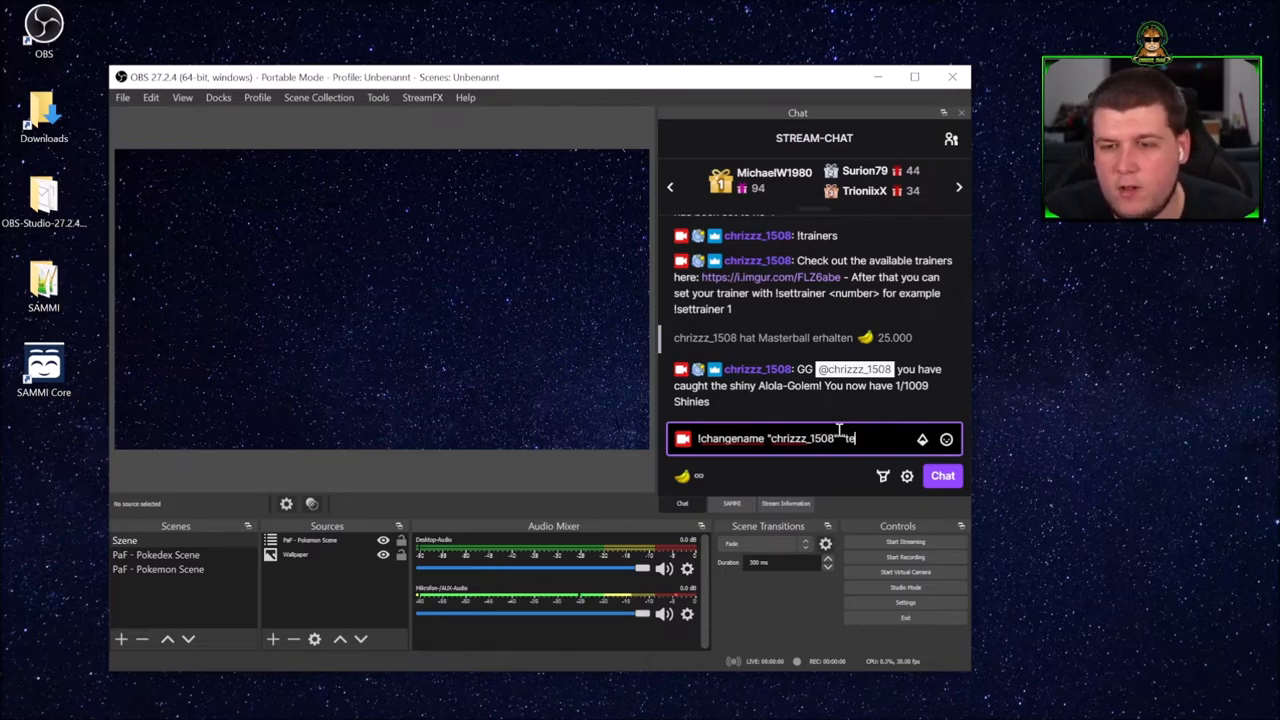
key(Return)
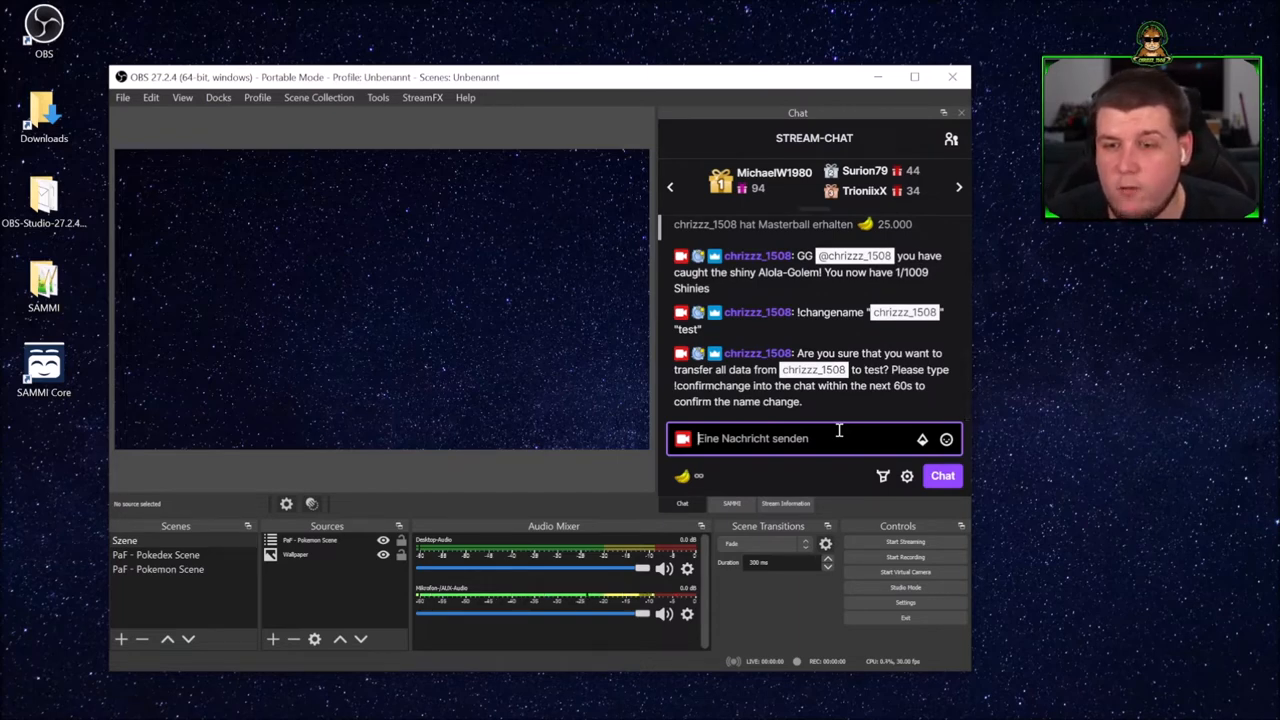
text(!confirm)
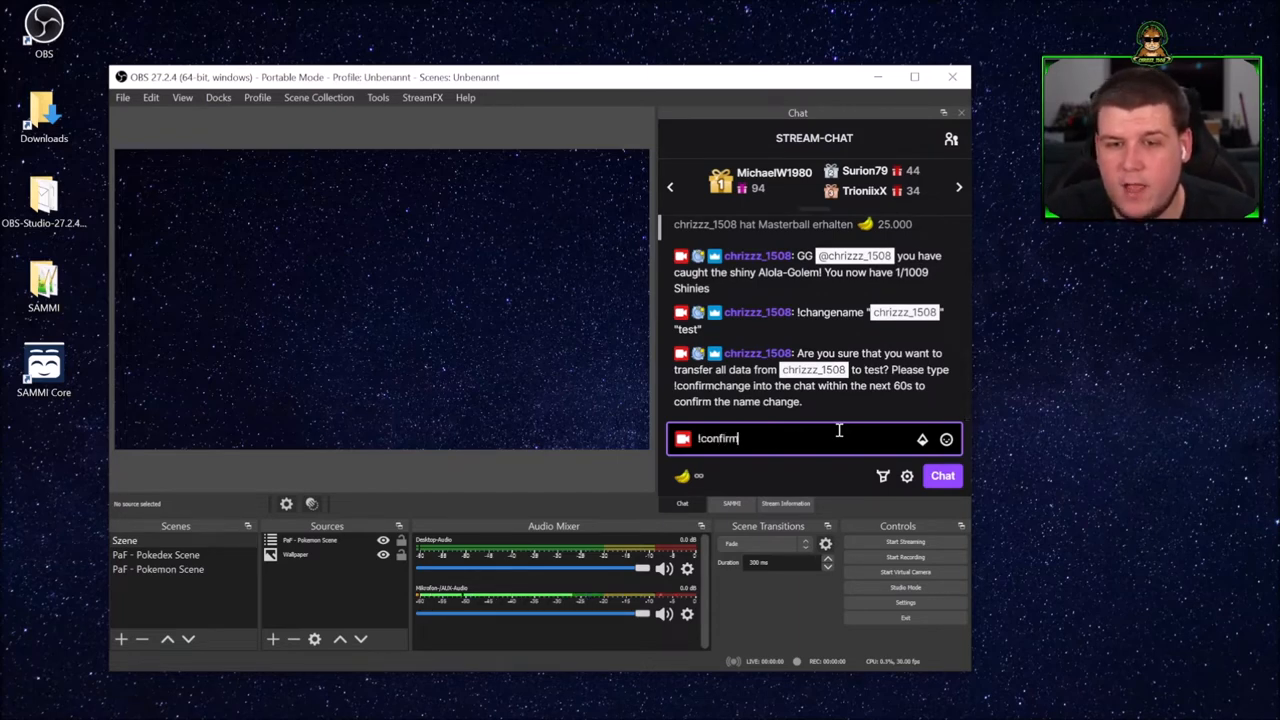
key(Return)
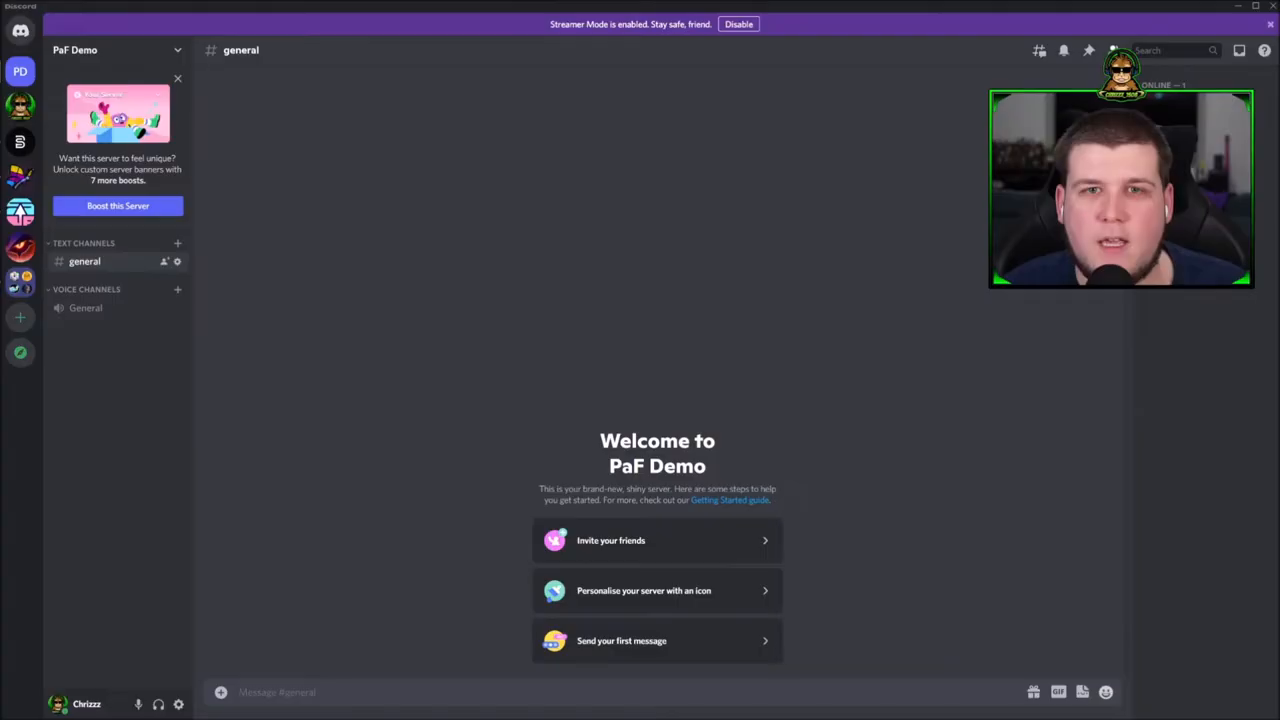
- Create a #pokemon text channel and open the PaF Demo server settings
click(177, 243)
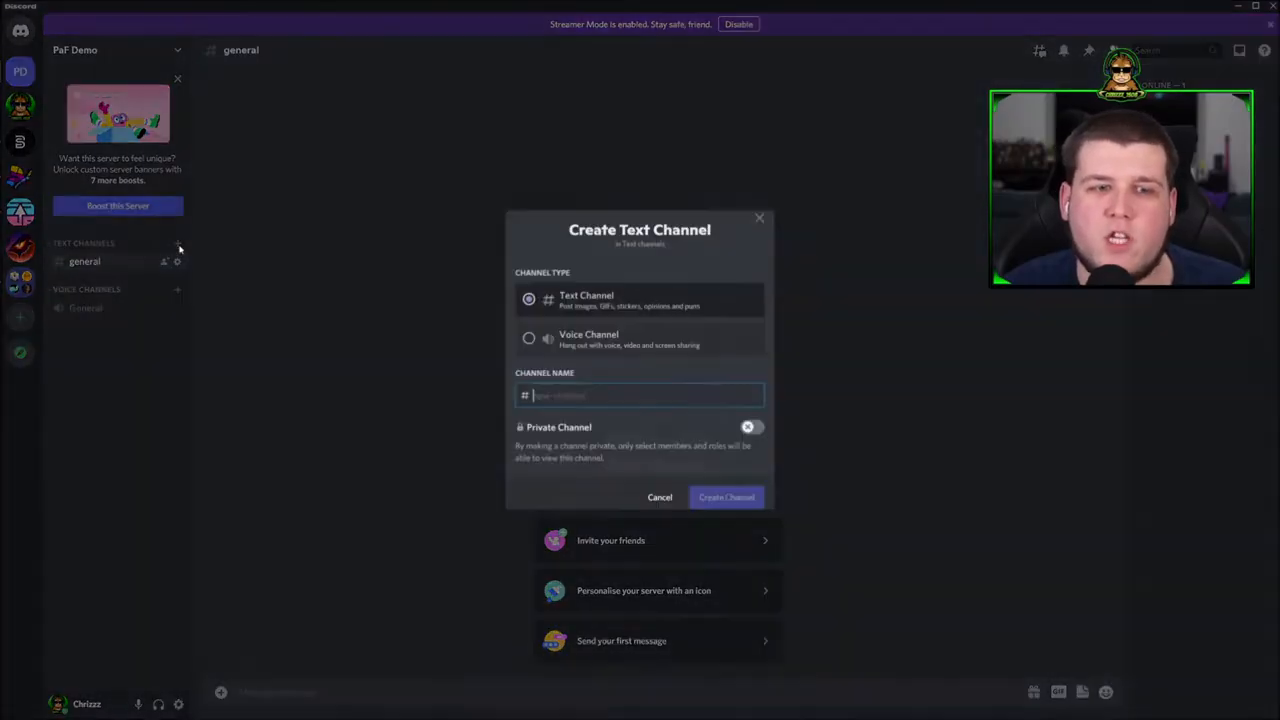
text(p)
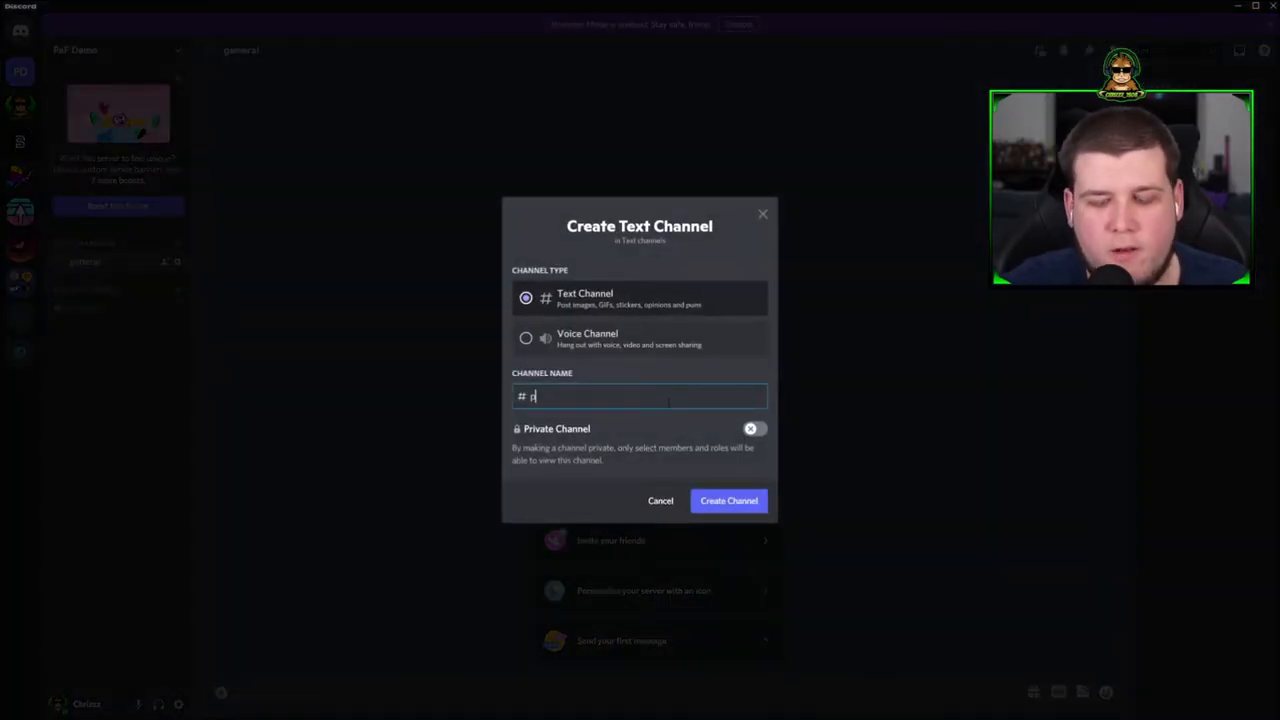
text(okemon)
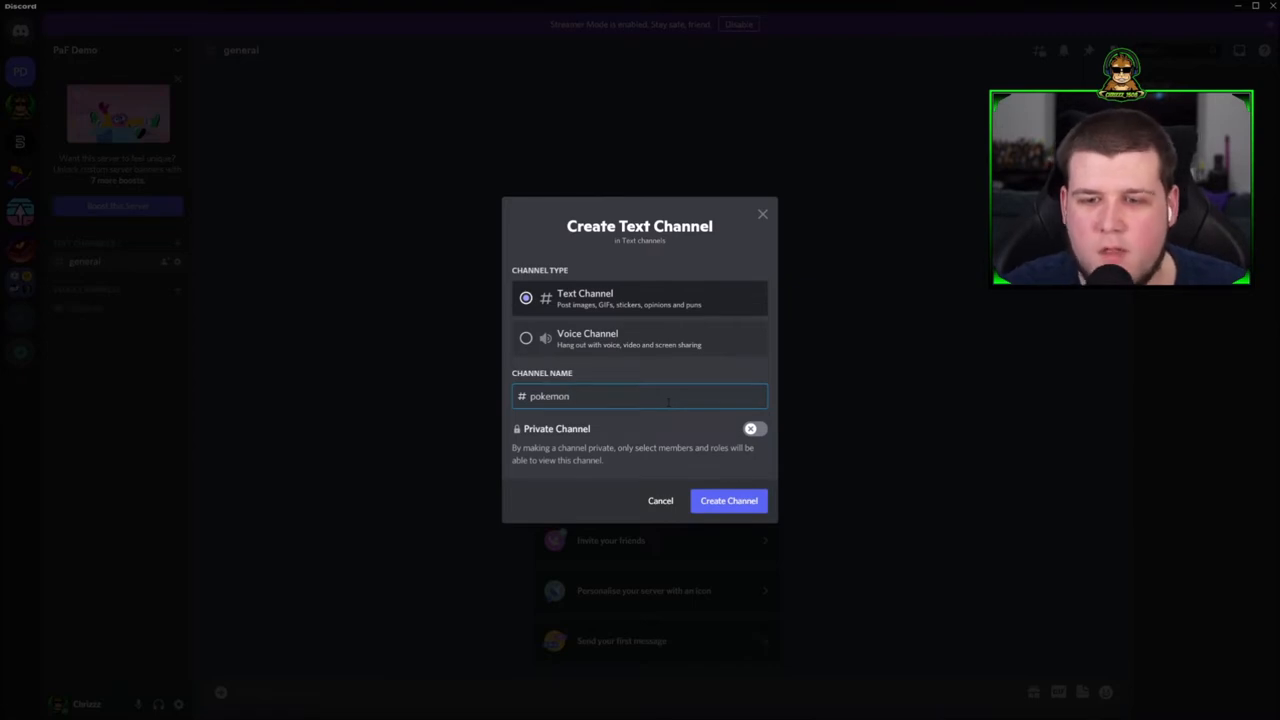
click(728, 500)
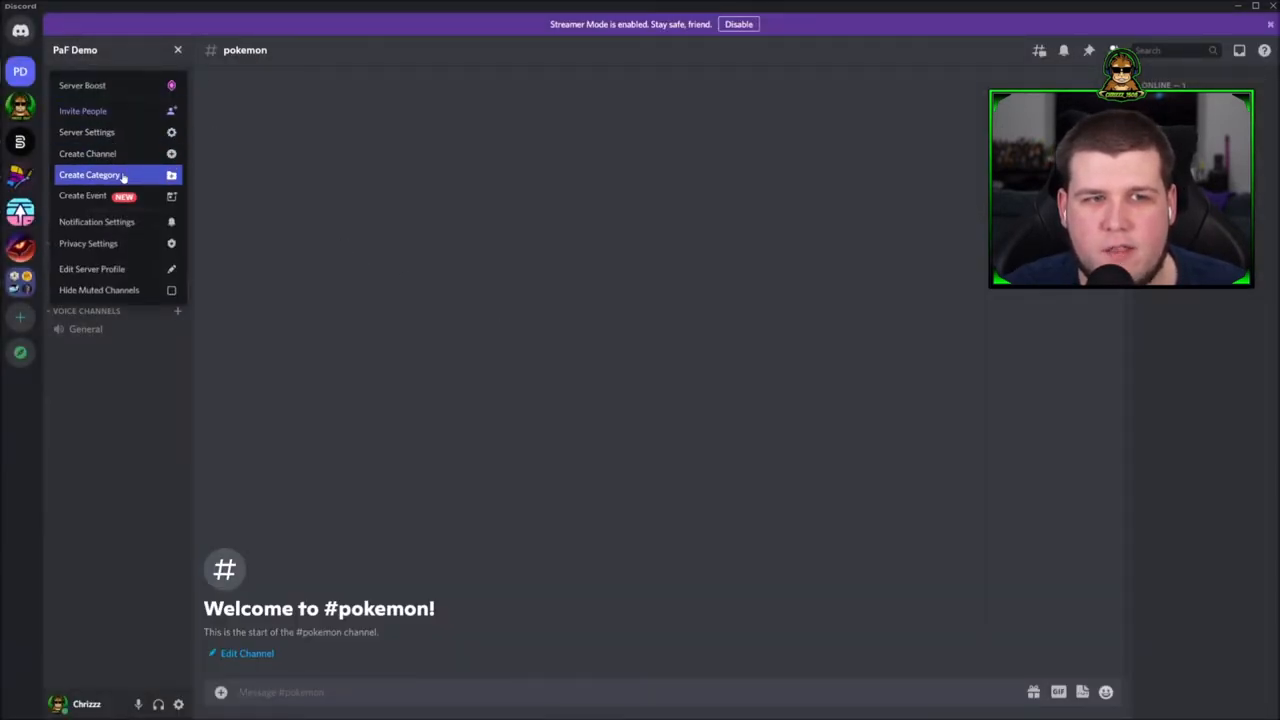
click(87, 131)
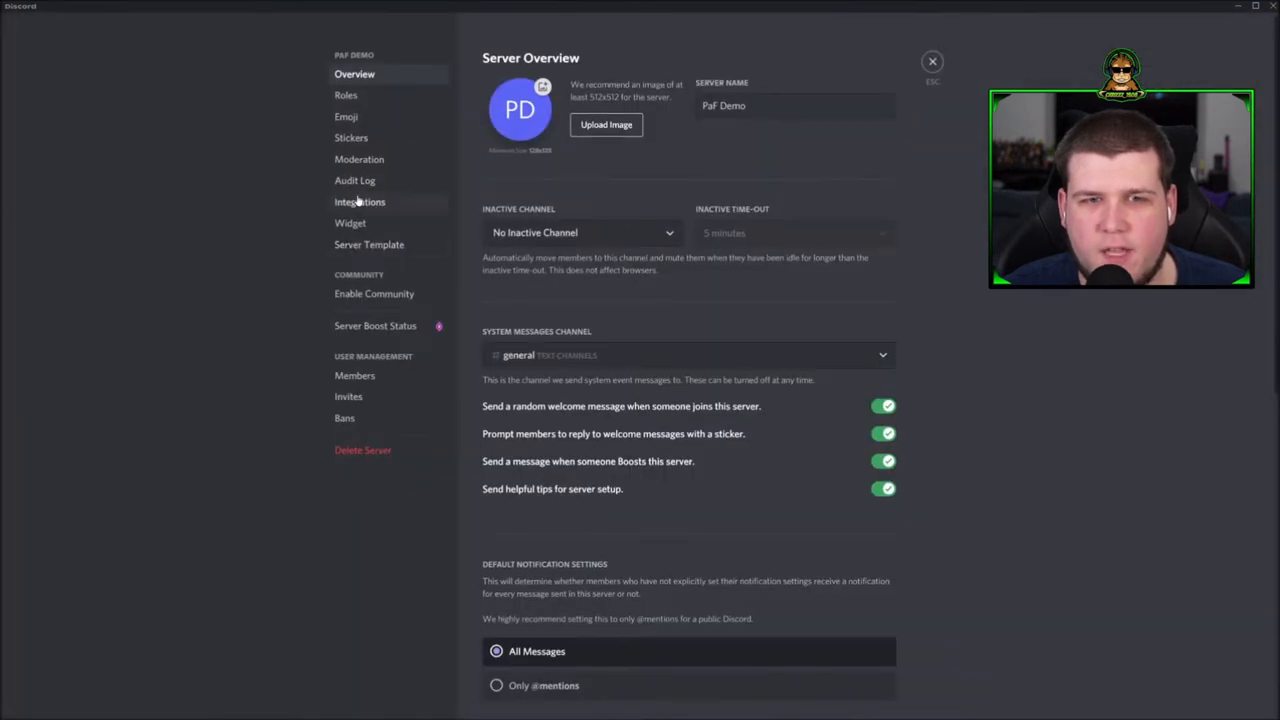
- Under Integrations > Webhooks, add a webhook posting to #pokemon named Pokemon Bot
click(359, 202)
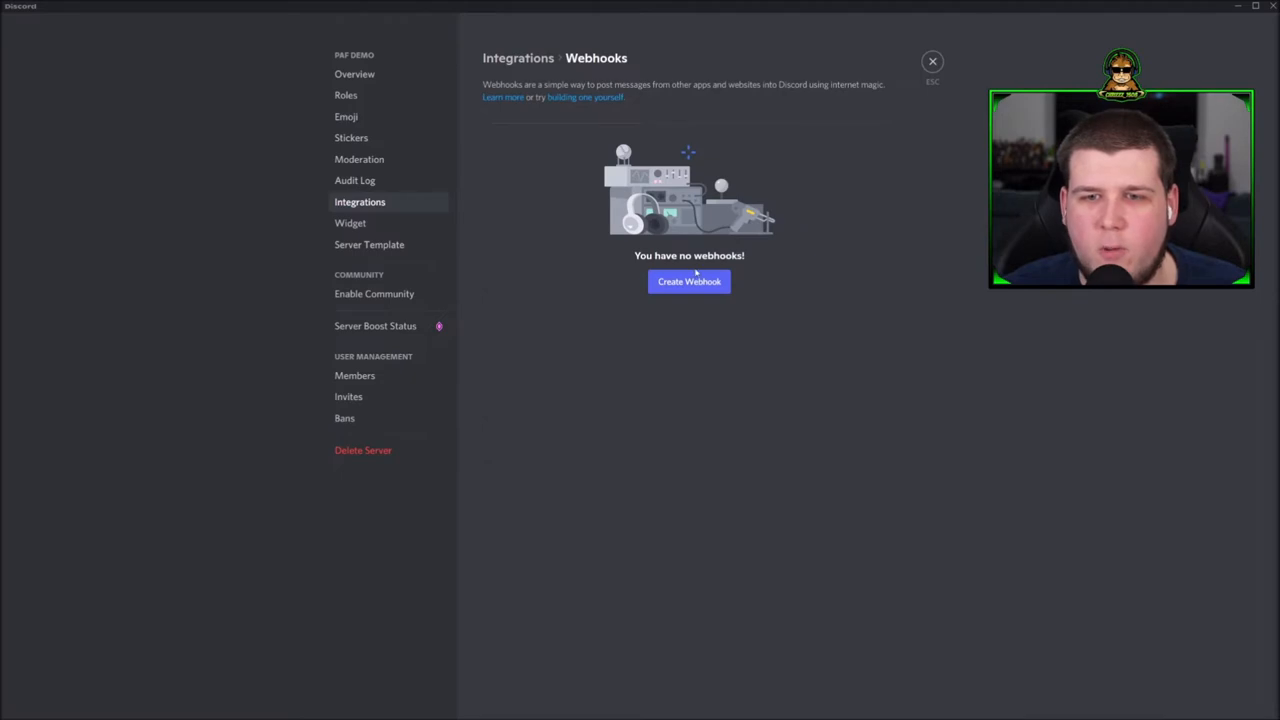
click(689, 281)
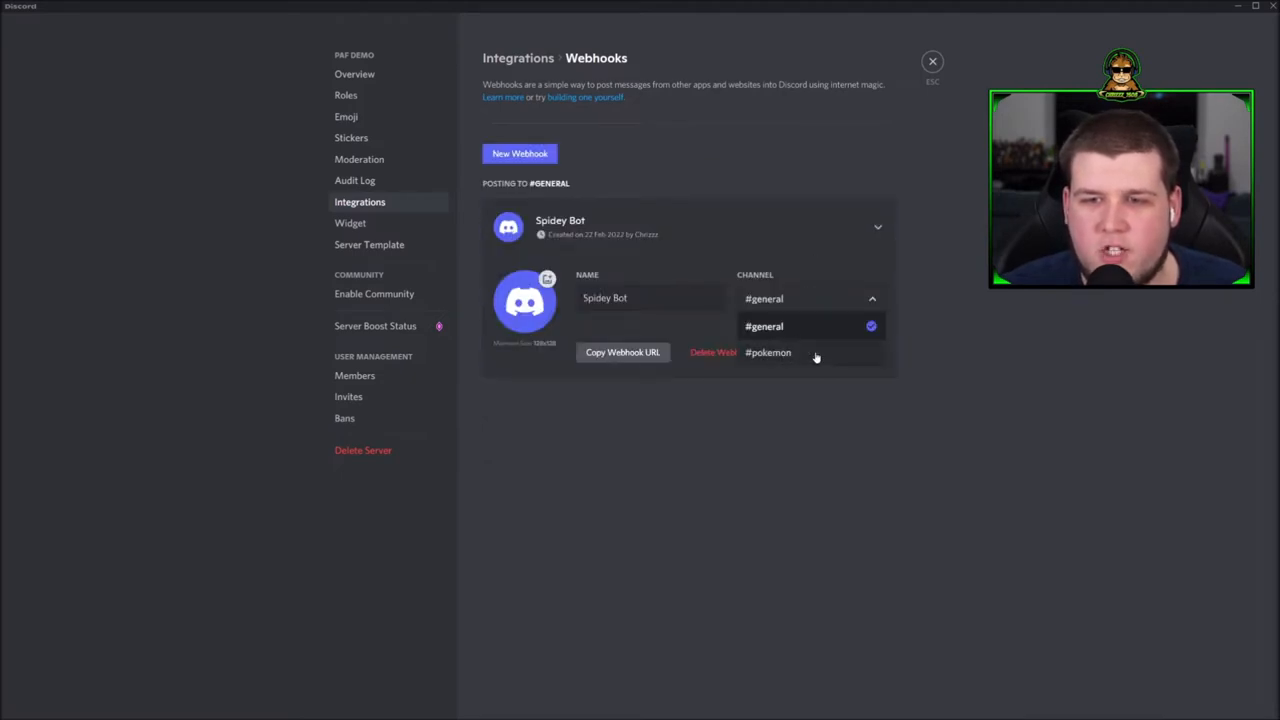
click(768, 352)
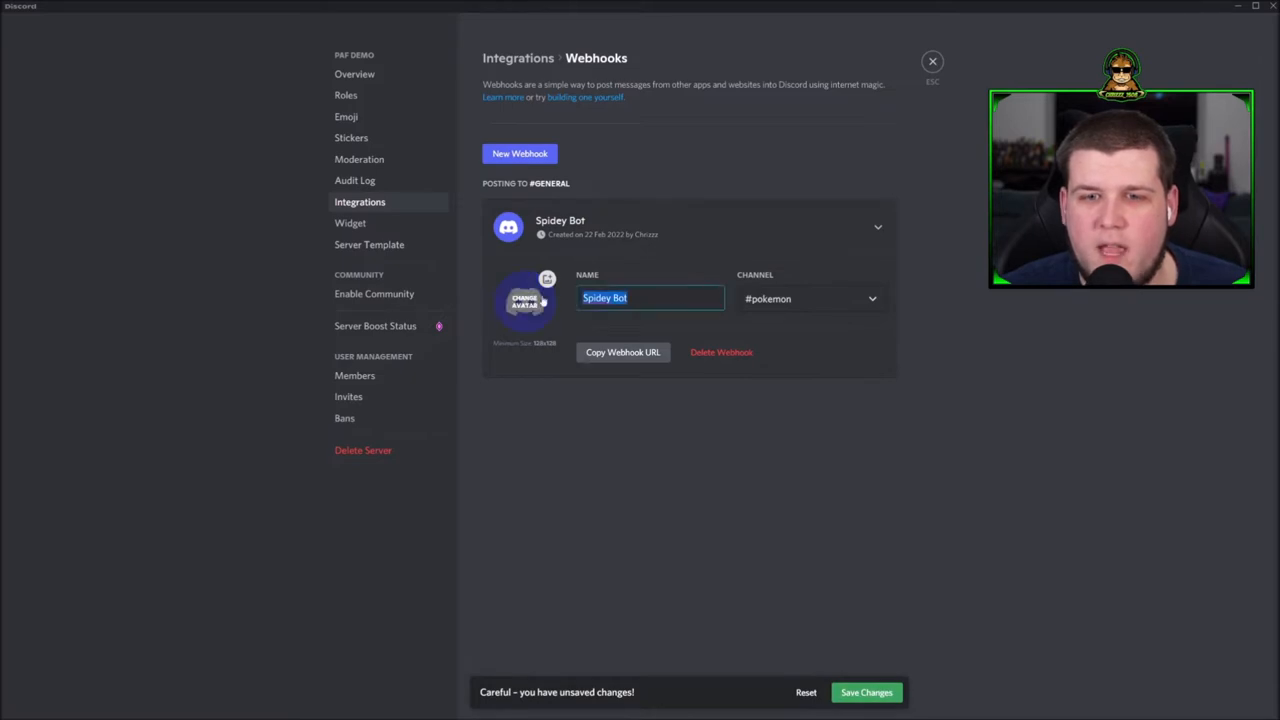
text(Pokemn)
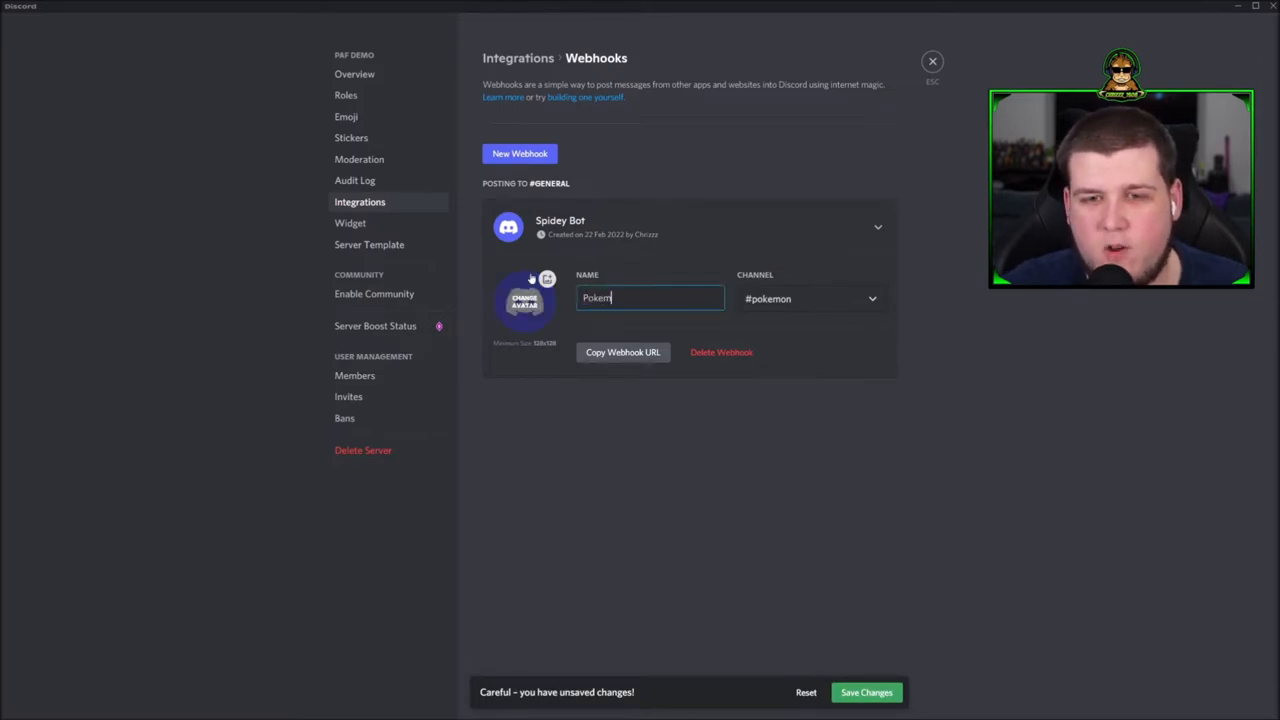
text(on Bot)
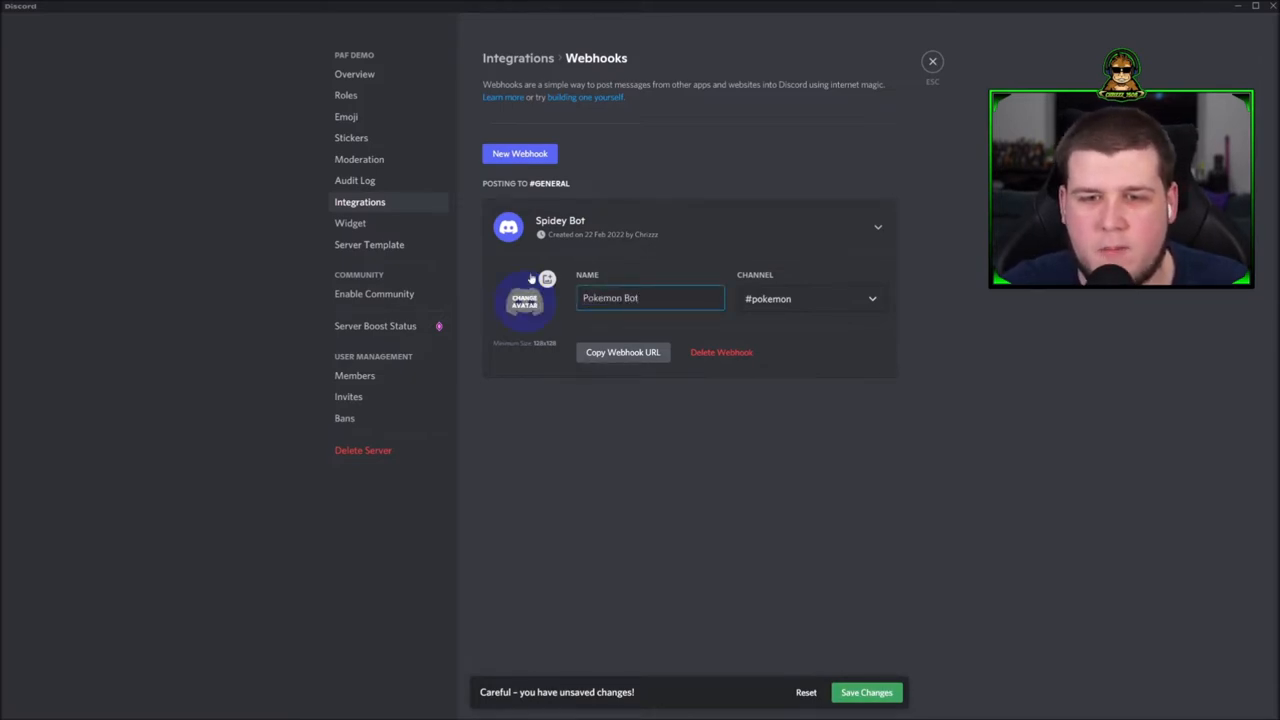
click(622, 352)
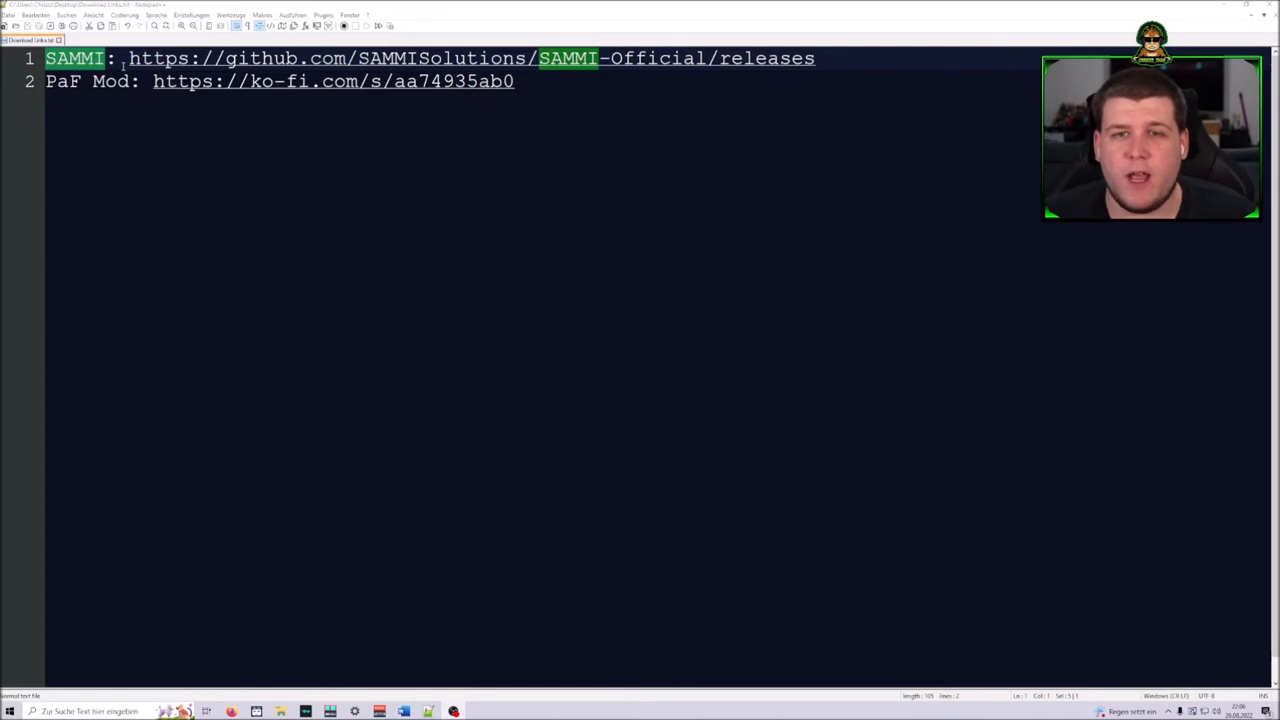
mouse_move(145, 70)
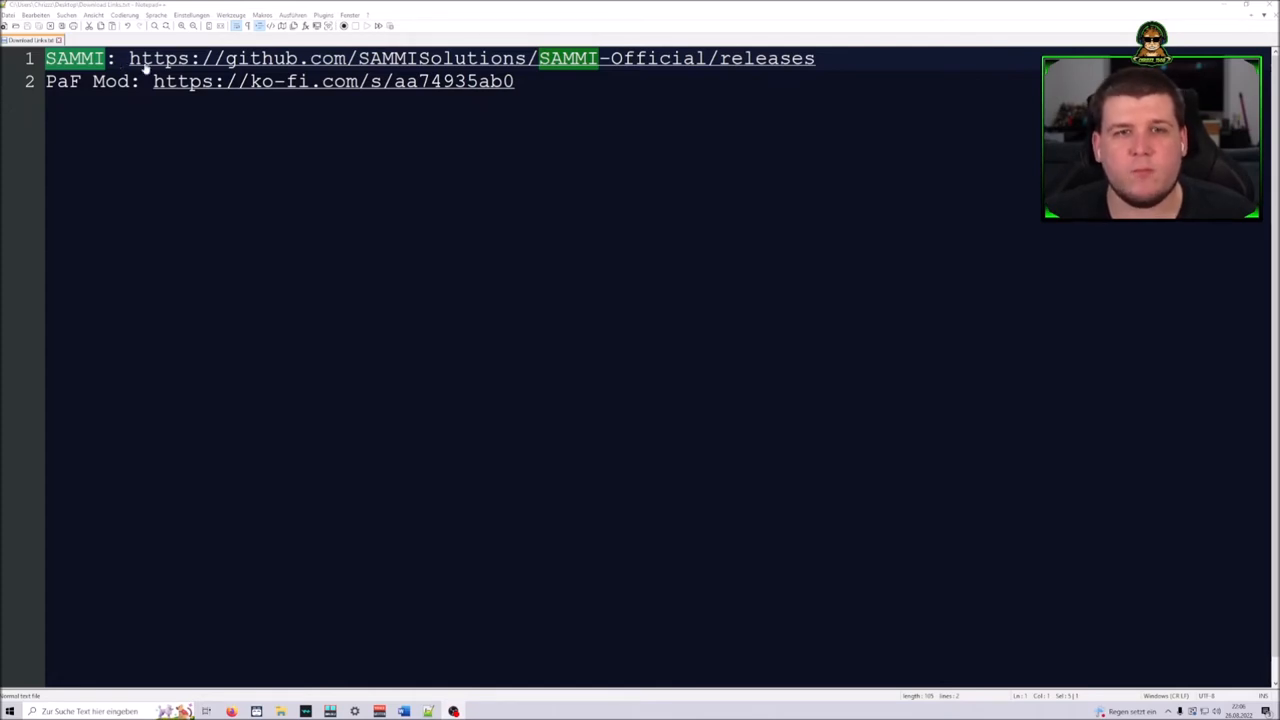
- Open the github.com SAMMI releases URL from Download Links.txt
click(715, 58)
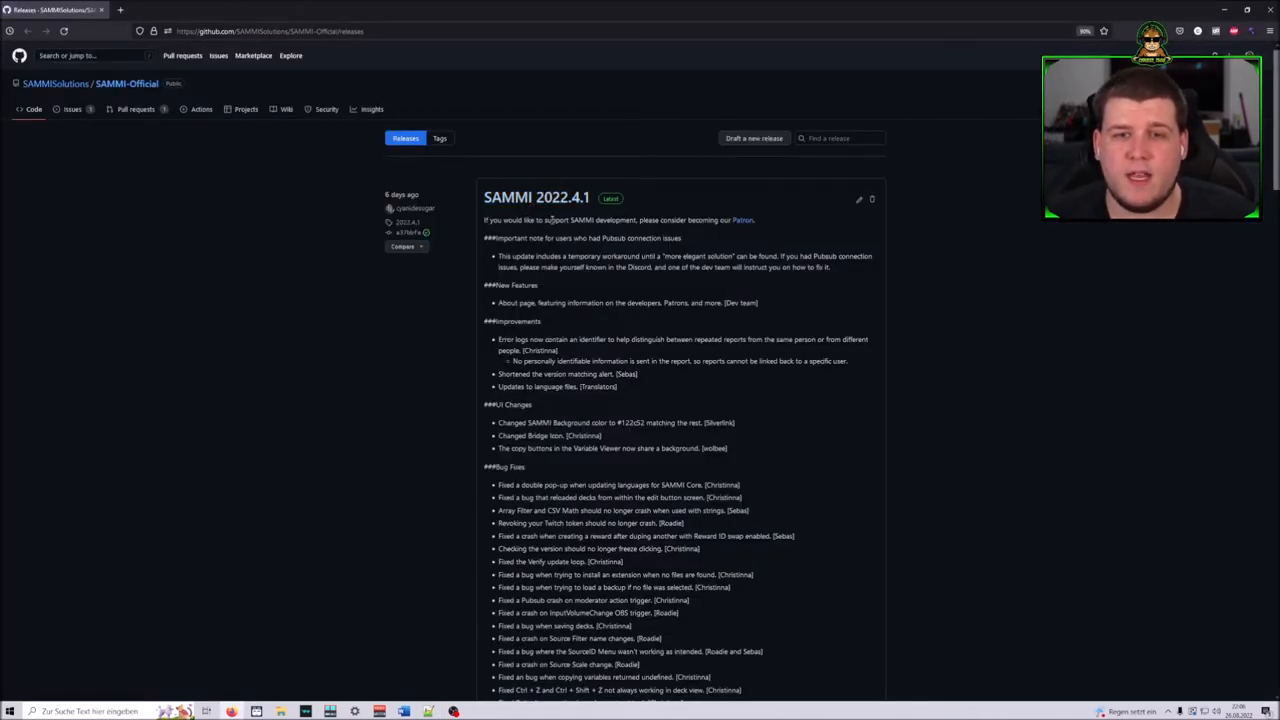
- Scroll to the release assets and download SAMMI.2022.4.1-x64.zip
scroll(down, 3)
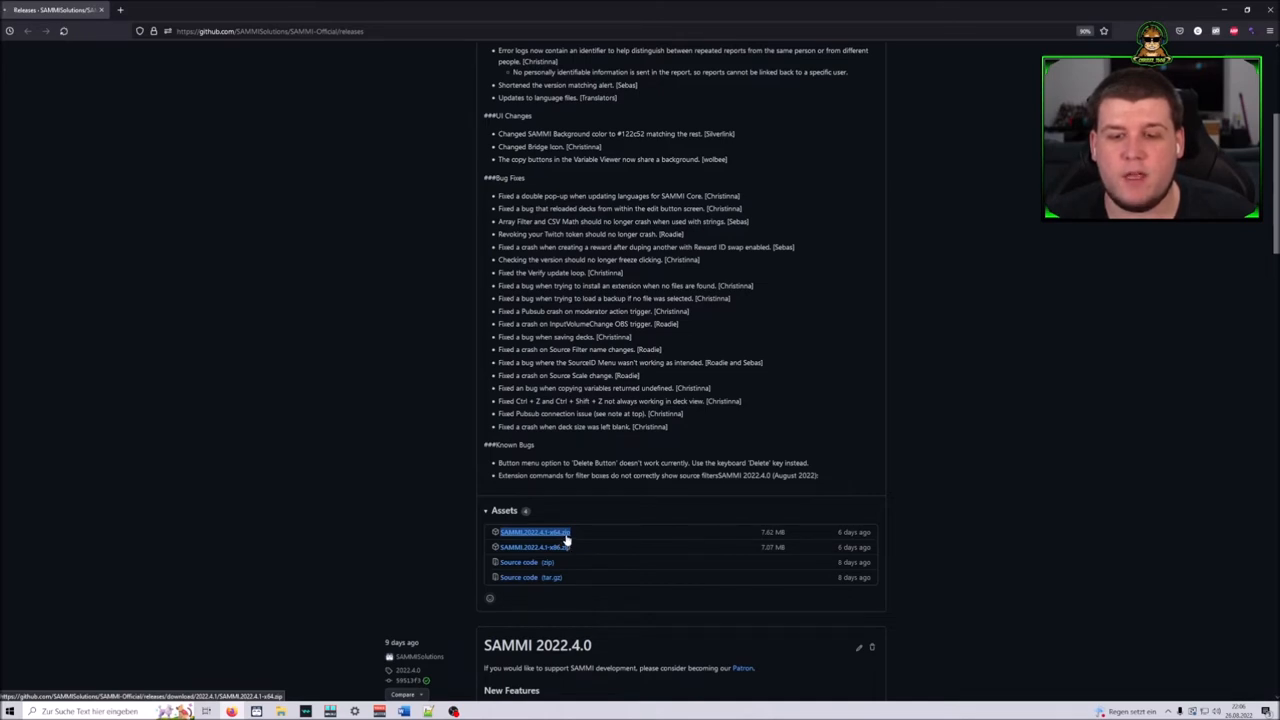
click(534, 531)
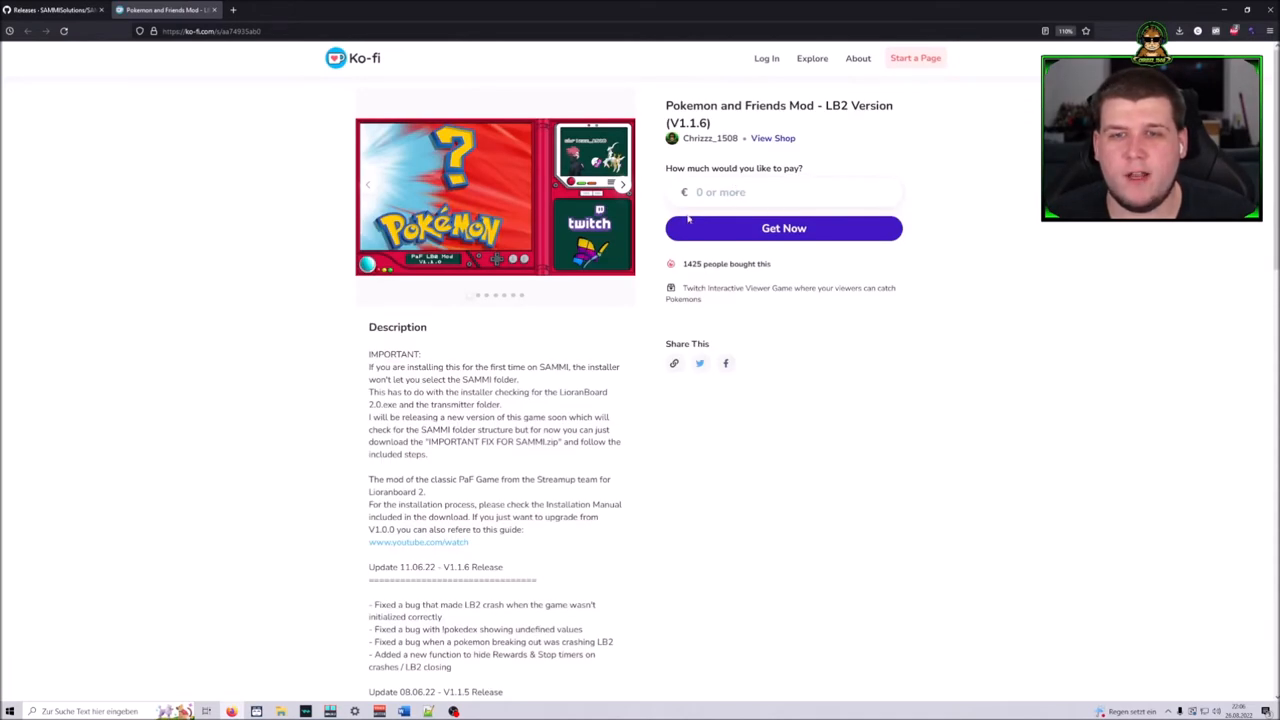
mouse_move(758, 176)
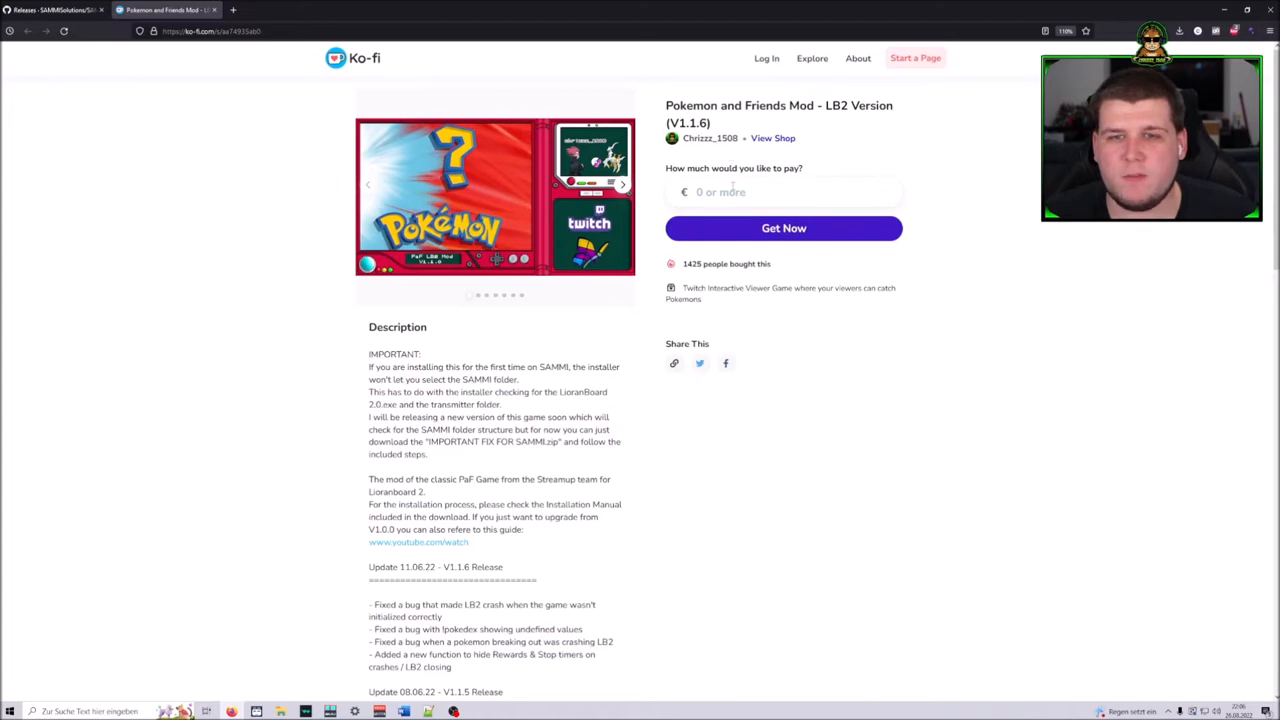
- Highlight the mod's version number and proceed to the free V1.1.6 checkout
double_click(698, 122)
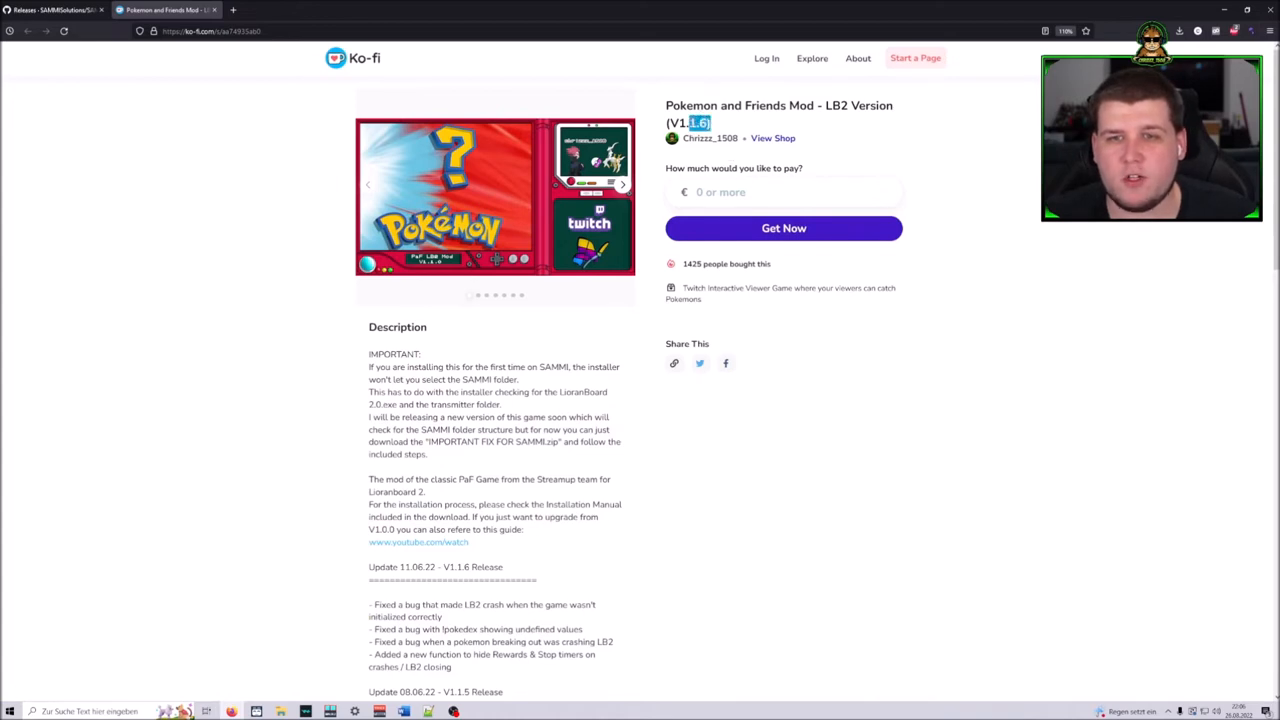
mouse_move(716, 91)
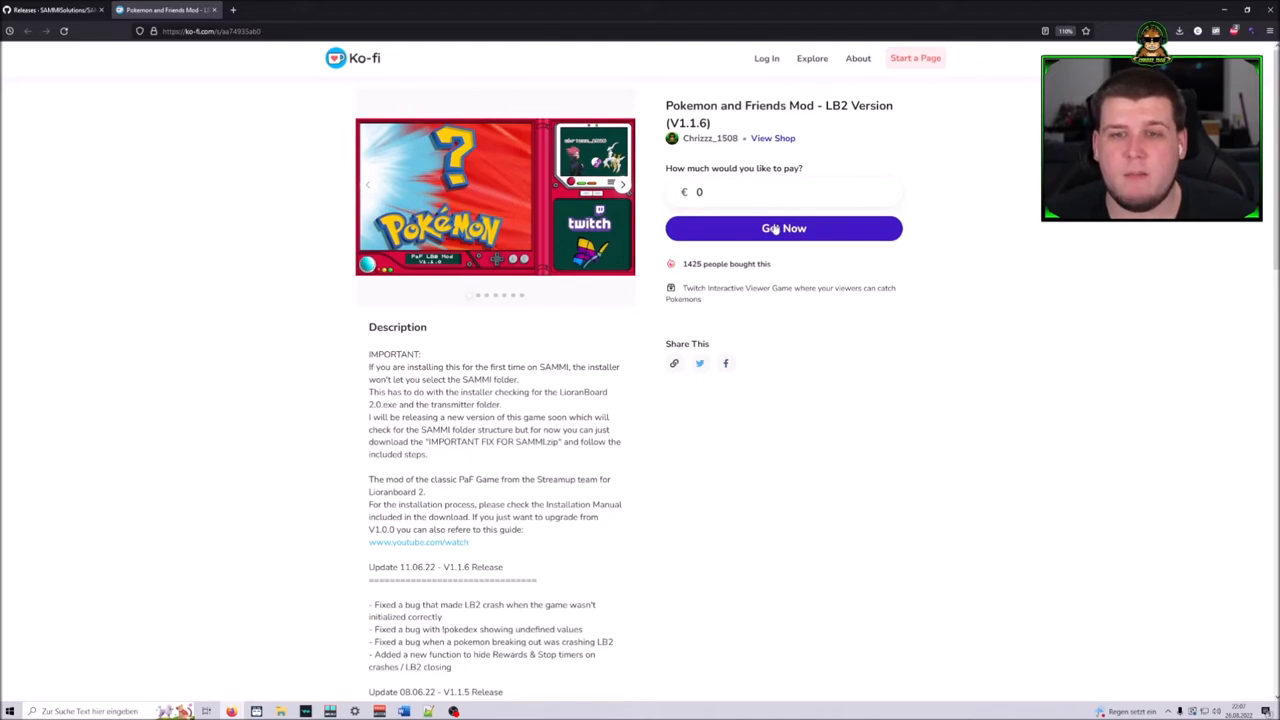
click(784, 228)
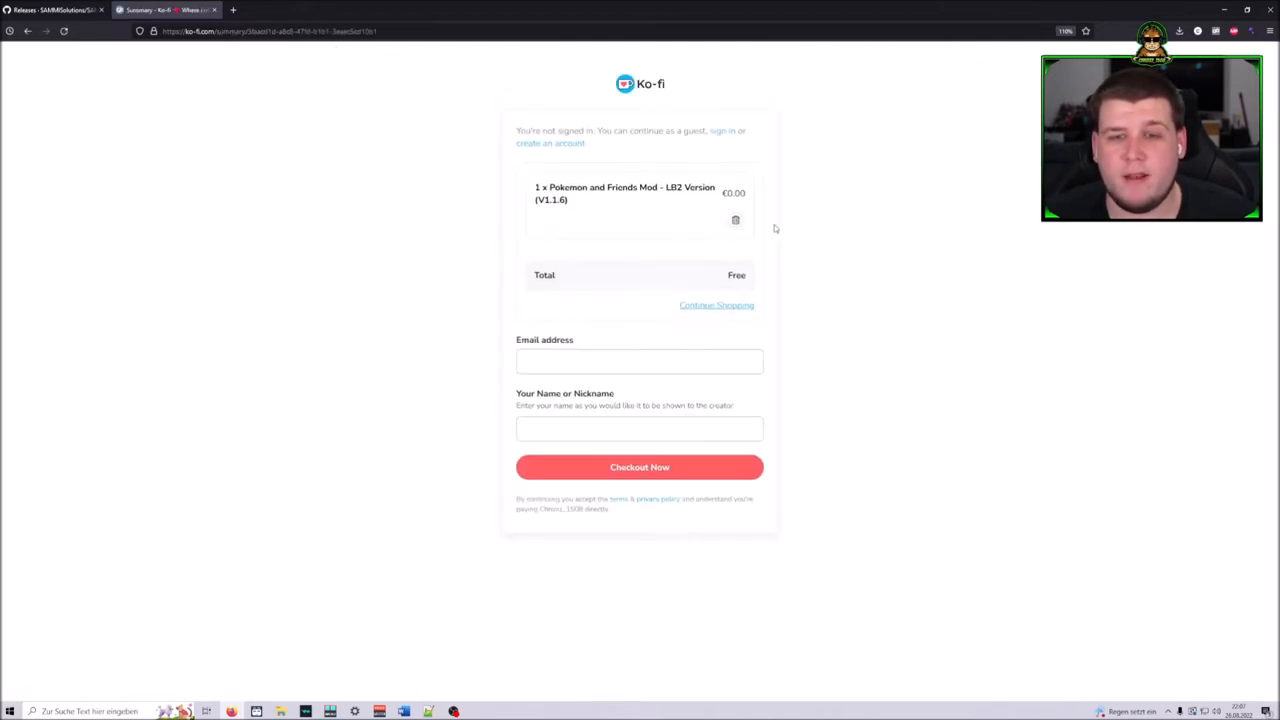
click(639, 361)
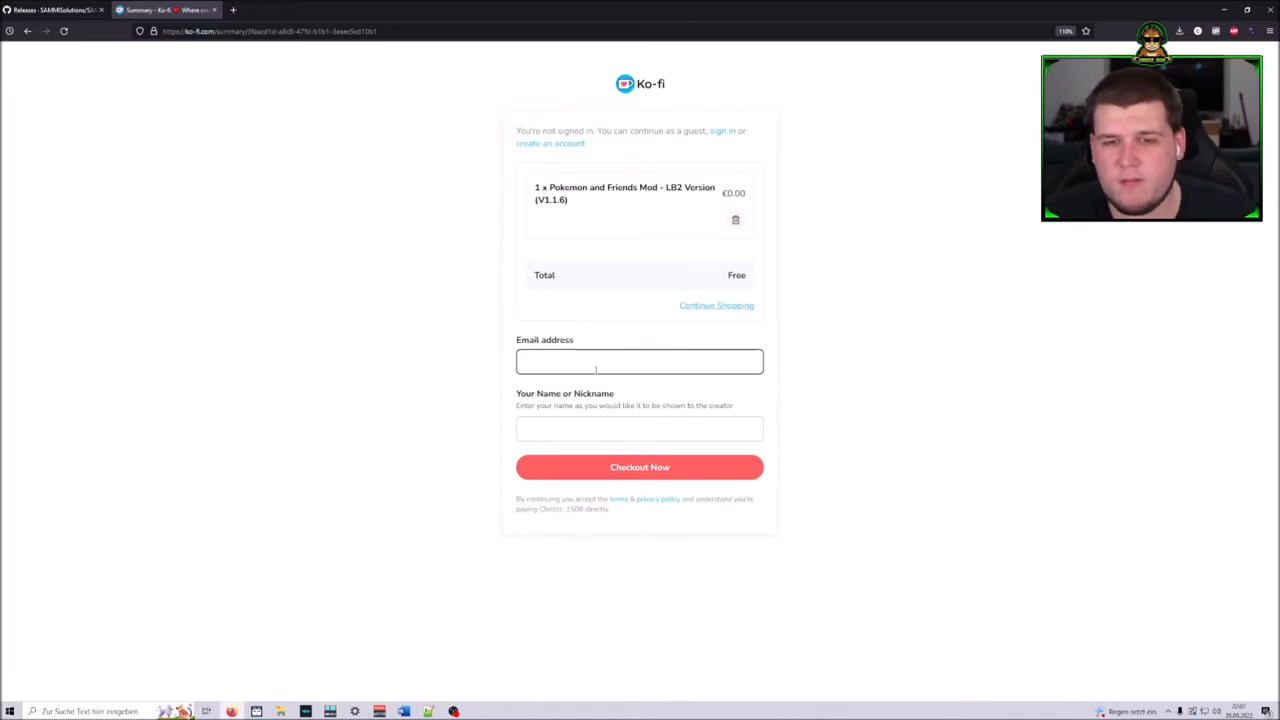
text(spam@)
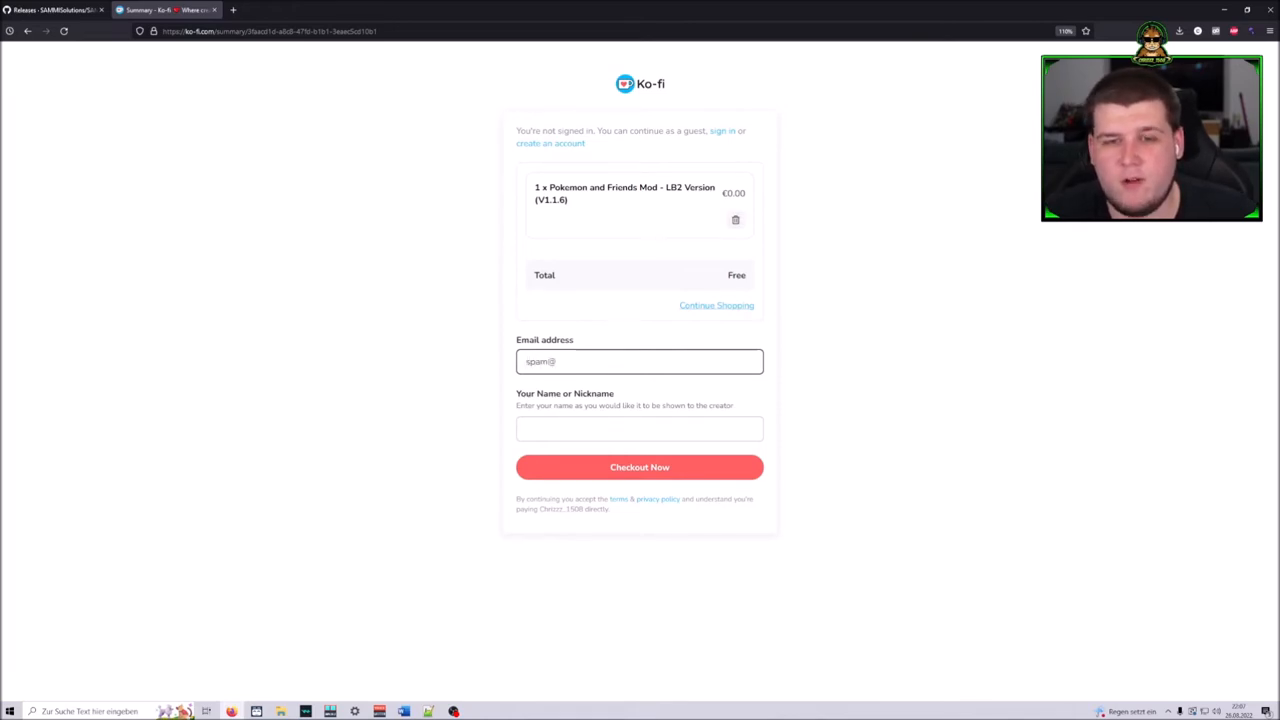
text(spam.com)
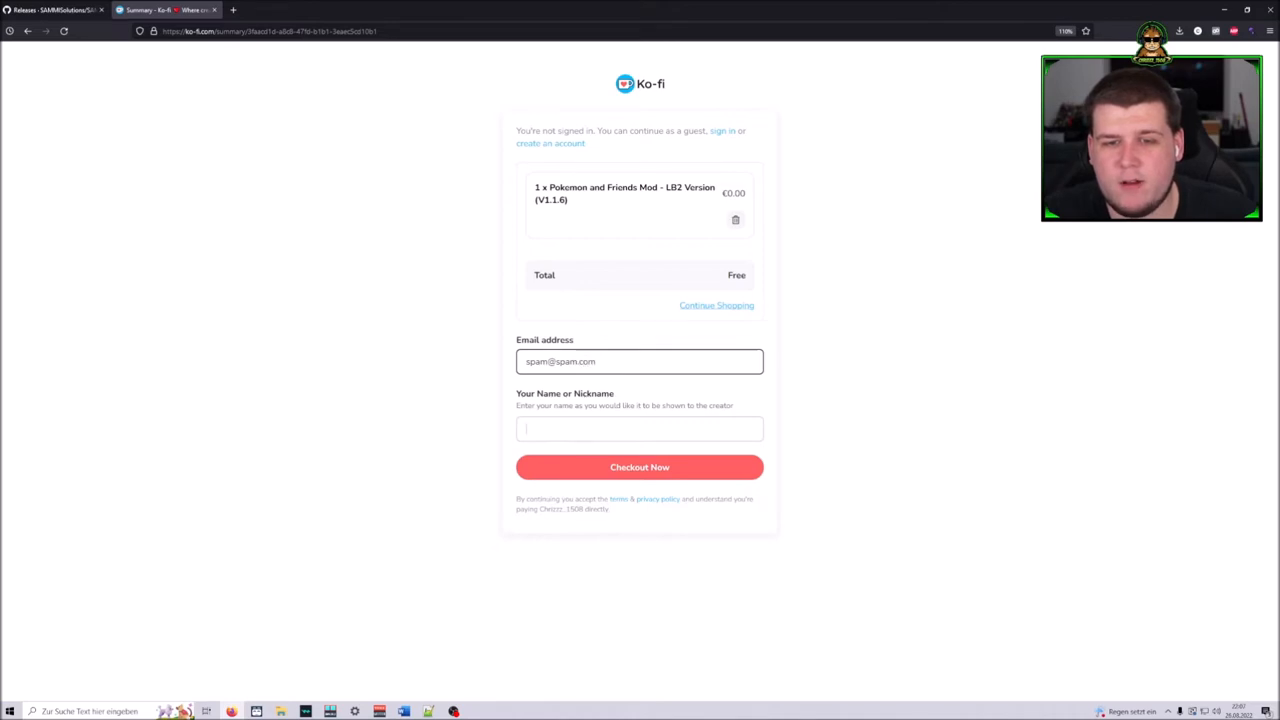
text(Spam)
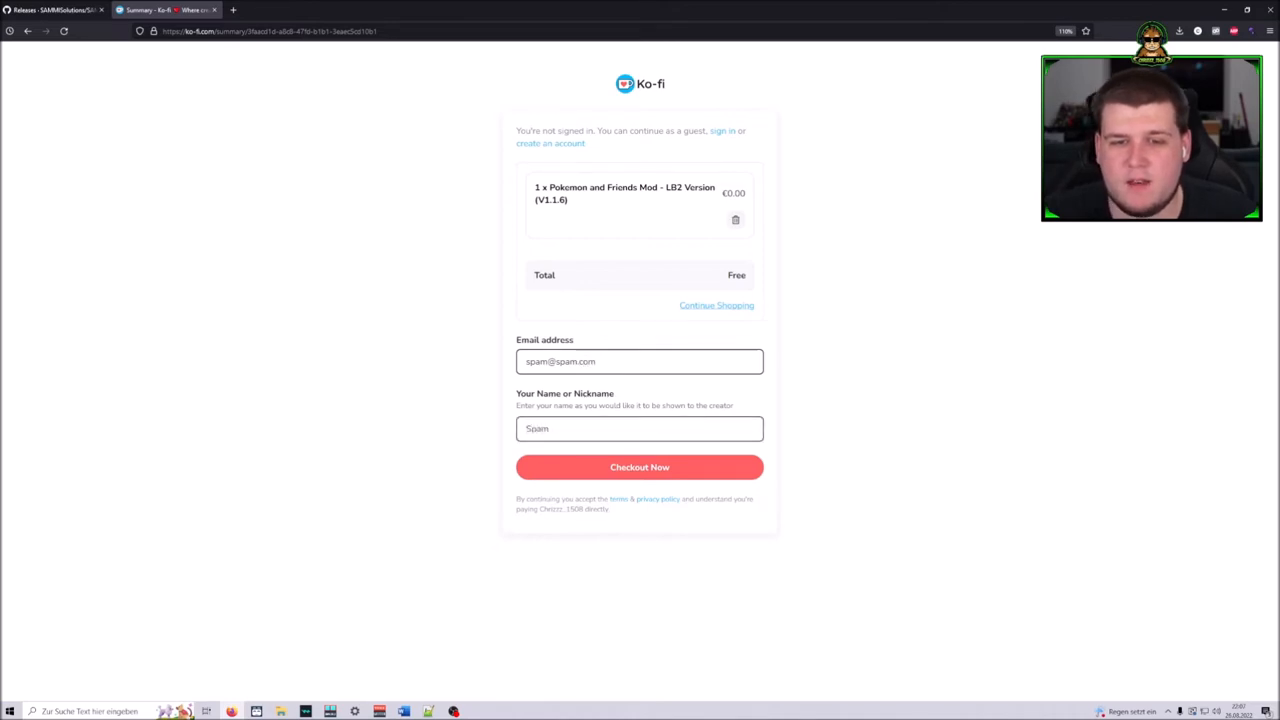
click(639, 467)
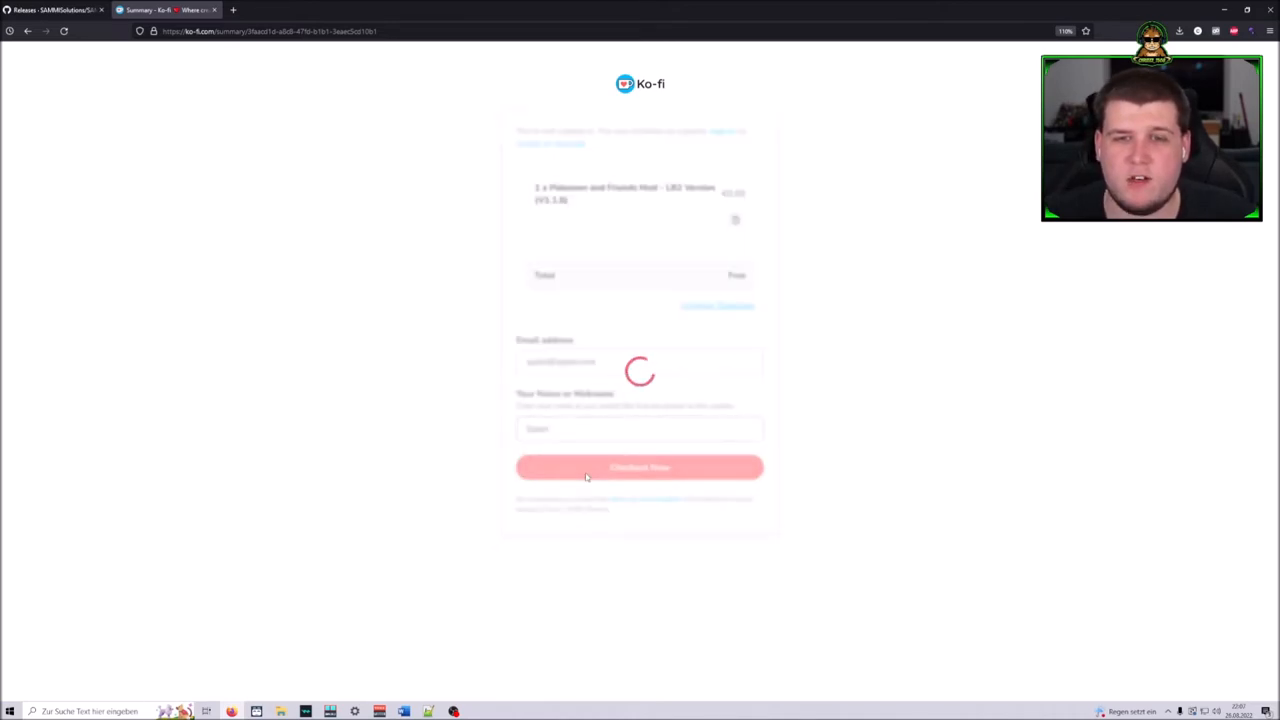
click(639, 467)
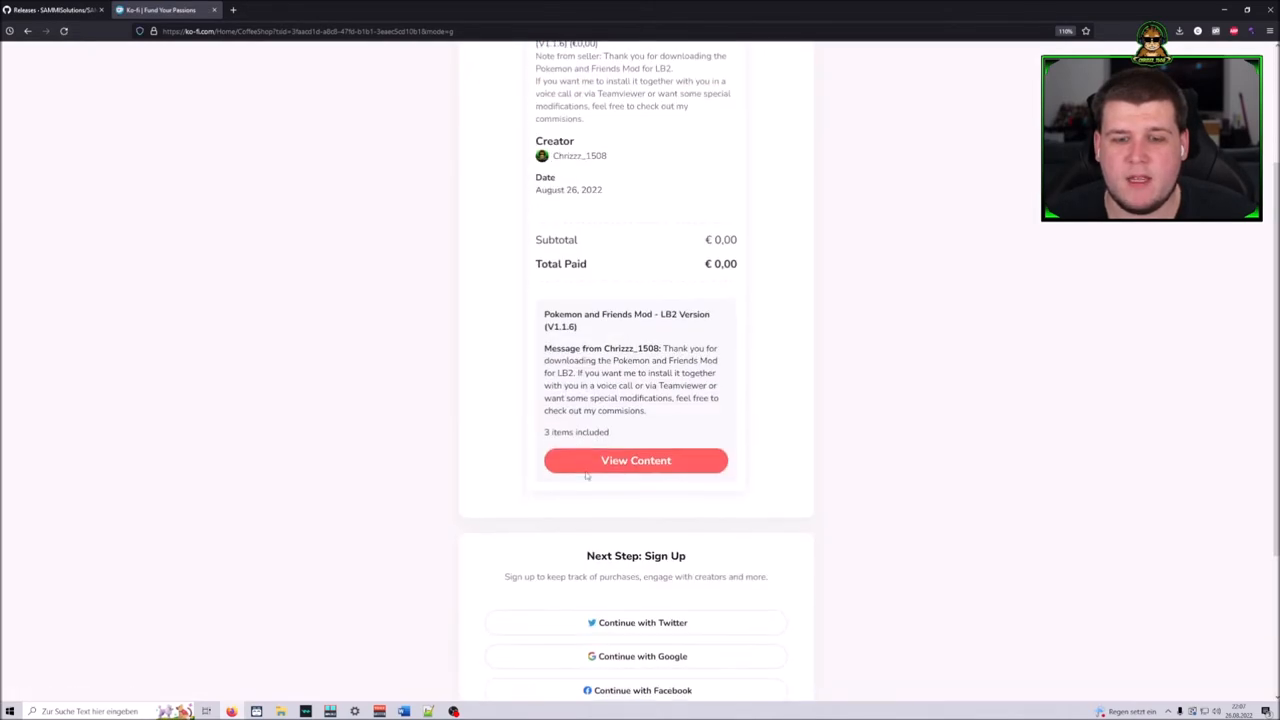
- Show the mod's included files and download PaF_Mod_V1.2.0_SAMMI.zip
click(636, 460)
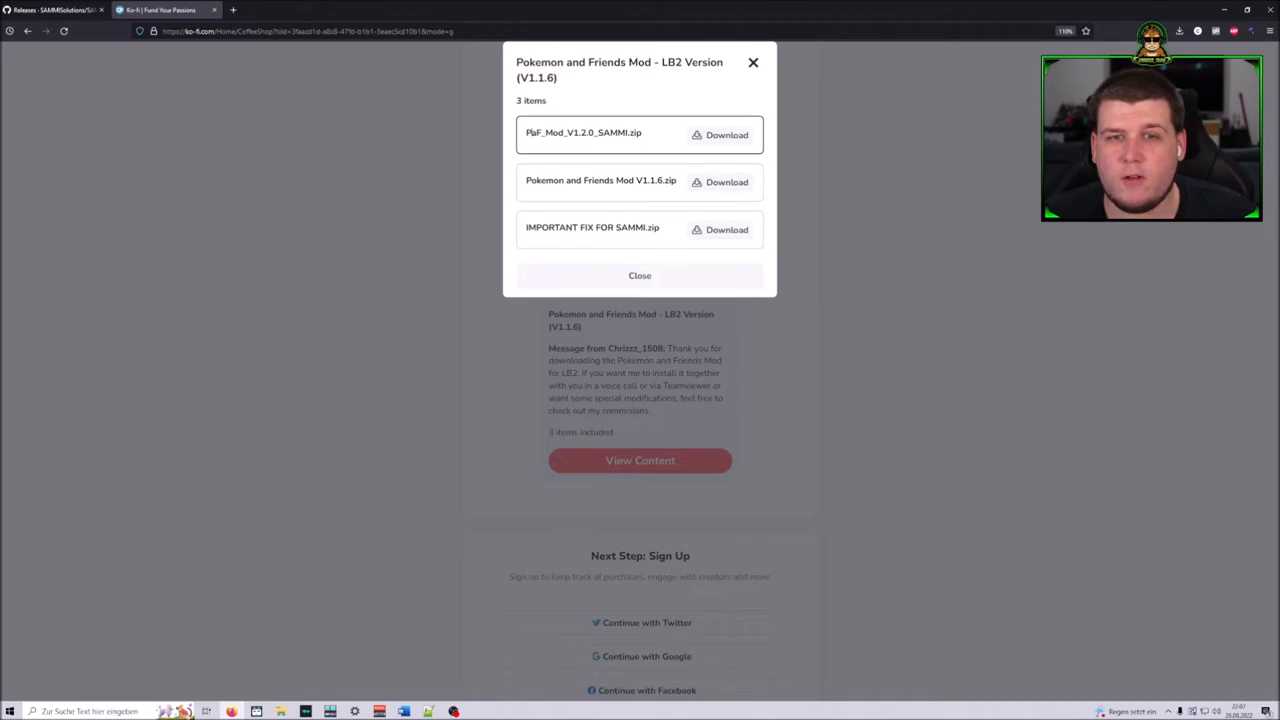
double_click(583, 132)
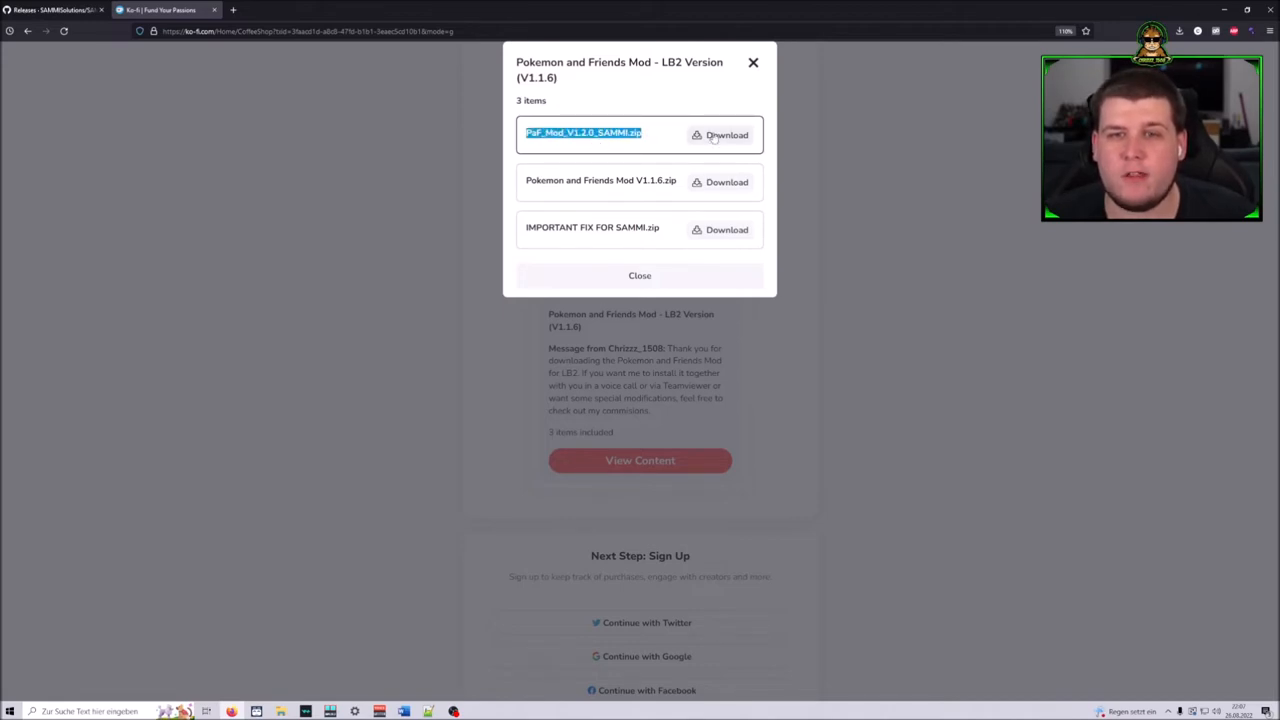
click(726, 135)
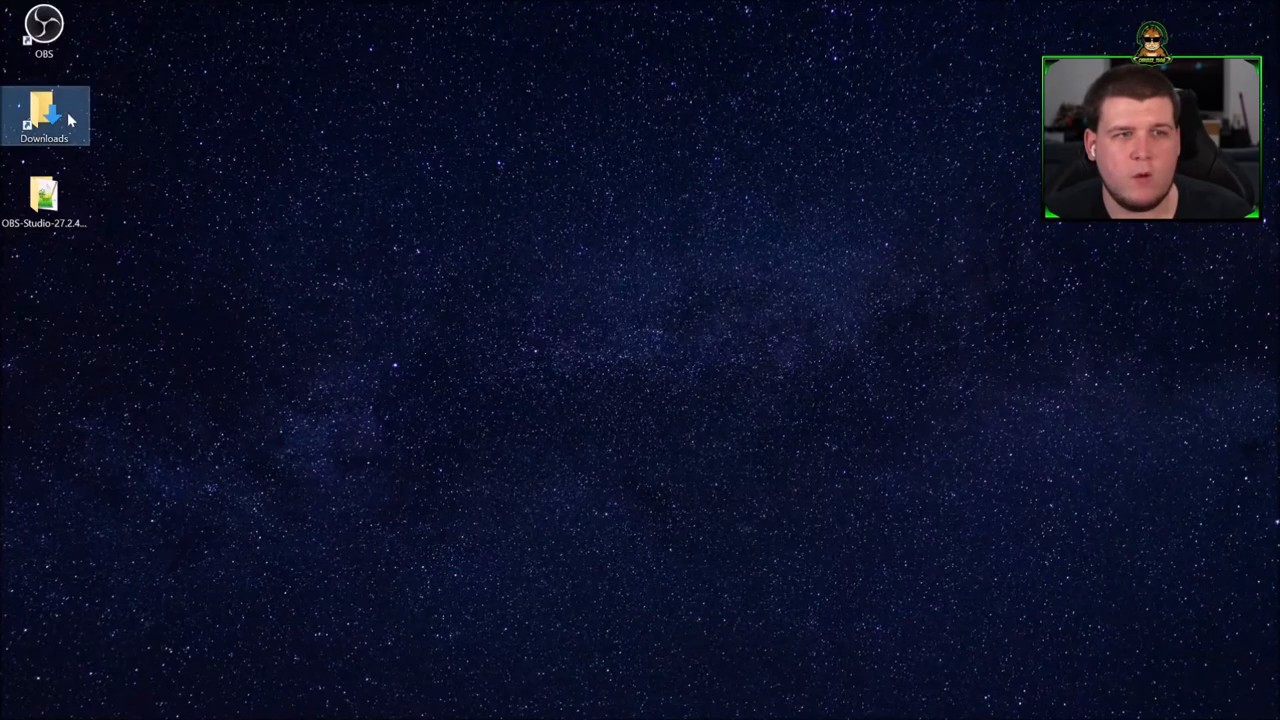
- Extract both downloaded zips into Downloads with 7-Zip's Hier entpacken
double_click(44, 115)
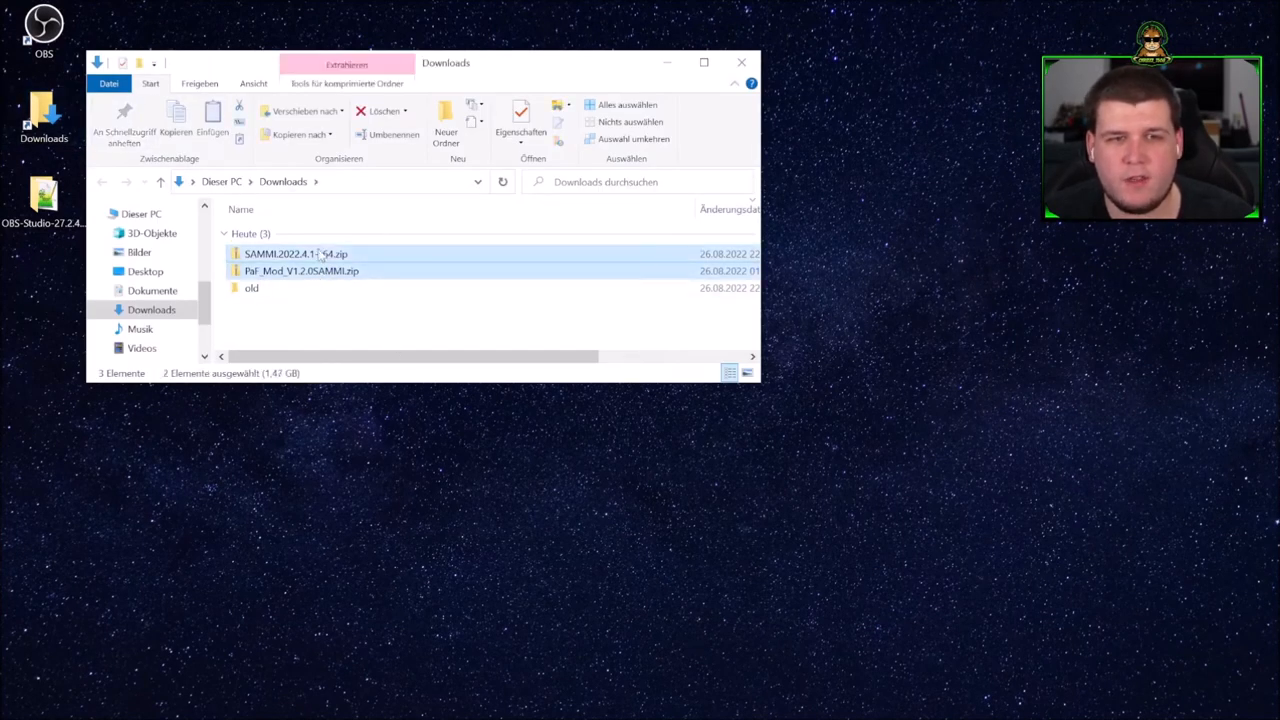
right_click(295, 253)
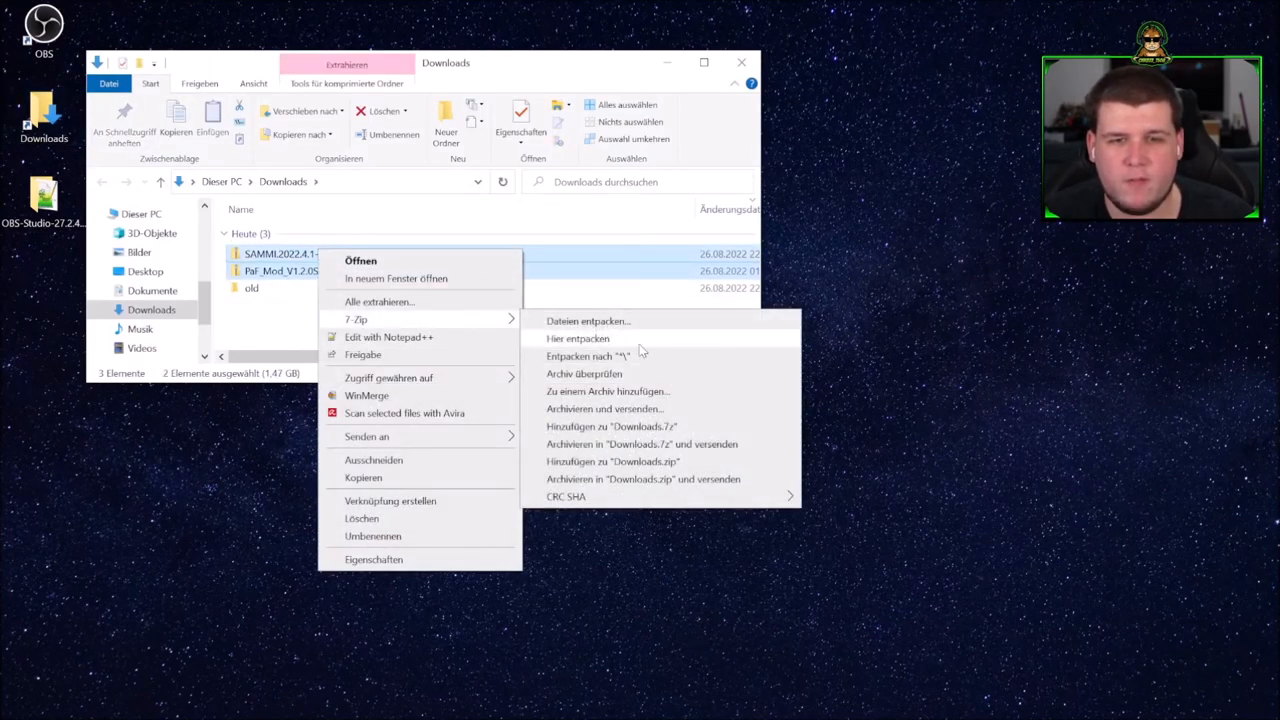
click(577, 338)
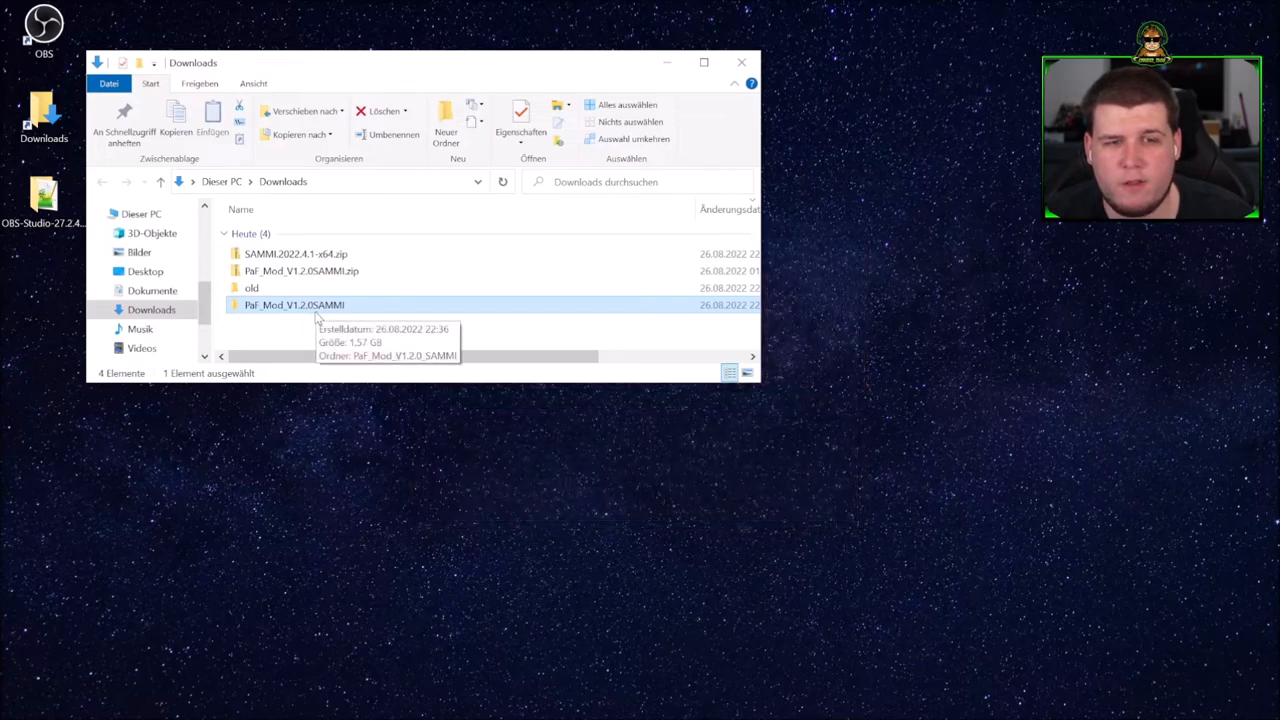
- Launch PaF Mod Installer.exe from the extracted PaF_Mod_V1.2.0SAMMI folder
double_click(294, 305)
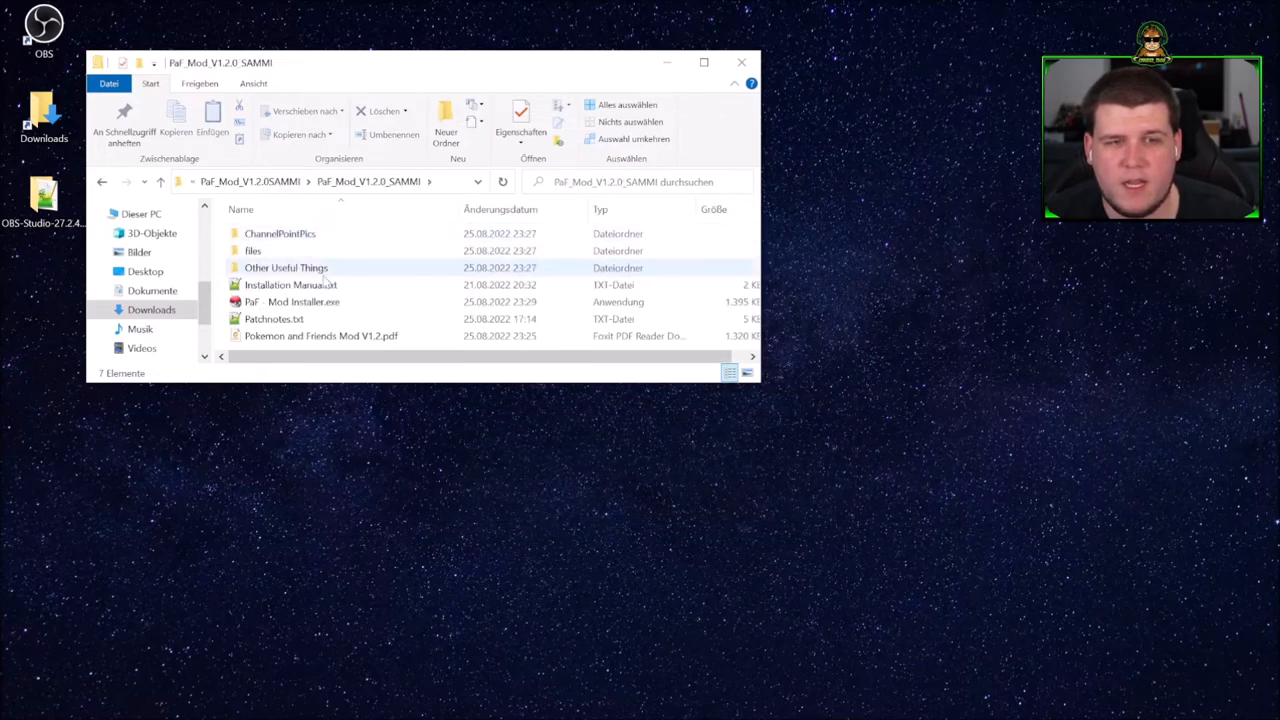
mouse_move(293, 301)
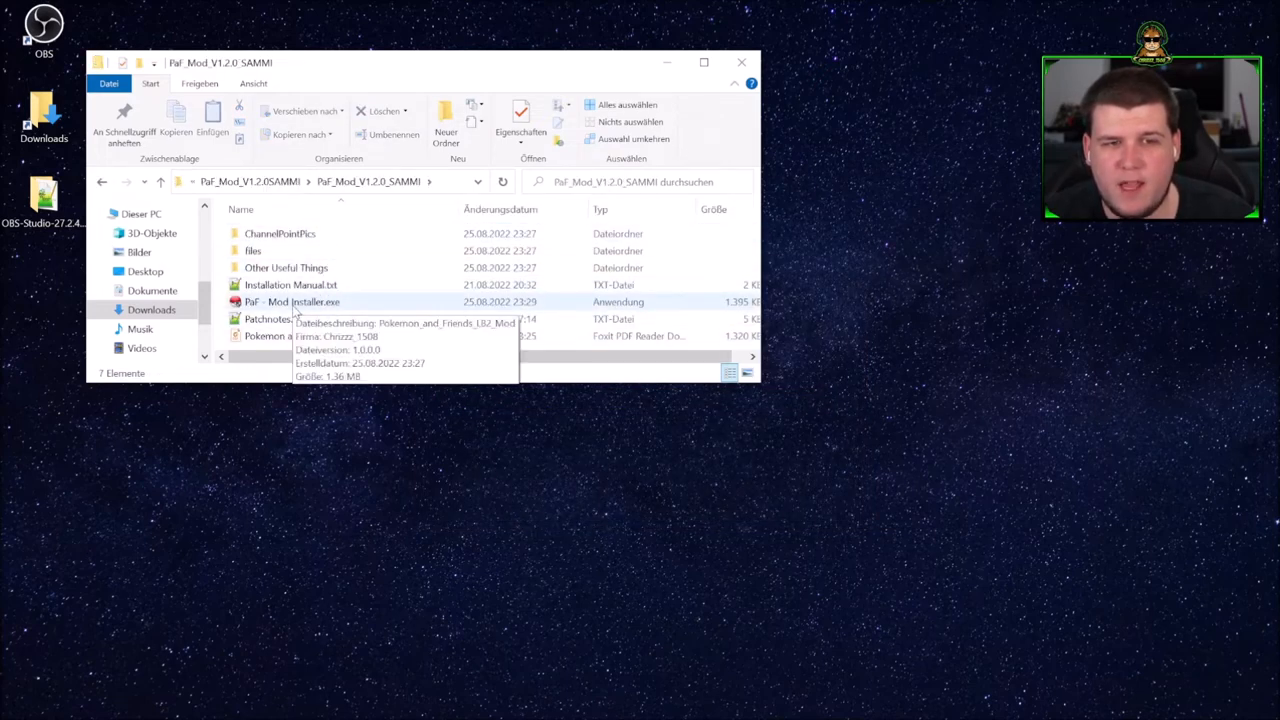
click(292, 301)
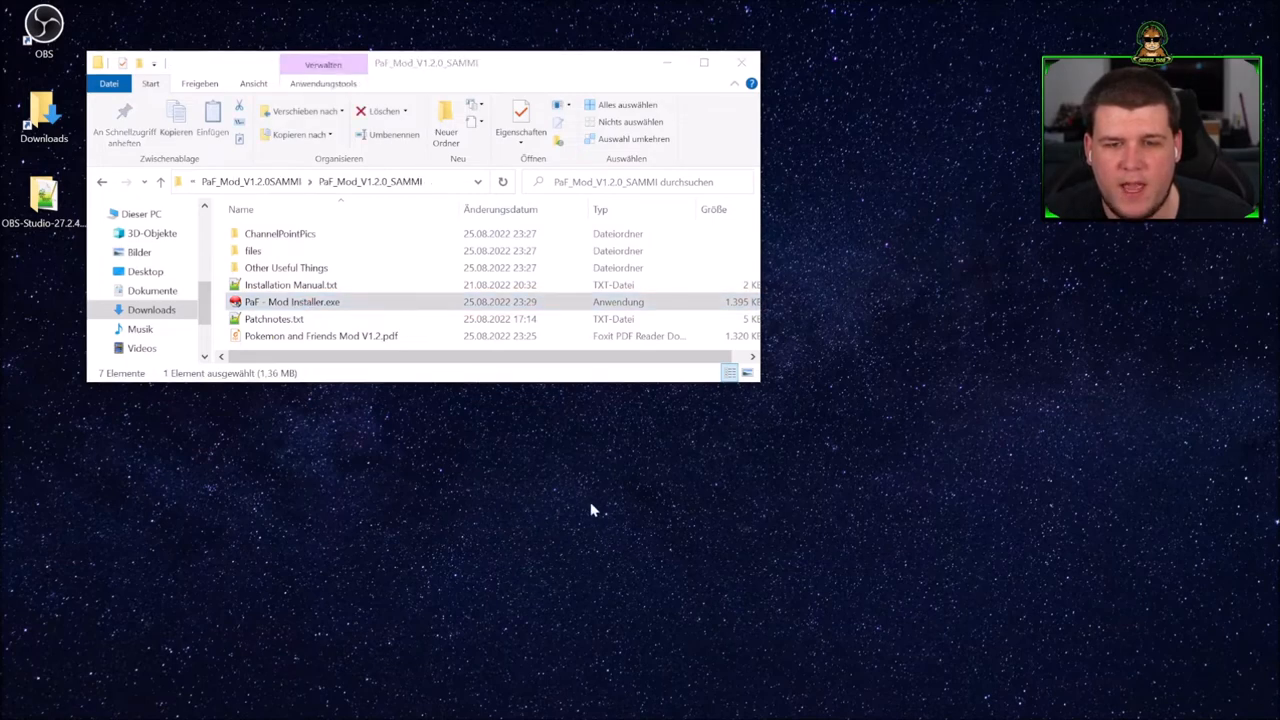
double_click(293, 301)
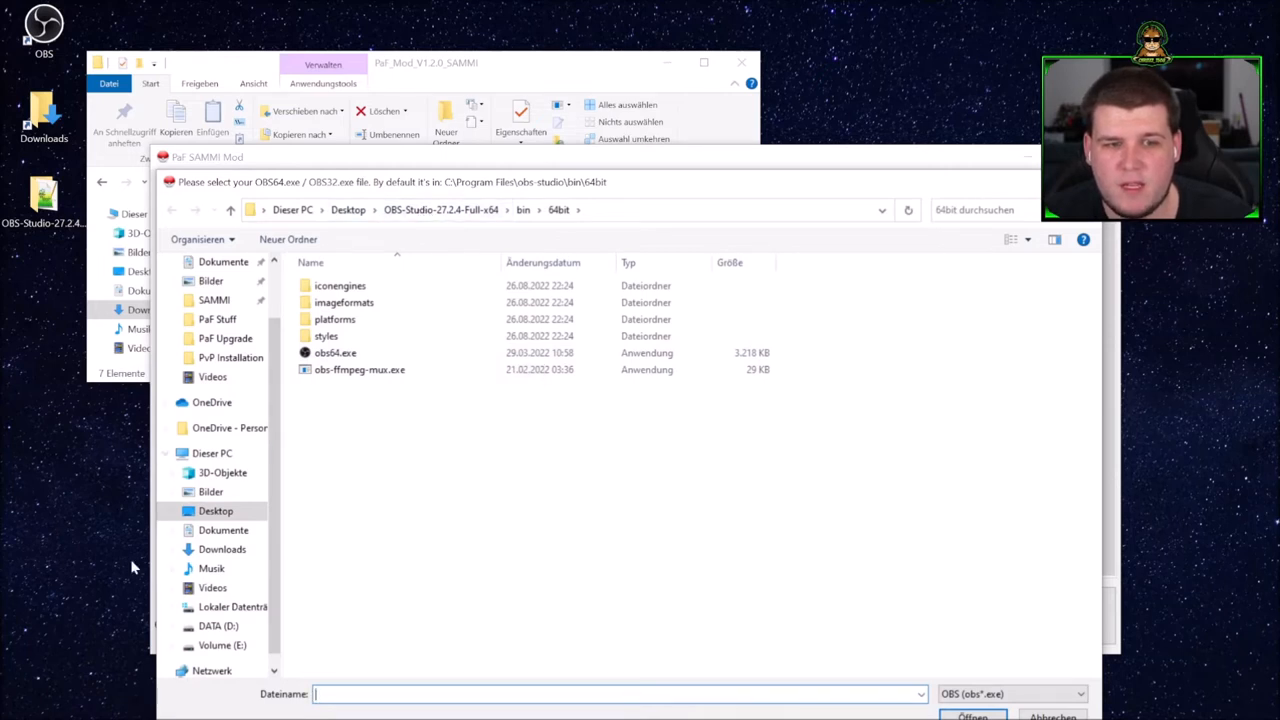
- Point the installer to obs64.exe in Desktop\OBS-Studio-27.2.4-Full-x64\bin\64bit
click(211, 453)
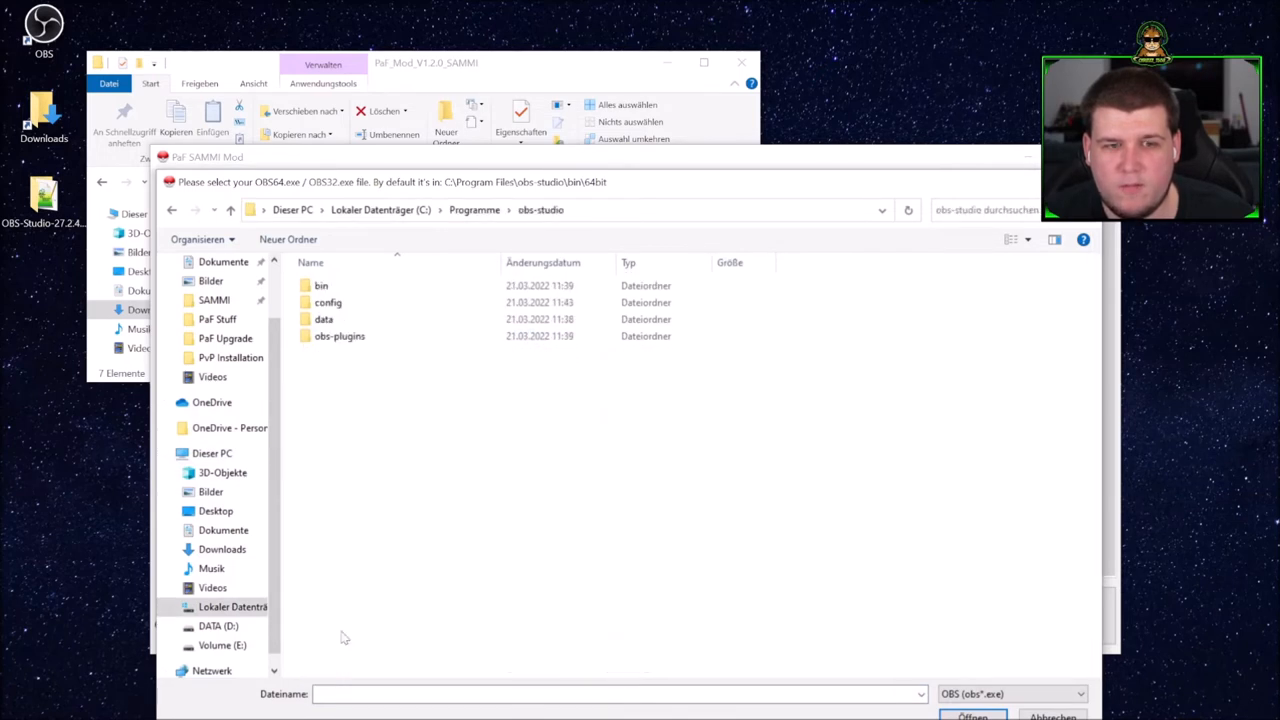
double_click(321, 285)
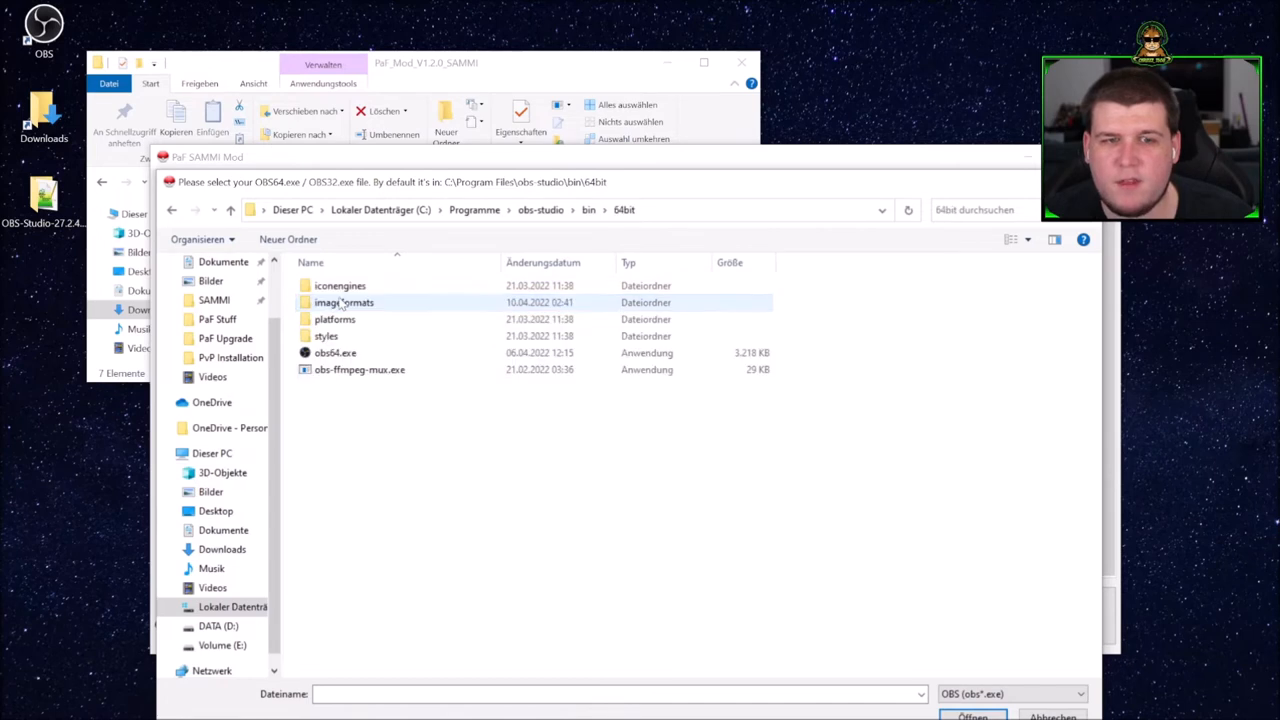
mouse_move(380, 350)
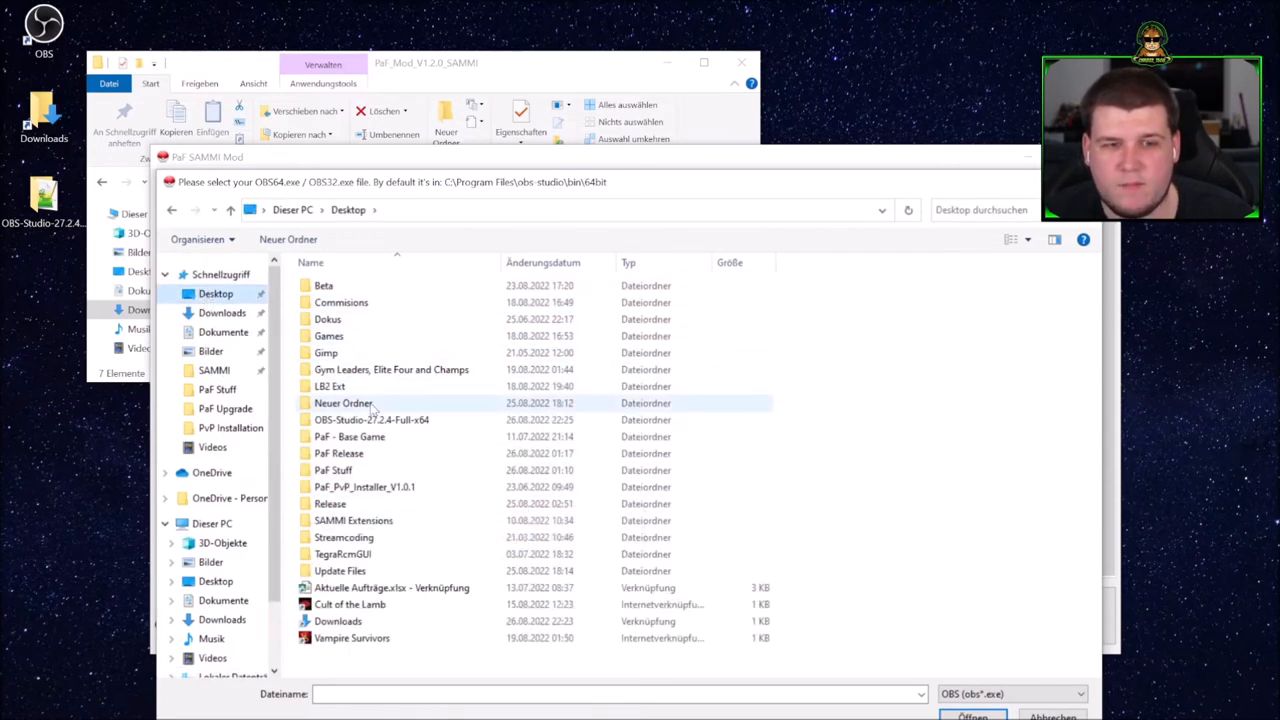
click(371, 419)
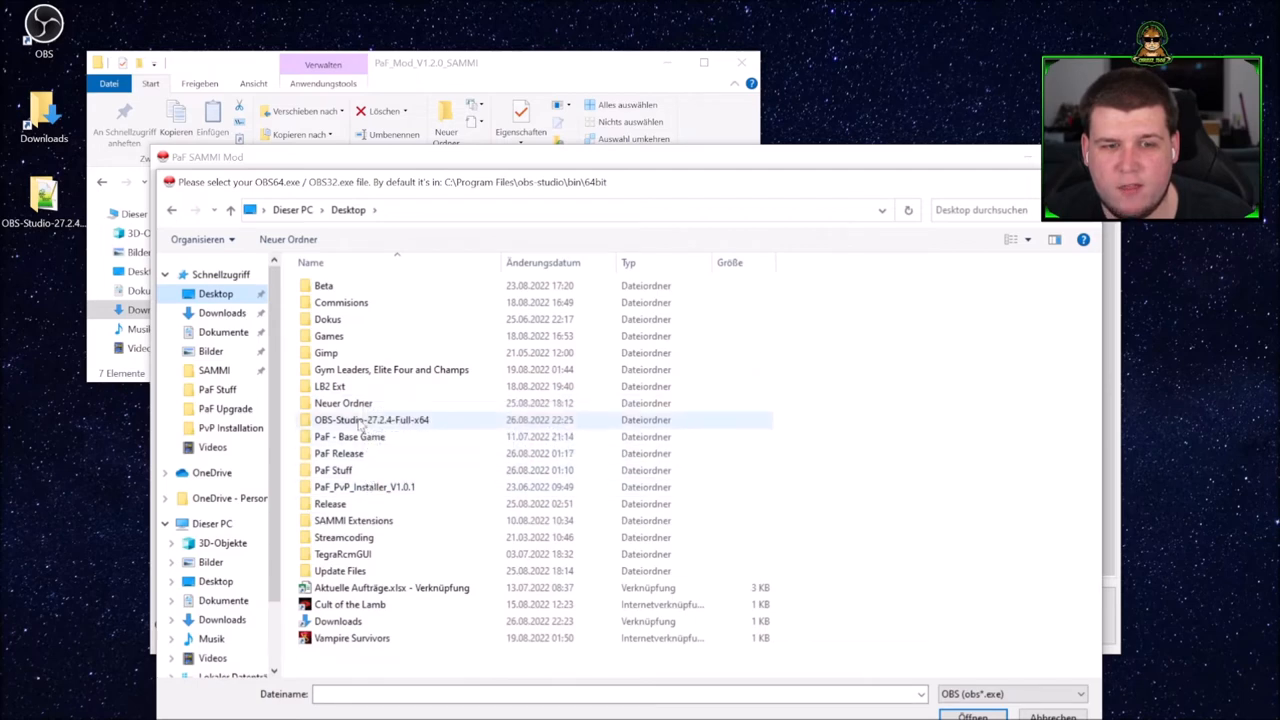
double_click(371, 419)
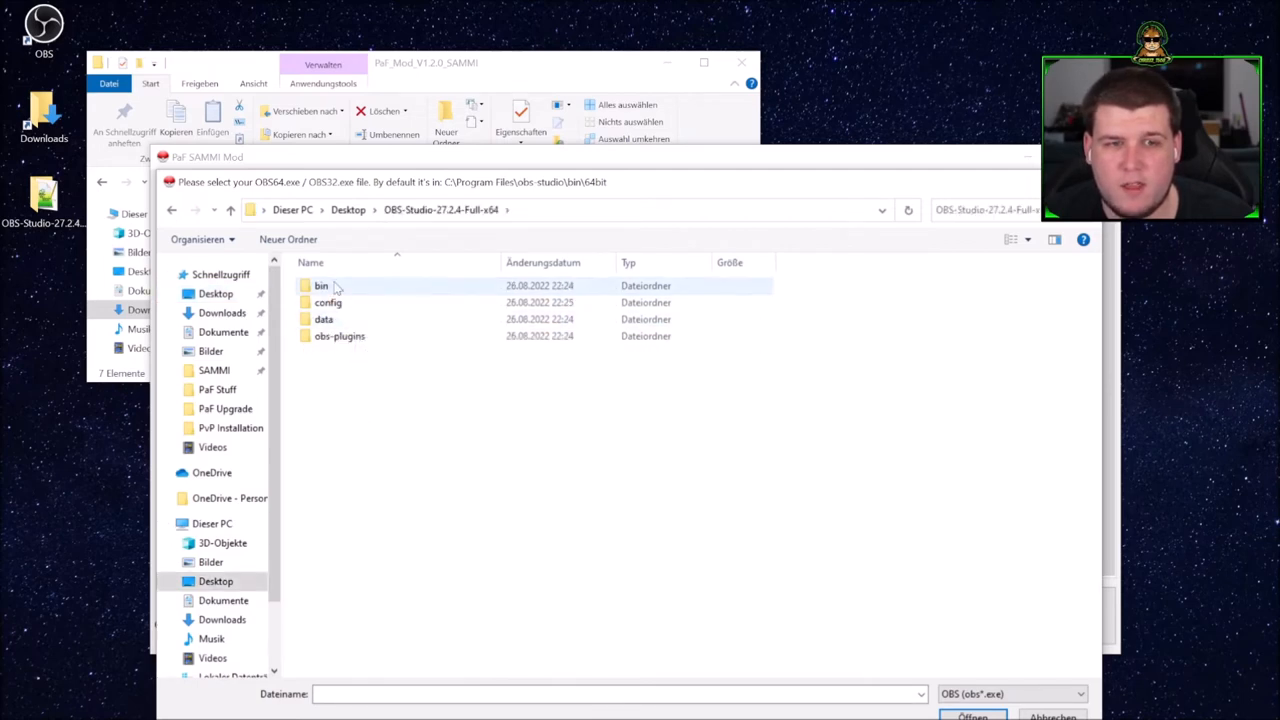
double_click(321, 285)
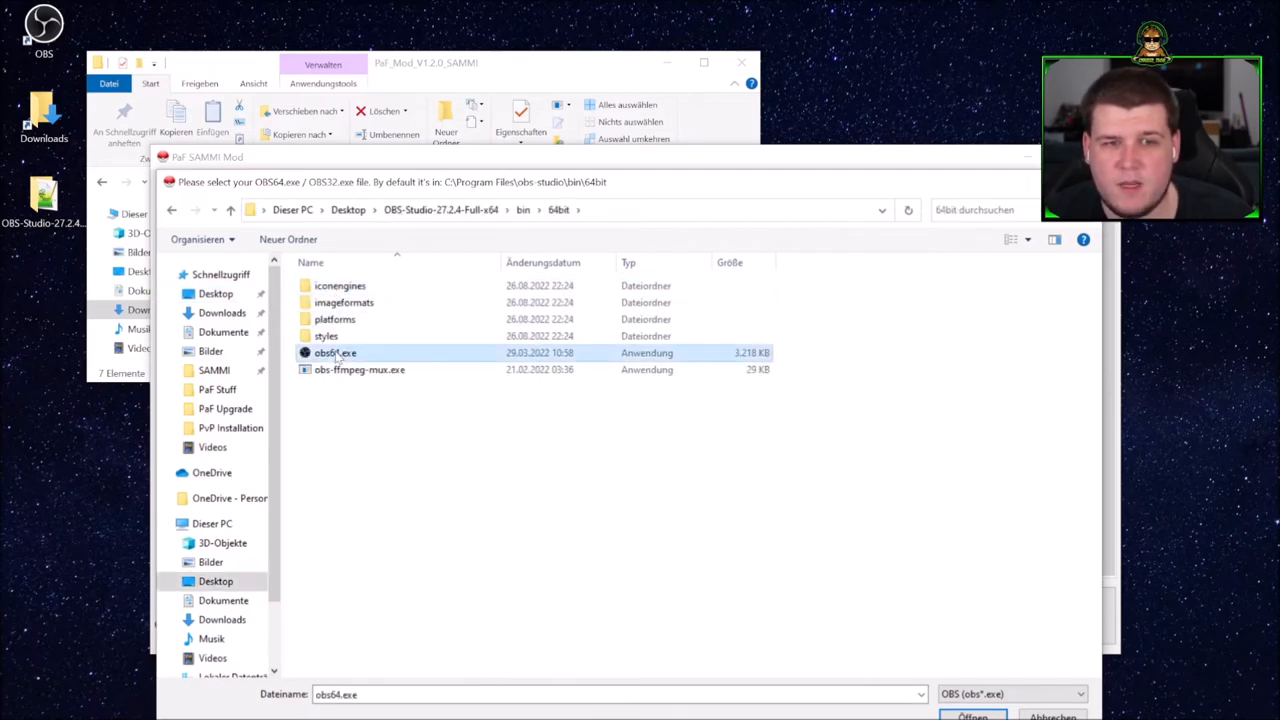
click(972, 715)
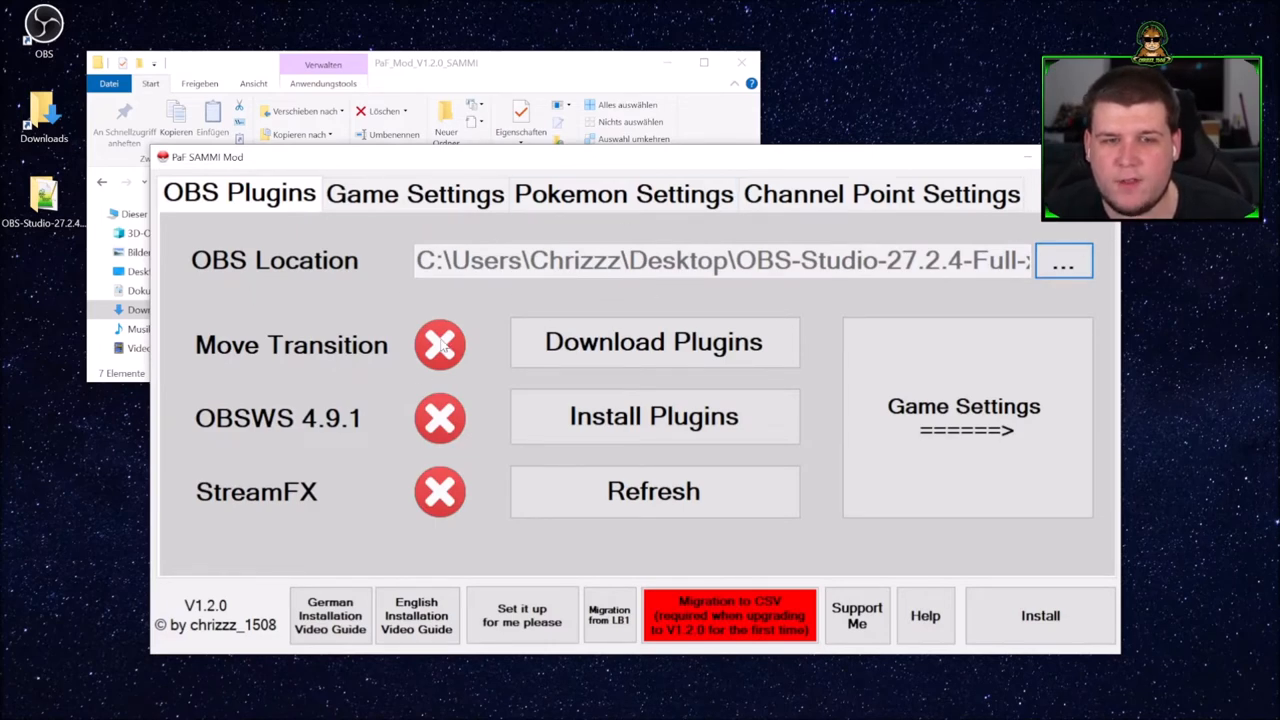
mouse_move(450, 375)
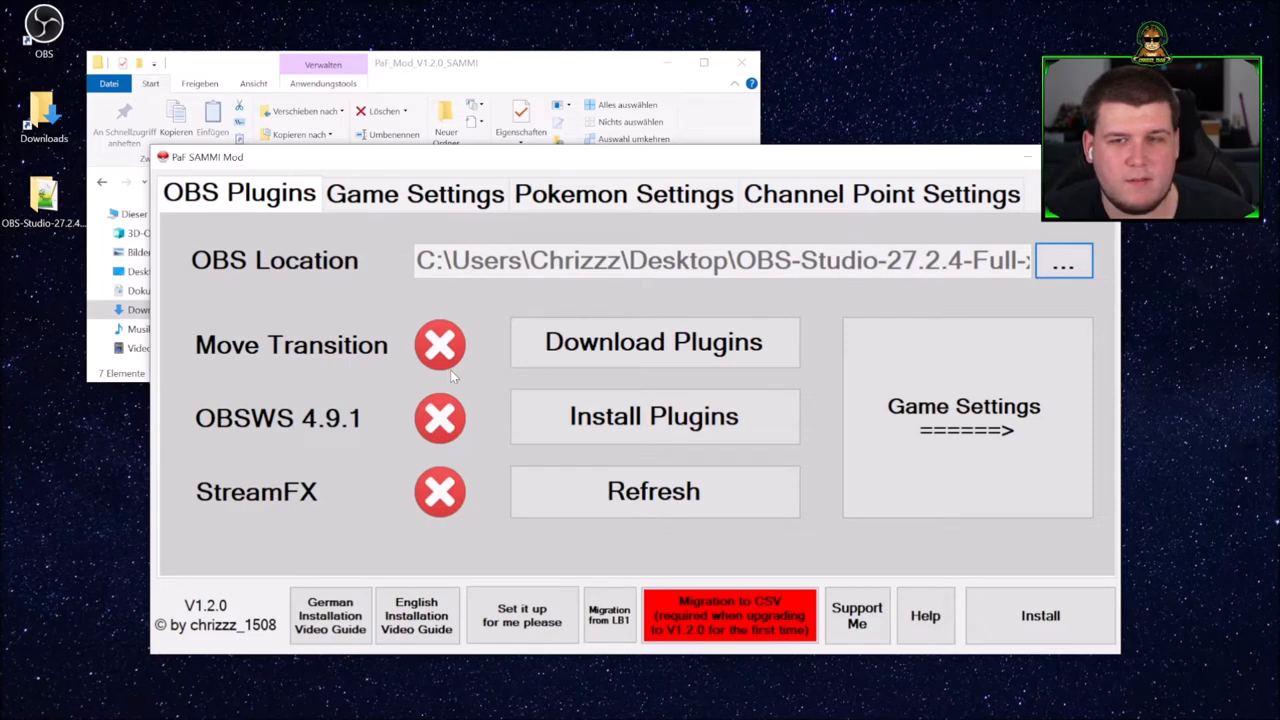
mouse_move(438, 430)
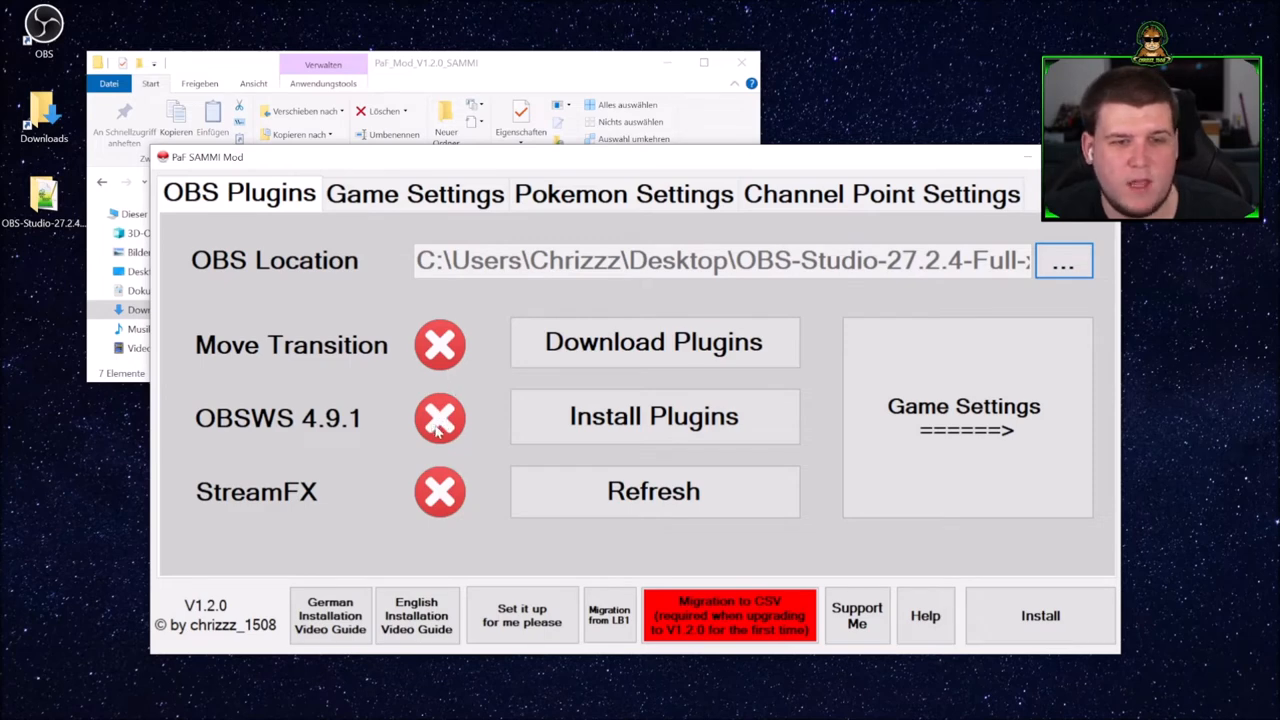
mouse_move(443, 495)
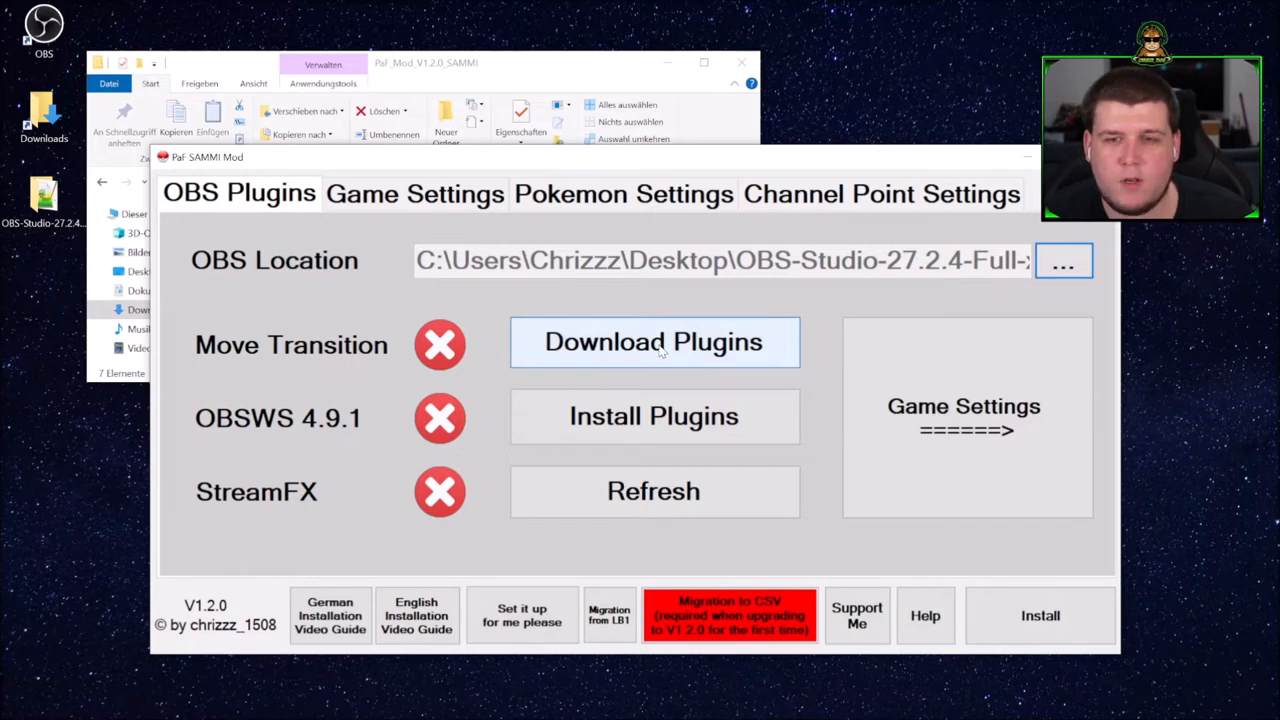
- Open the GitHub plugin download pages, then the Downloads folder in File Explorer
click(653, 341)
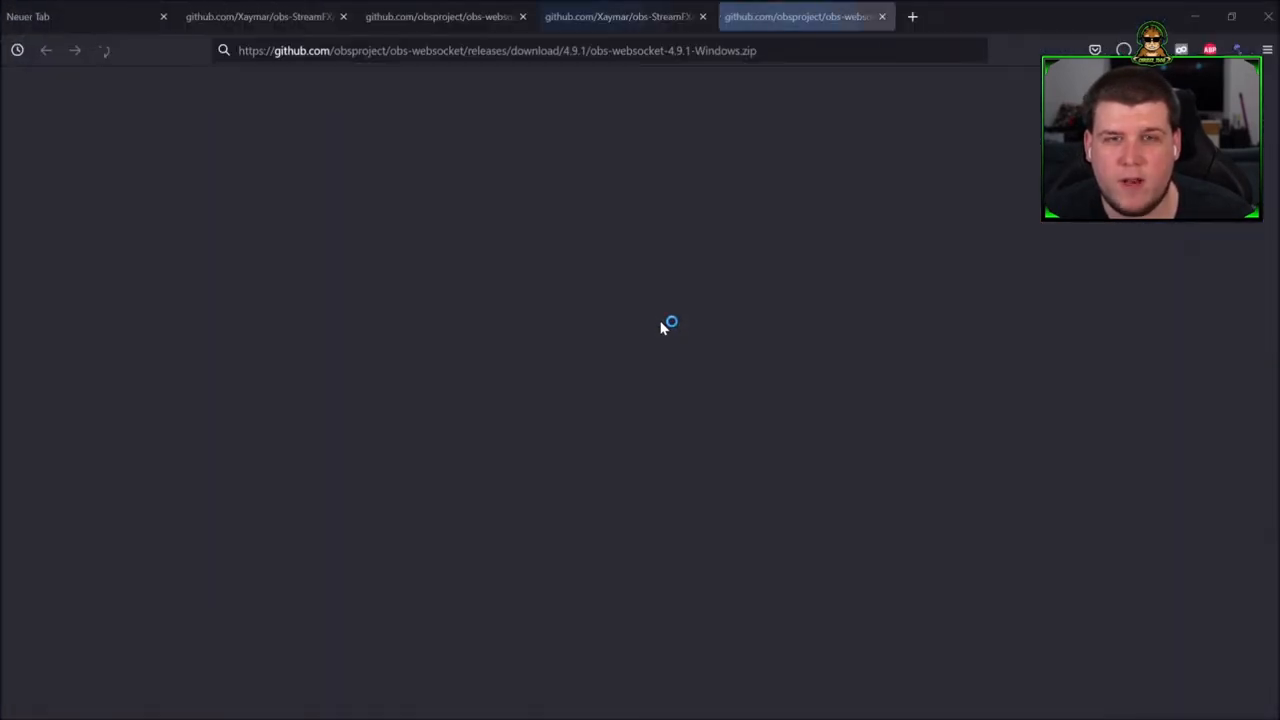
mouse_move(343, 16)
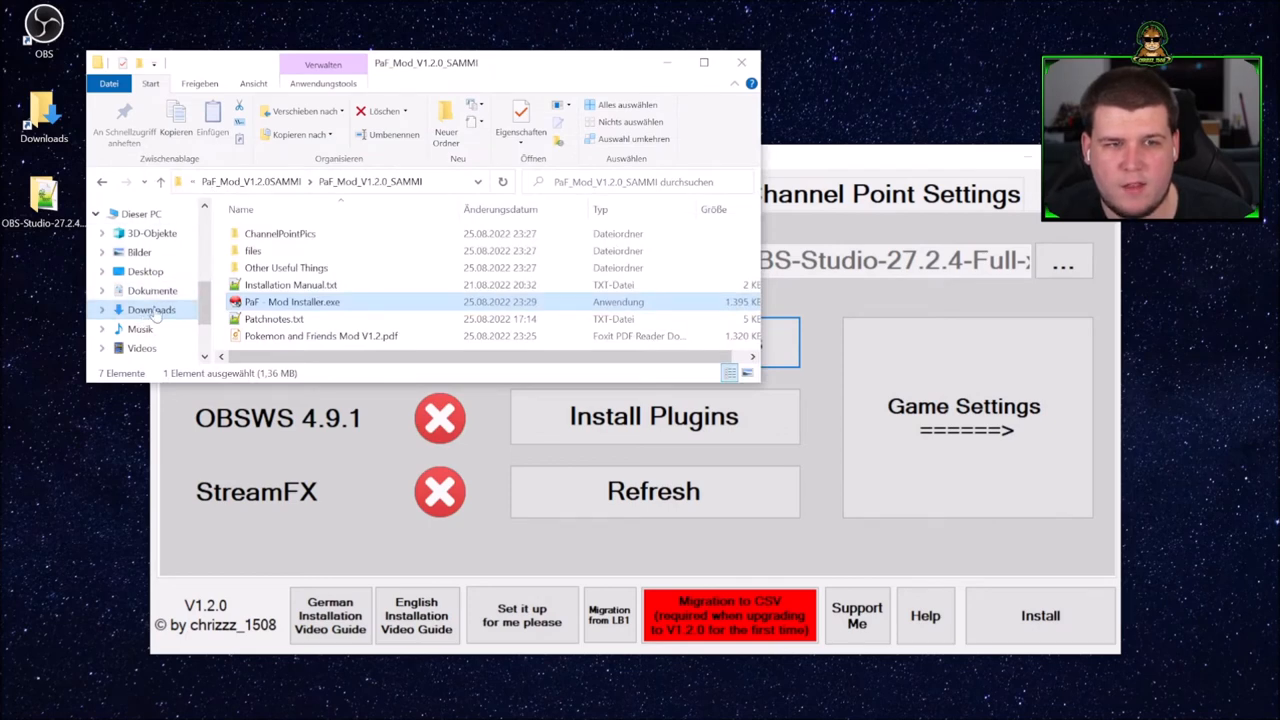
click(152, 309)
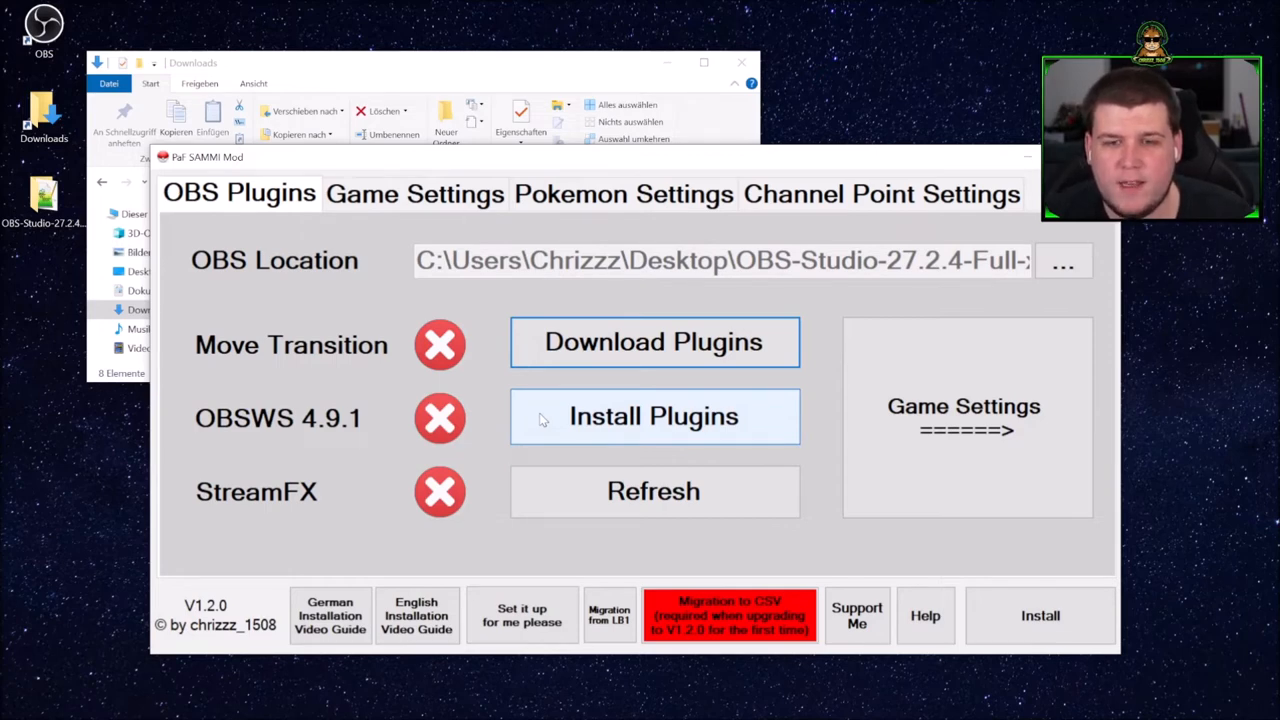
- Install the move-transition and obs-websocket-4.9.1 plugin zips from Downloads
click(653, 416)
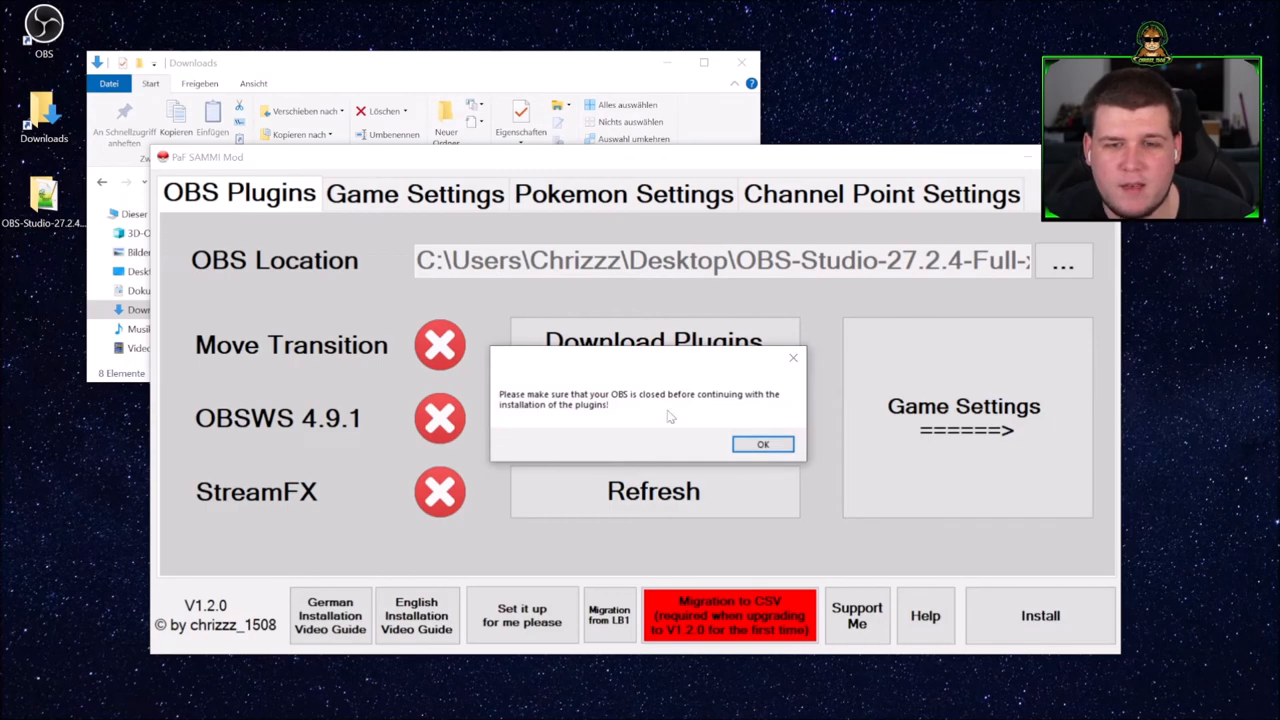
mouse_move(763, 444)
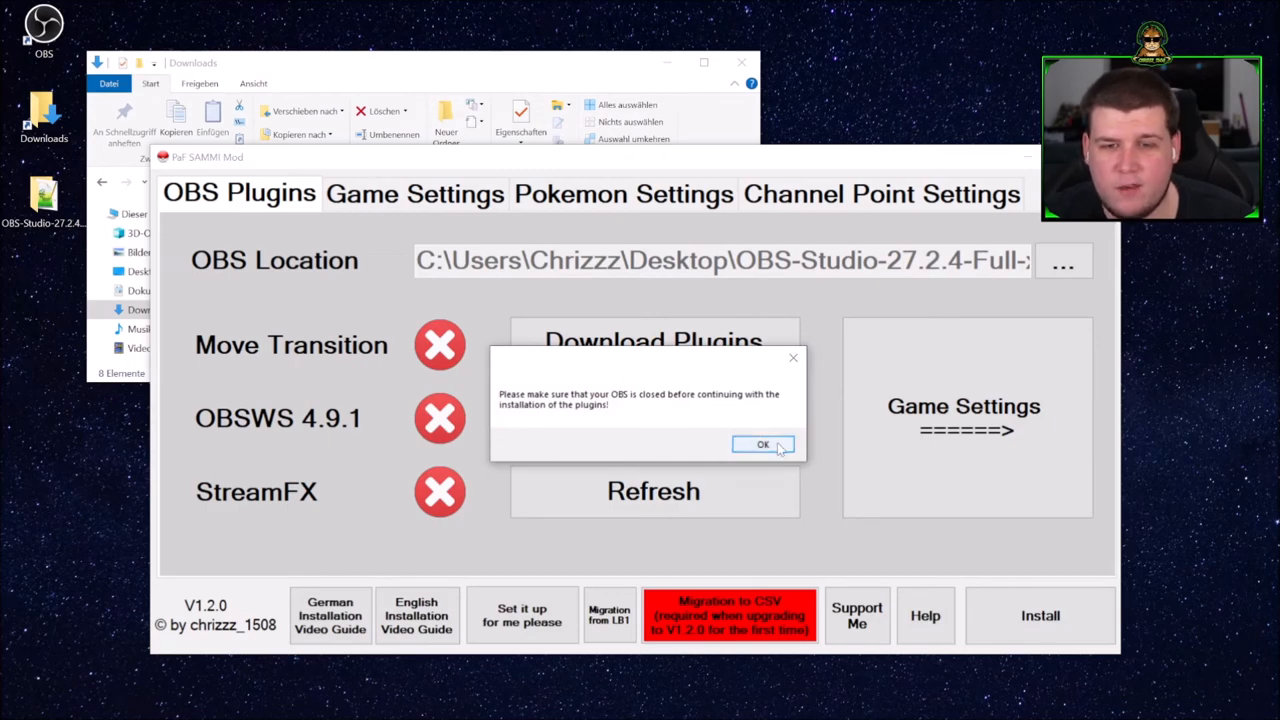
click(762, 444)
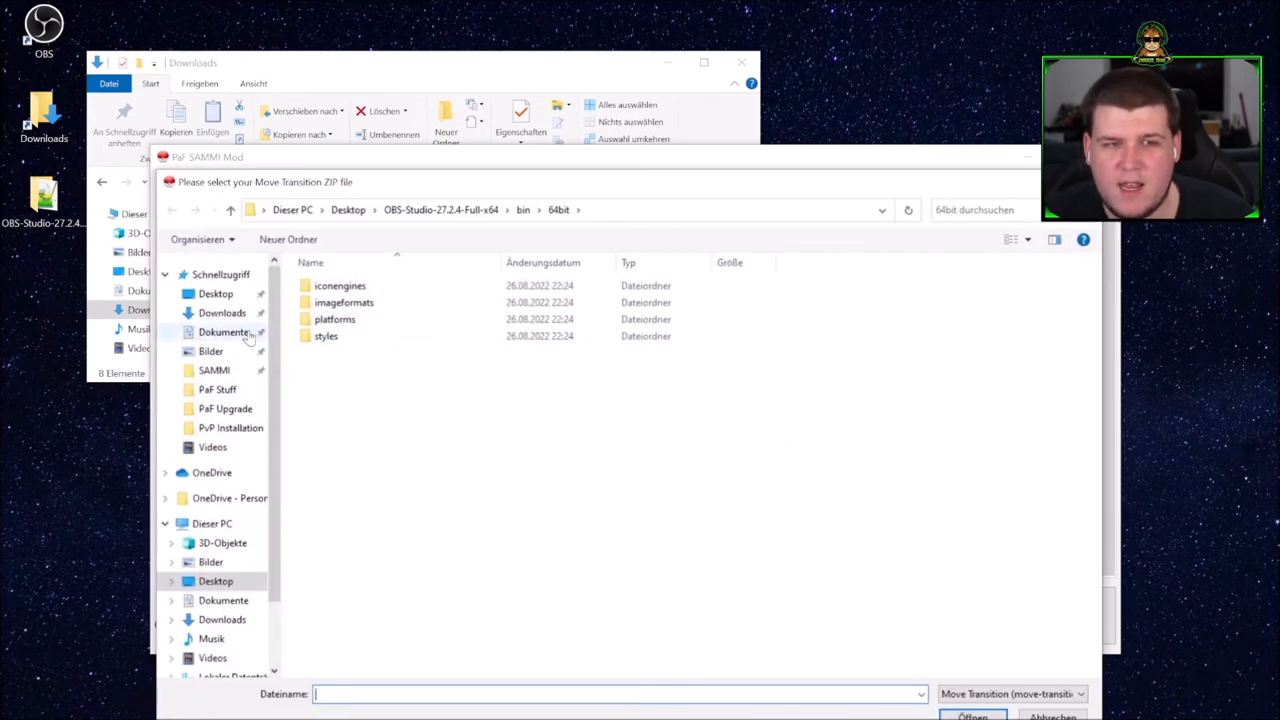
click(221, 312)
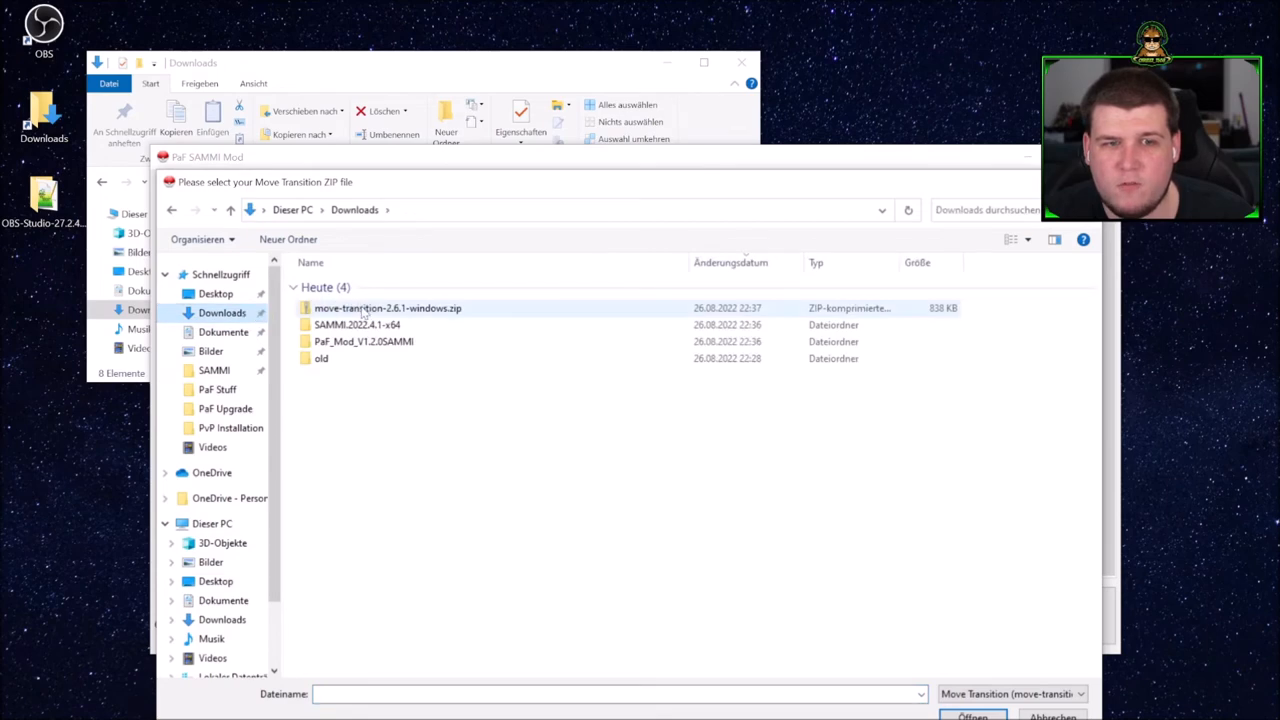
mouse_move(388, 308)
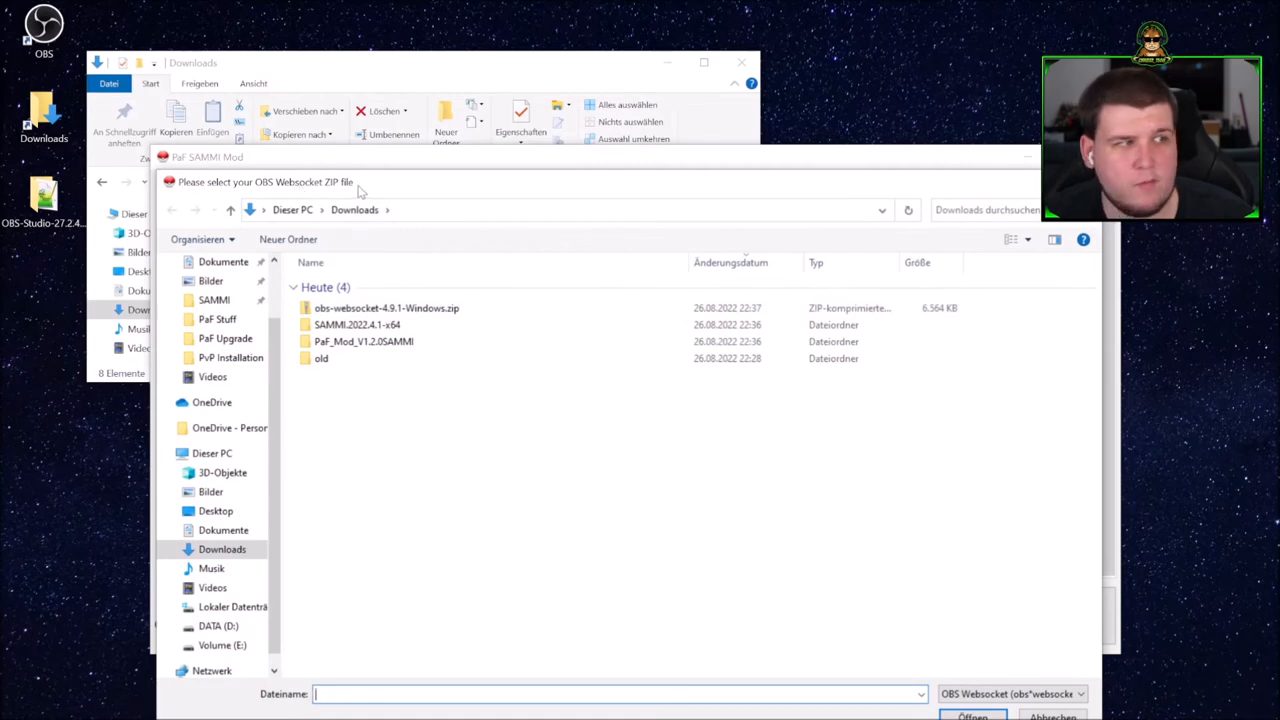
click(386, 308)
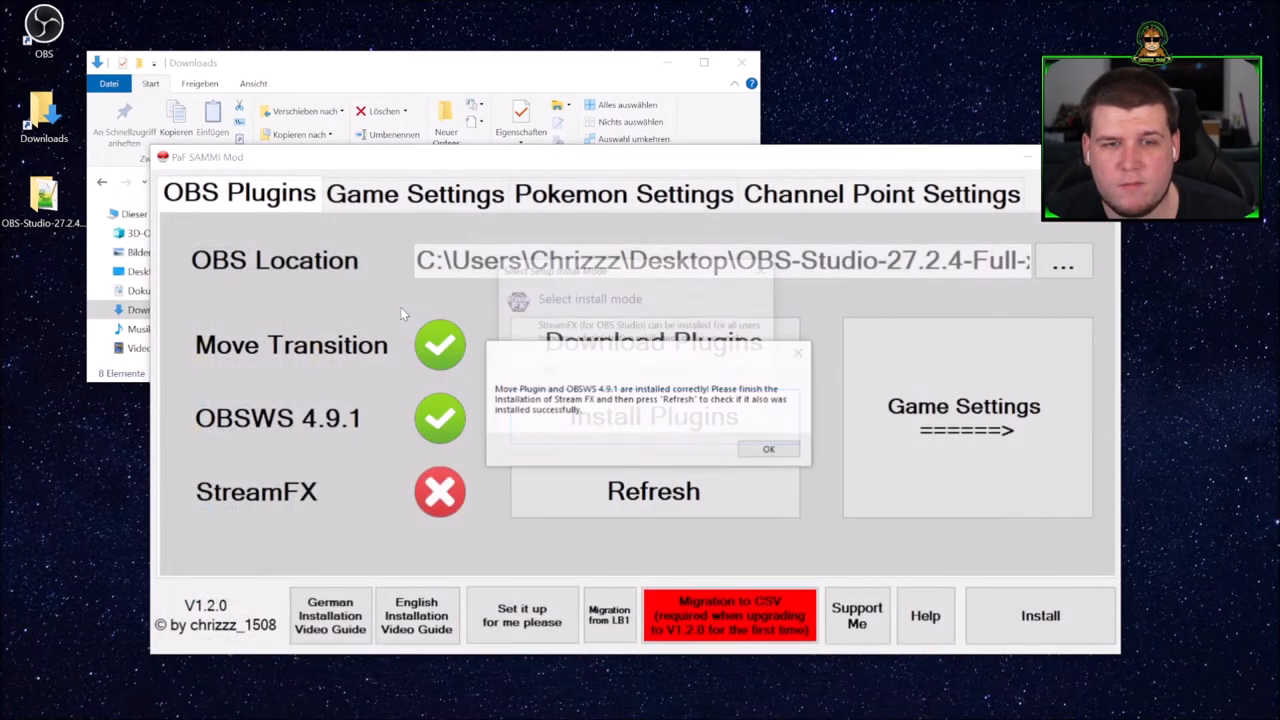
click(768, 448)
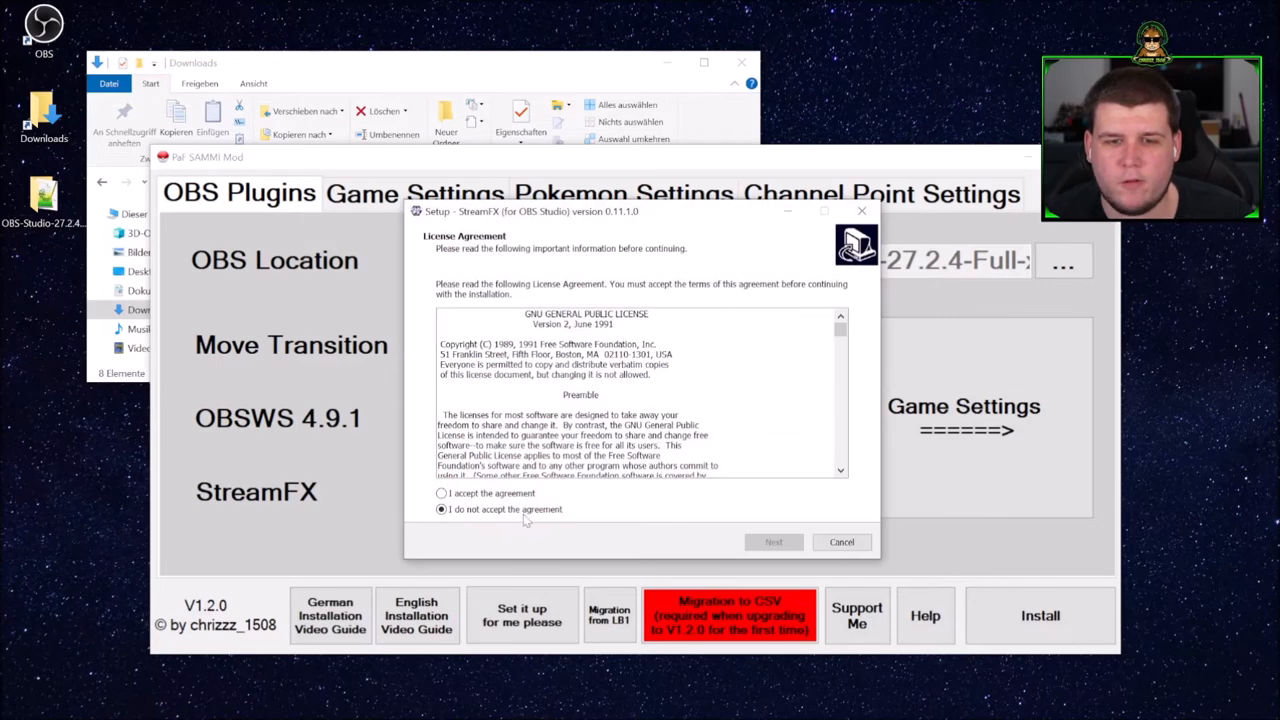
- Accept the StreamFX license and keep the Static installation type
click(441, 493)
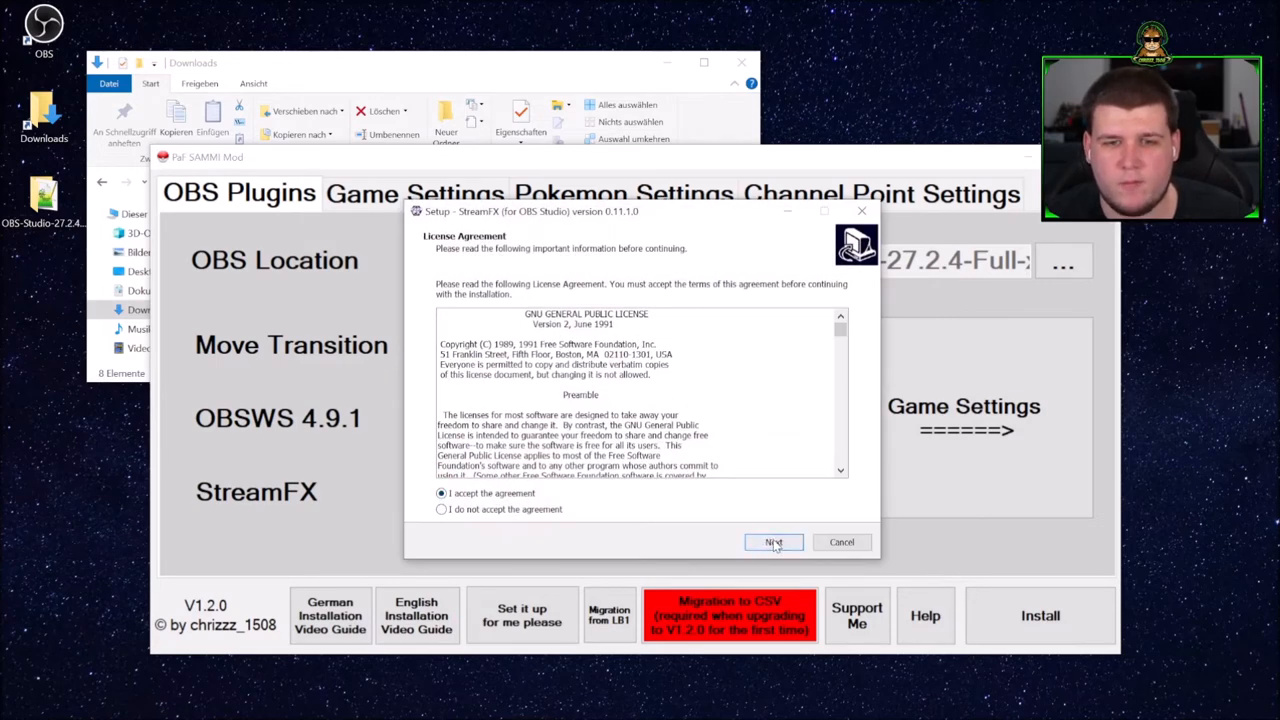
click(773, 542)
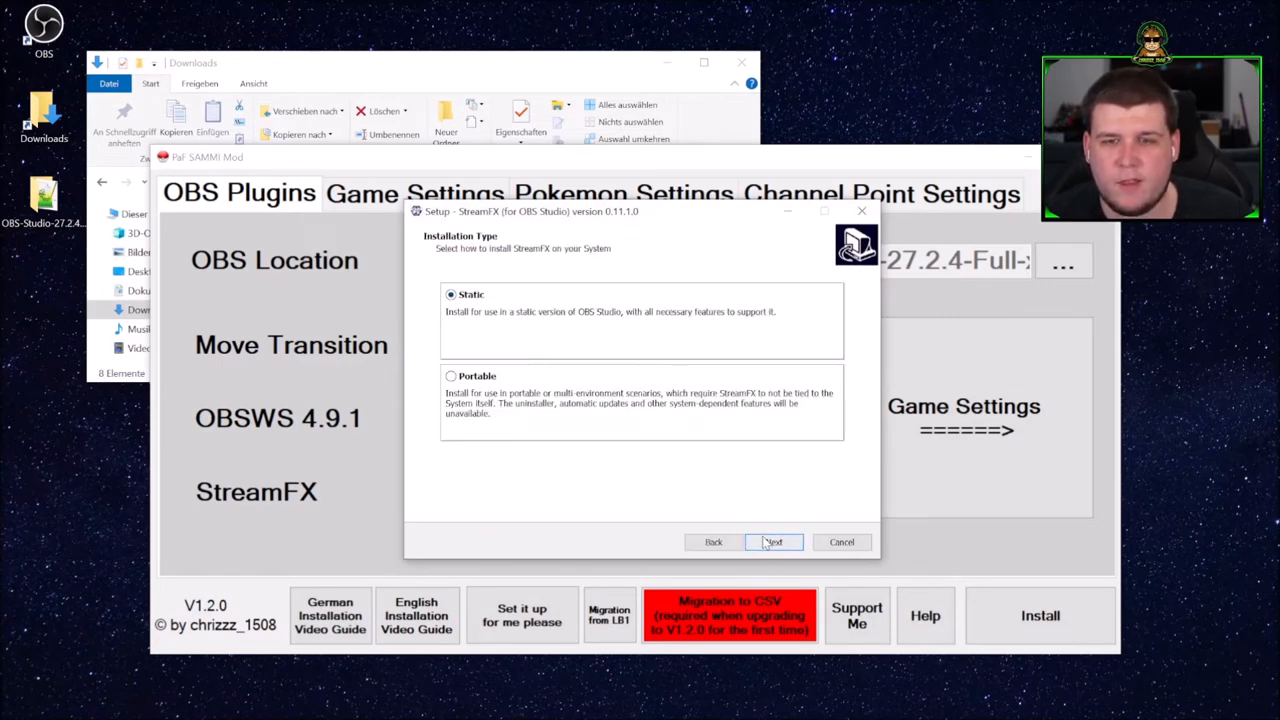
click(773, 541)
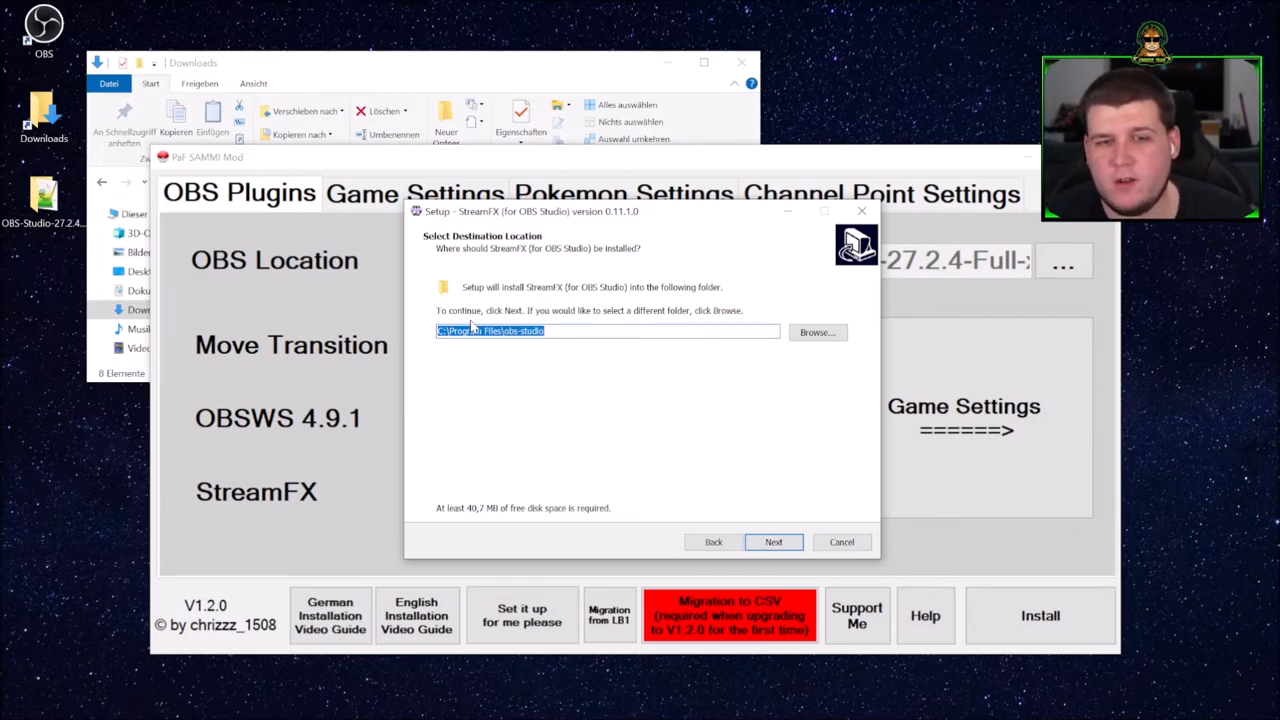
- Install StreamFX into the existing Desktop\OBS-Studio-27.2.4-Full-x64 folder and finish setup
click(817, 332)
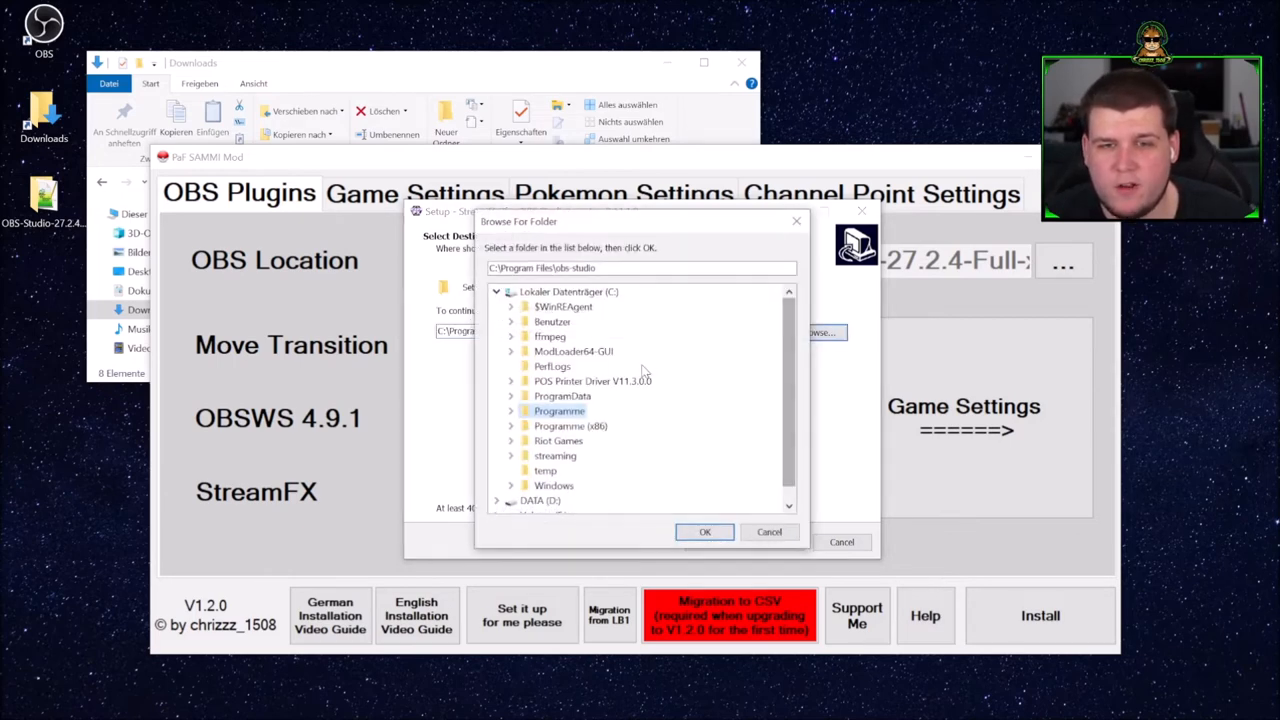
click(511, 321)
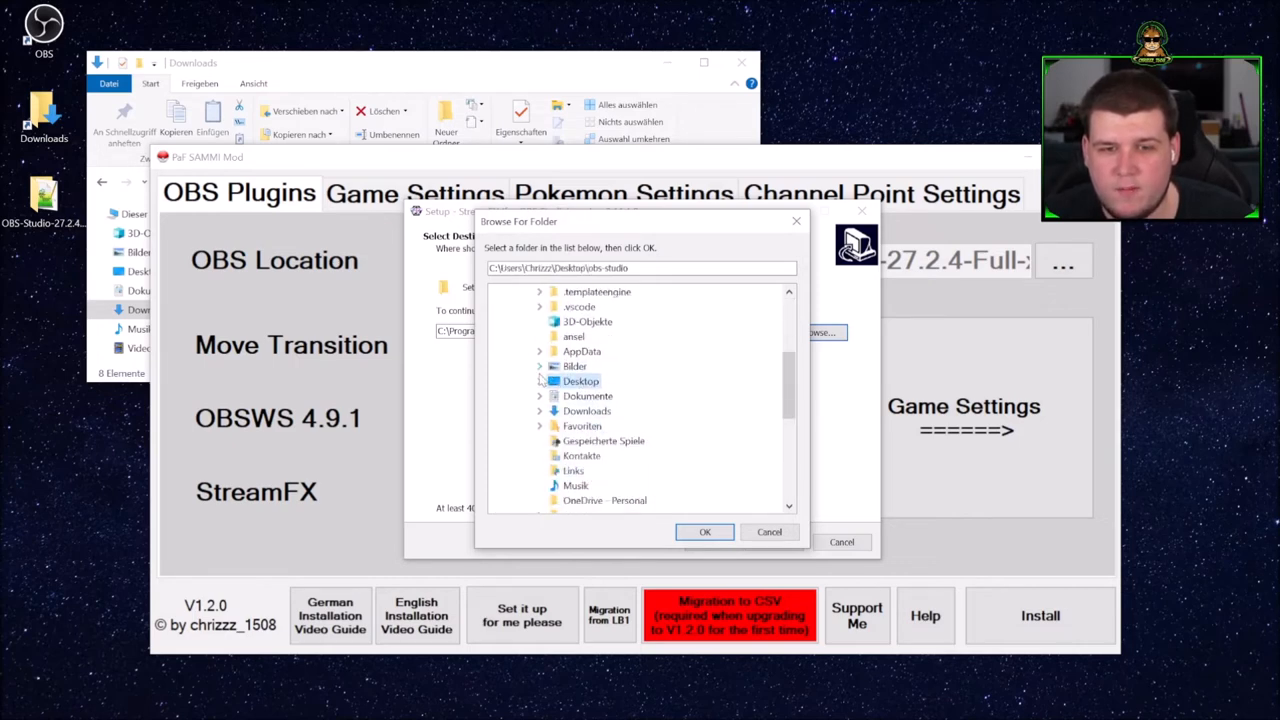
click(704, 531)
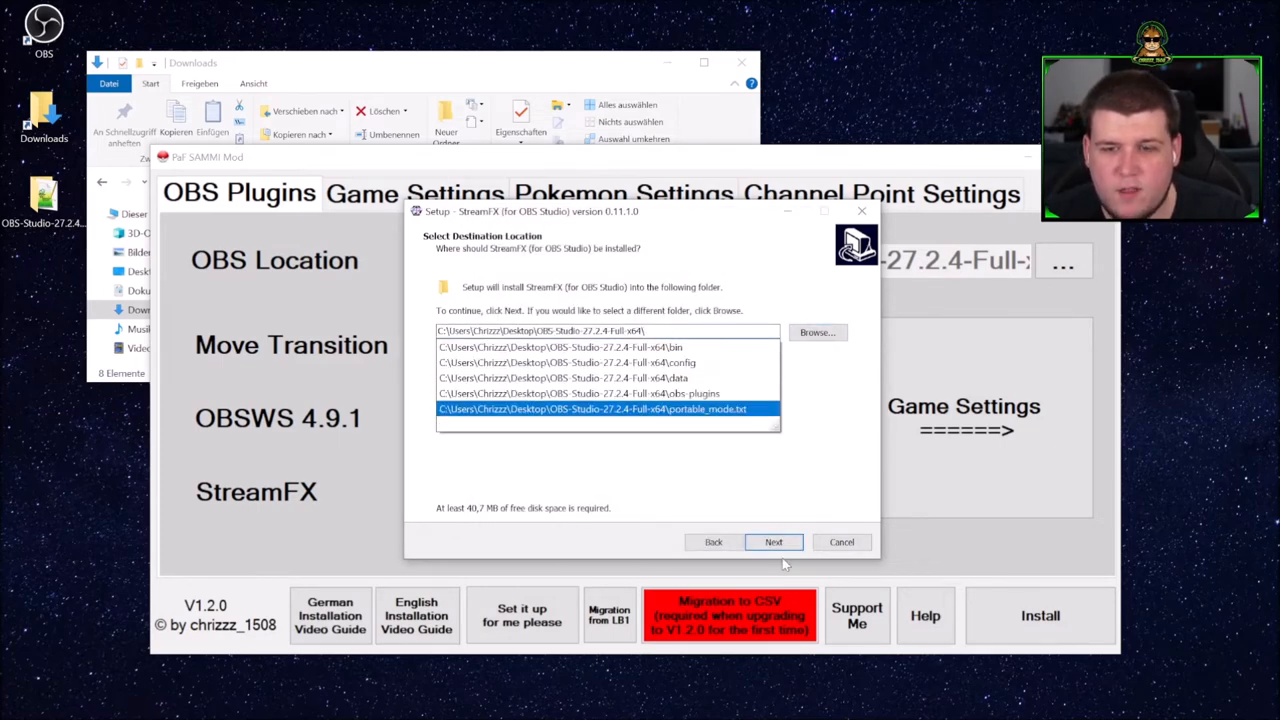
click(773, 541)
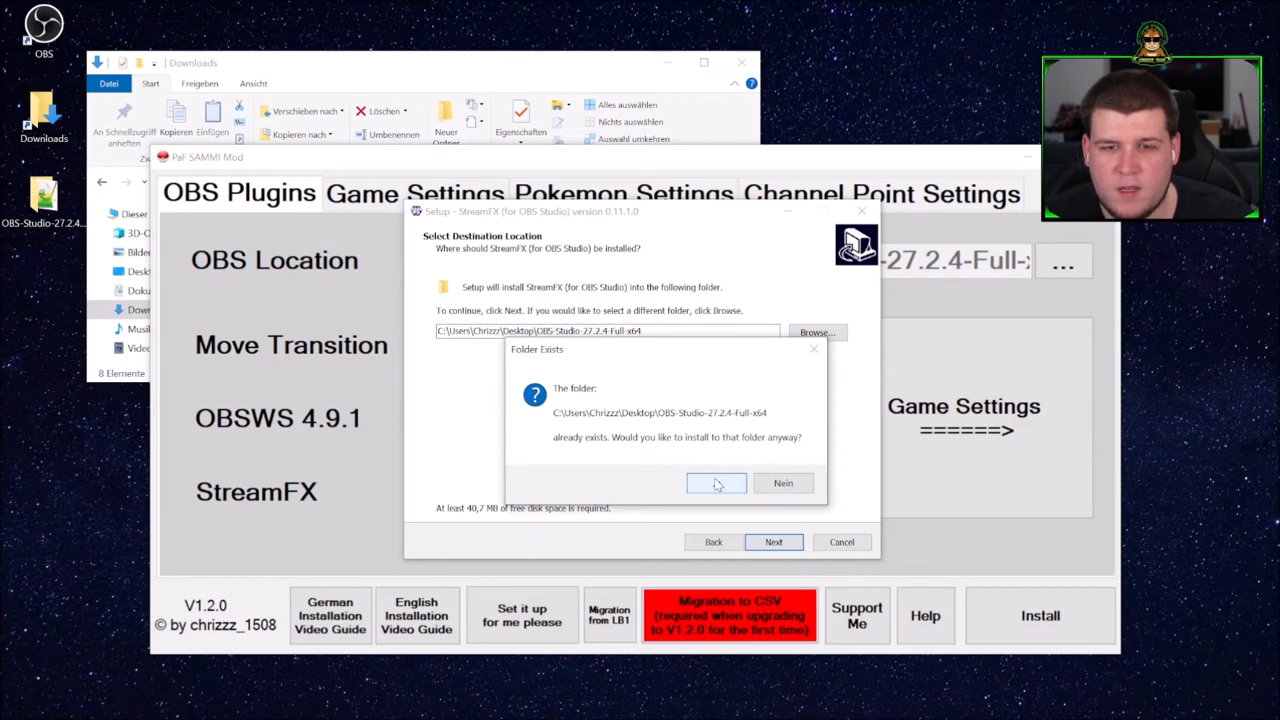
click(716, 483)
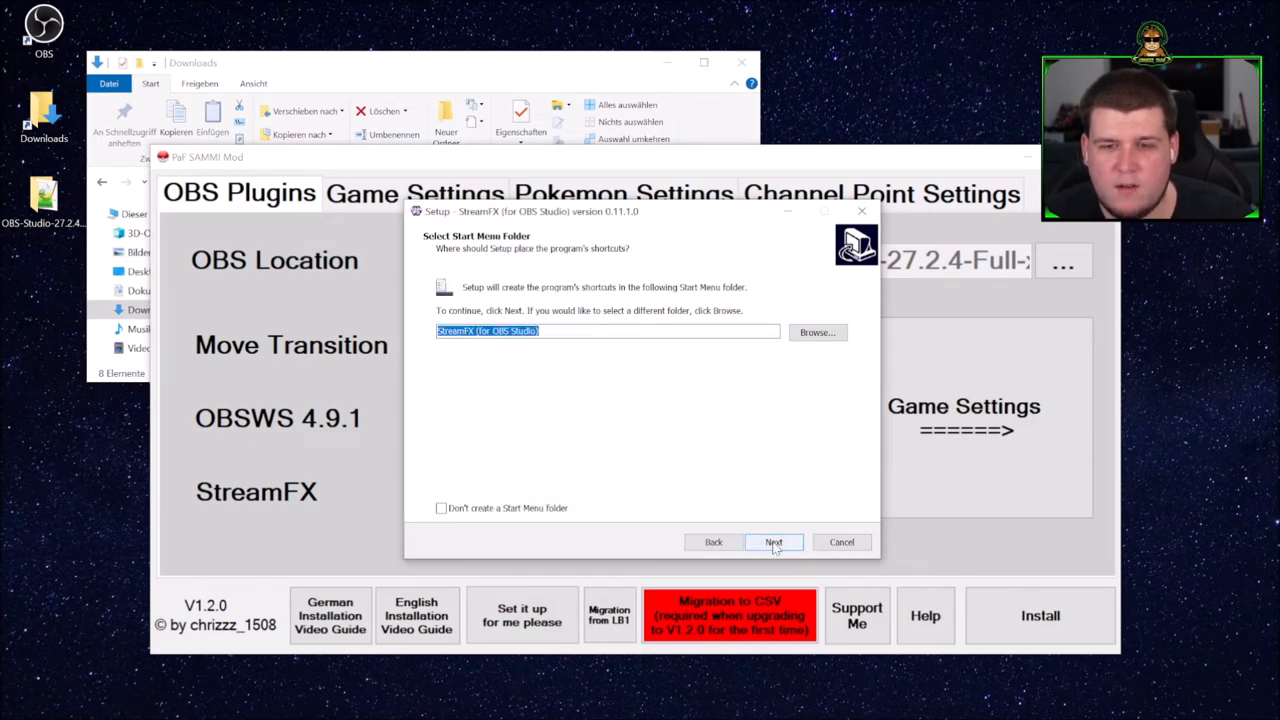
click(773, 541)
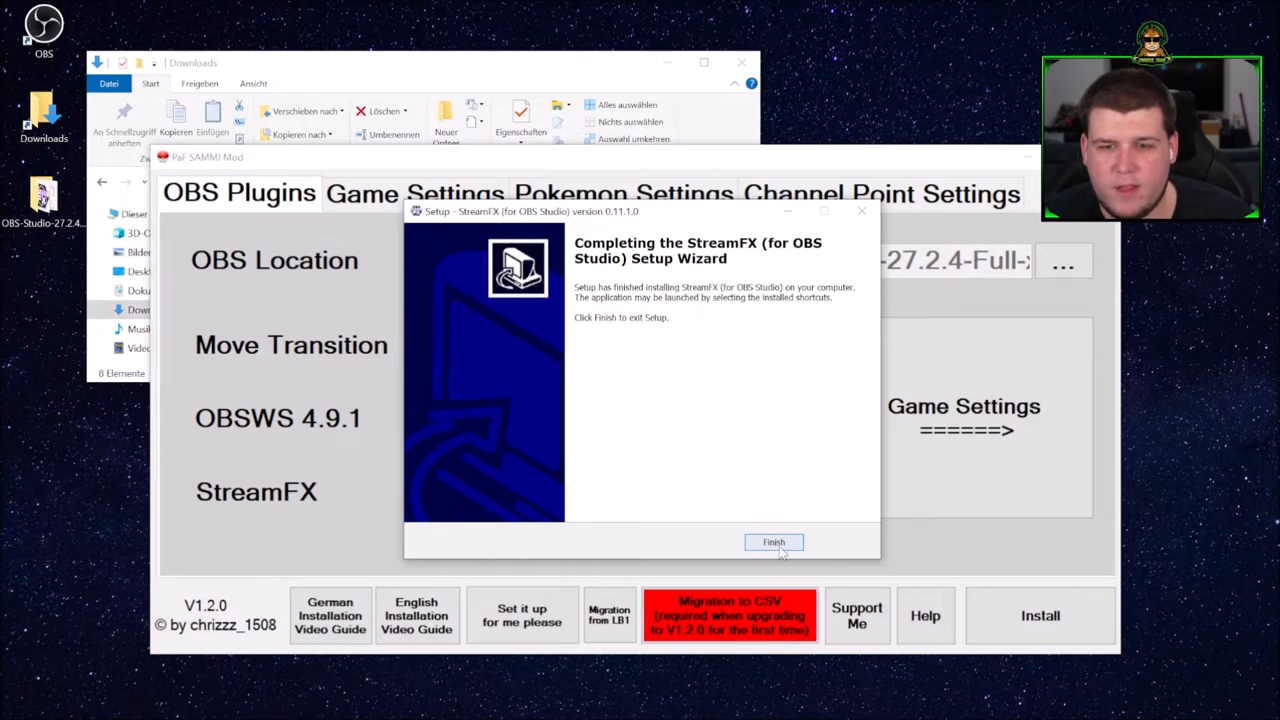
click(773, 541)
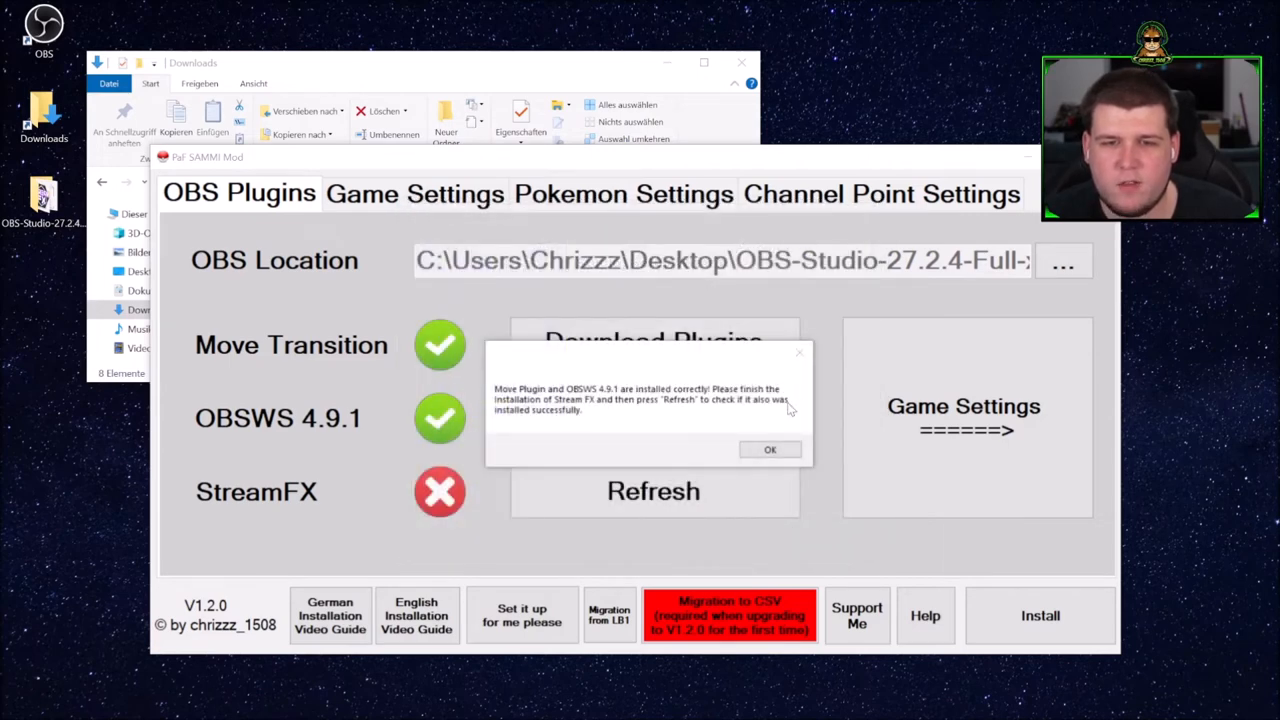
mouse_move(767, 420)
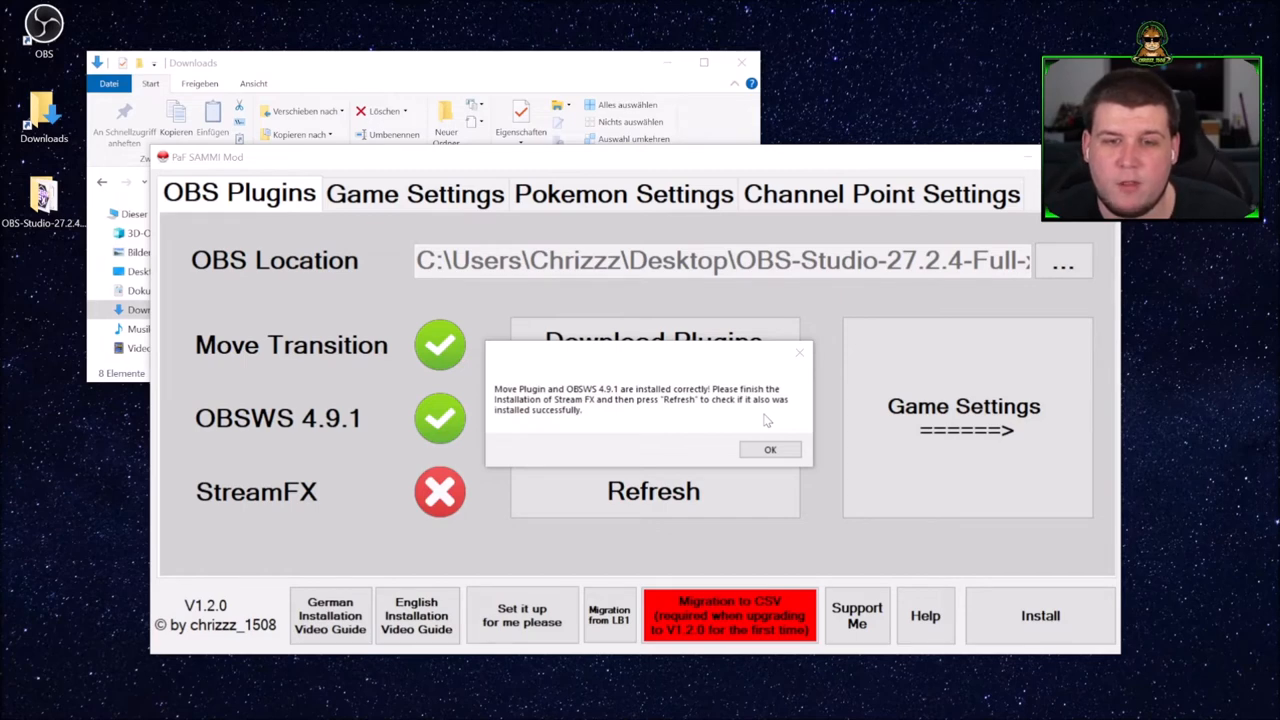
mouse_move(783, 453)
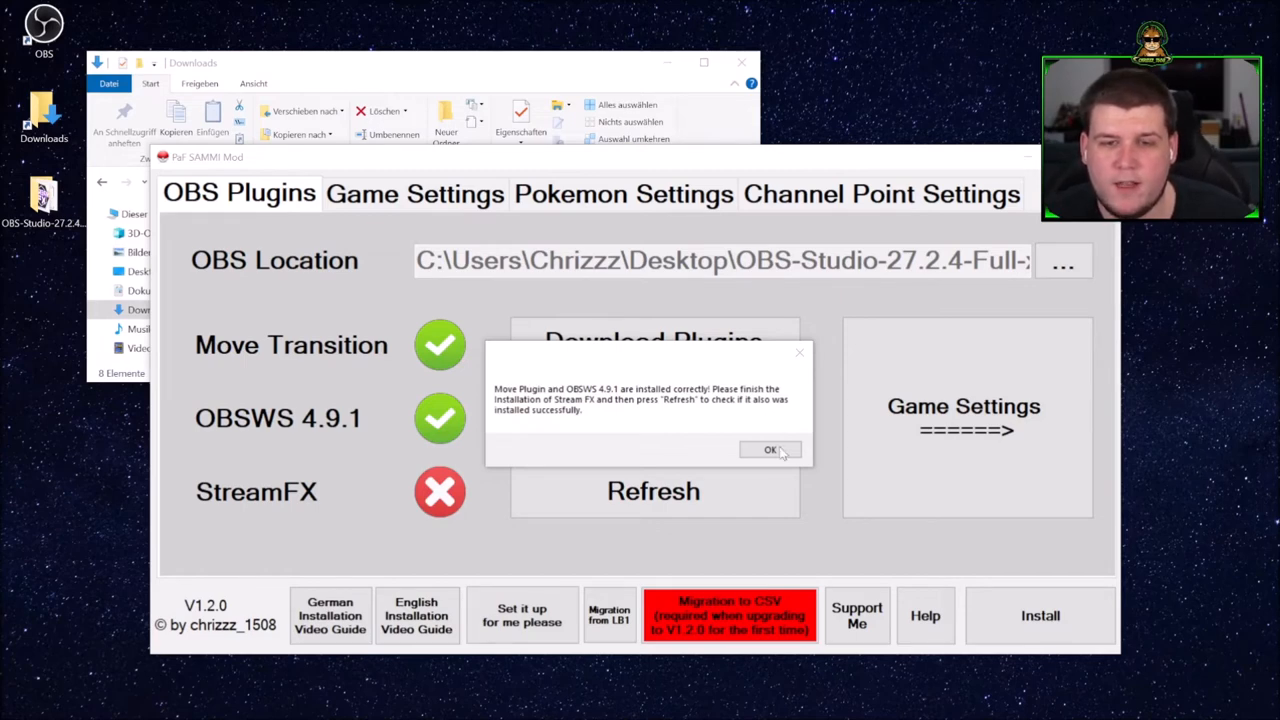
- Dismiss the install notice and refresh so StreamFX shows a green check
click(771, 449)
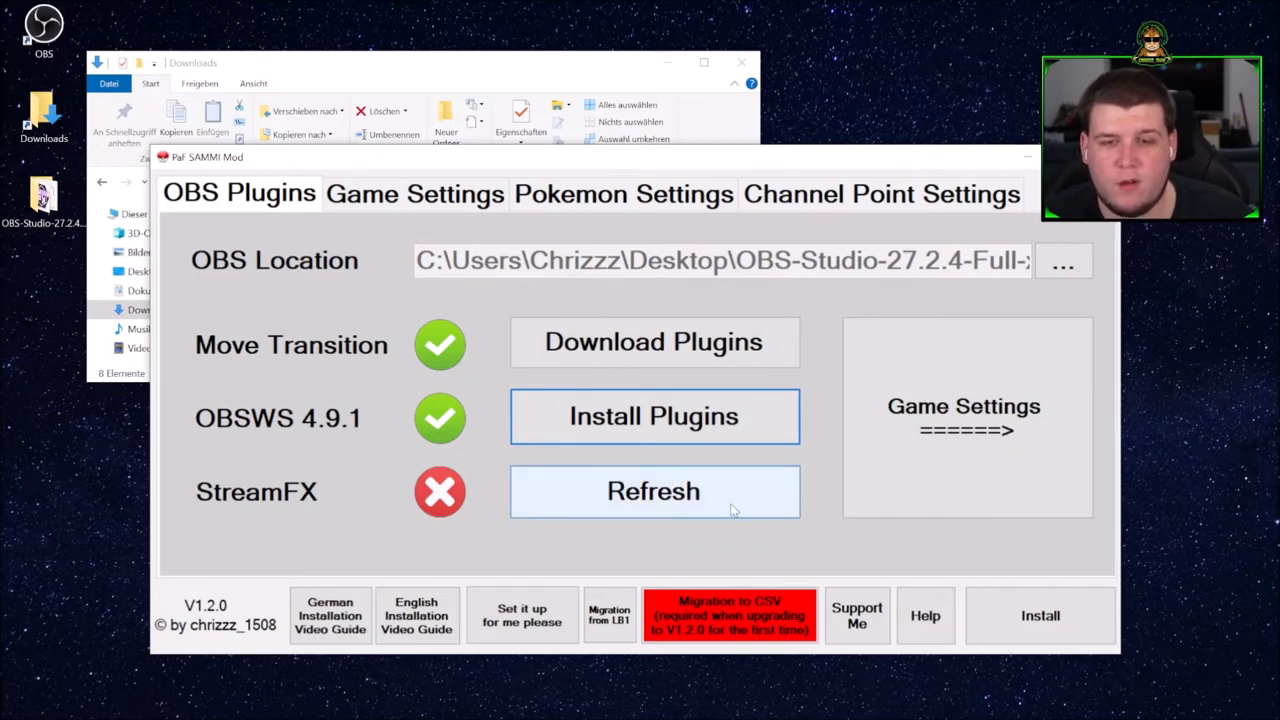
click(653, 491)
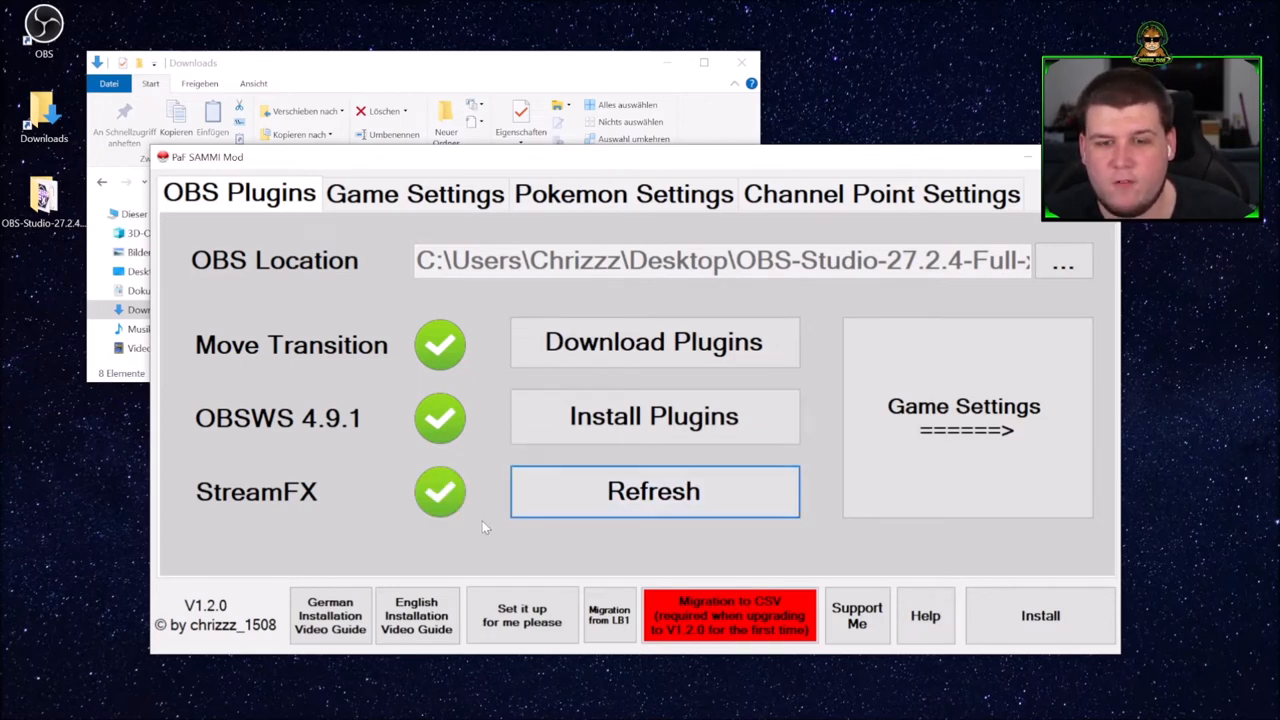
mouse_move(450, 310)
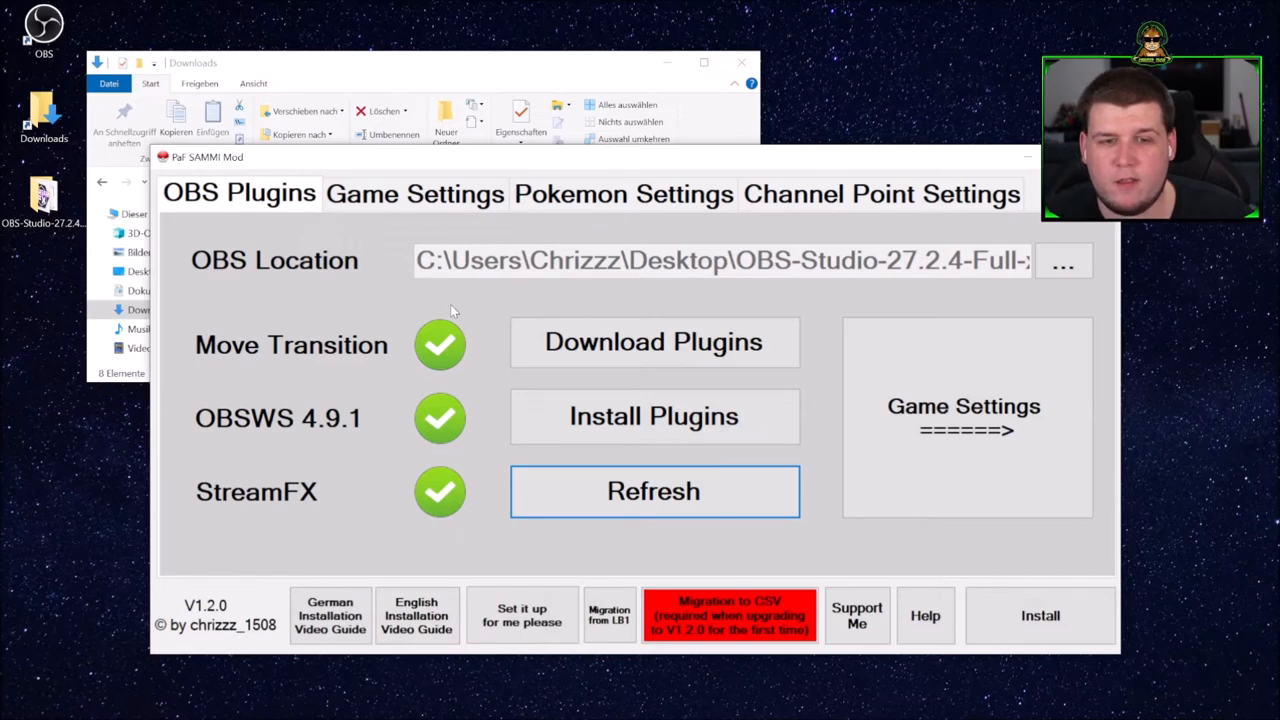
mouse_move(448, 530)
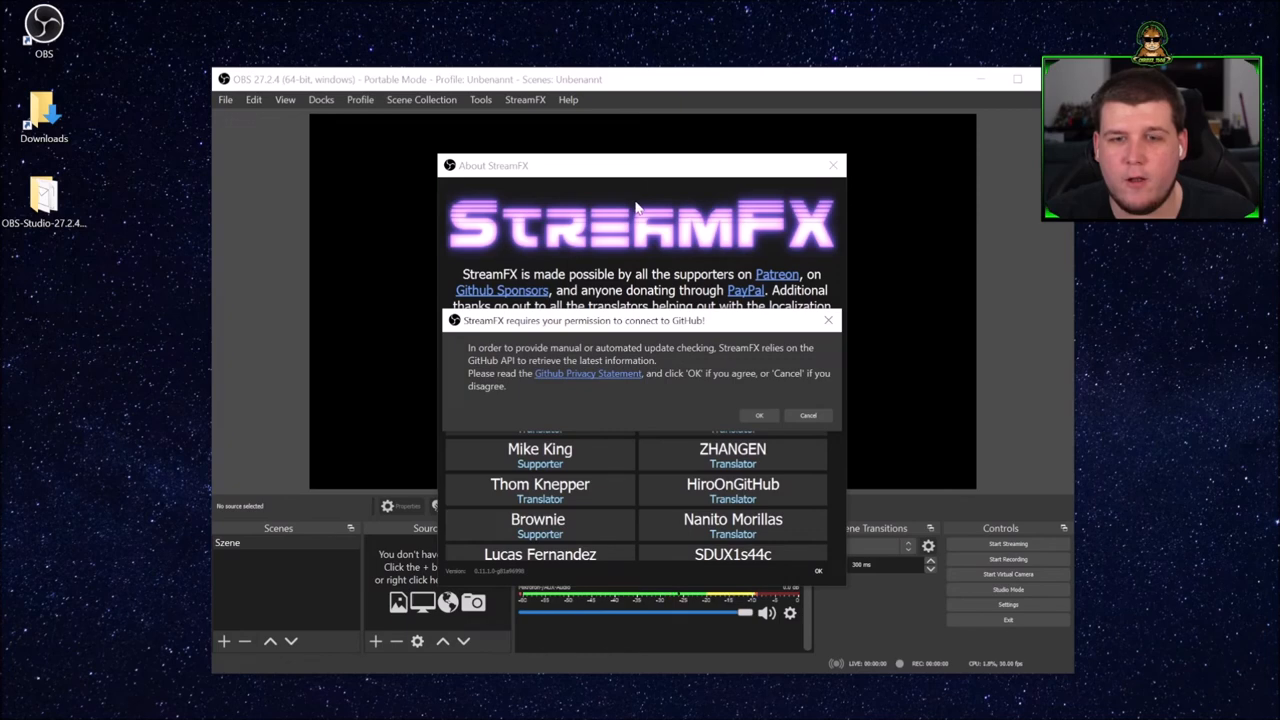
mouse_move(792, 416)
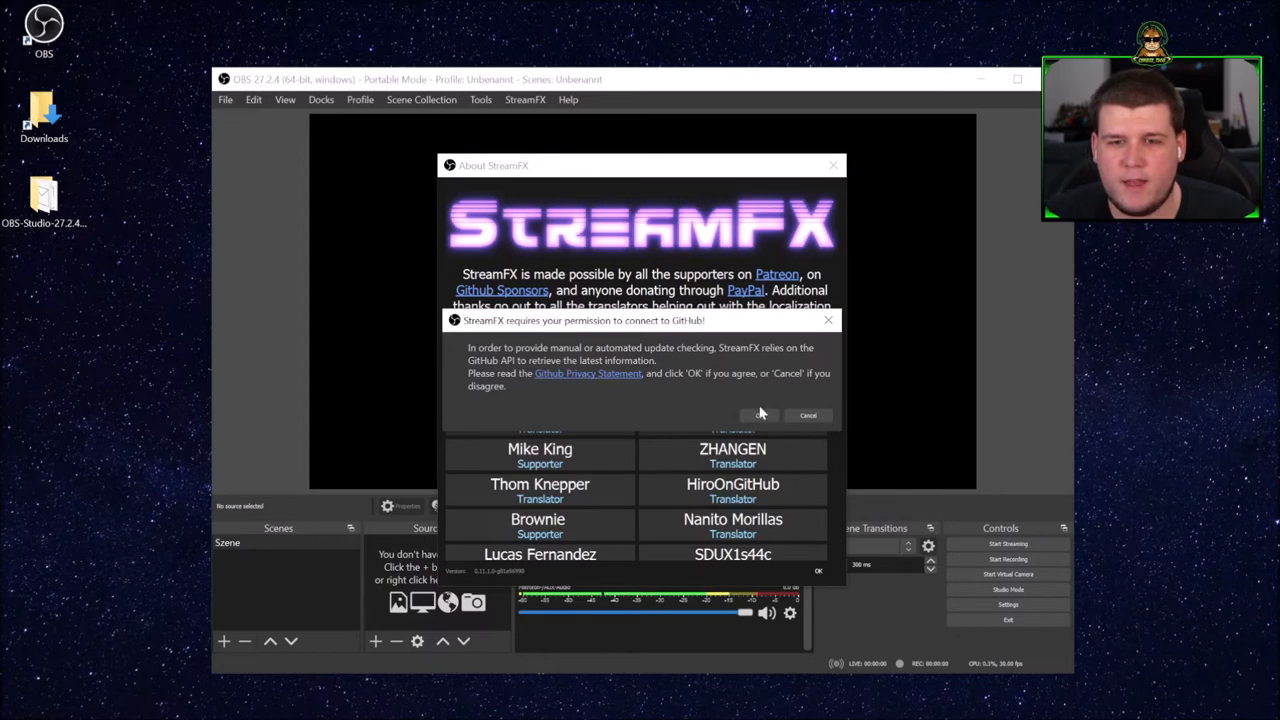
- Allow StreamFX GitHub access and OBS firewall access, and choose to configure WebSockets
click(760, 415)
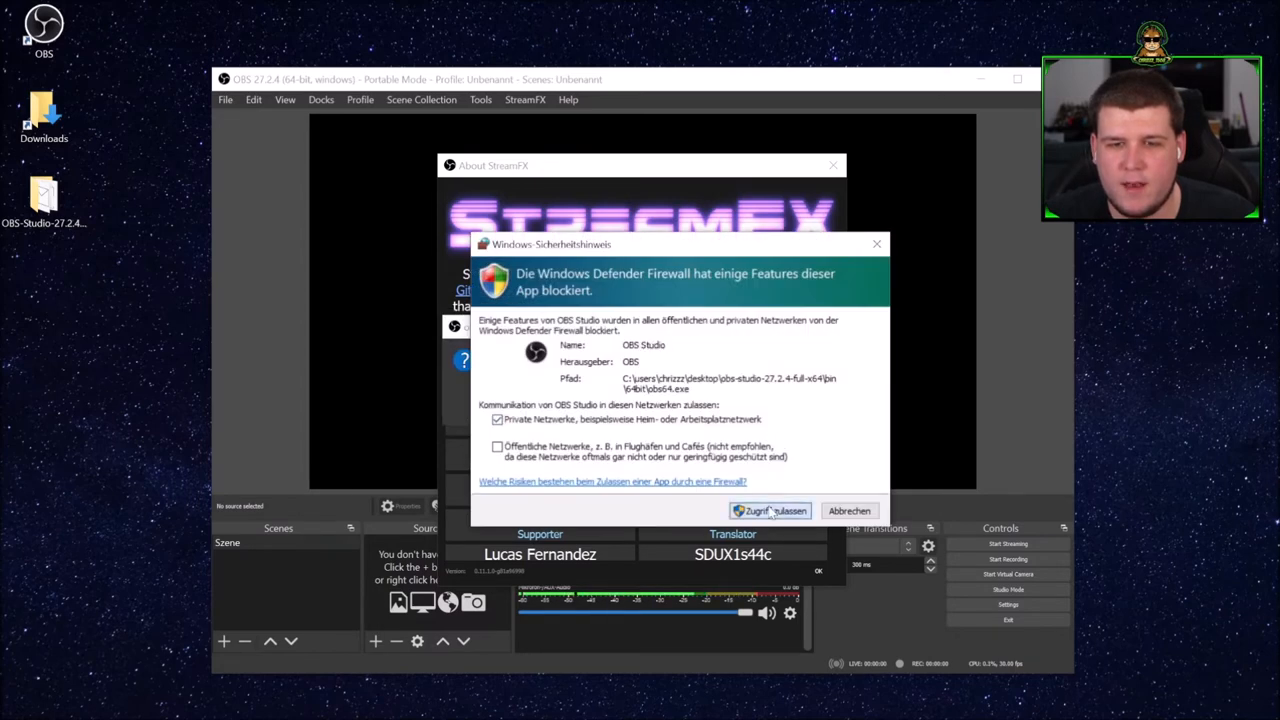
click(770, 511)
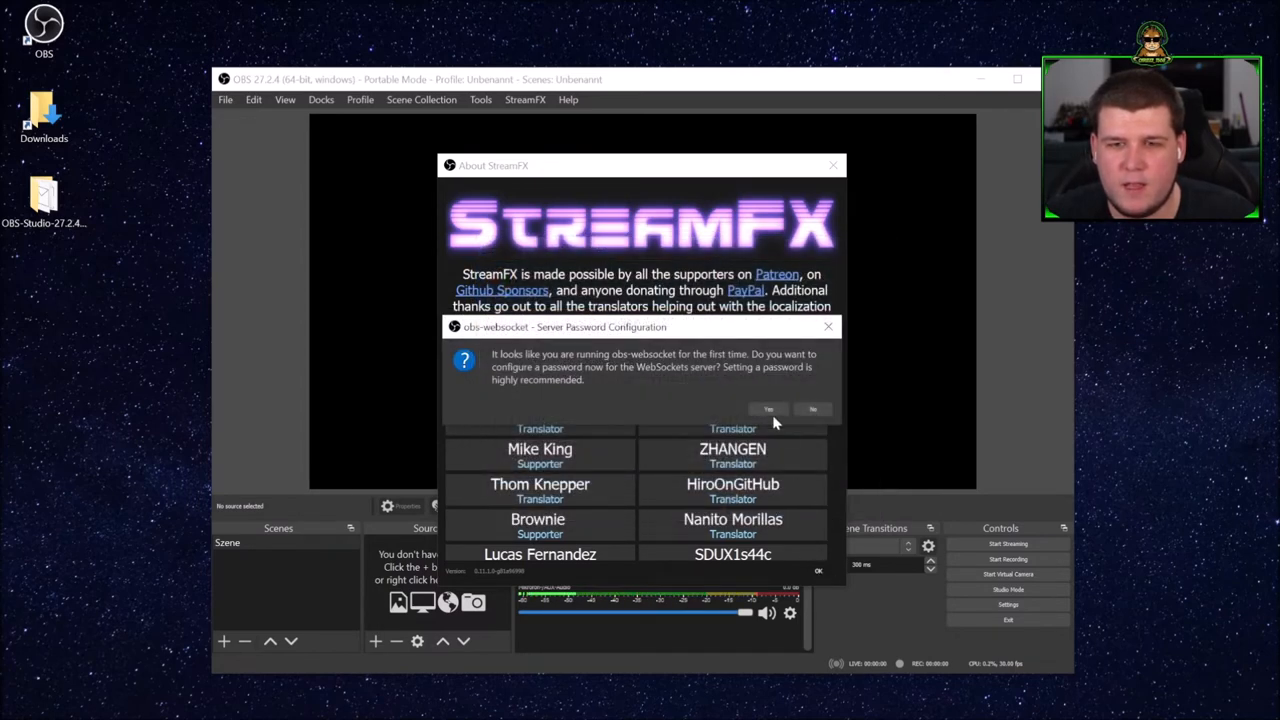
mouse_move(800, 368)
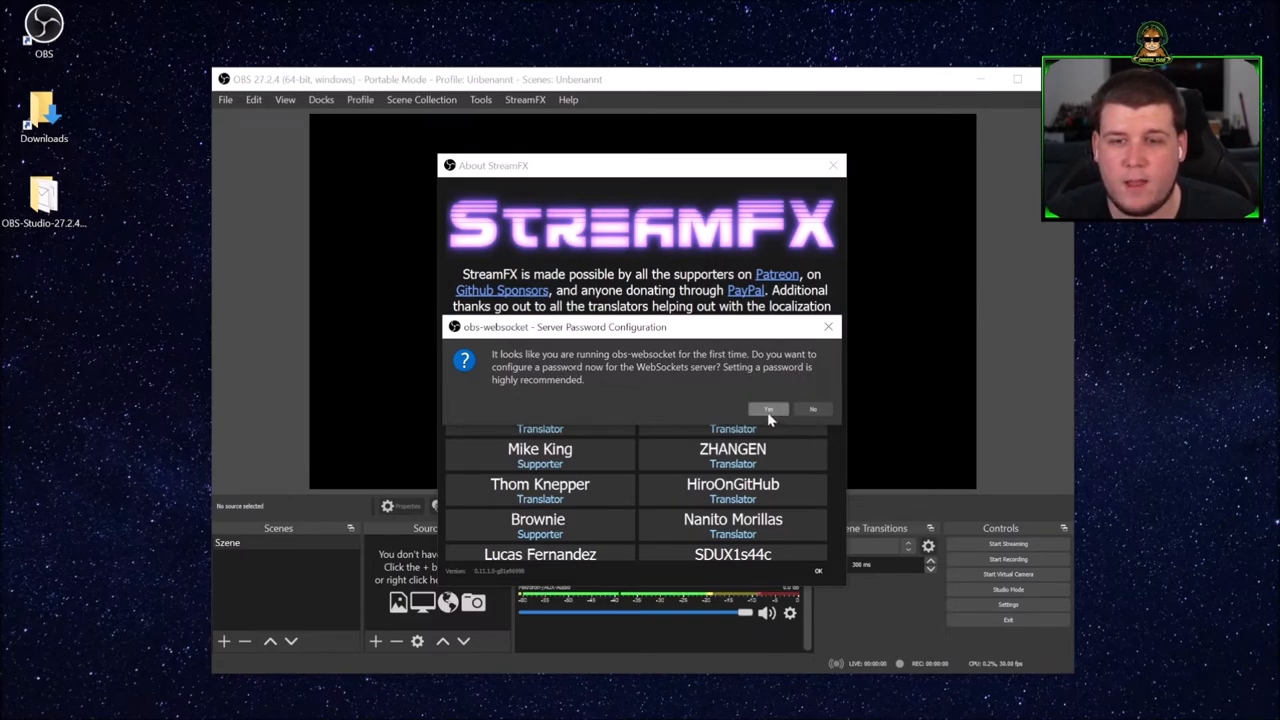
click(767, 409)
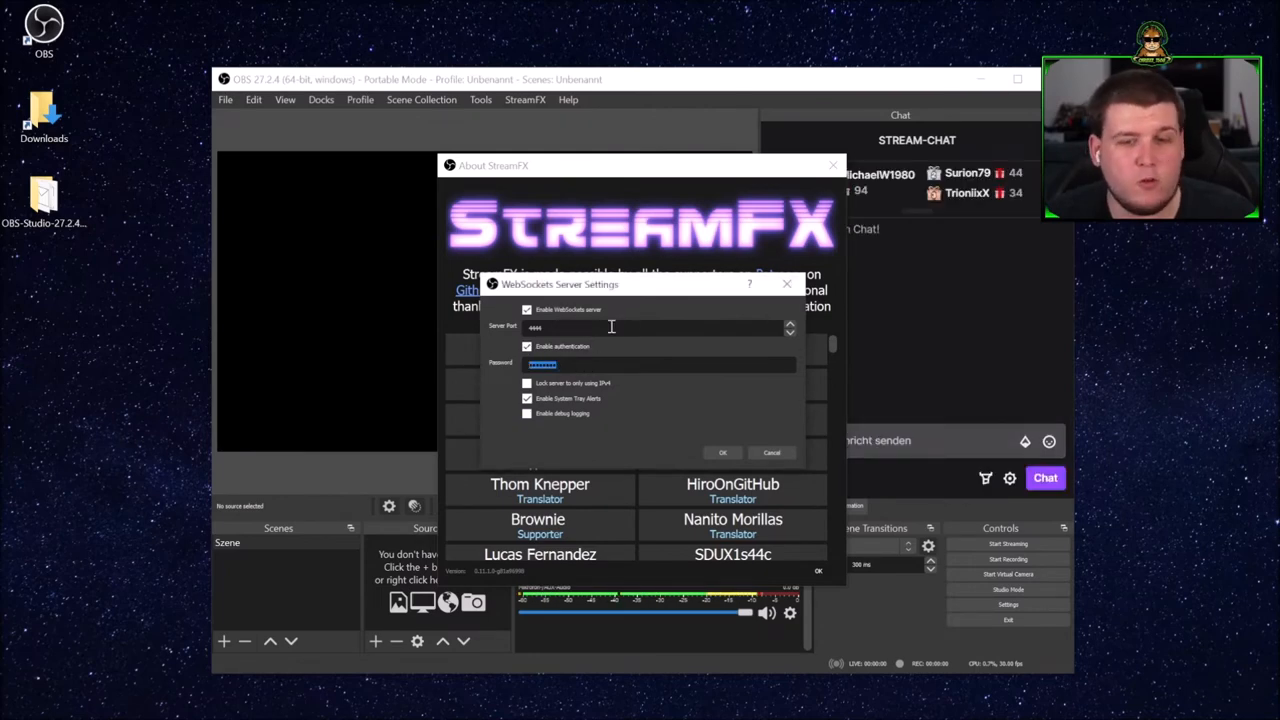
- Disable WebSocket server authentication and close the About StreamFX window
click(527, 346)
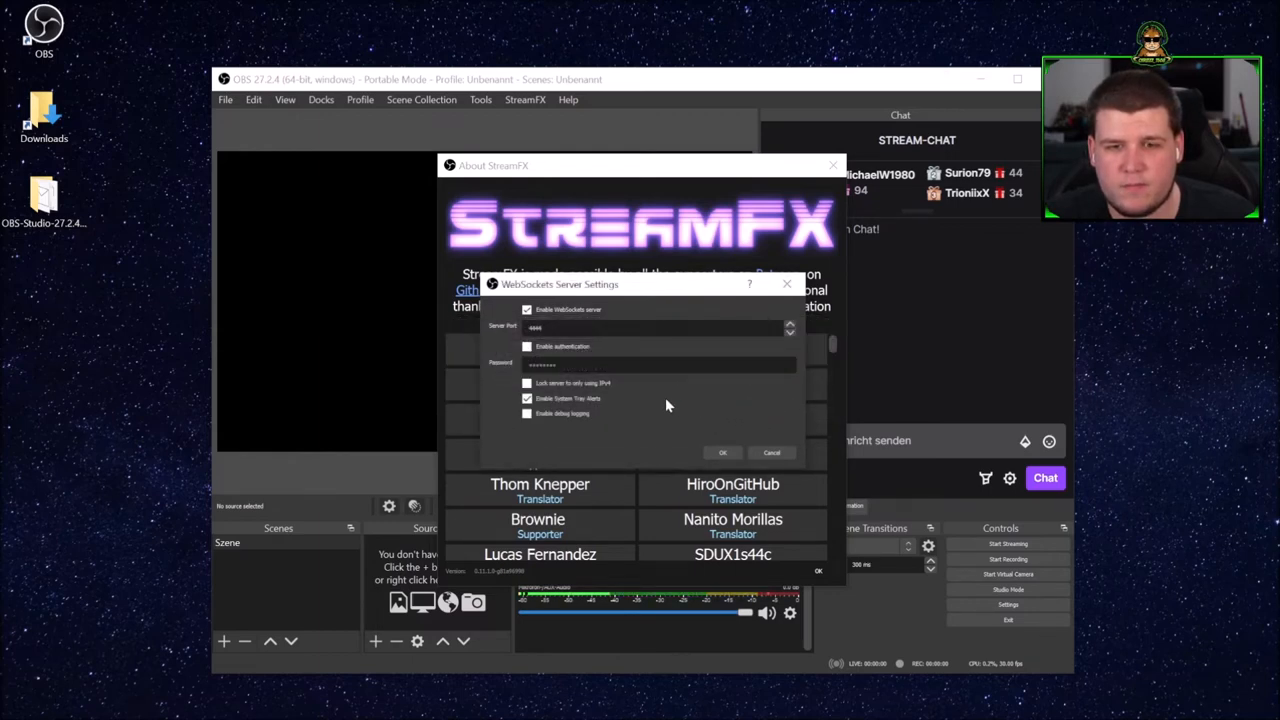
click(527, 398)
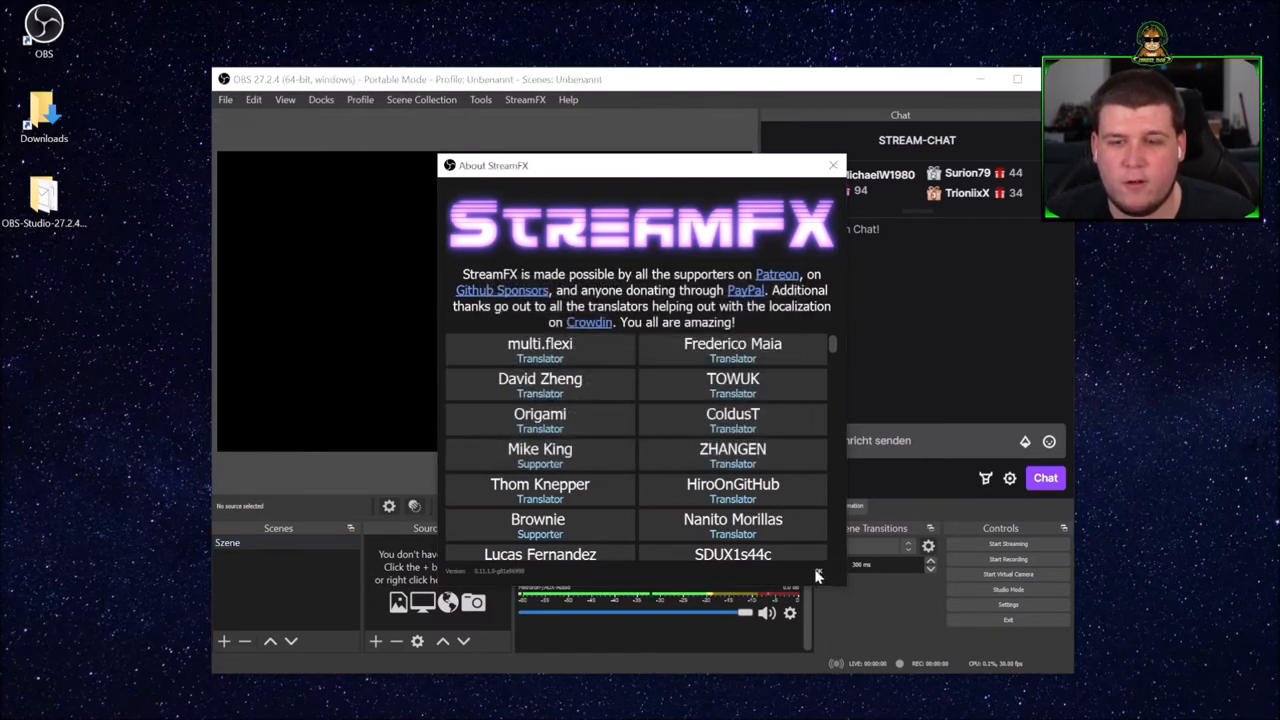
click(833, 164)
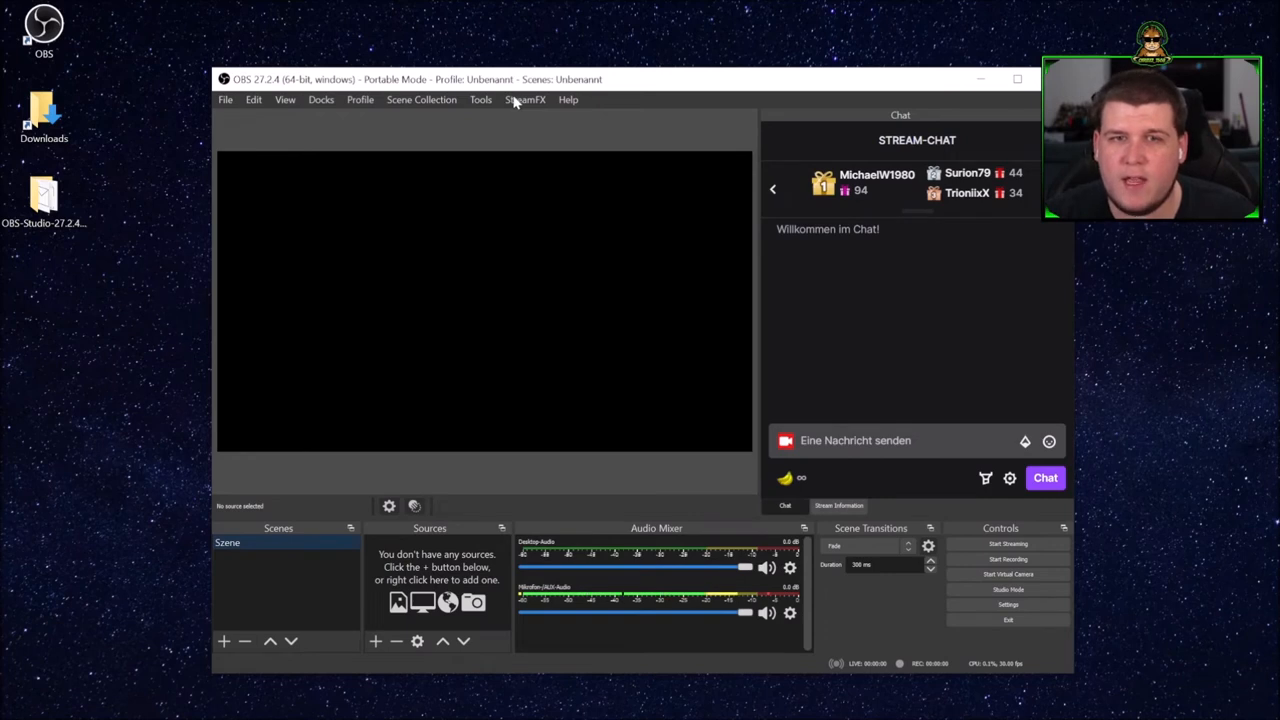
click(525, 99)
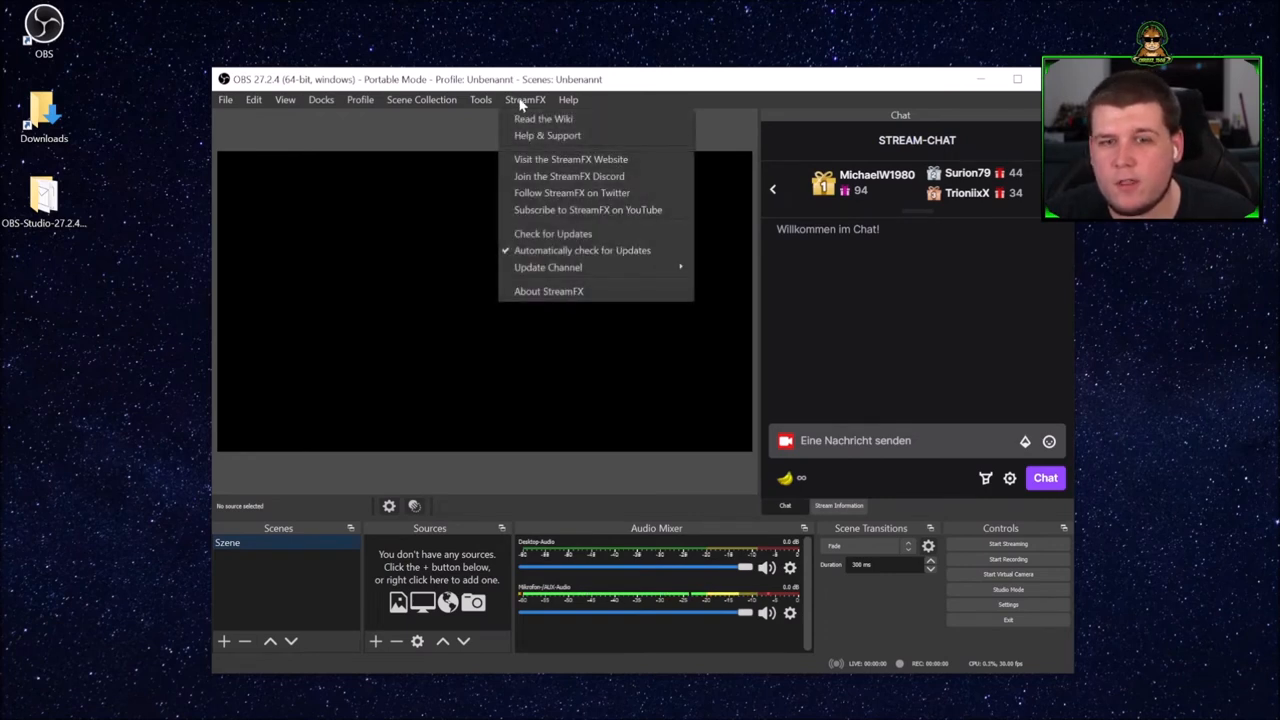
mouse_move(552, 233)
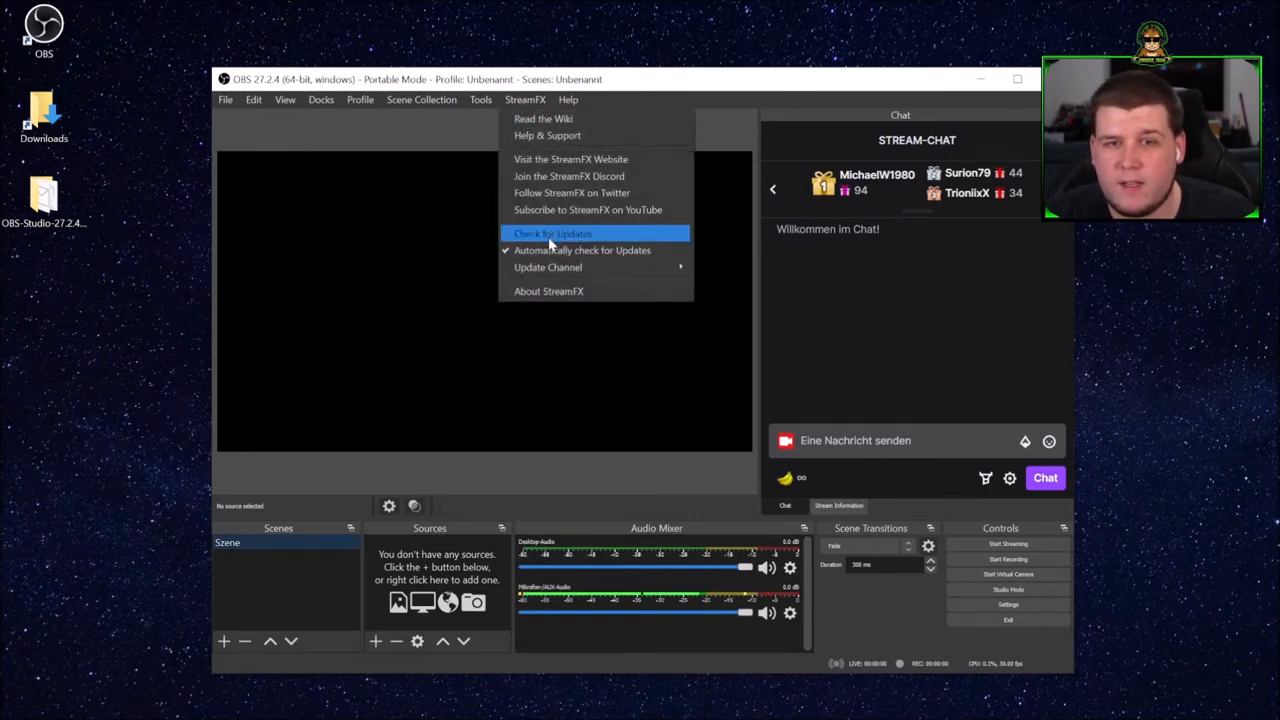
mouse_move(570, 250)
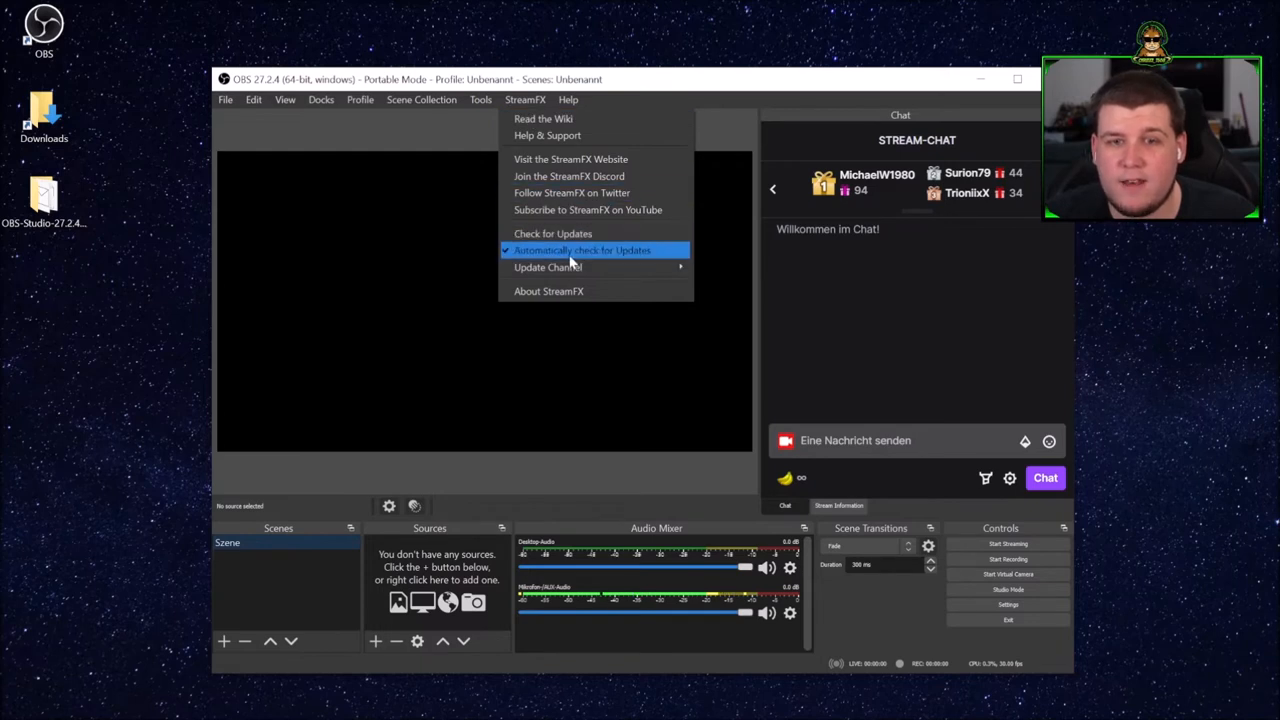
mouse_move(547, 267)
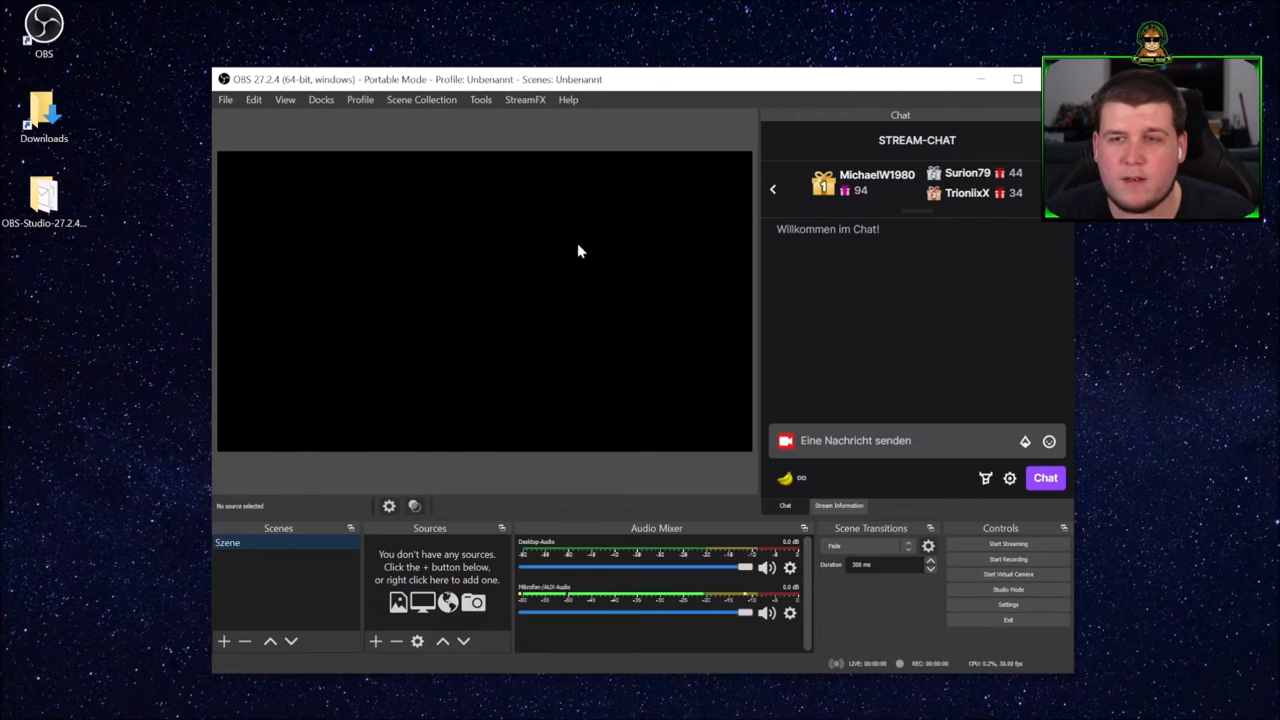
mouse_move(745, 315)
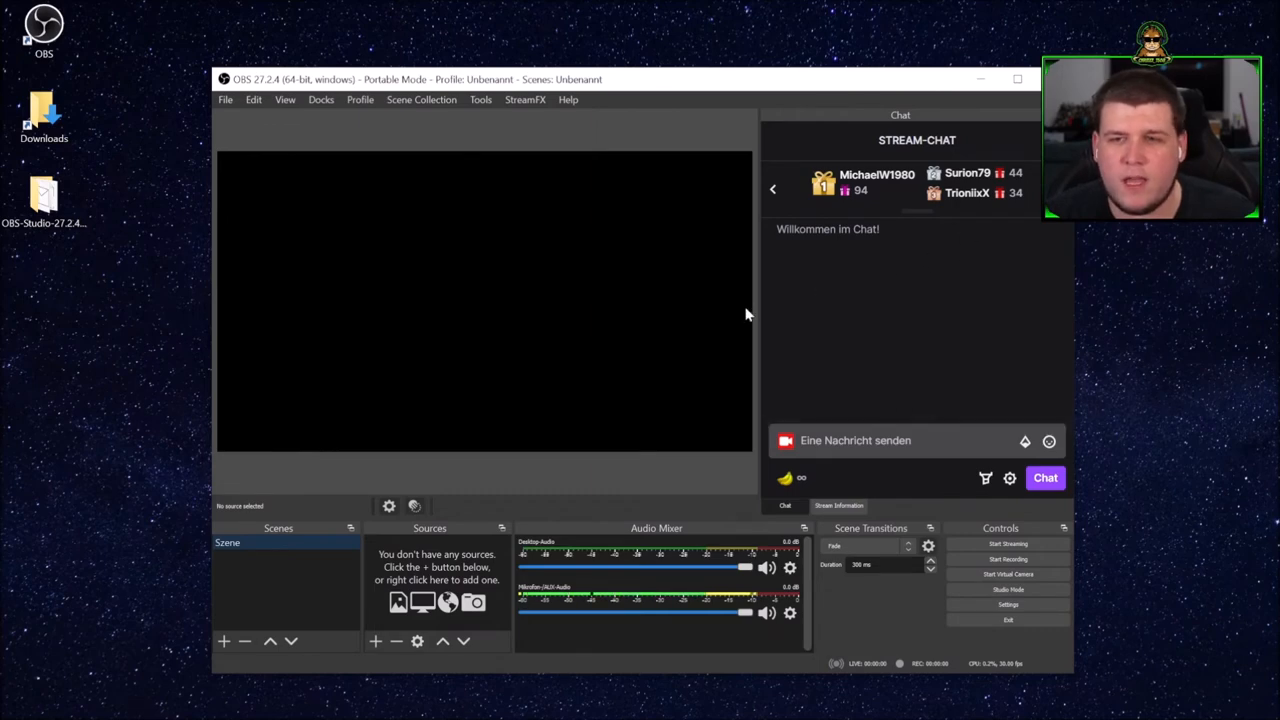
double_click(43, 115)
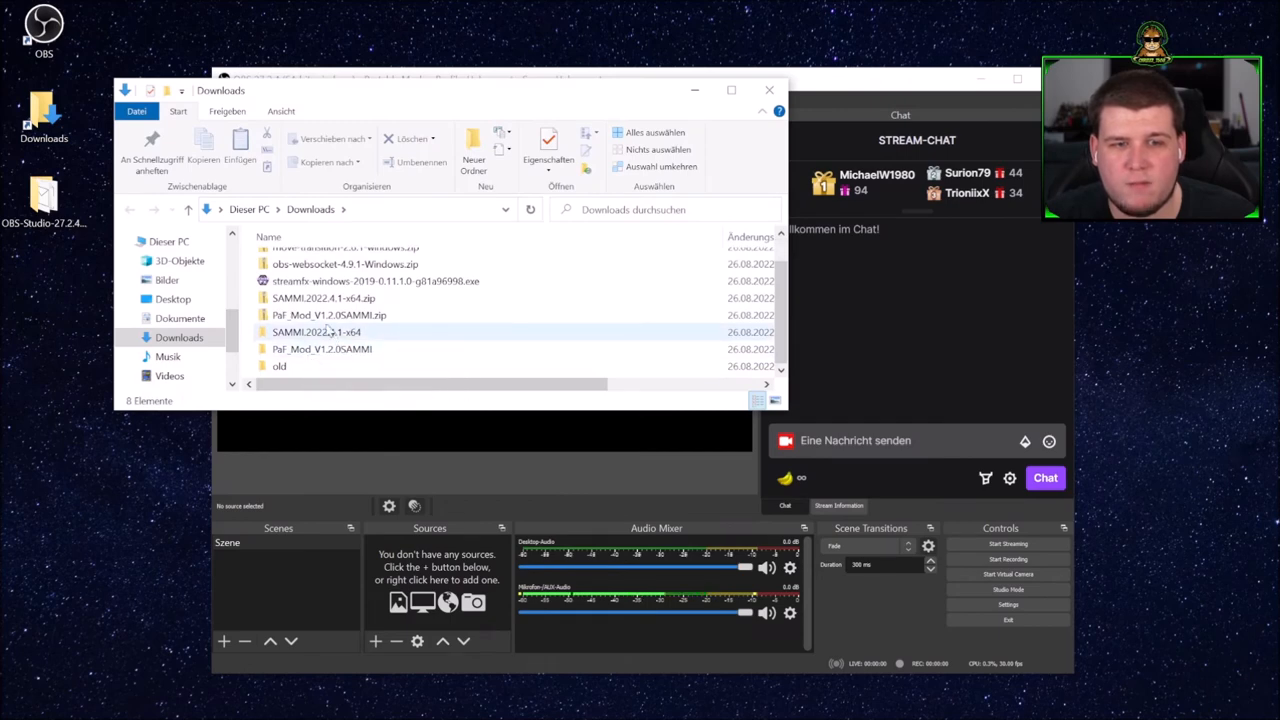
- Move the x64 folder from SAMMI.2022.4.1-x64 to the desktop as SAMMI and close Explorer
click(316, 331)
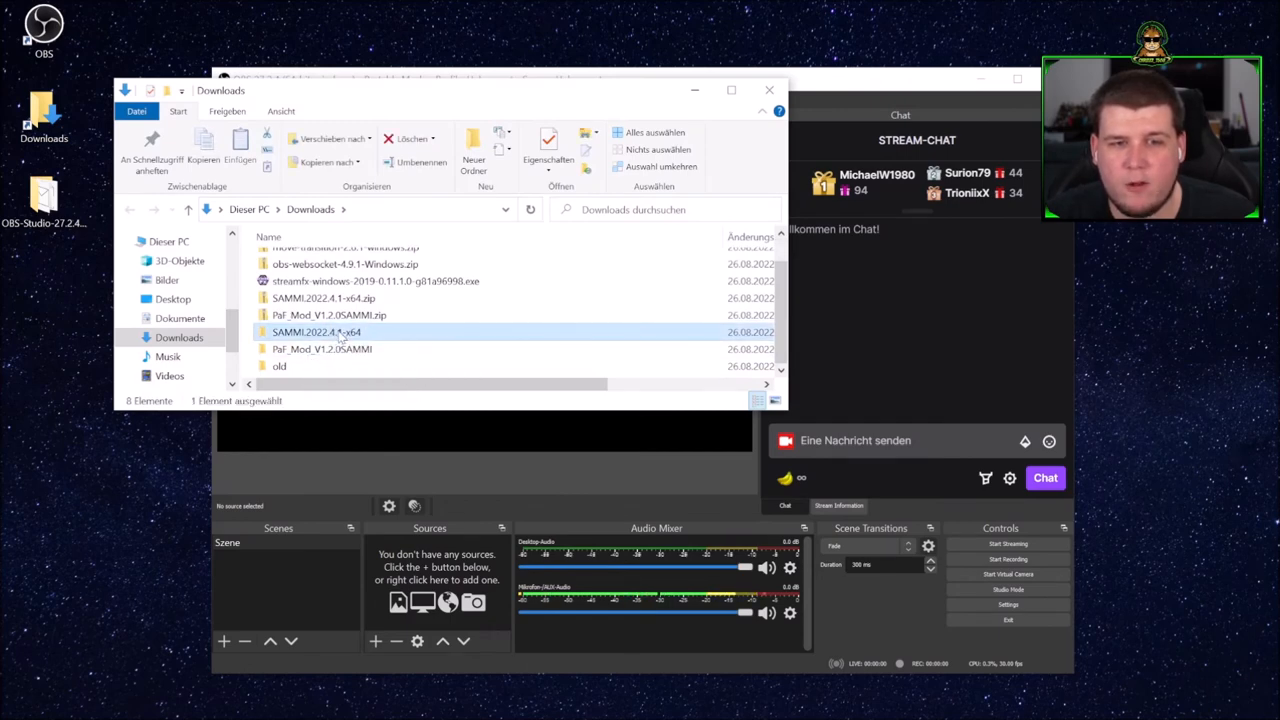
double_click(316, 331)
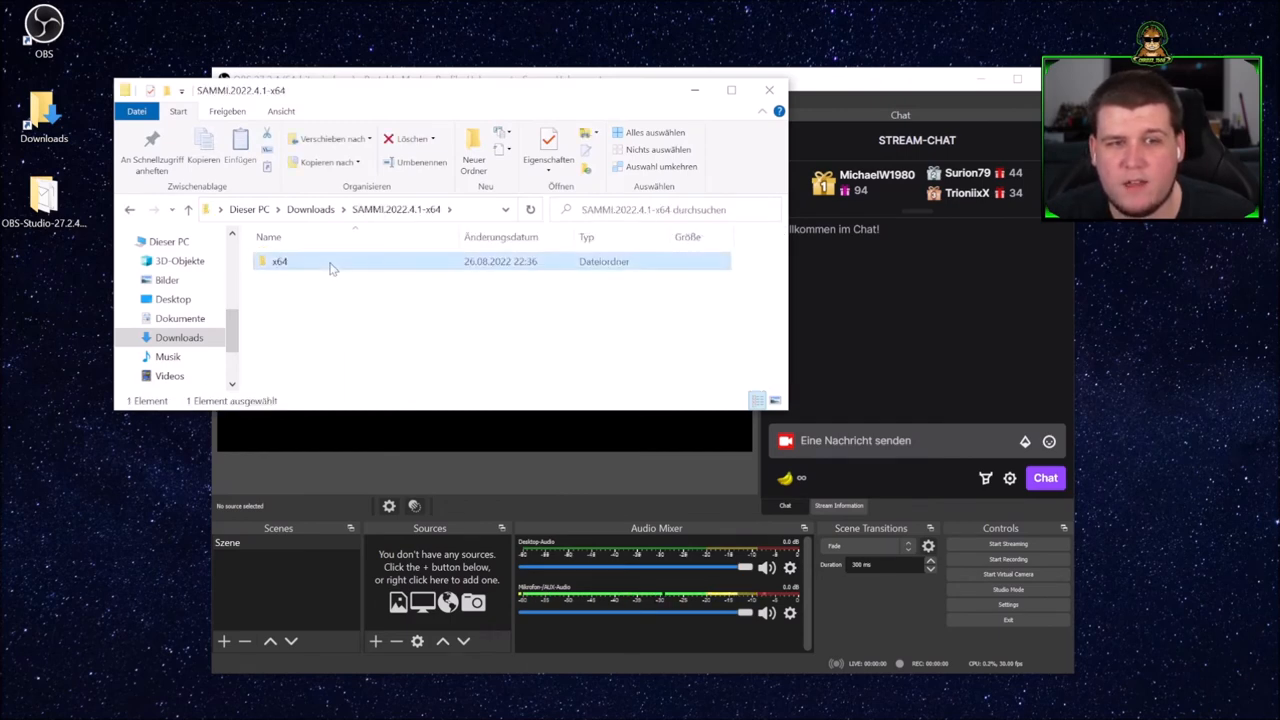
double_click(279, 261)
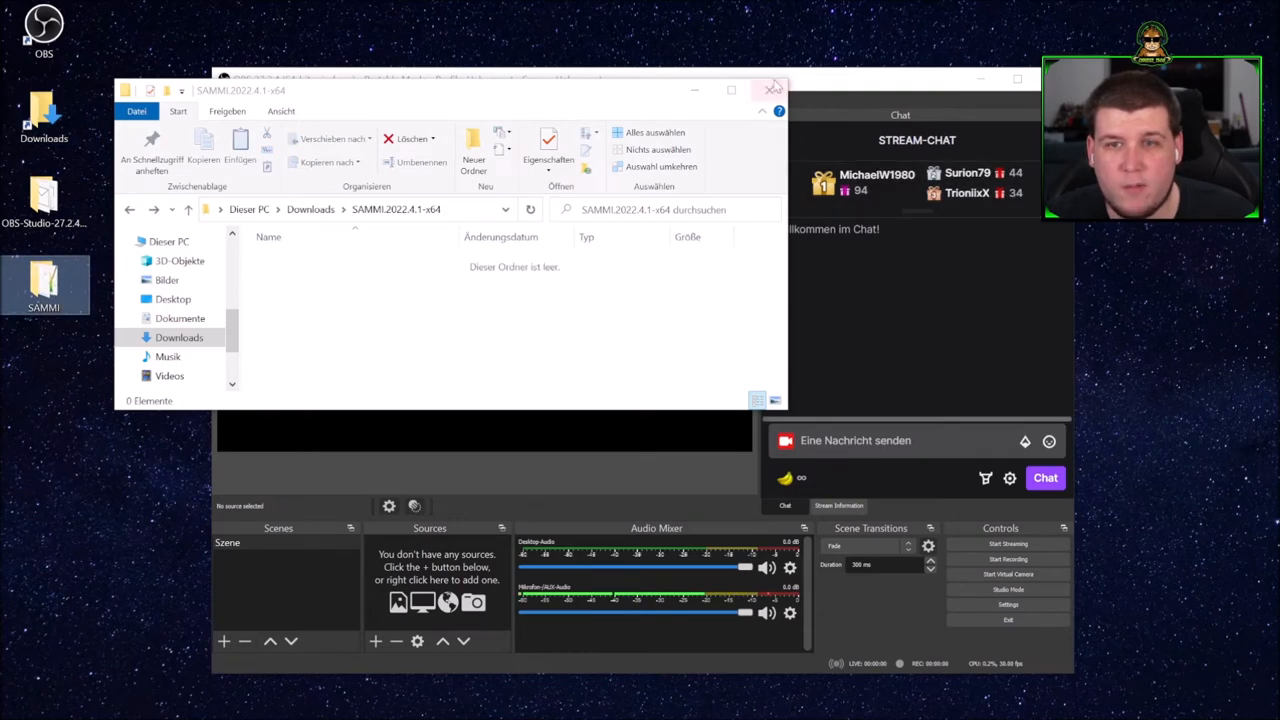
click(773, 90)
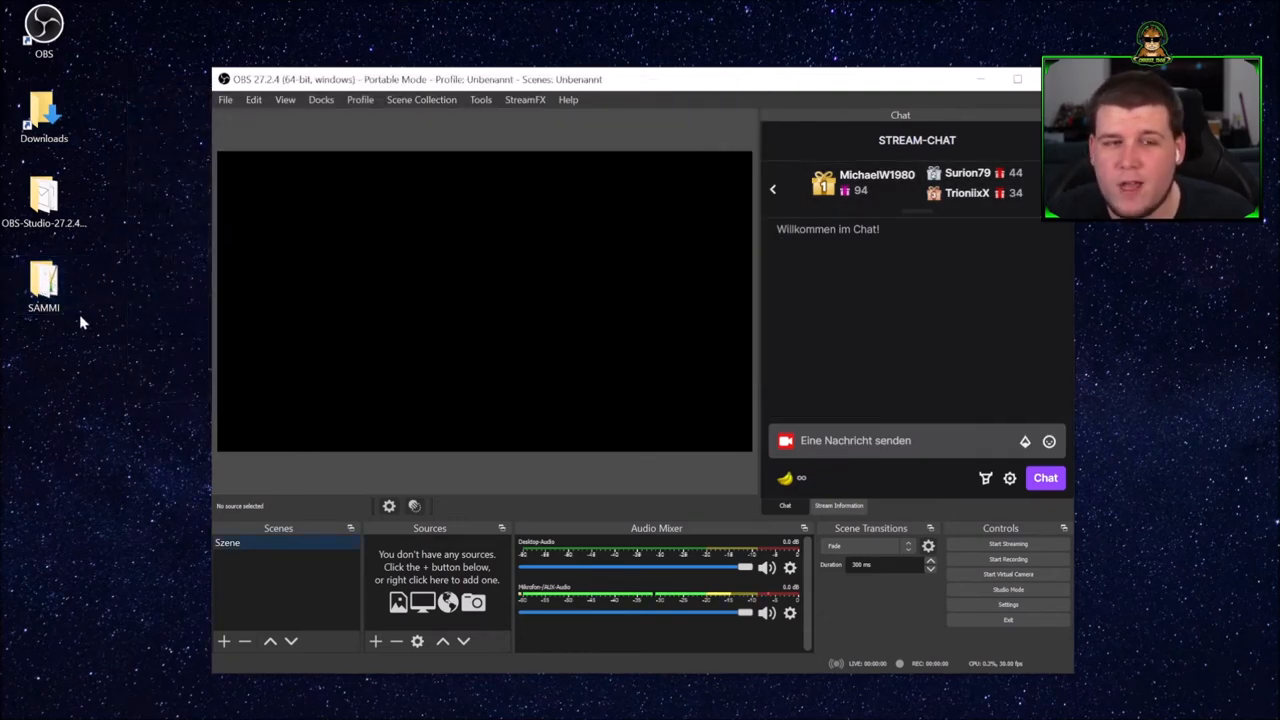
click(44, 285)
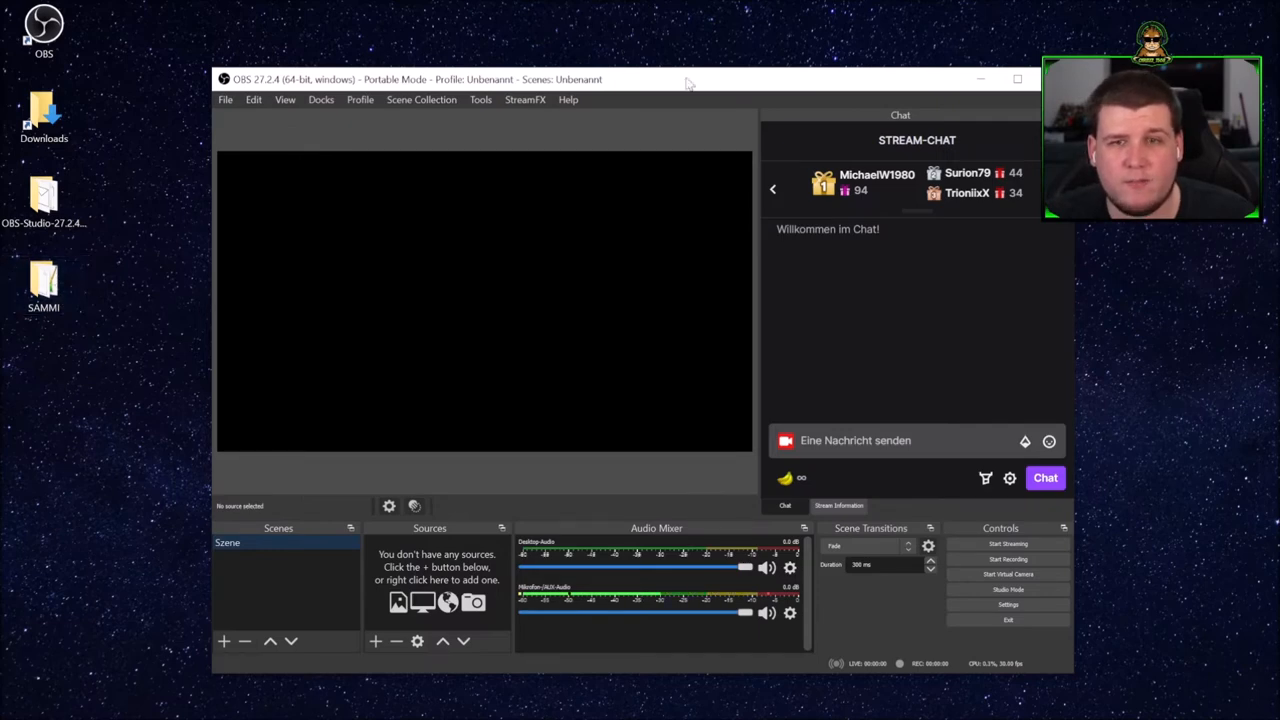
- Send SAMMI Core.exe from the desktop SAMMI folder to the desktop as a shortcut
double_click(43, 280)
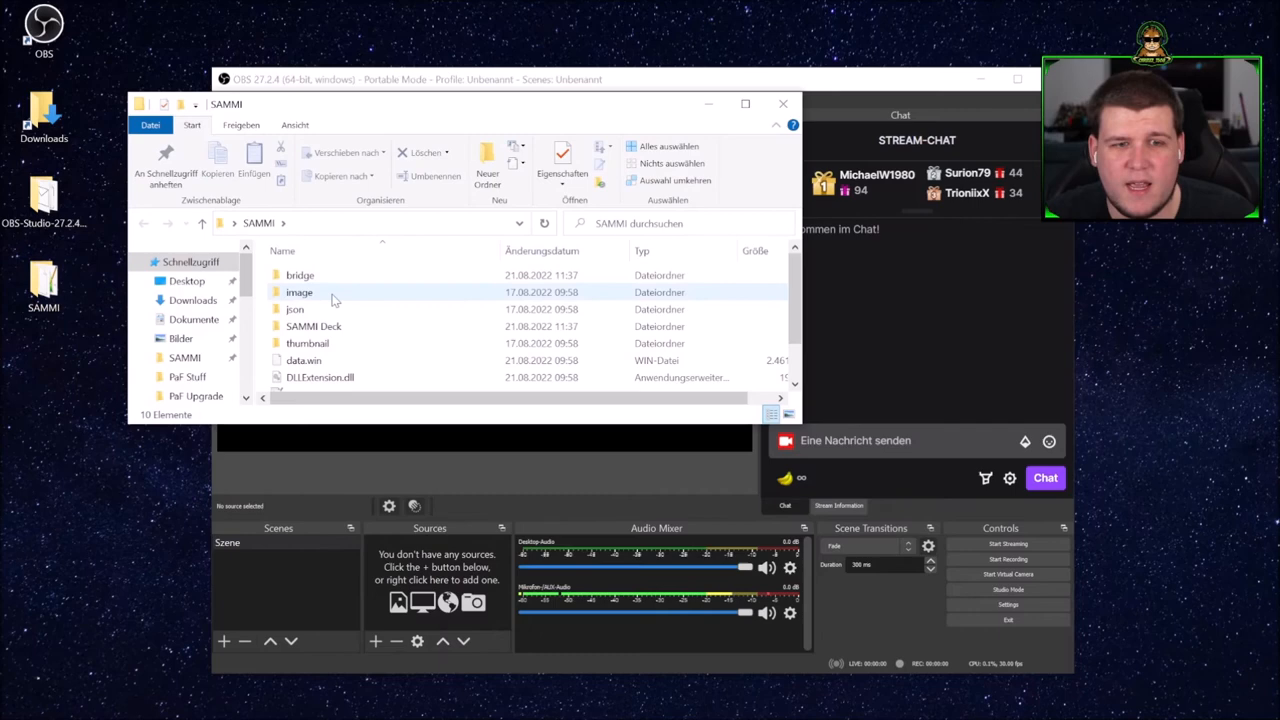
scroll(down, 3)
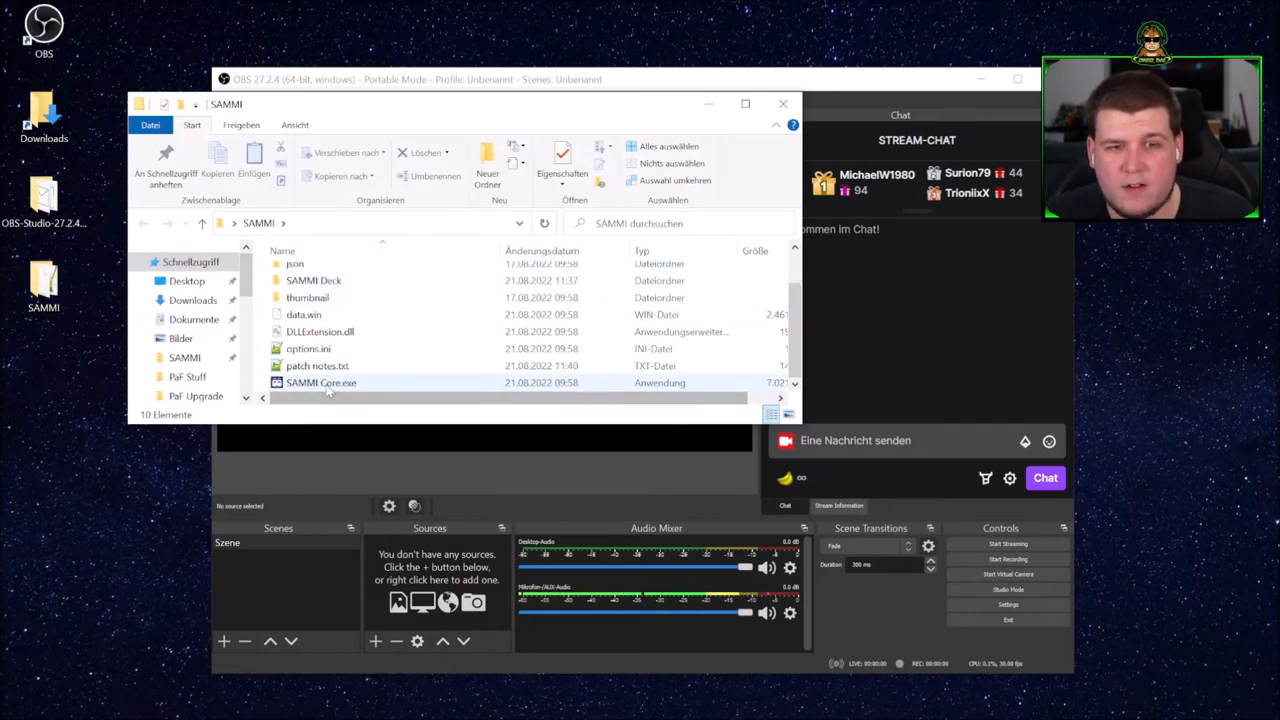
right_click(320, 383)
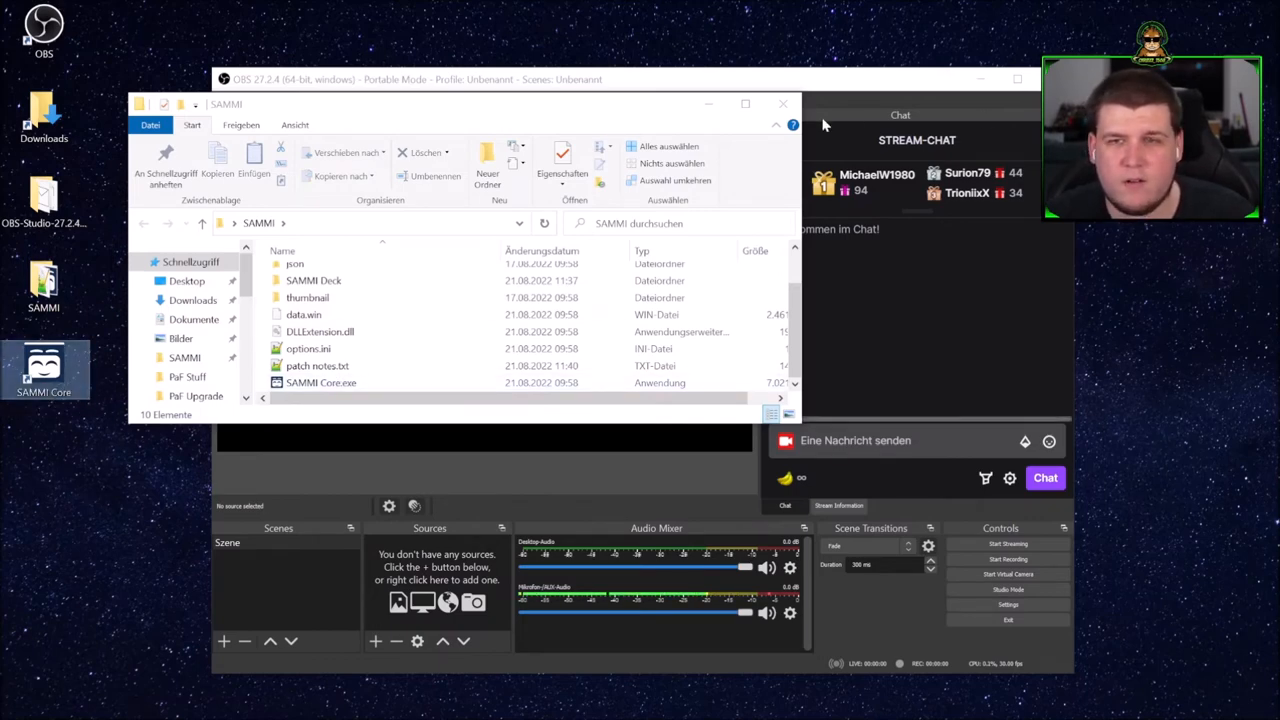
click(783, 104)
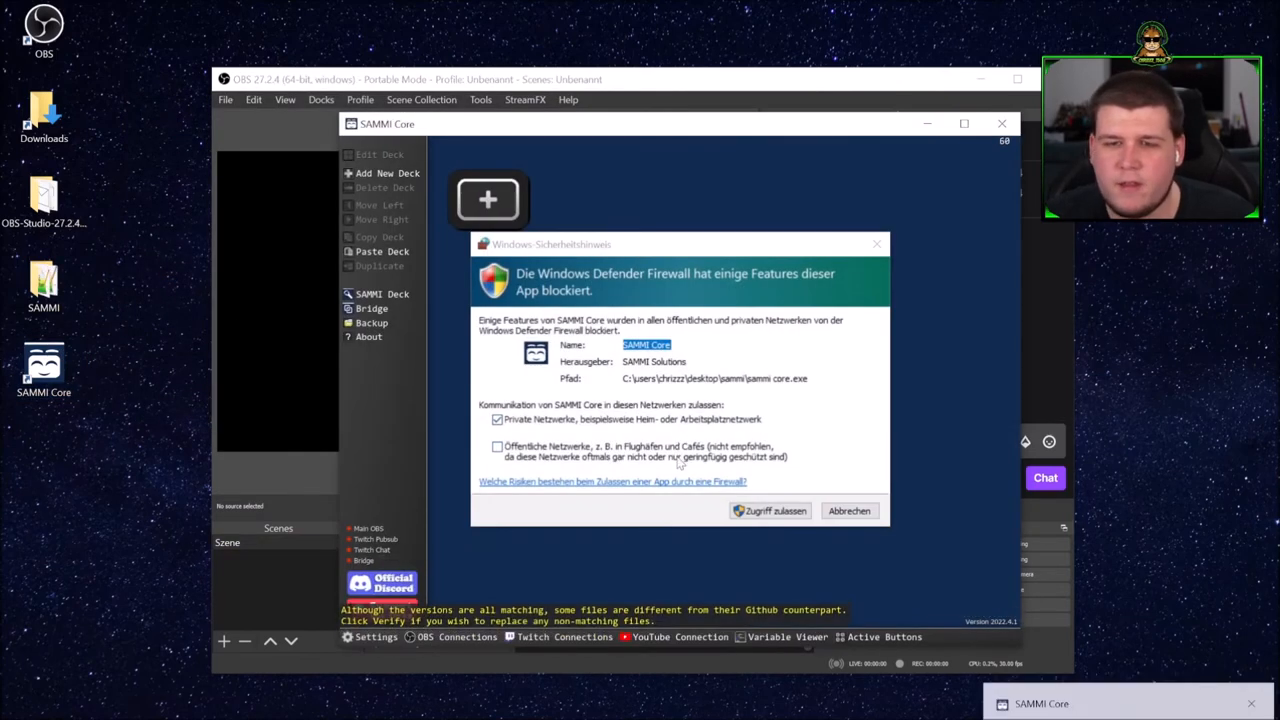
- Allow SAMMI Core network access, authorize and connect Twitch, then close Twitch Connections
click(497, 446)
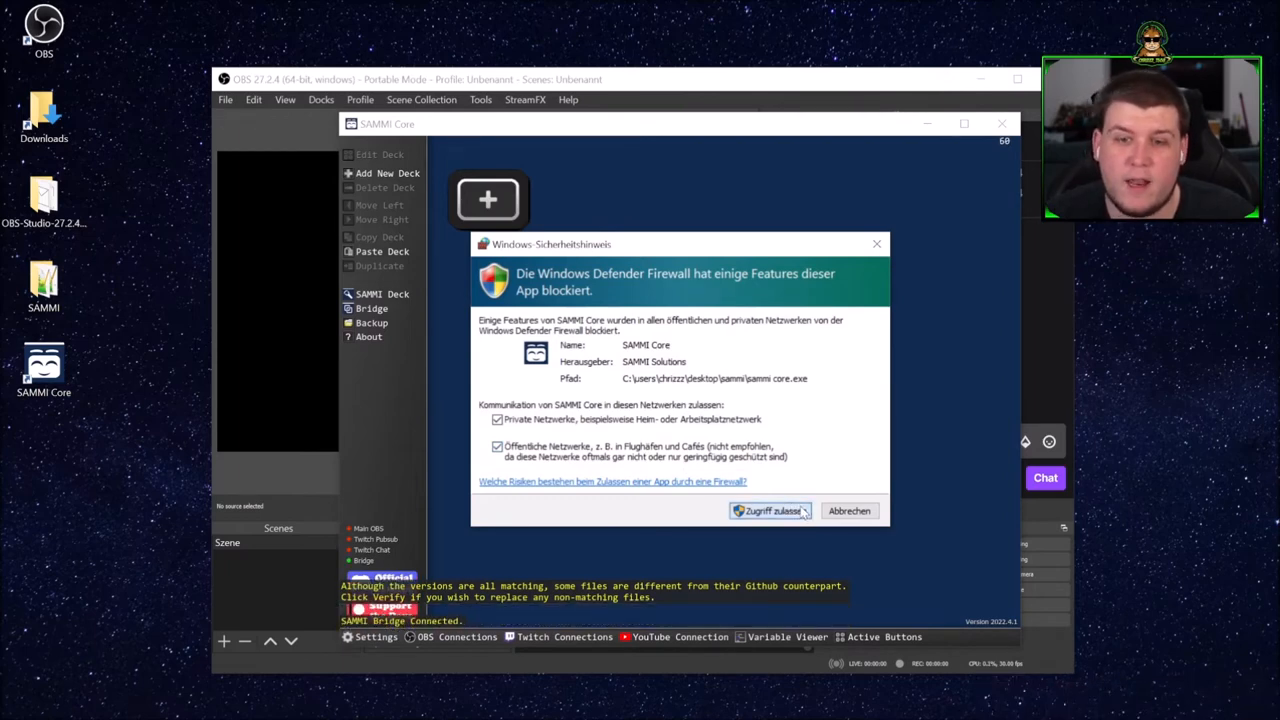
click(769, 511)
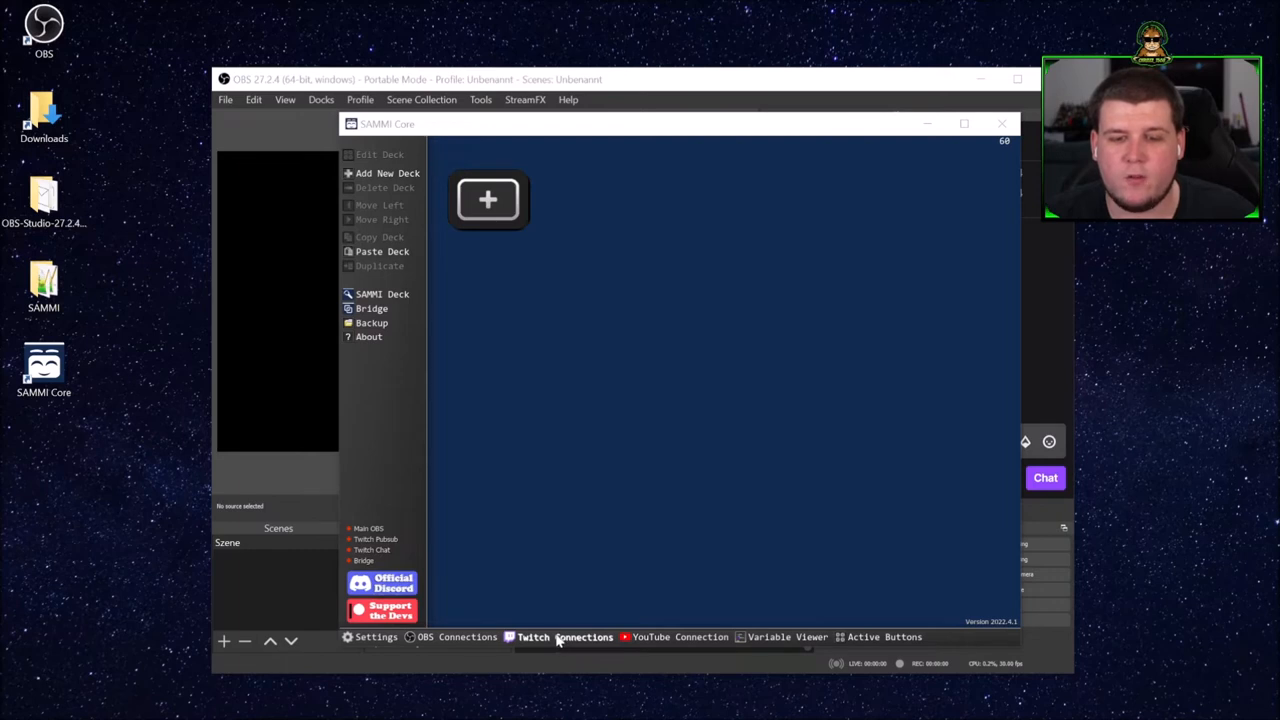
click(563, 637)
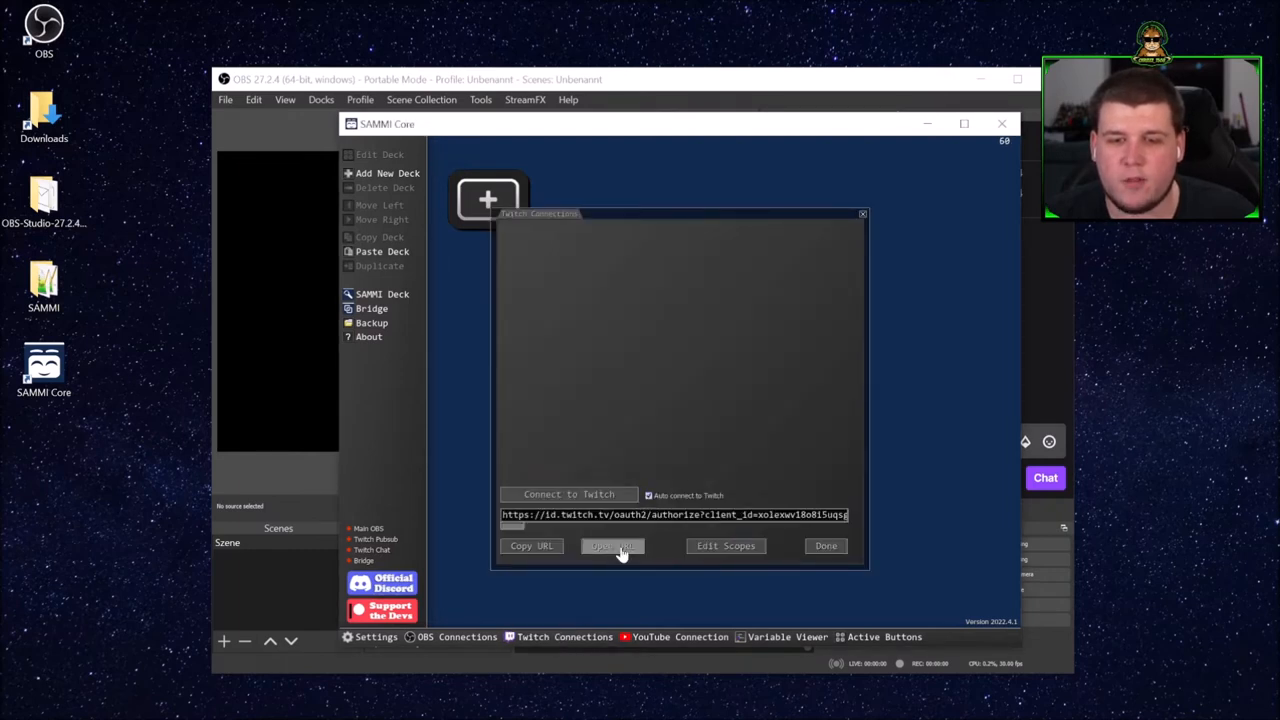
click(612, 545)
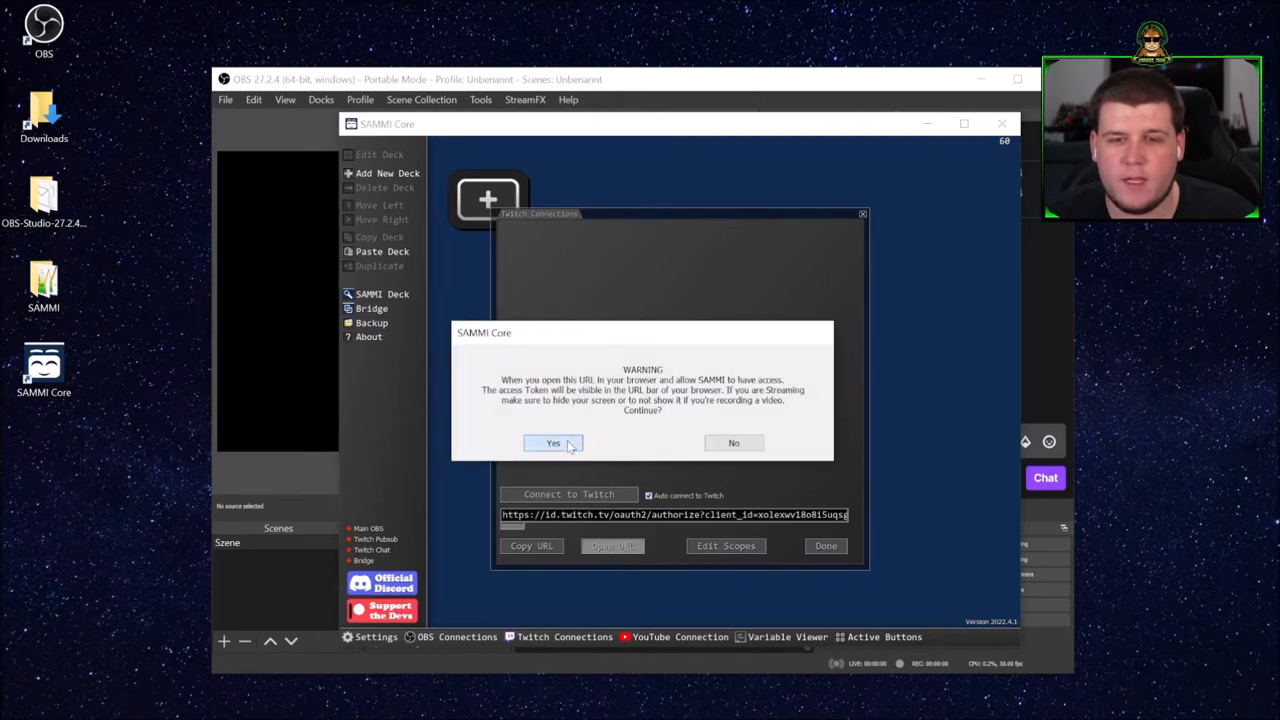
click(553, 443)
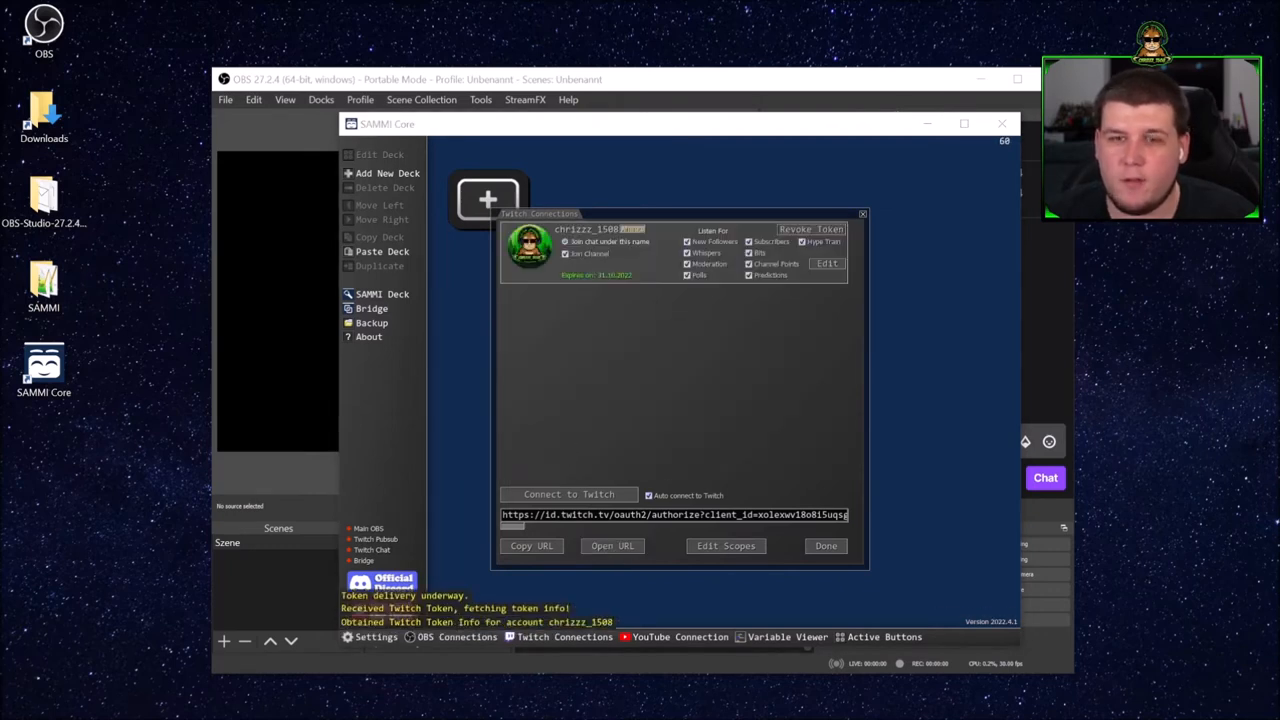
mouse_move(1205, 272)
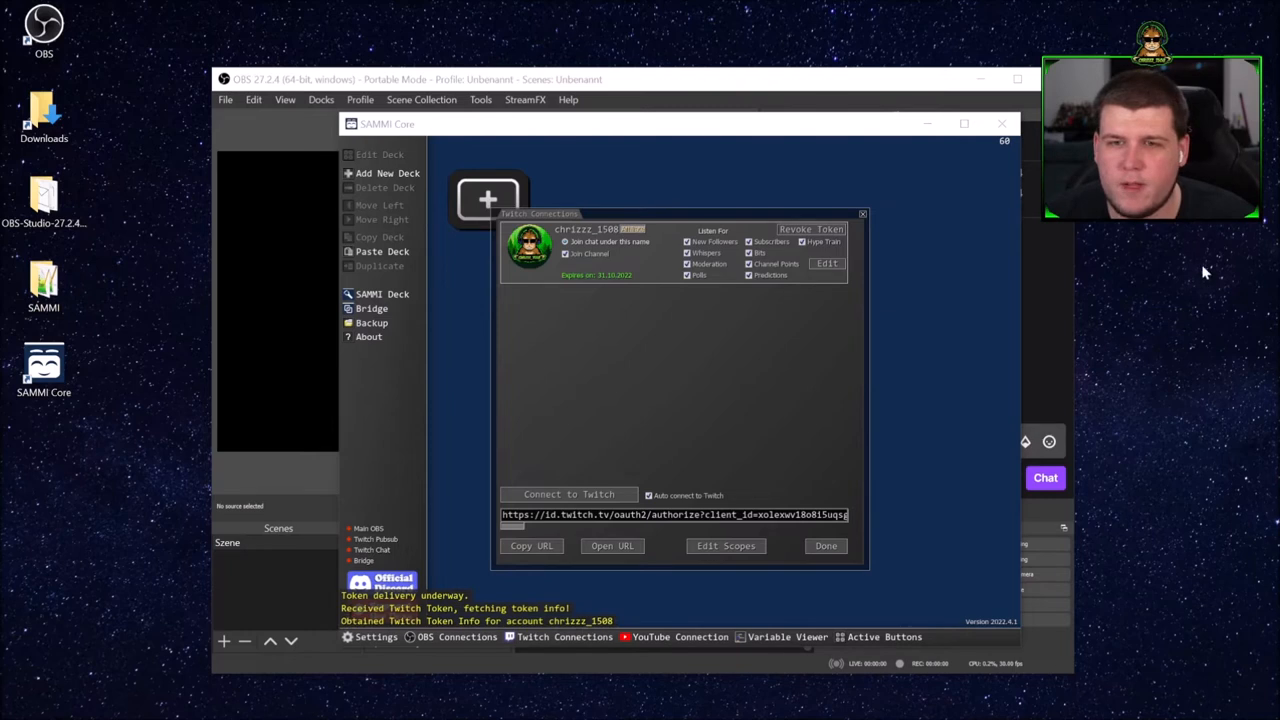
mouse_move(770, 338)
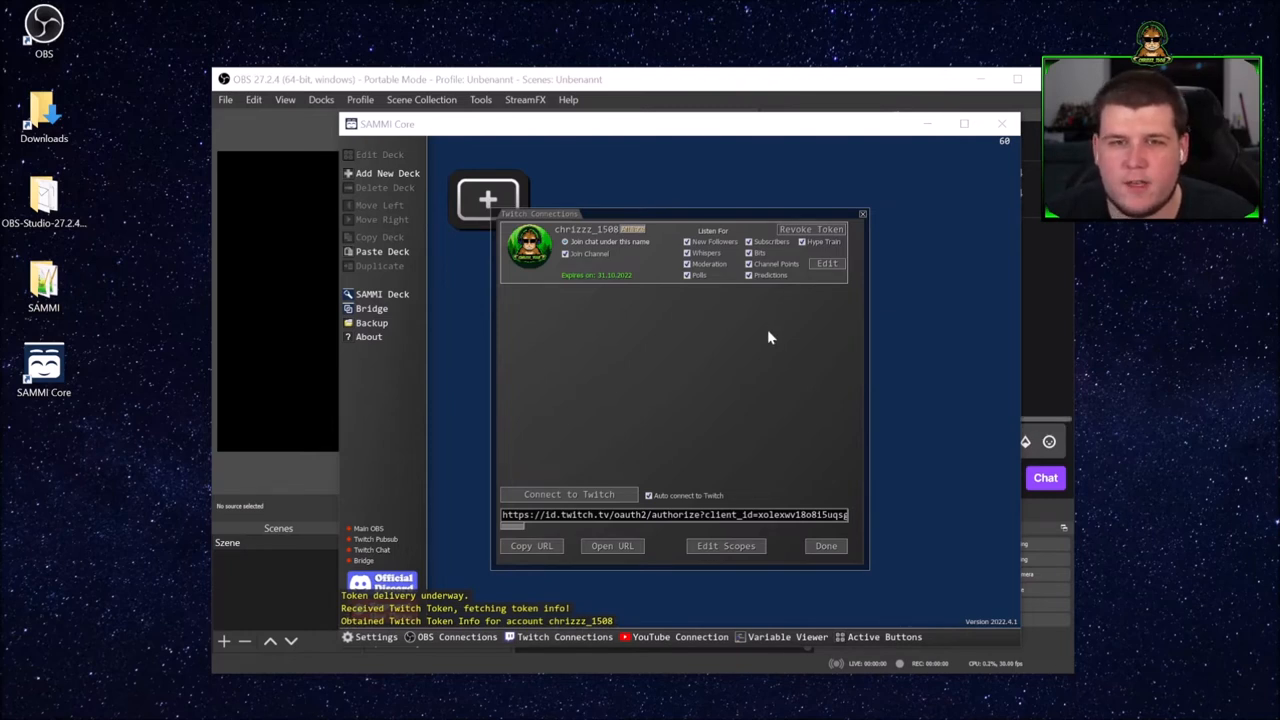
mouse_move(880, 227)
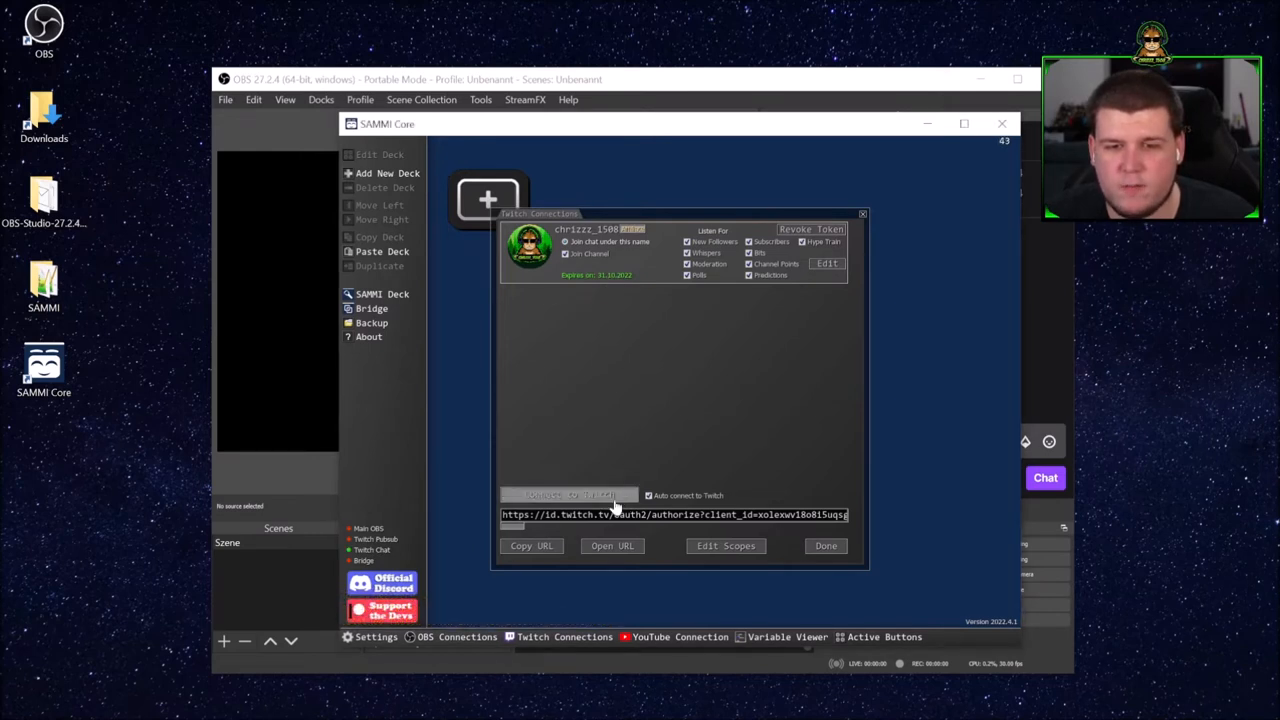
click(568, 494)
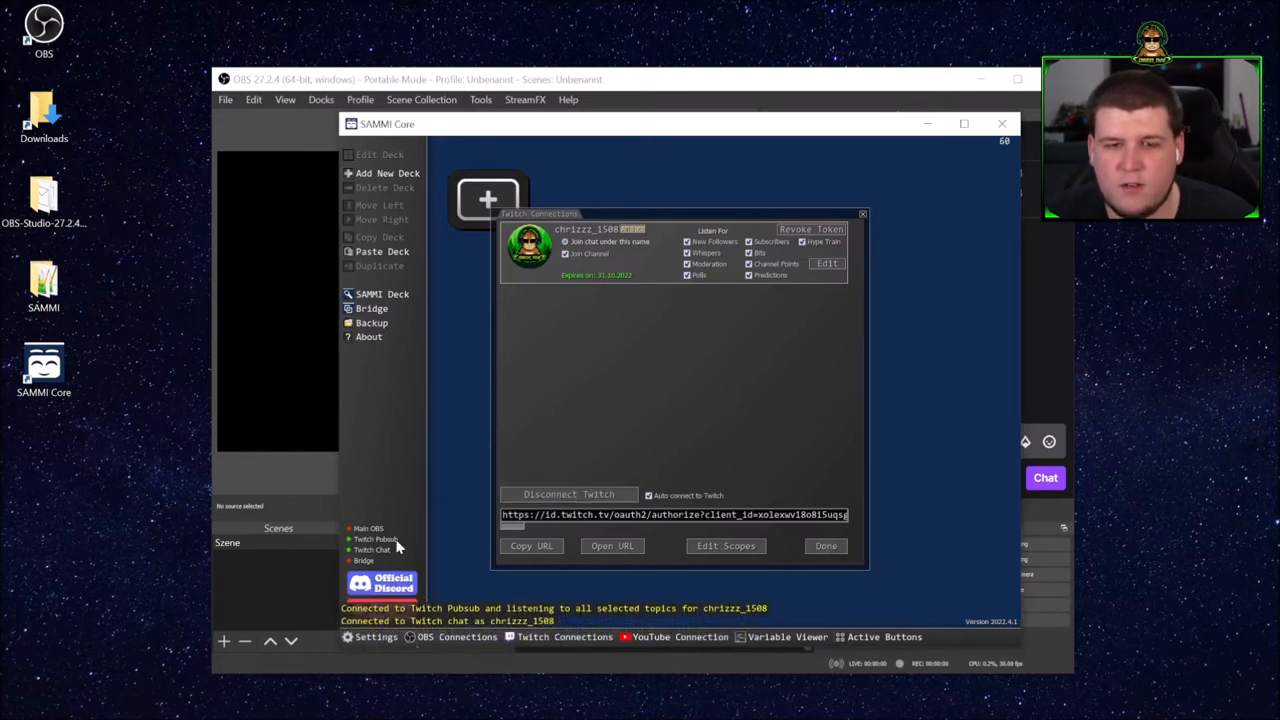
mouse_move(355, 550)
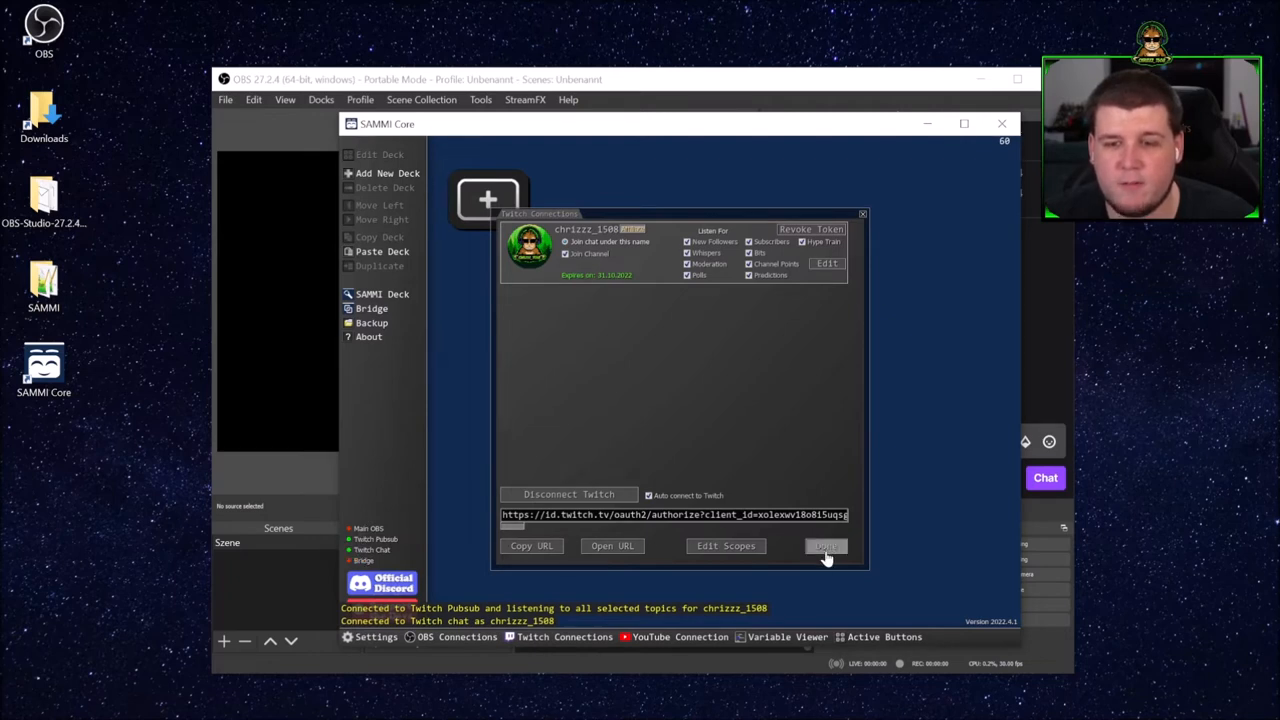
click(825, 546)
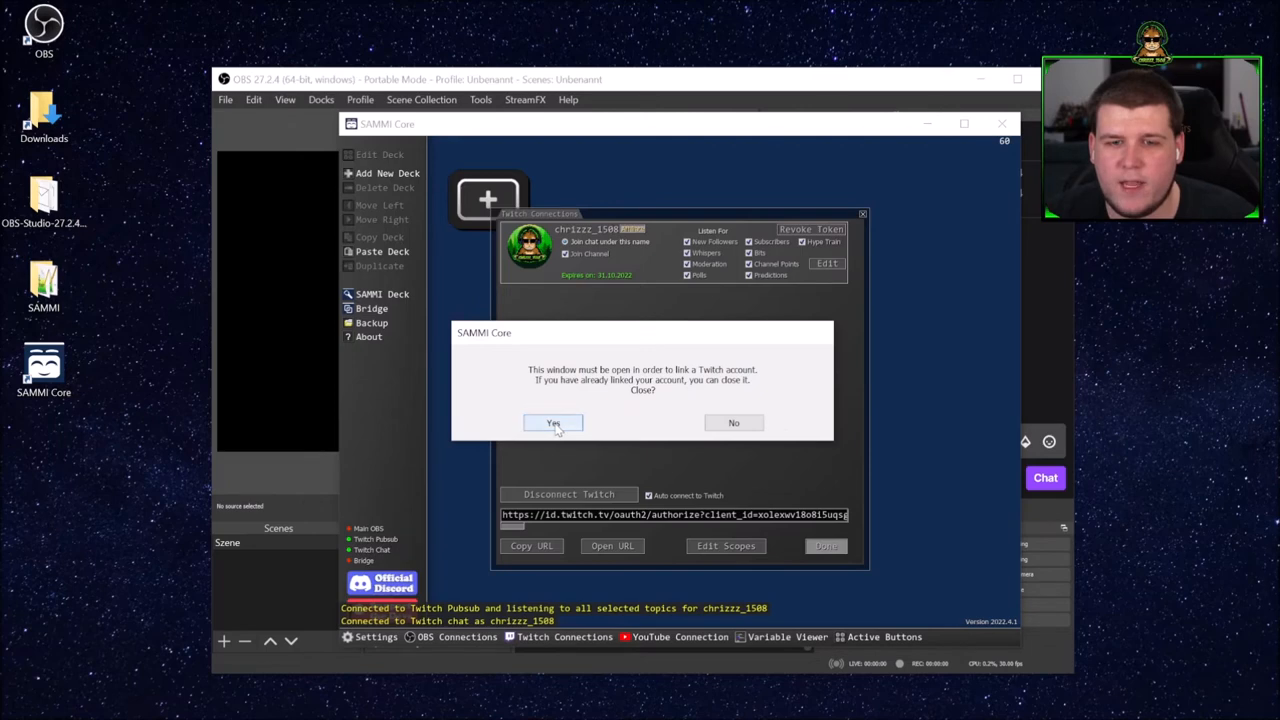
click(553, 422)
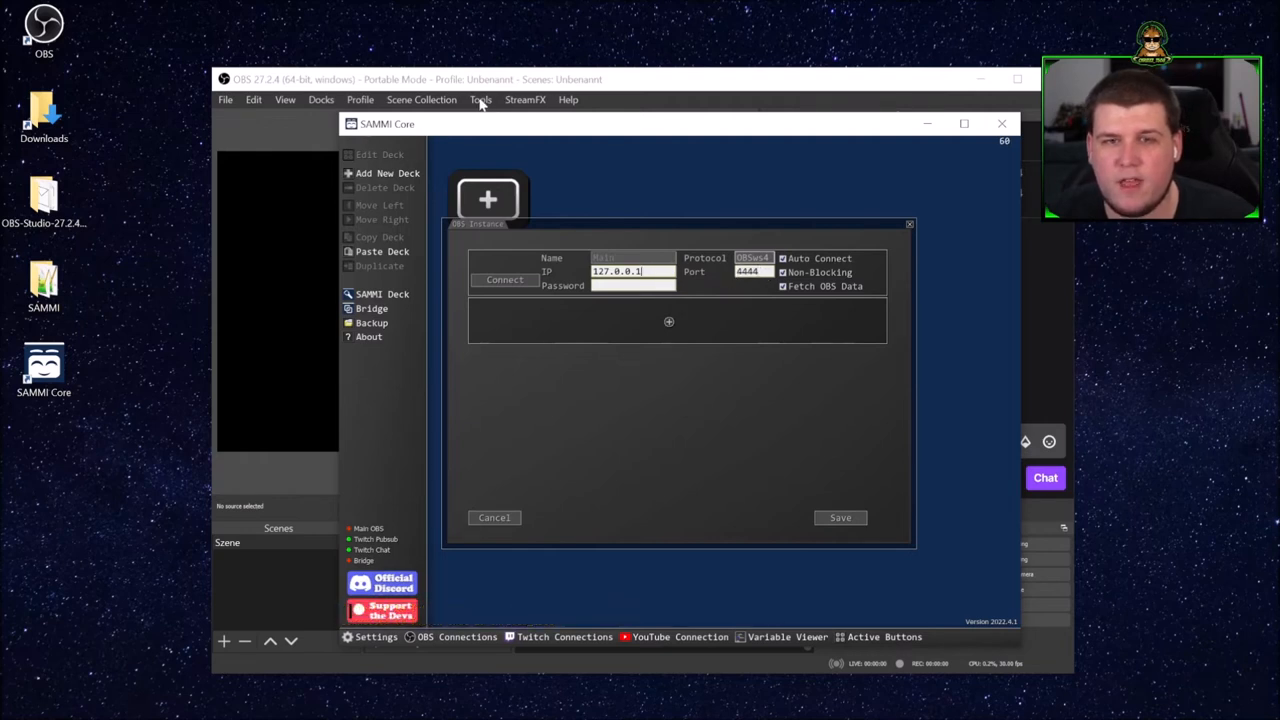
- Review SAMMI's OBS connection (127.0.0.1, port 4444) and open OBS's Tools menu
click(480, 99)
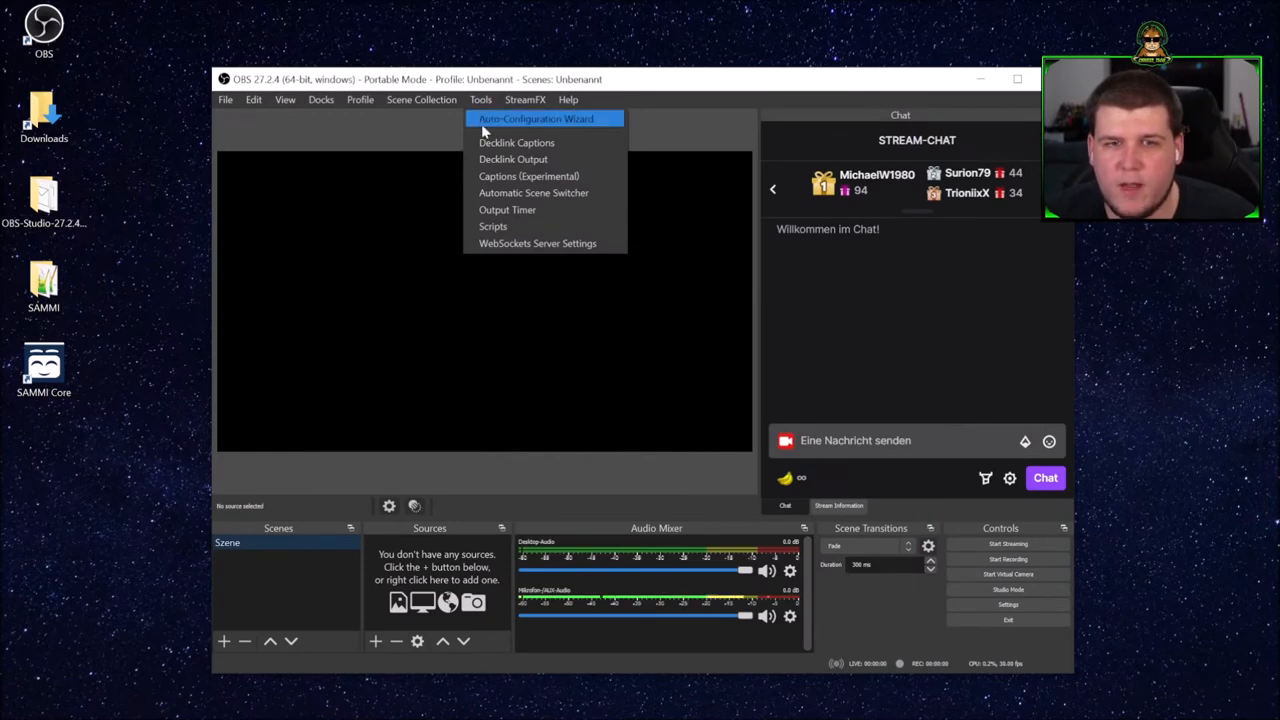
- Check the server port in OBS WebSockets Server Settings and cancel without changes
click(537, 243)
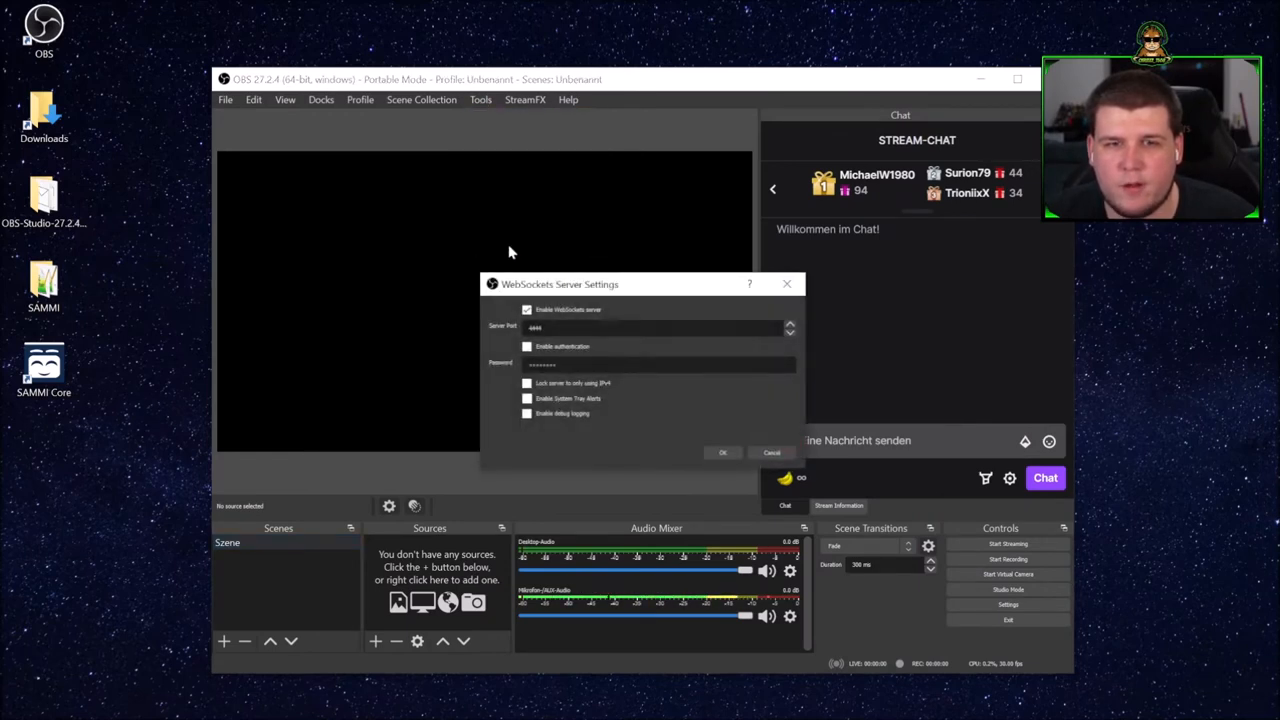
triple_click(660, 327)
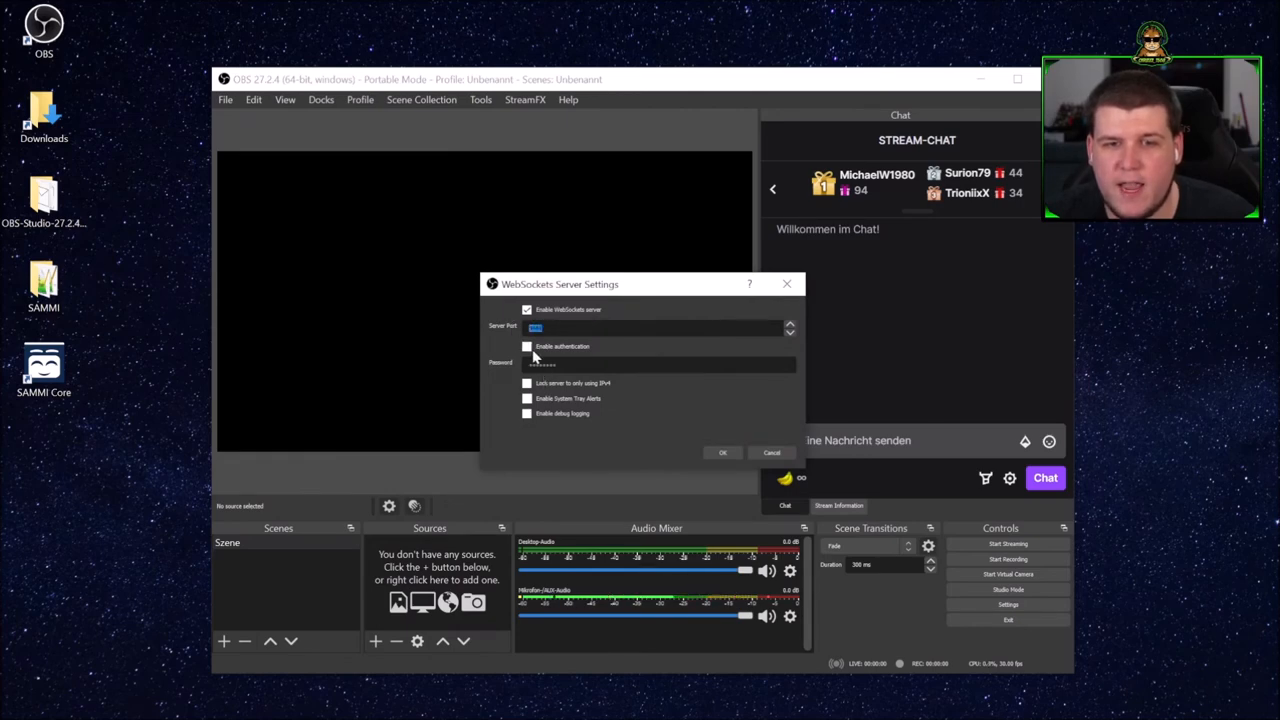
mouse_move(588, 349)
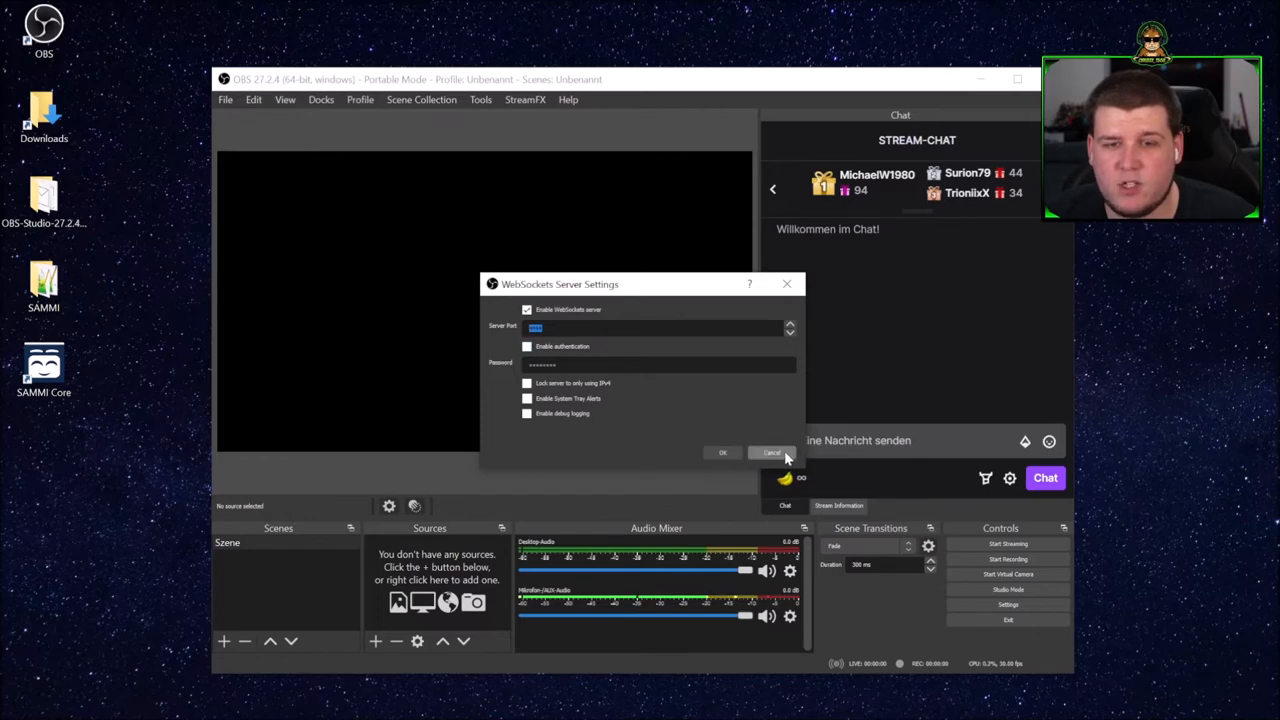
click(771, 452)
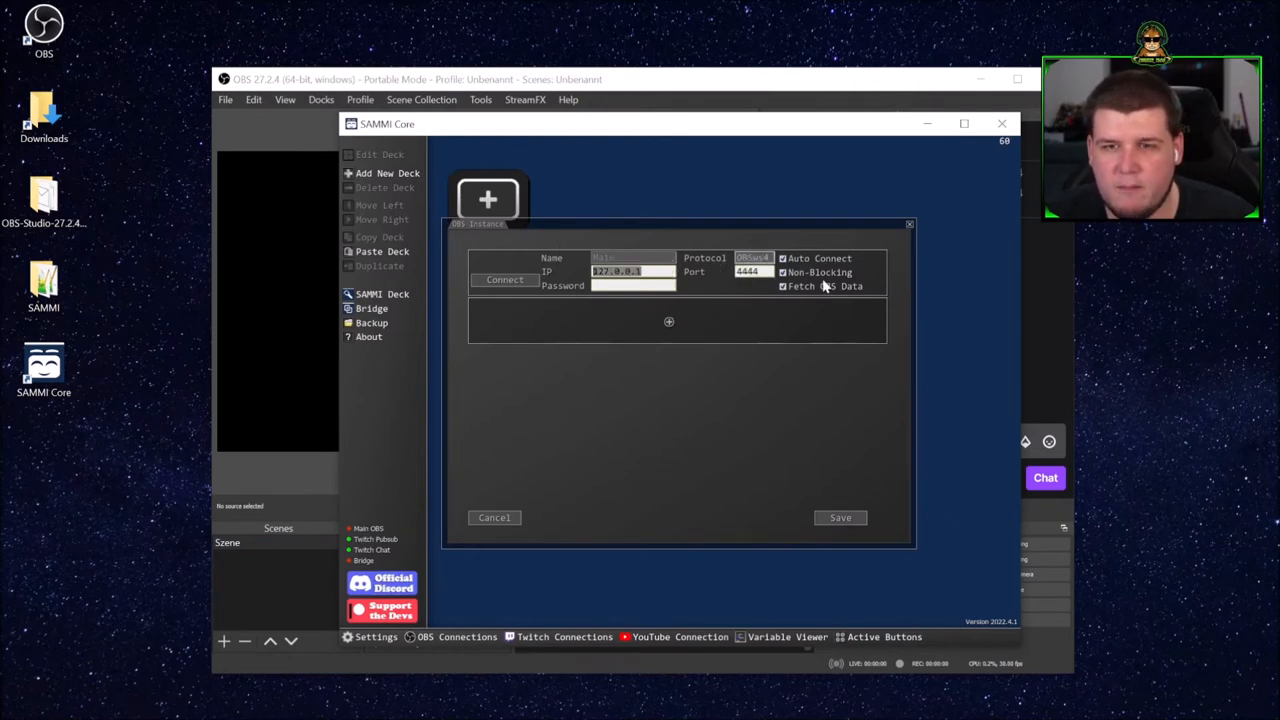
- Connect SAMMI to OBS, save the connection, and copy the bridge's full path
click(504, 279)
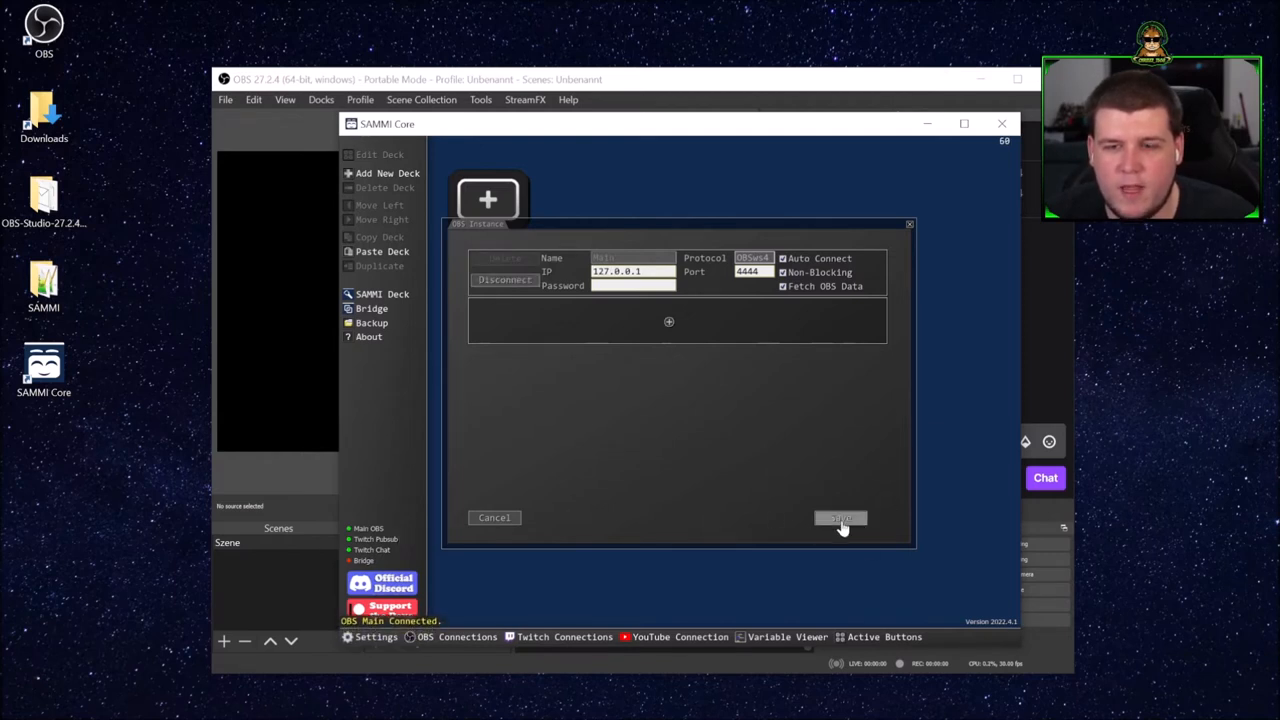
click(840, 518)
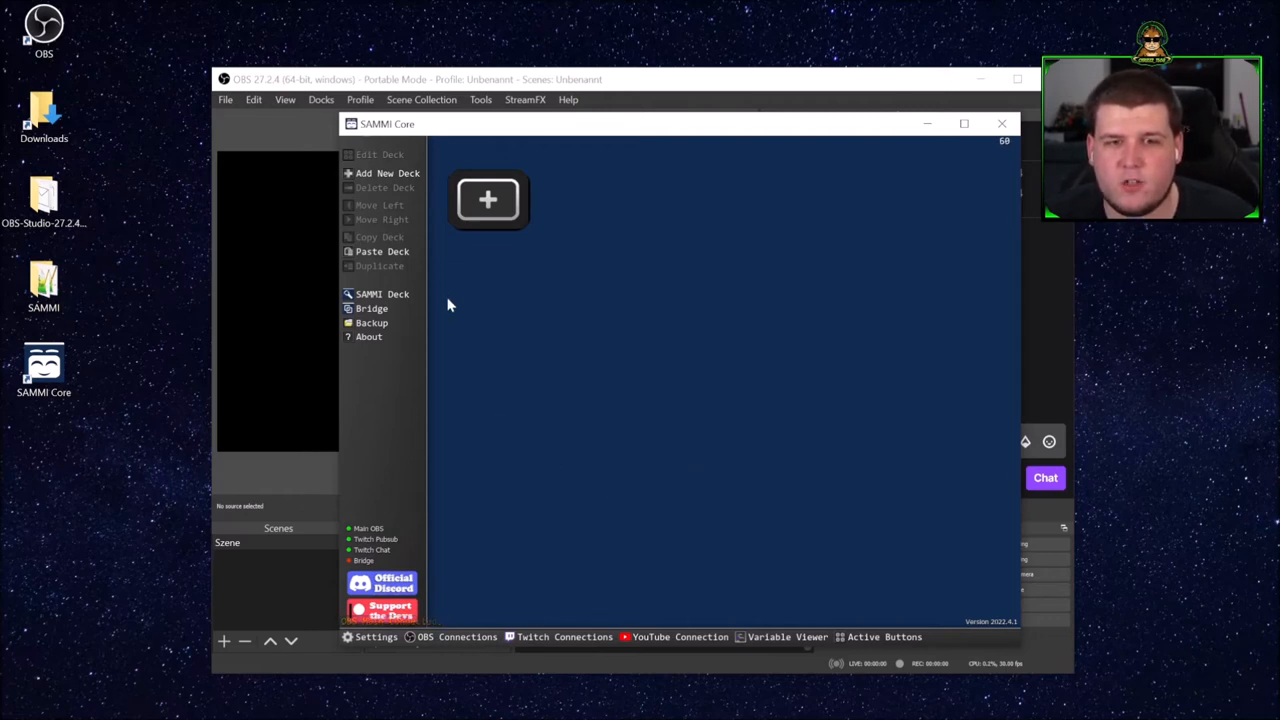
mouse_move(455, 306)
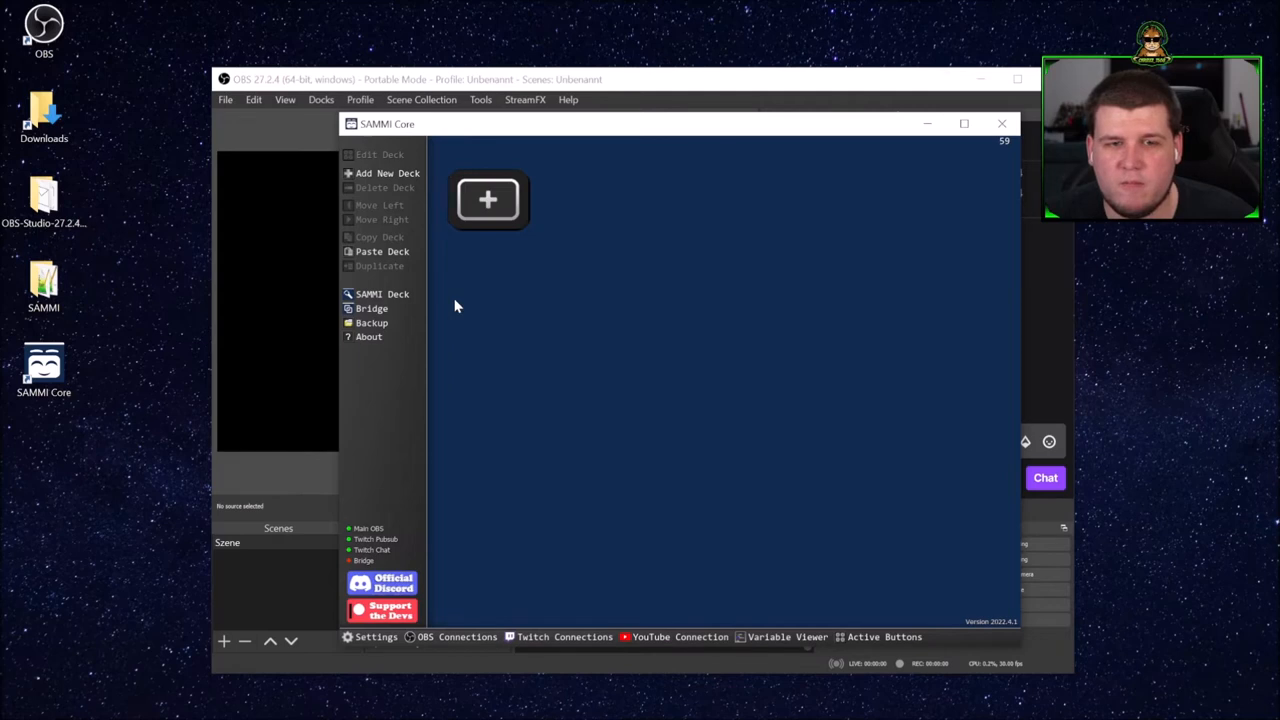
mouse_move(395, 315)
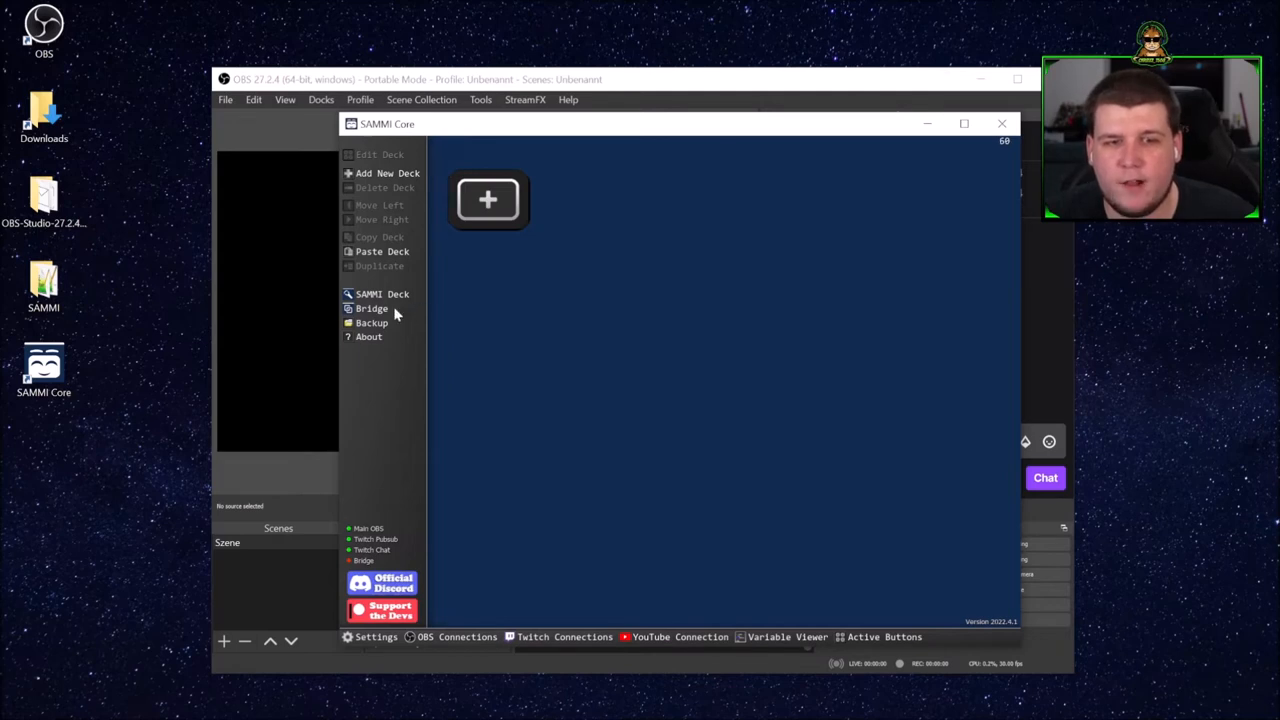
click(371, 308)
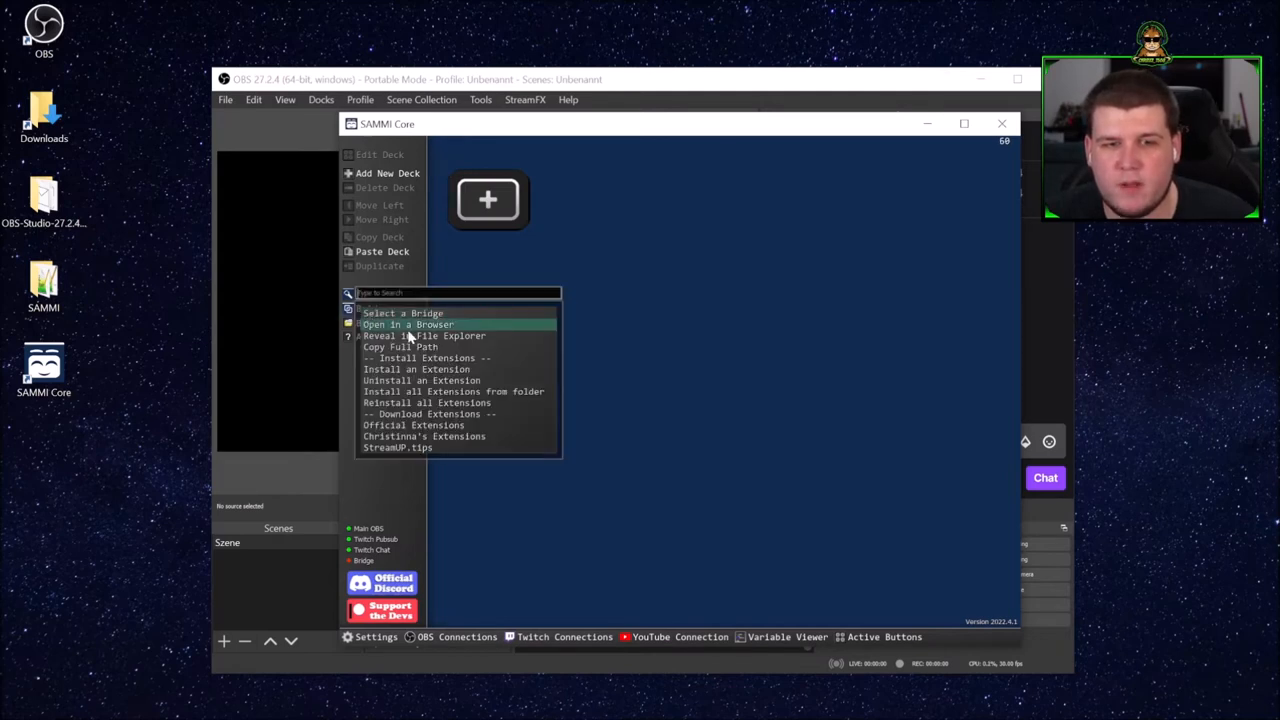
mouse_move(420, 347)
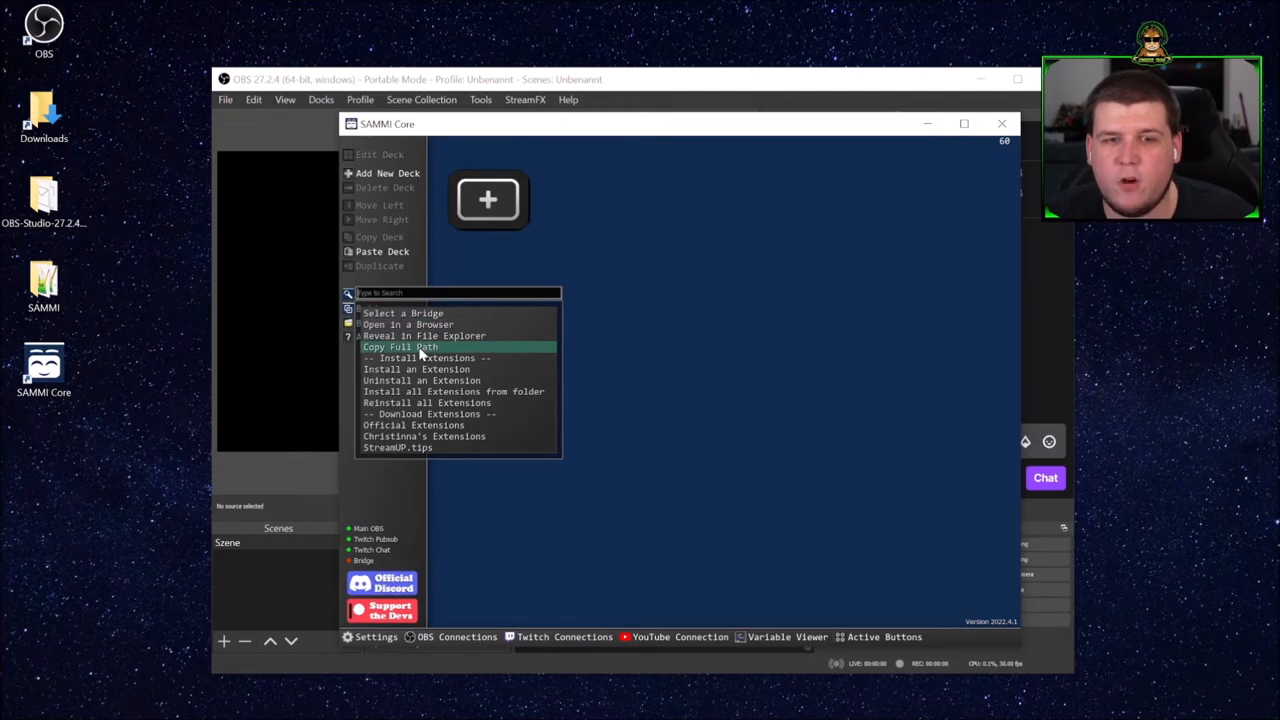
click(397, 347)
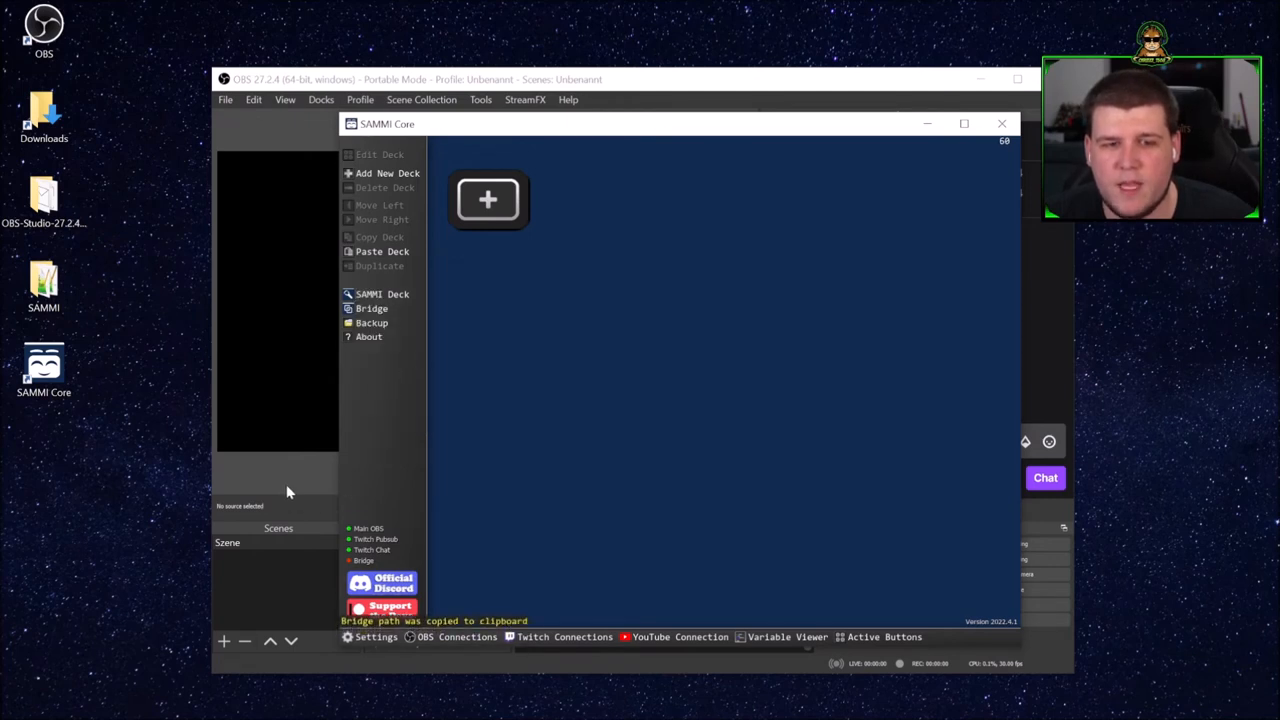
click(1001, 123)
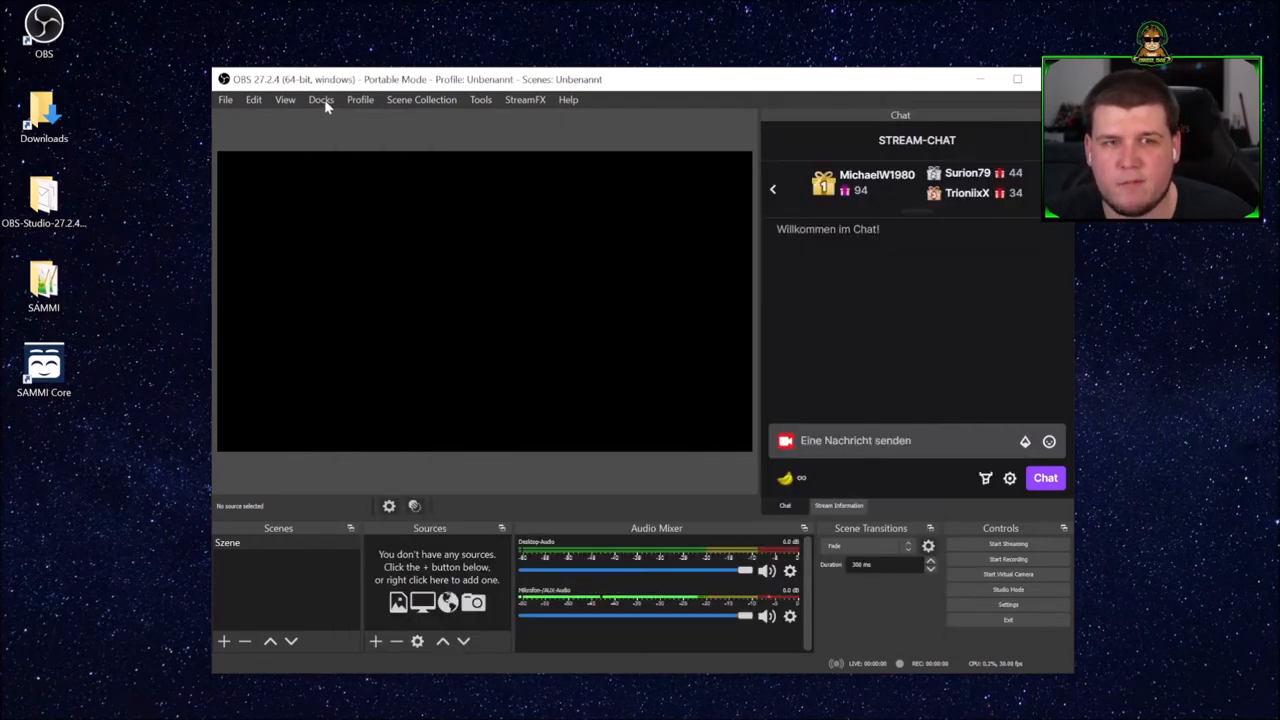
- Add a custom browser dock named 'SAMMI' to OBS
click(321, 99)
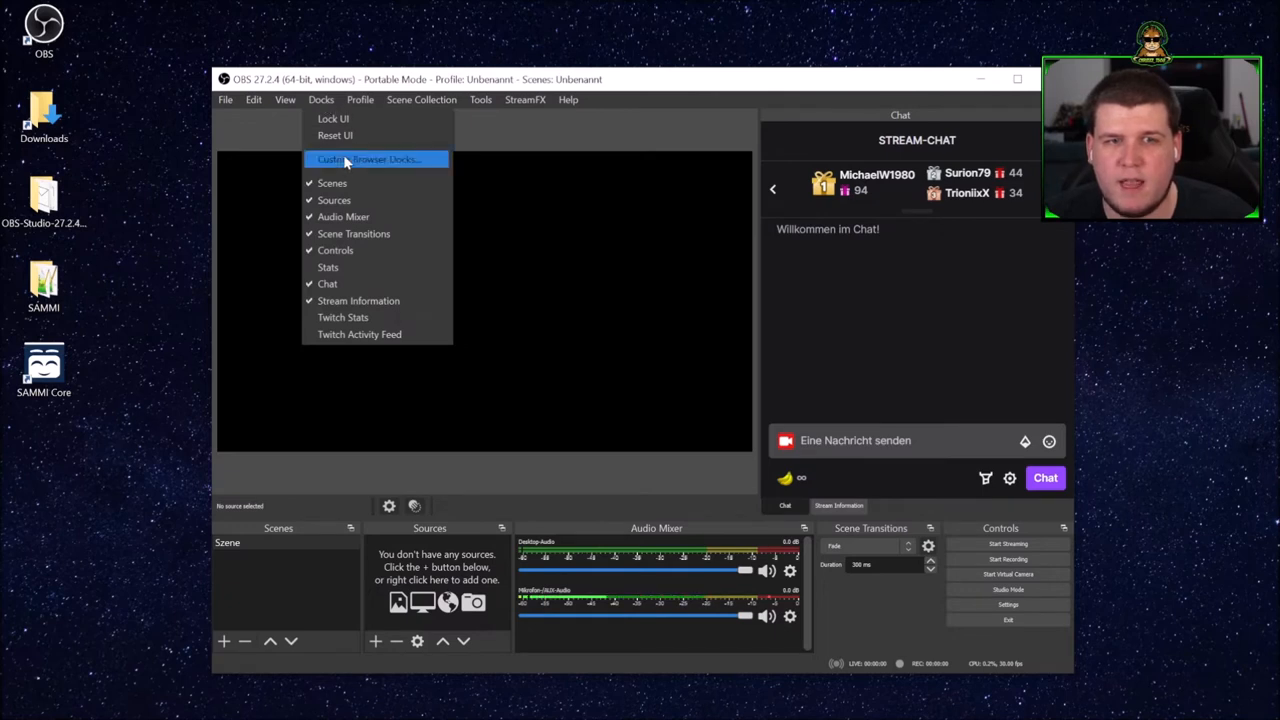
click(371, 159)
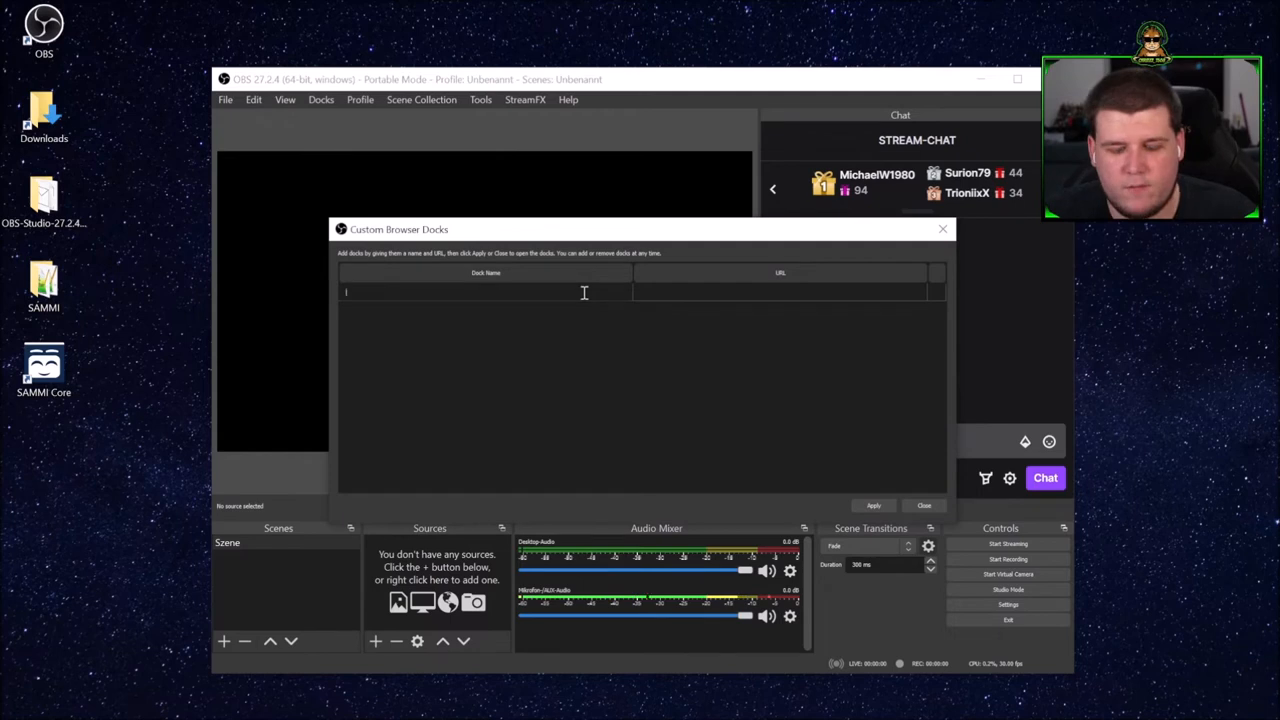
text(SAMMI)
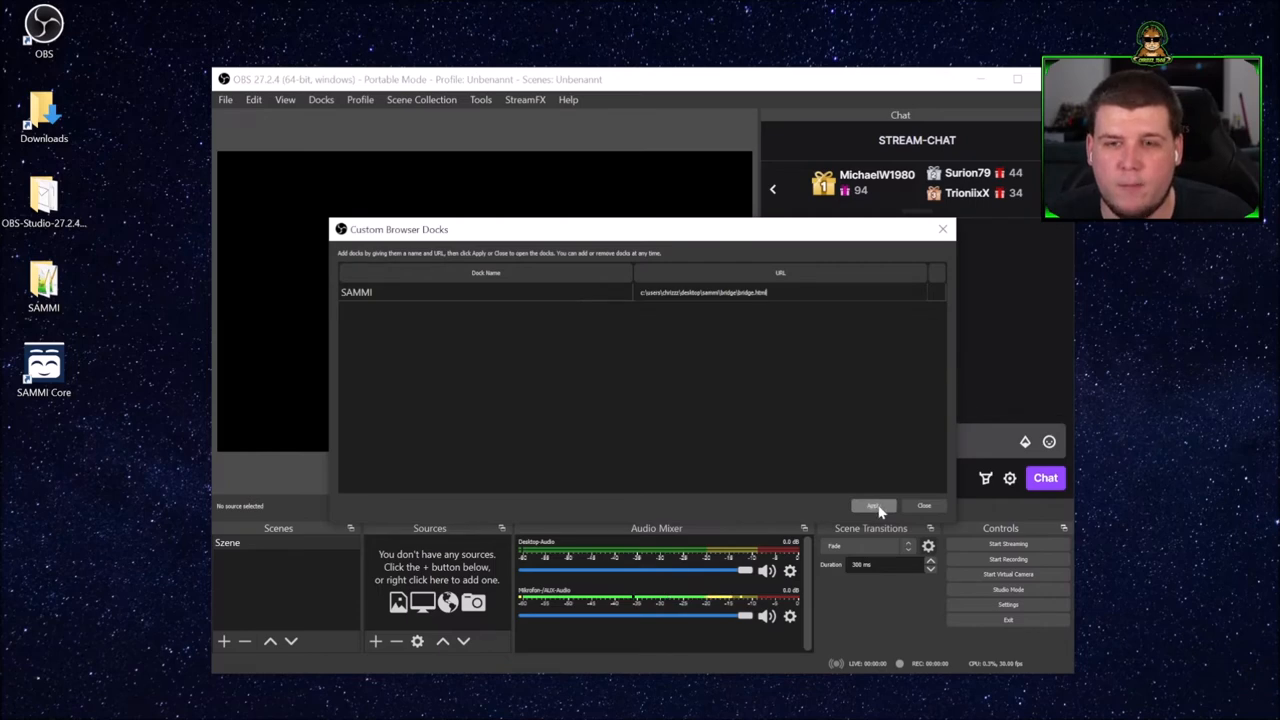
click(873, 505)
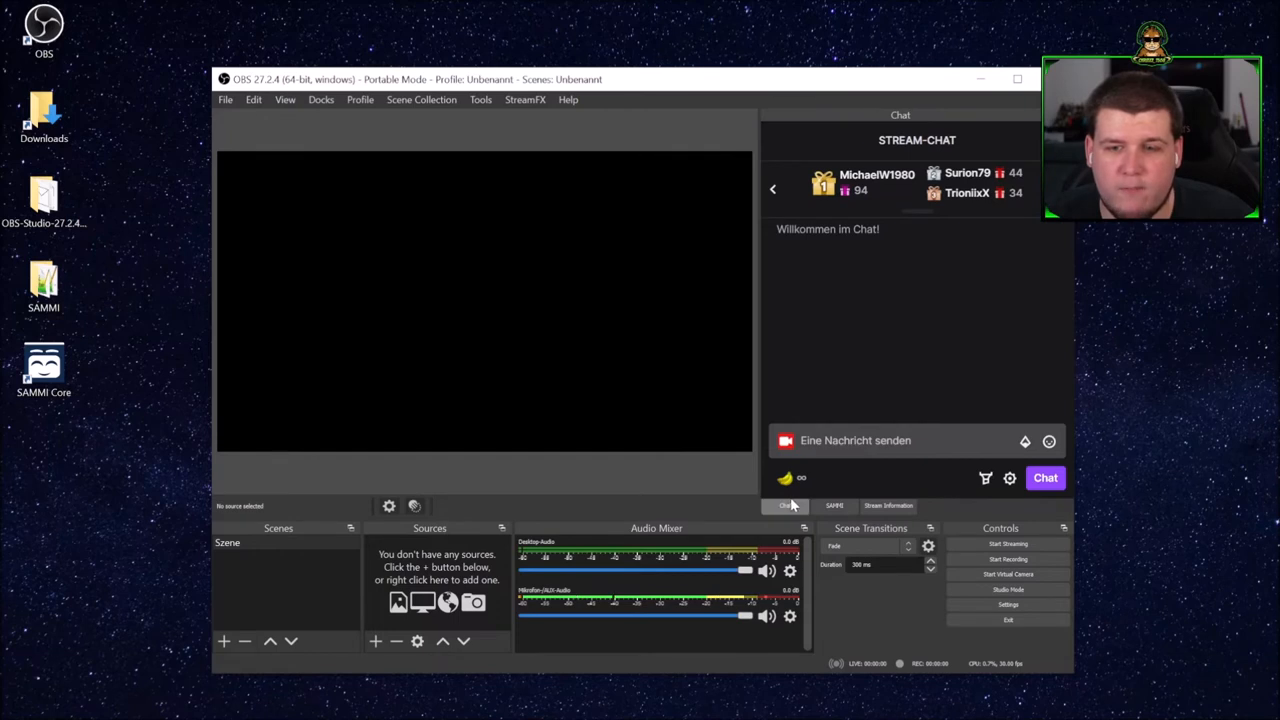
- Confirm the SAMMI dock shows the bridge connected, then return to the Chat tab
click(834, 505)
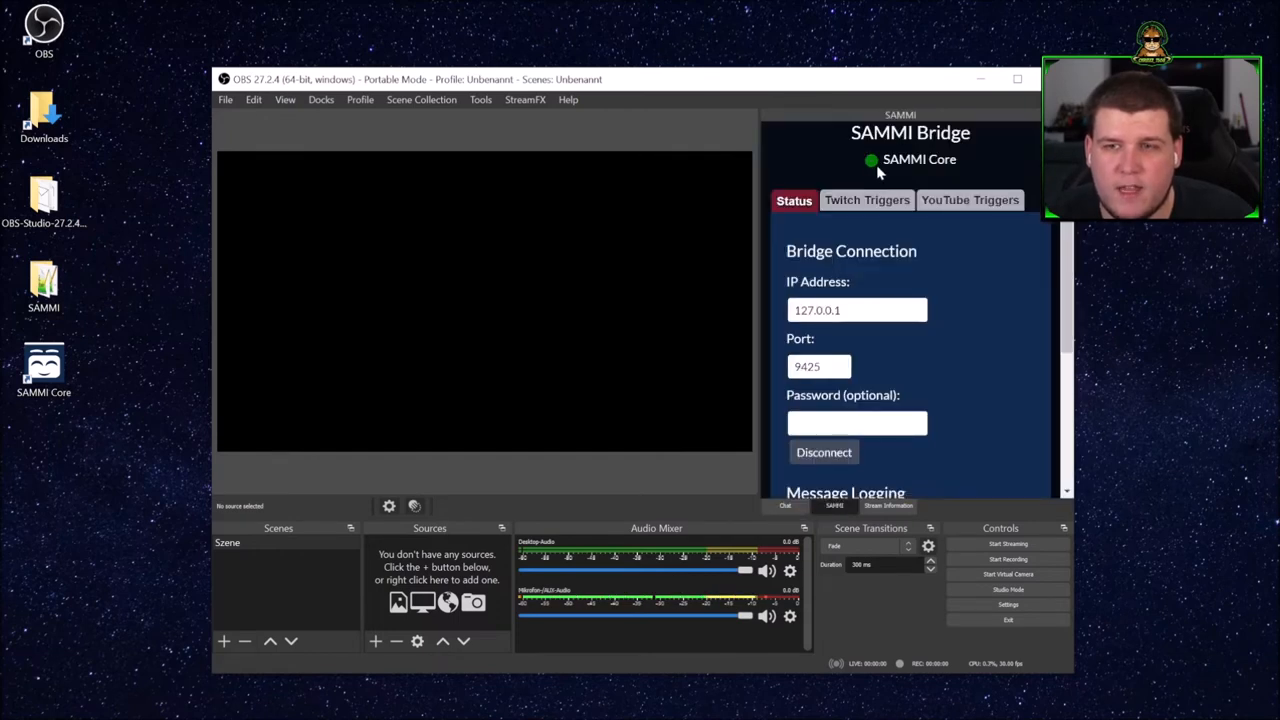
click(785, 505)
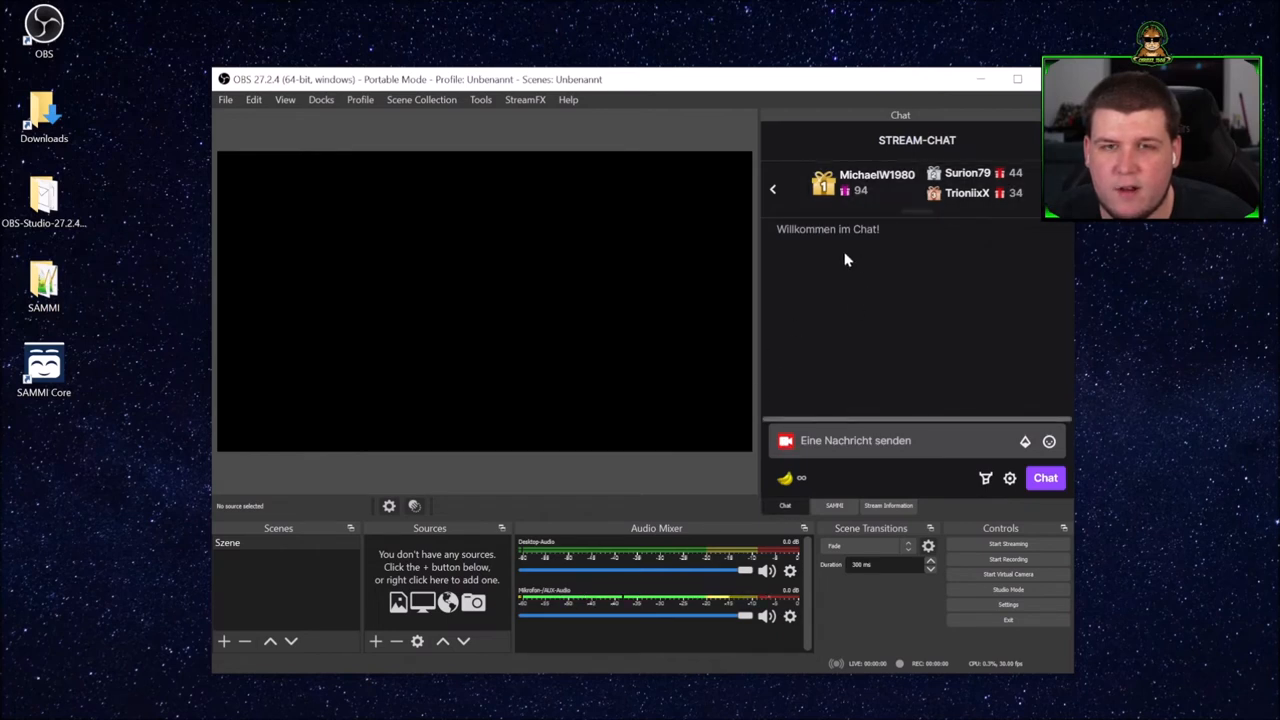
mouse_move(950, 290)
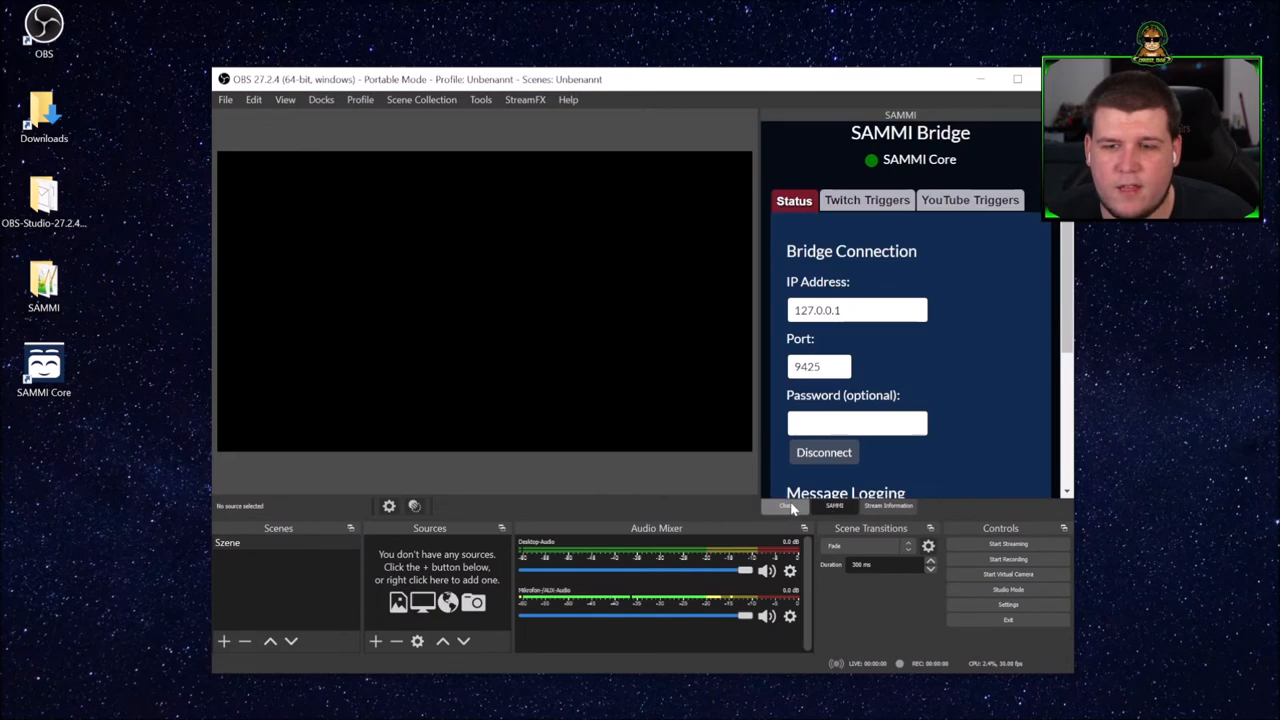
click(785, 505)
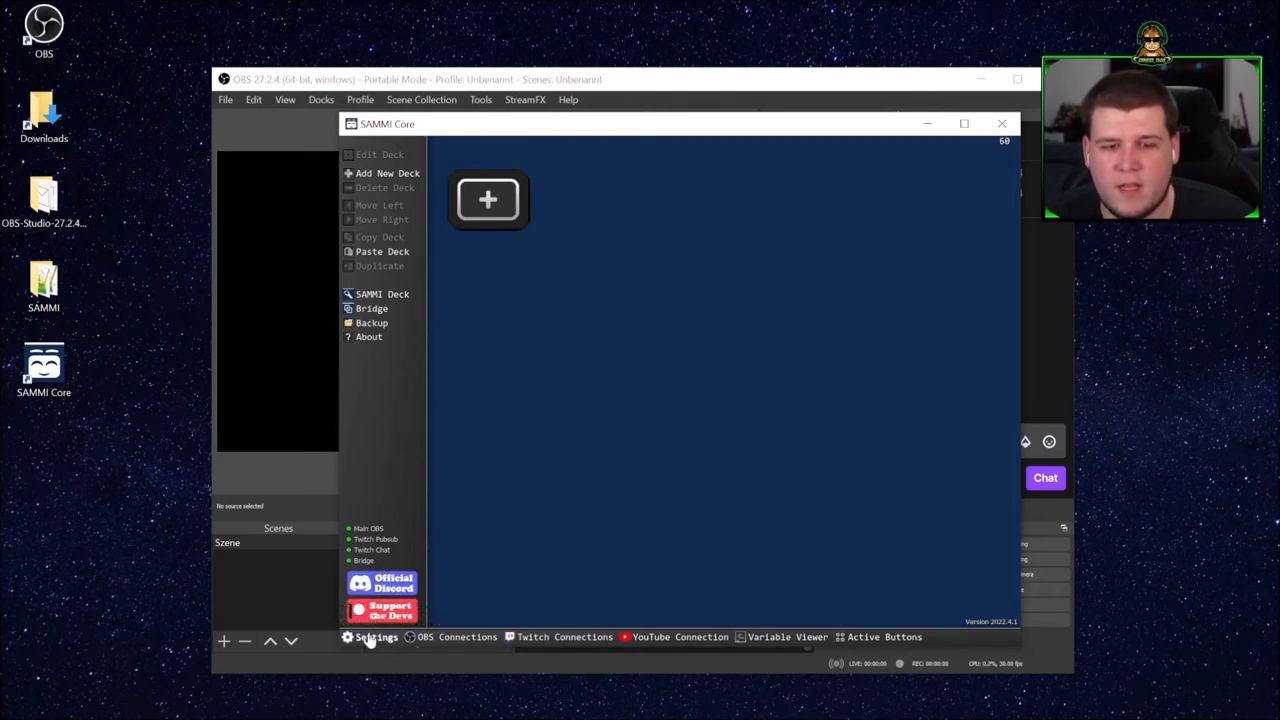
- Open SAMMI Core's Settings to review deck and bridge options
click(376, 637)
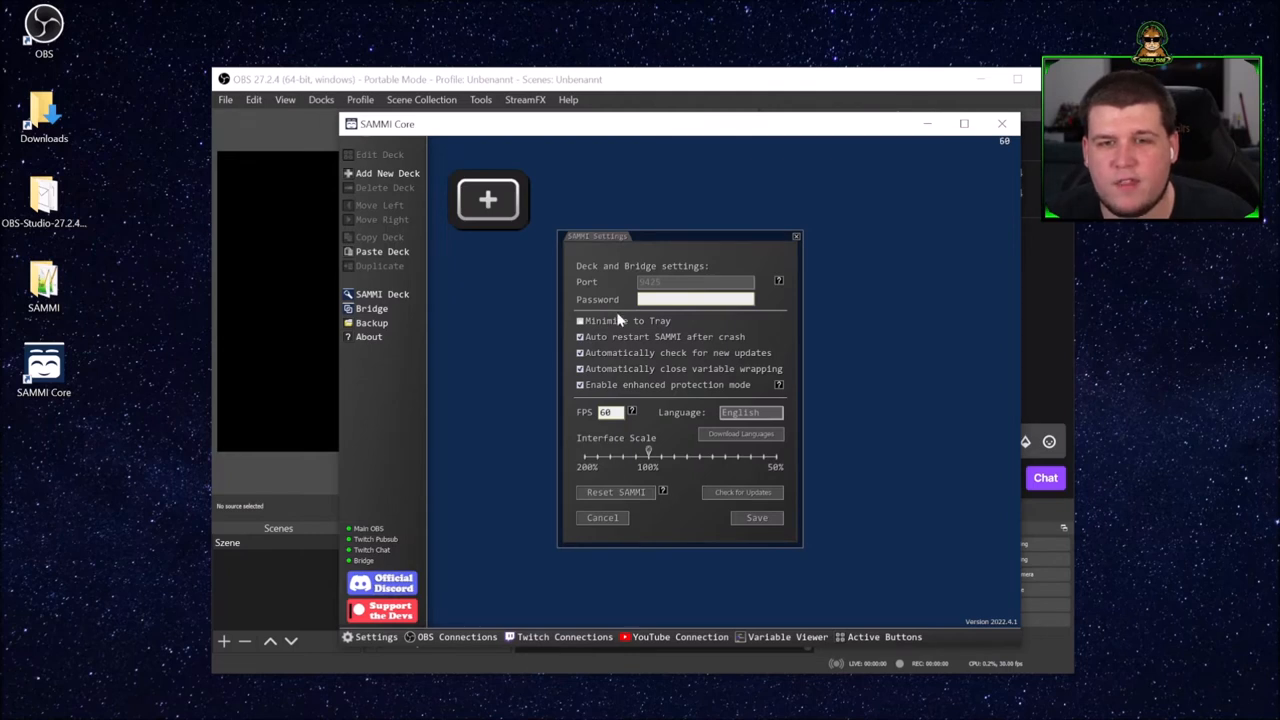
mouse_move(592, 337)
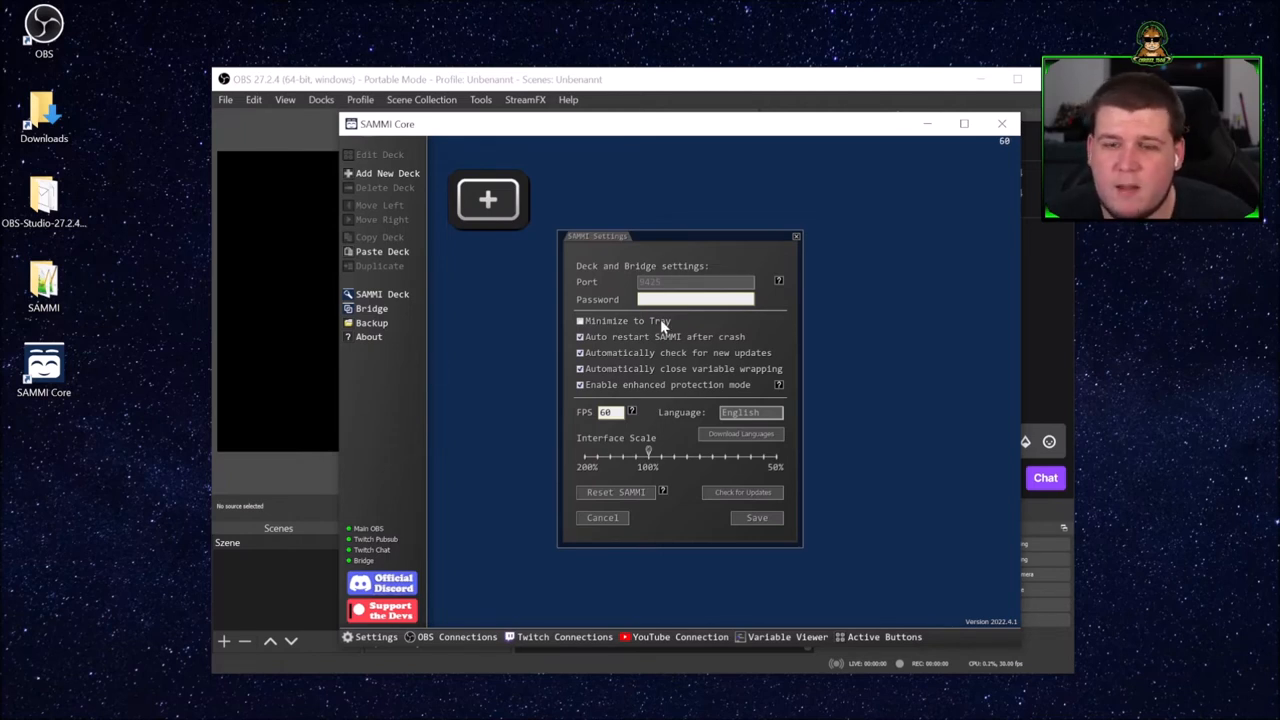
mouse_move(828, 255)
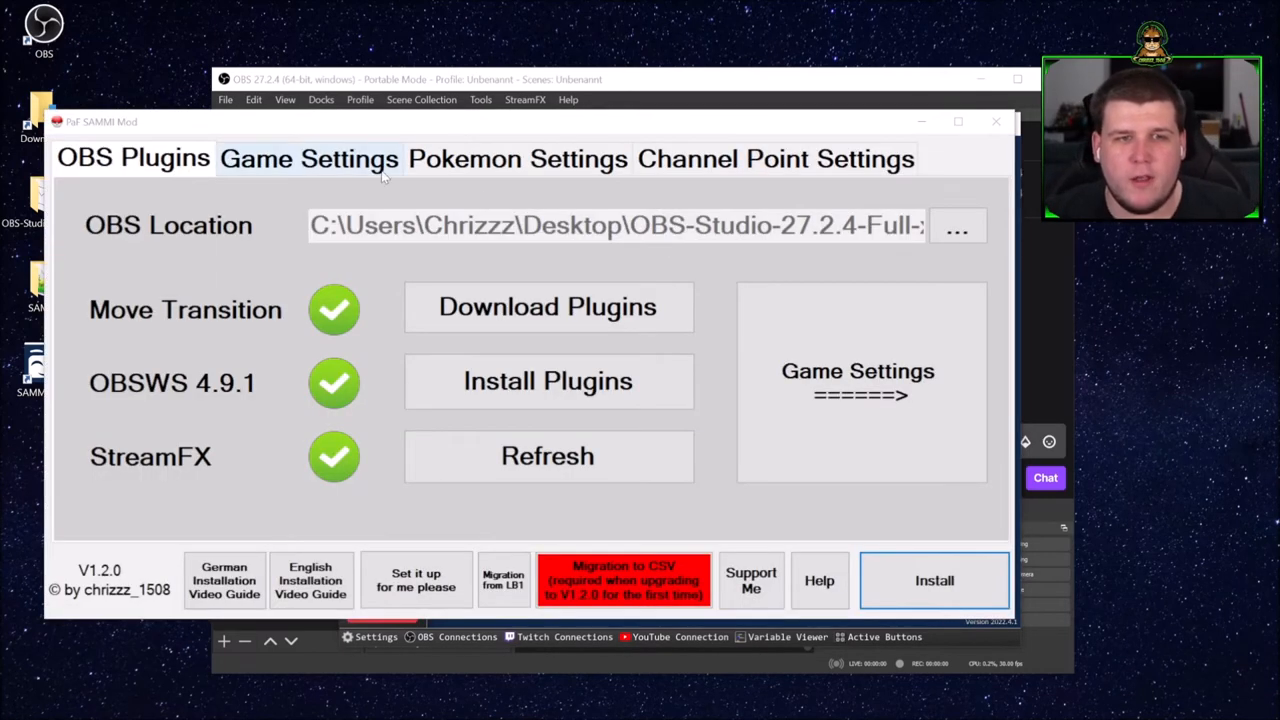
- Show the Game Settings page with spawn, catch, bonus time and escape options
click(308, 158)
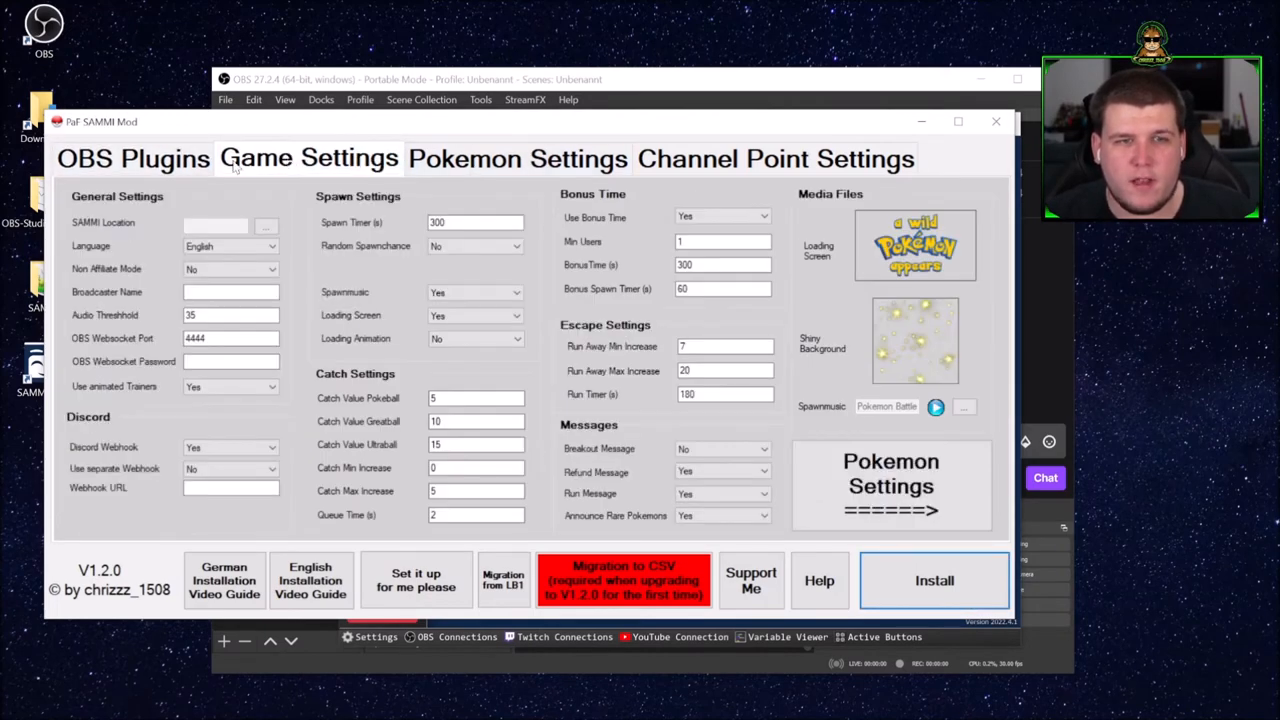
mouse_move(770, 440)
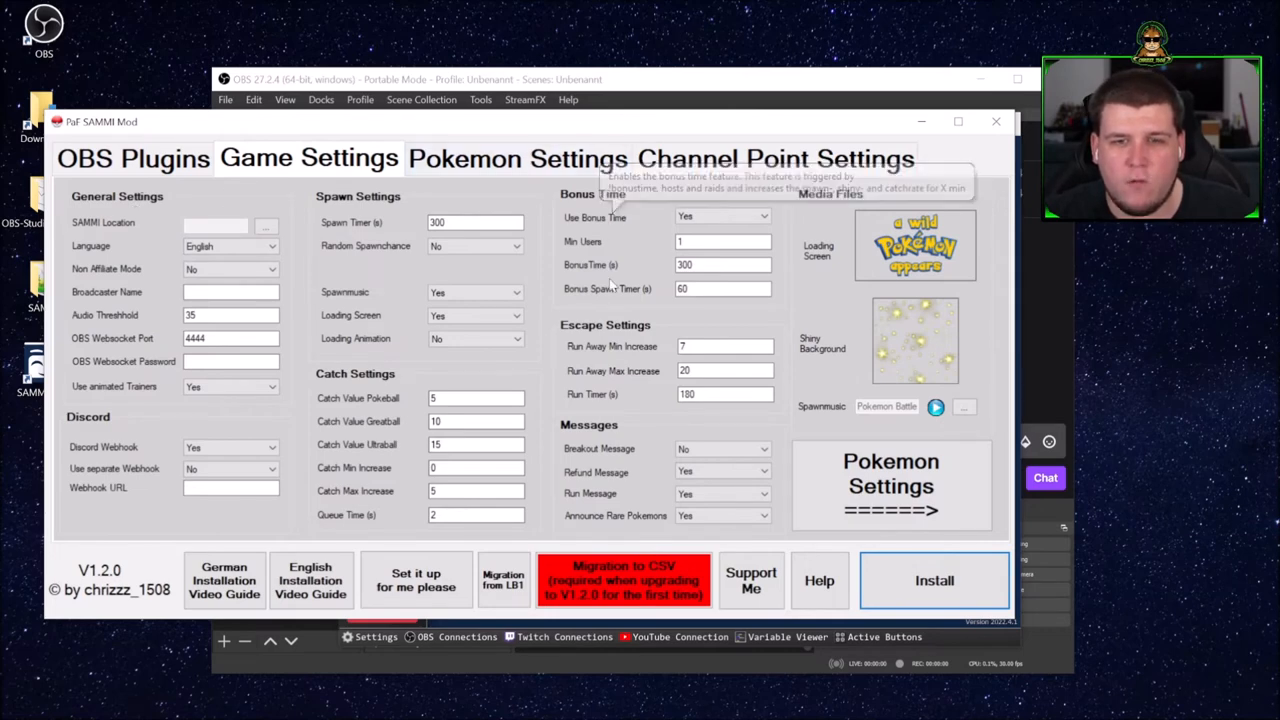
mouse_move(600, 370)
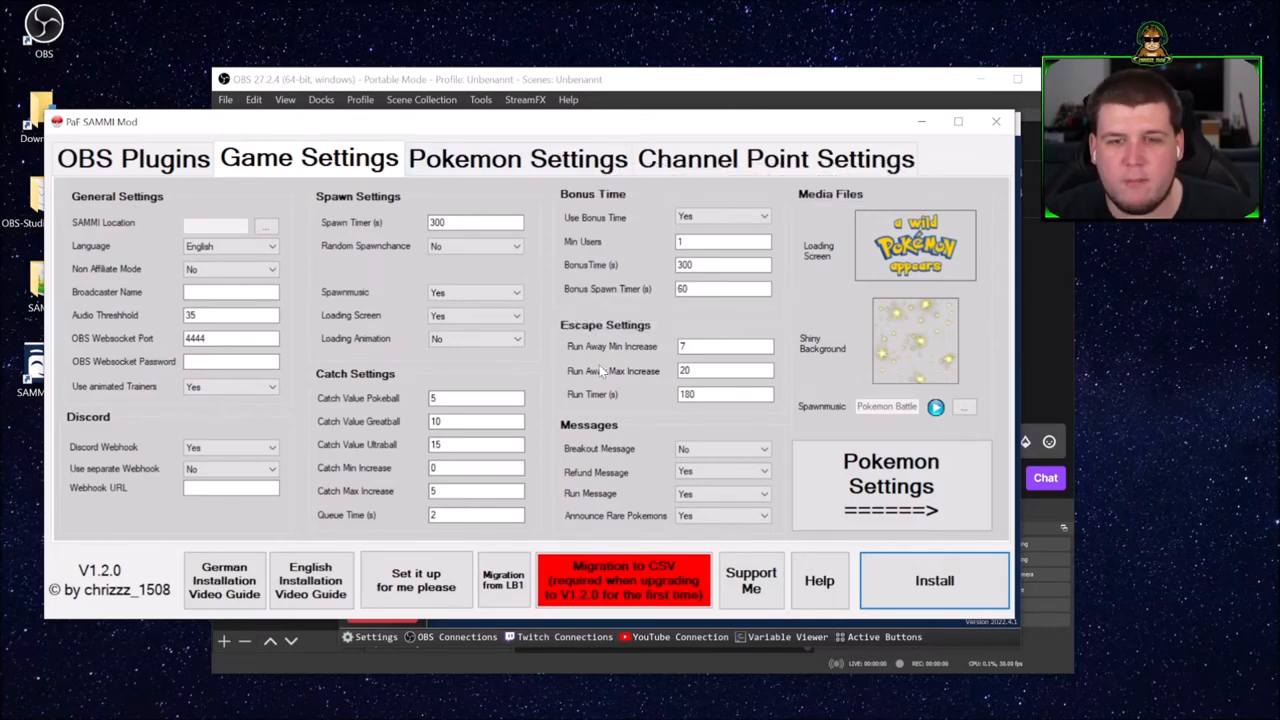
mouse_move(600, 393)
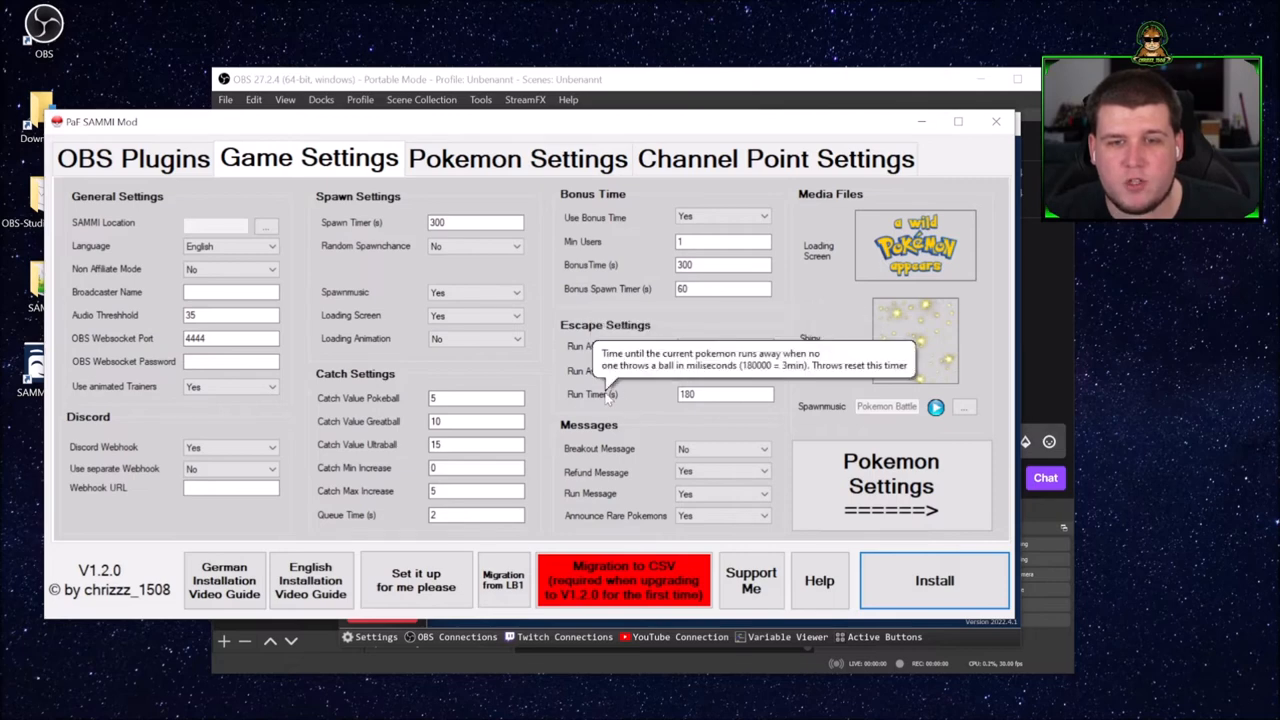
mouse_move(351, 315)
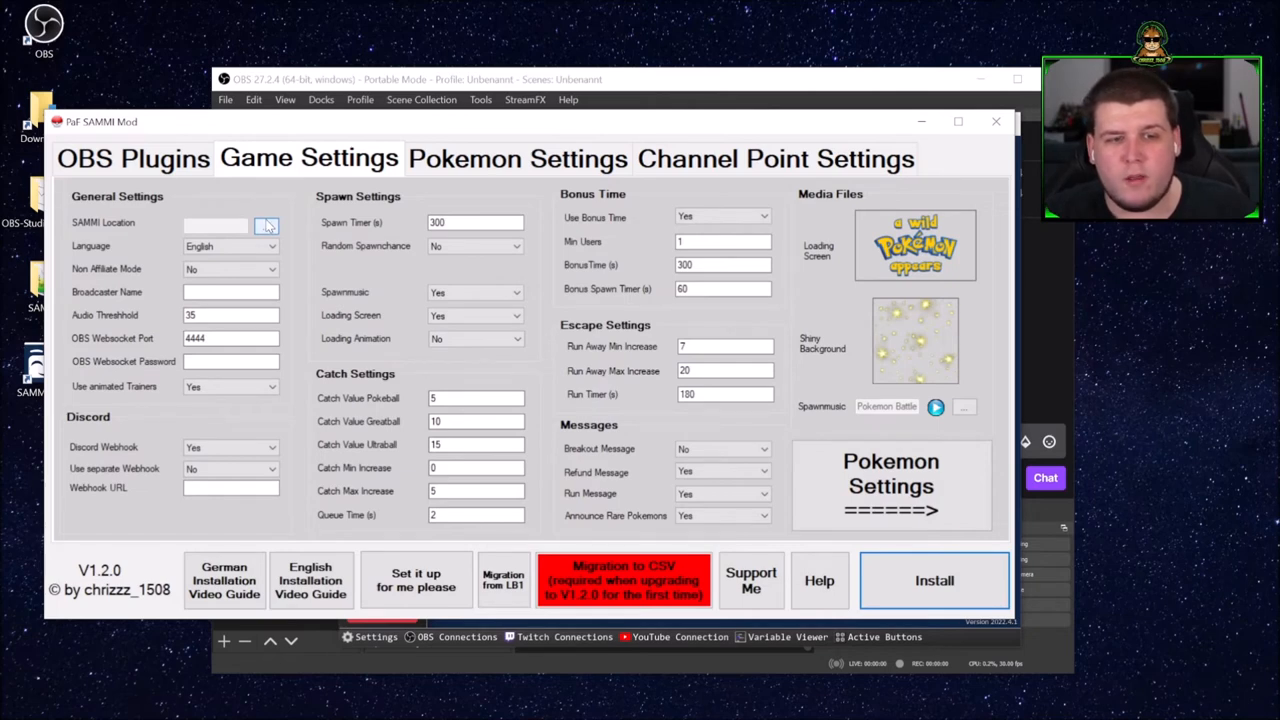
- Set SAMMI Location to the desktop SAMMI folder and enter broadcaster name 'chr1508'
click(266, 225)
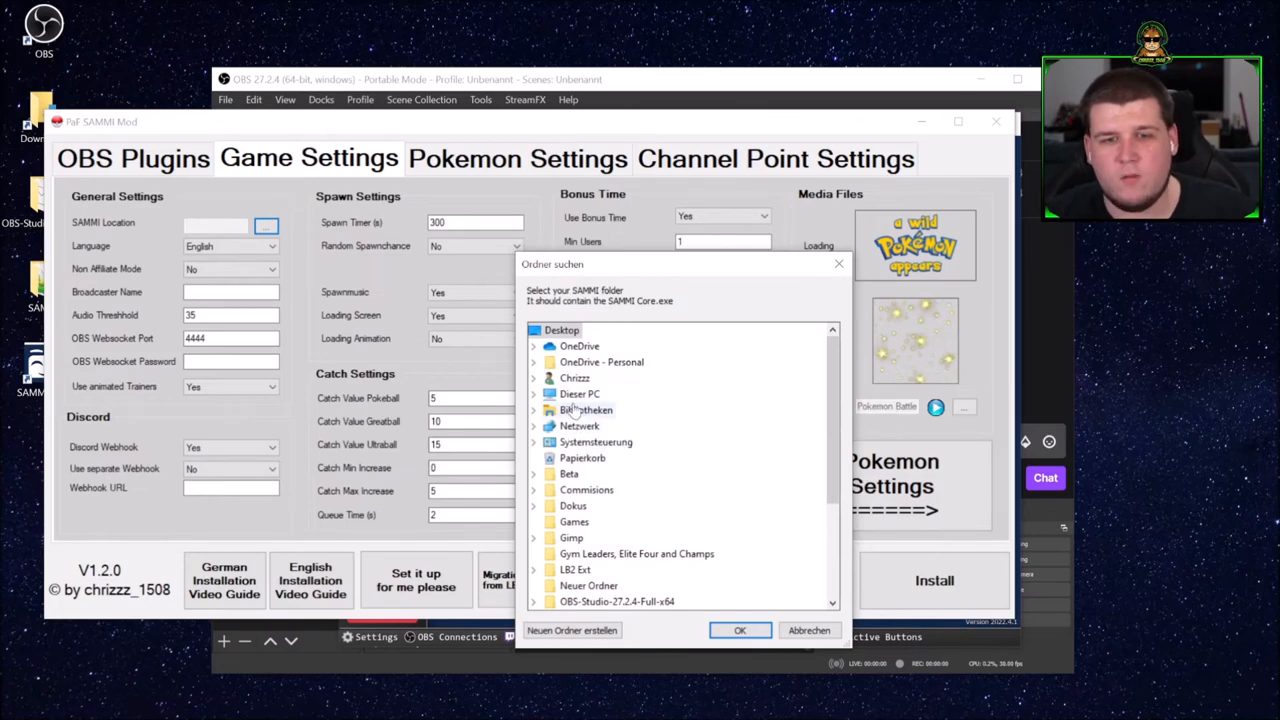
click(547, 330)
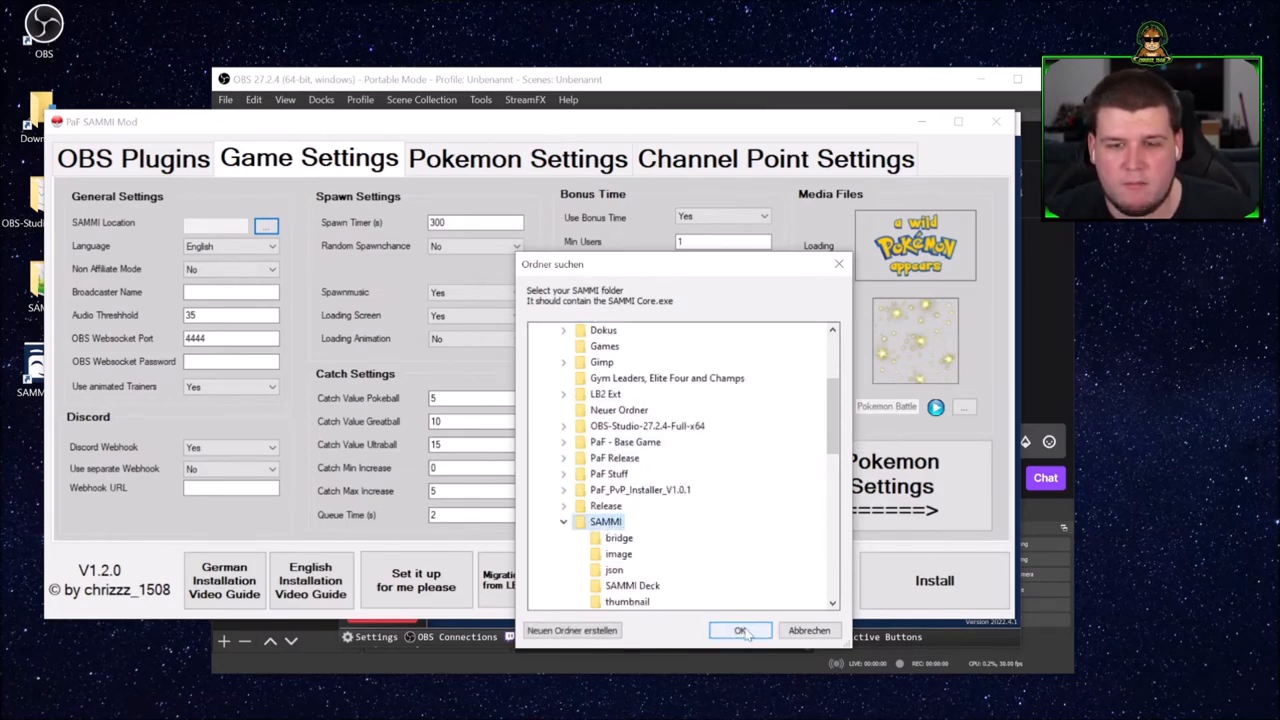
click(740, 630)
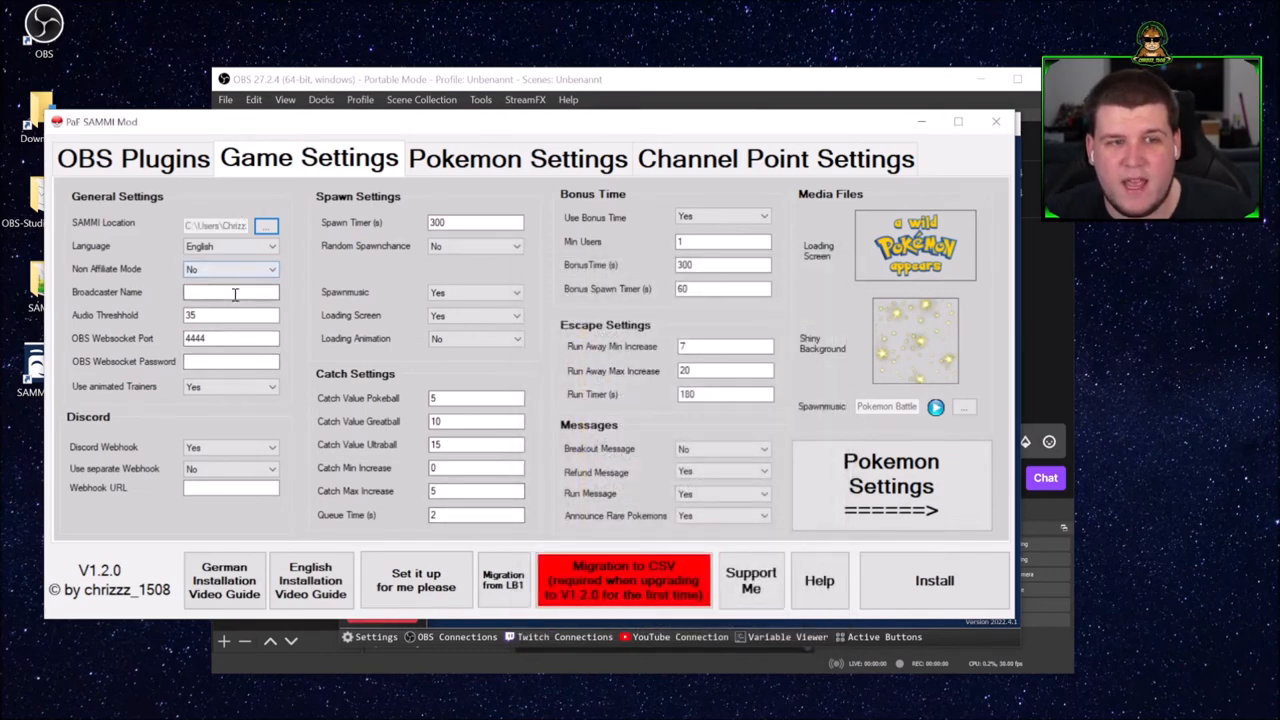
text(chrizzz_)
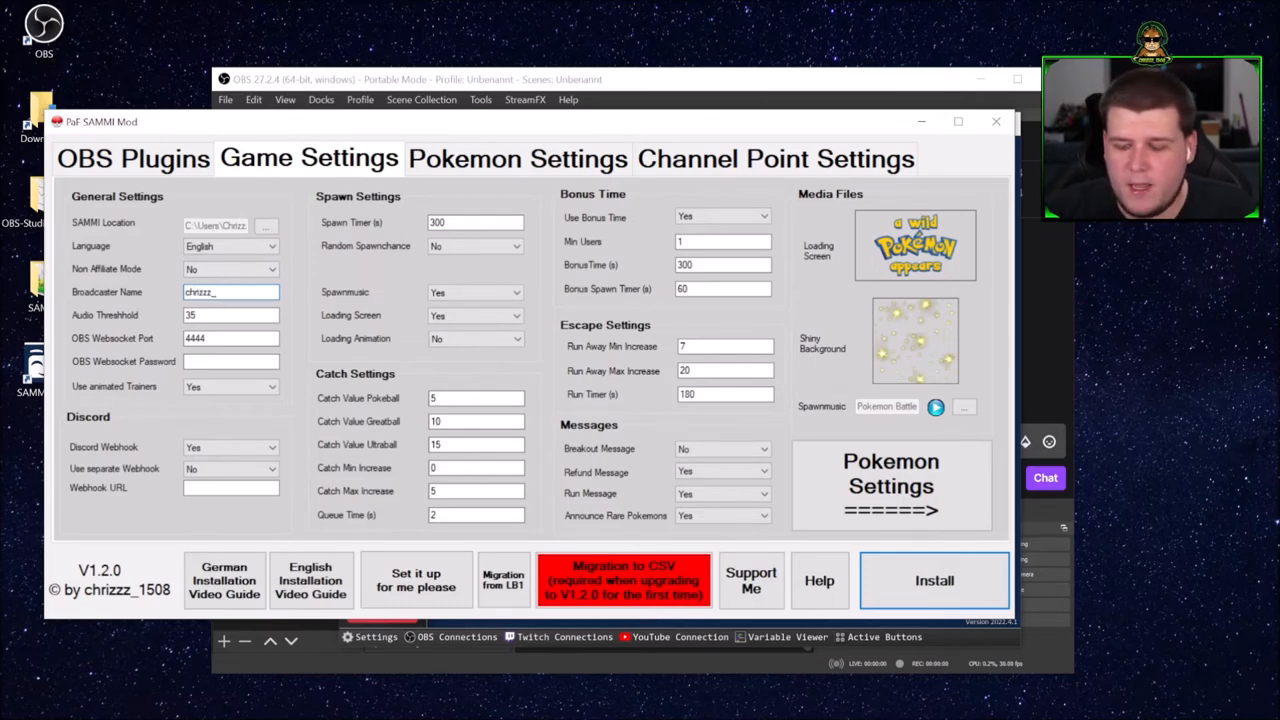
text(1508)
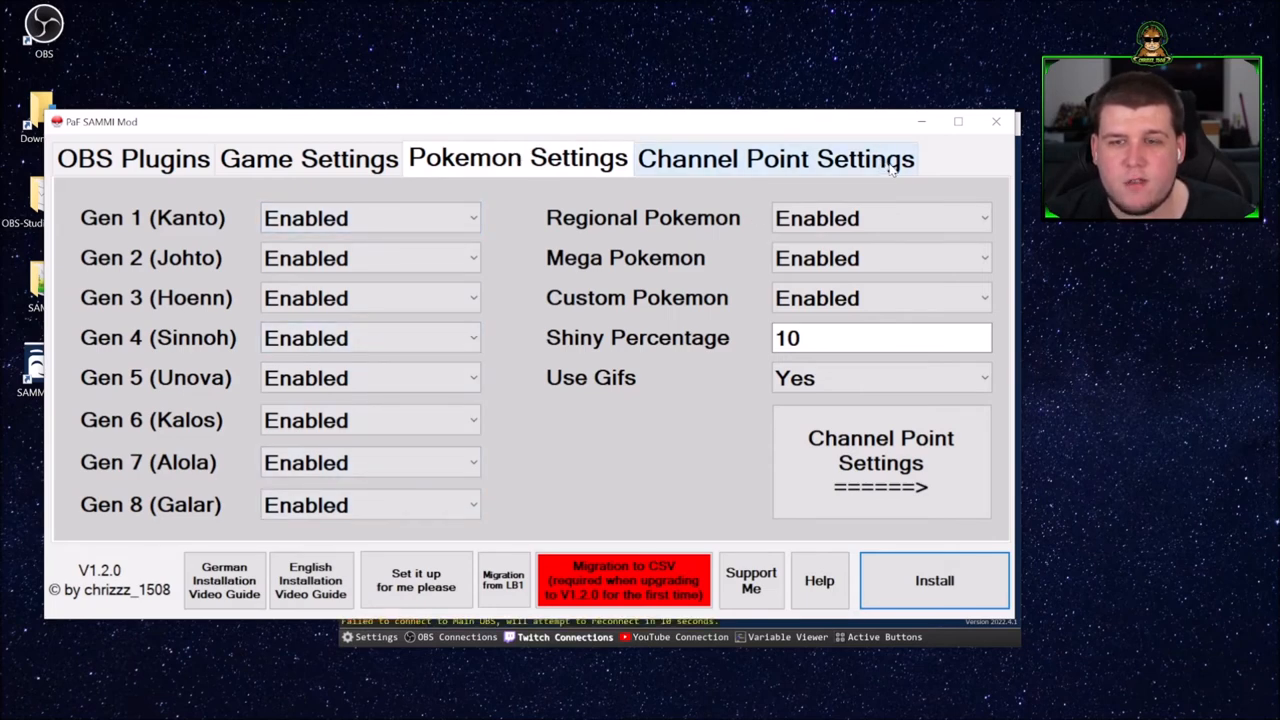
- Check the shiny percentage of 10, then move on to Channel Point Settings
click(880, 337)
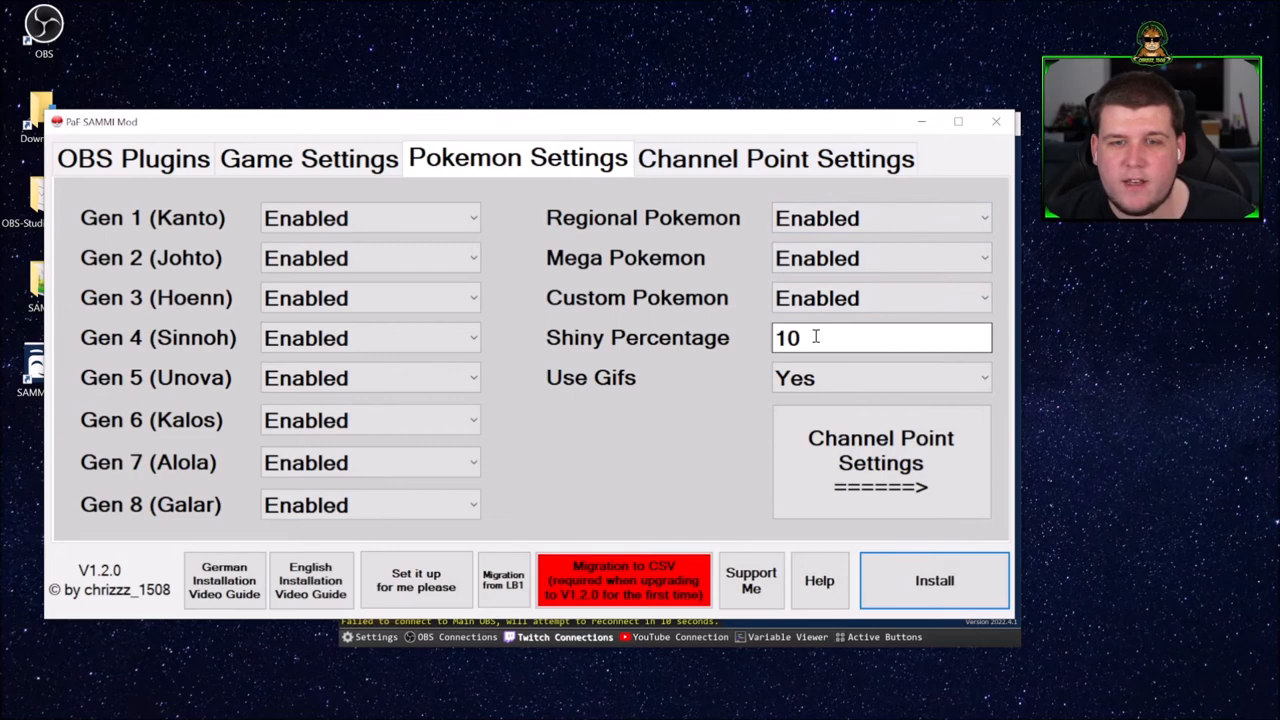
mouse_move(835, 377)
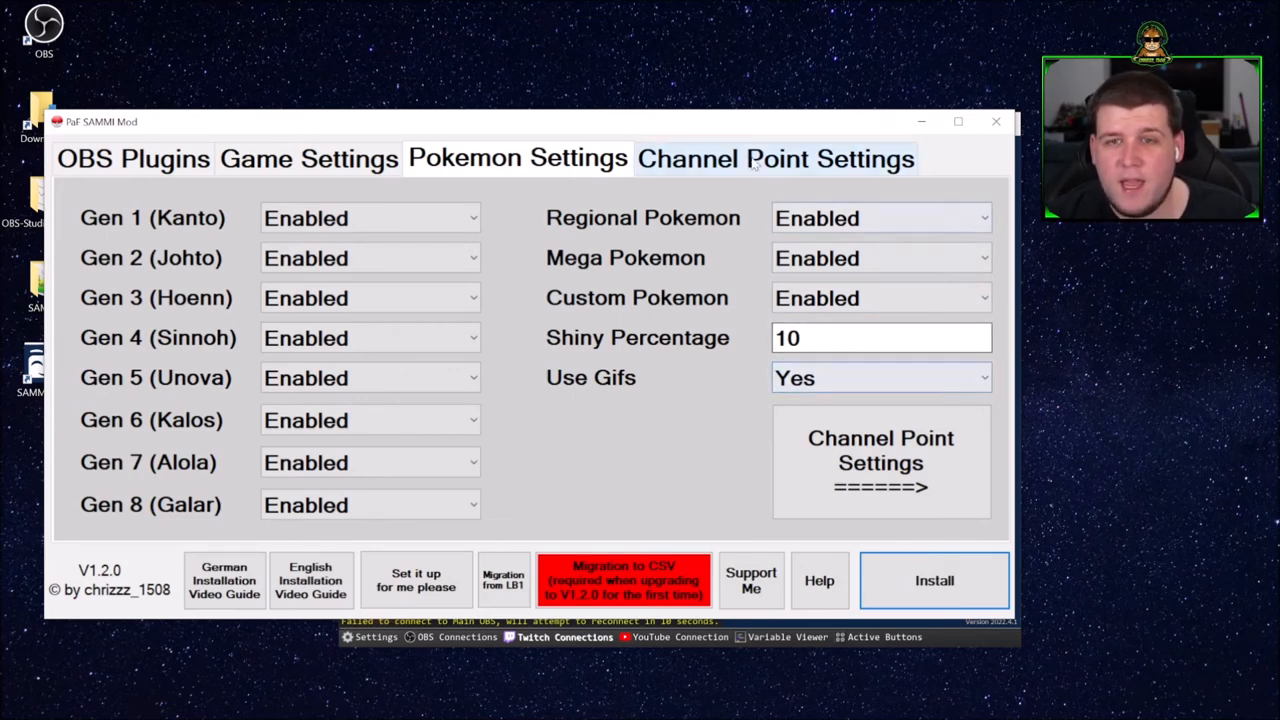
click(775, 158)
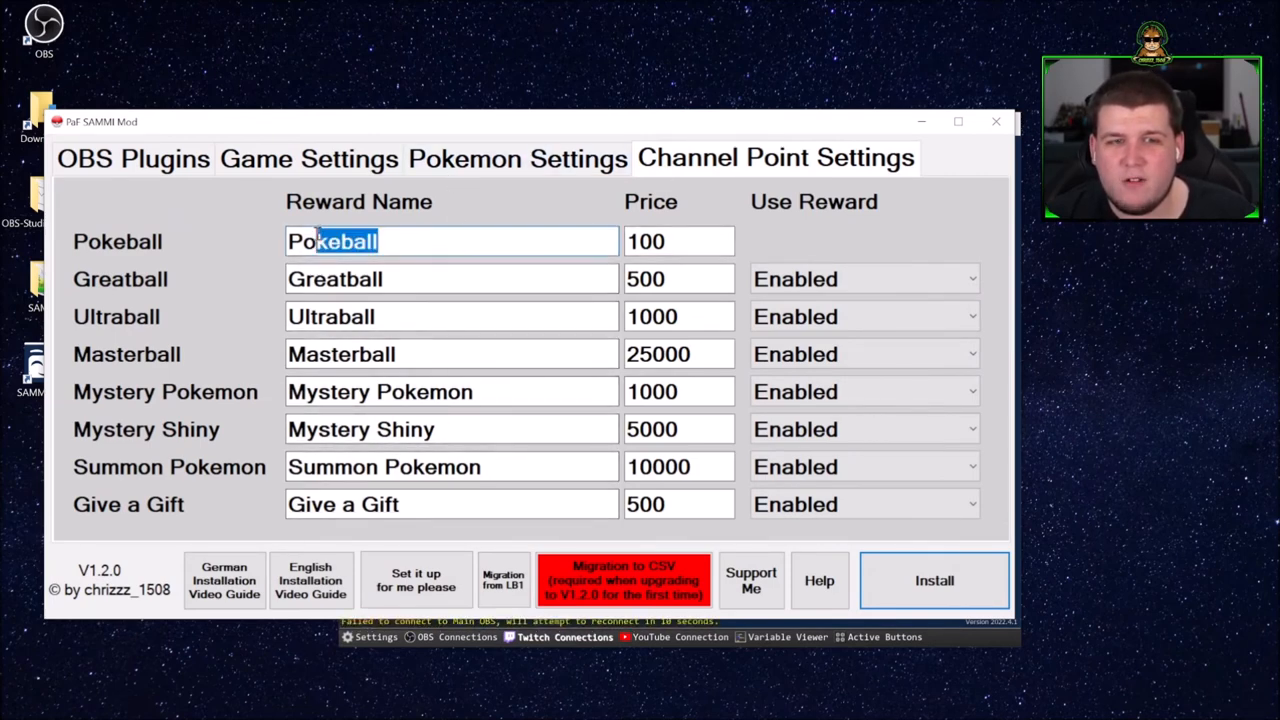
- Select the Pokeball reward name in the Channel Point Settings table
click(450, 279)
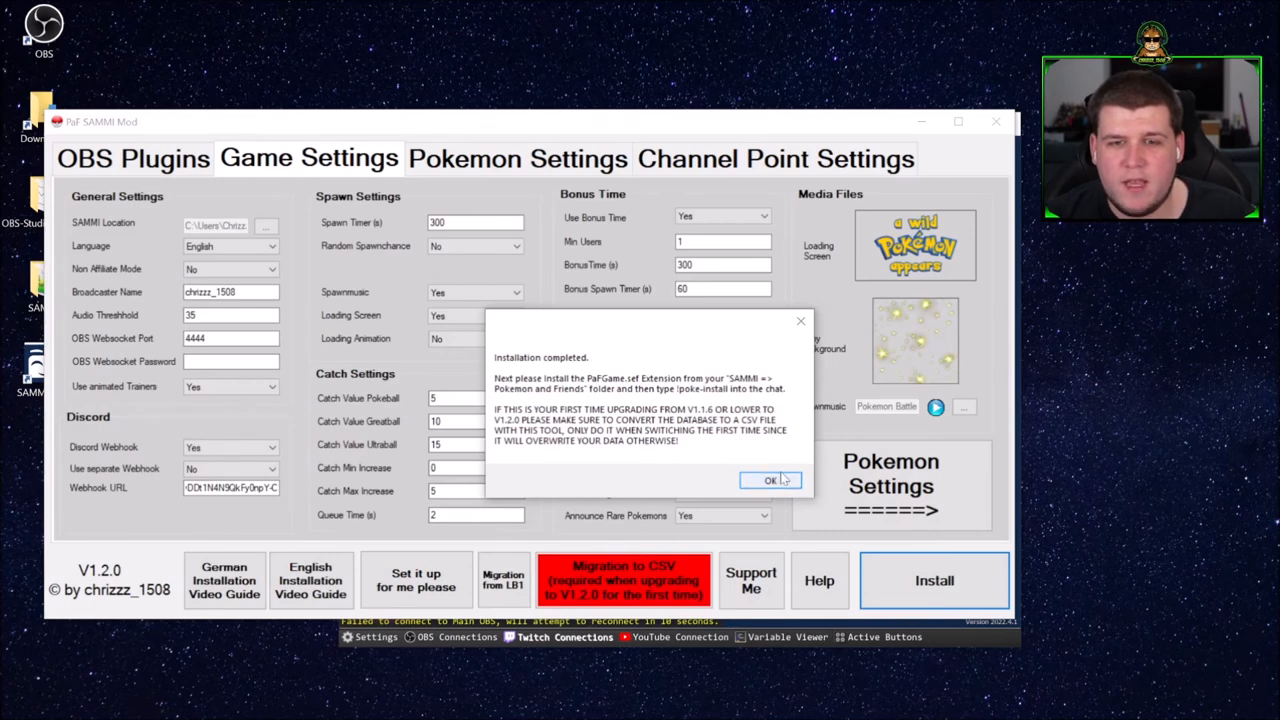
- Dismiss the completion message and pick PaFGame.sef from Desktop\SAMMI\Pokemon and Friends
click(770, 480)
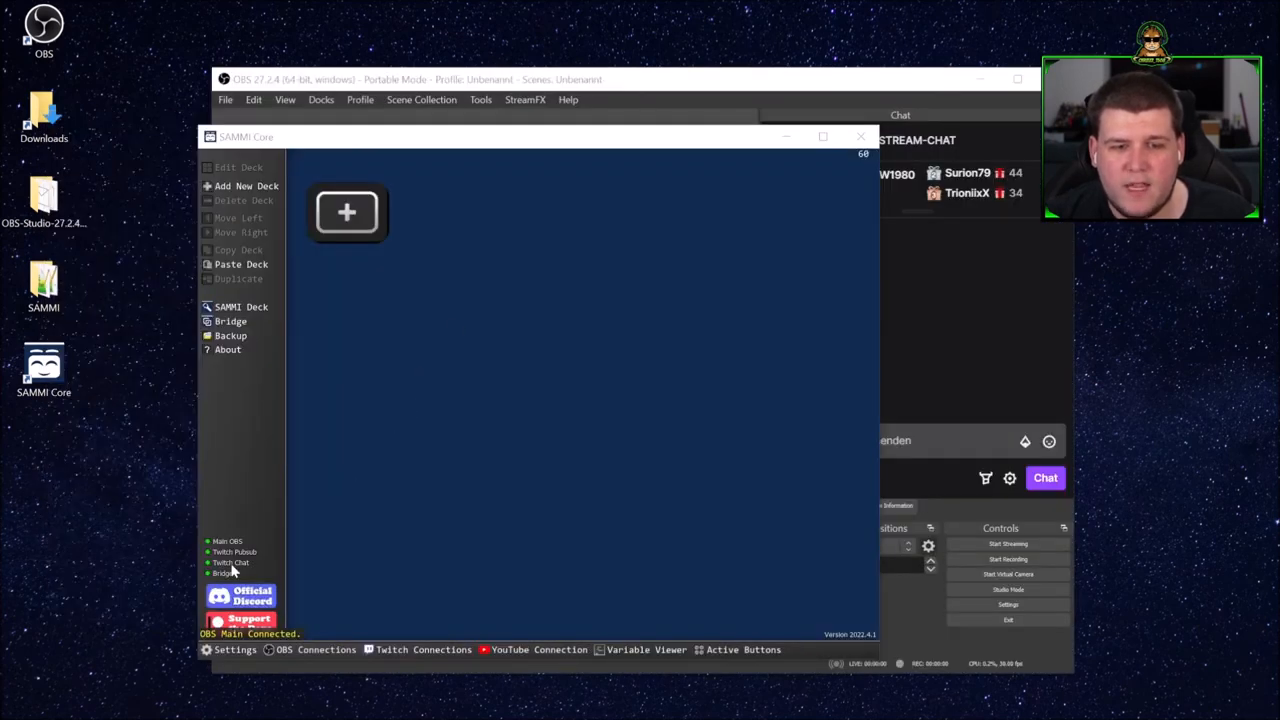
mouse_move(250, 502)
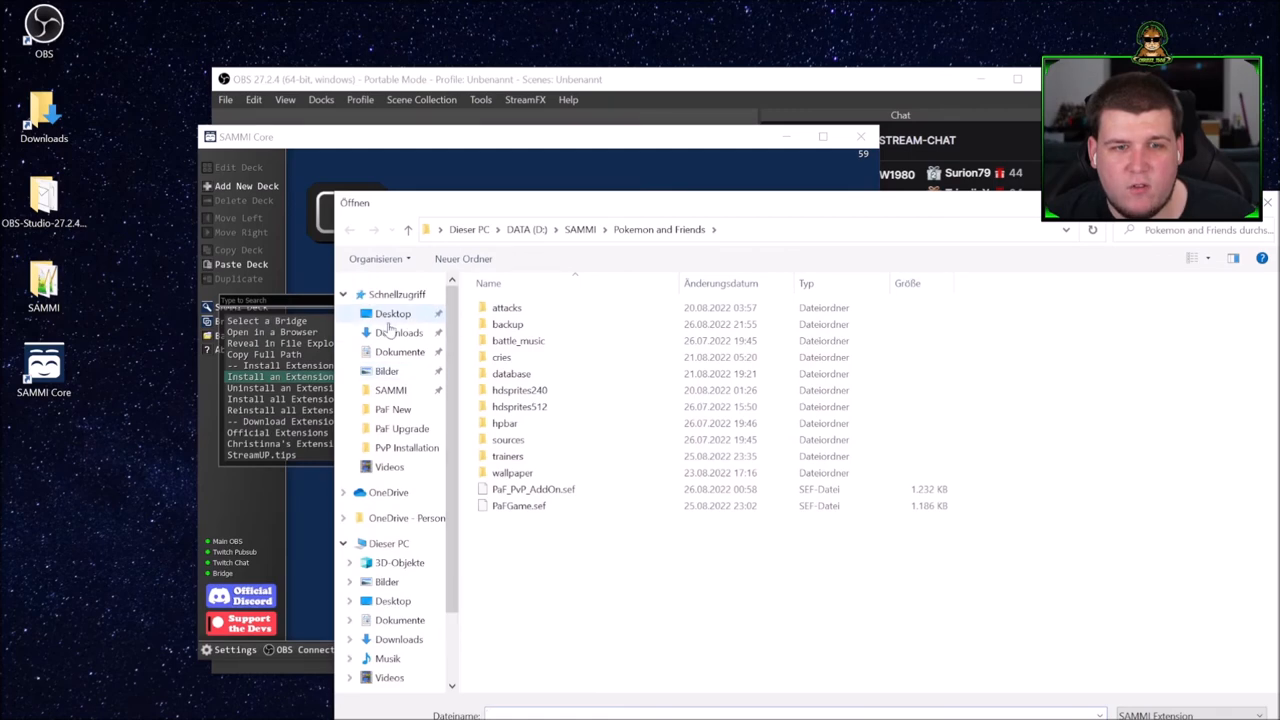
click(392, 313)
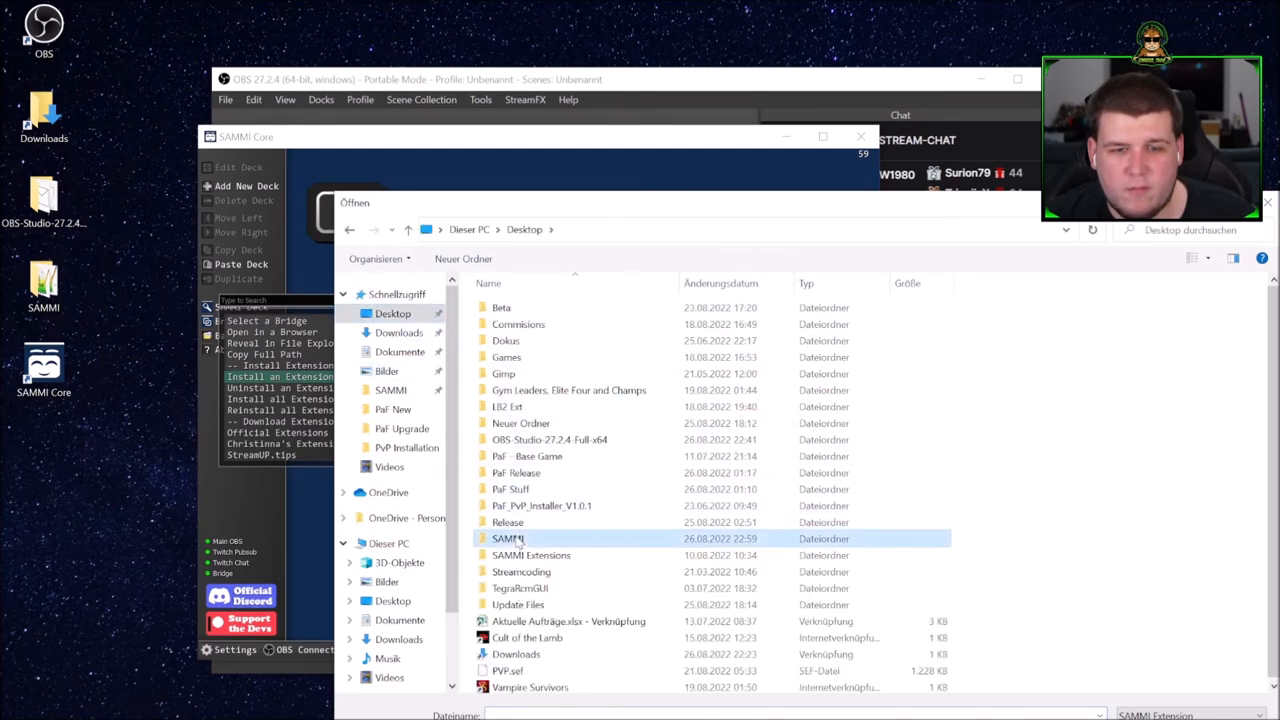
double_click(508, 538)
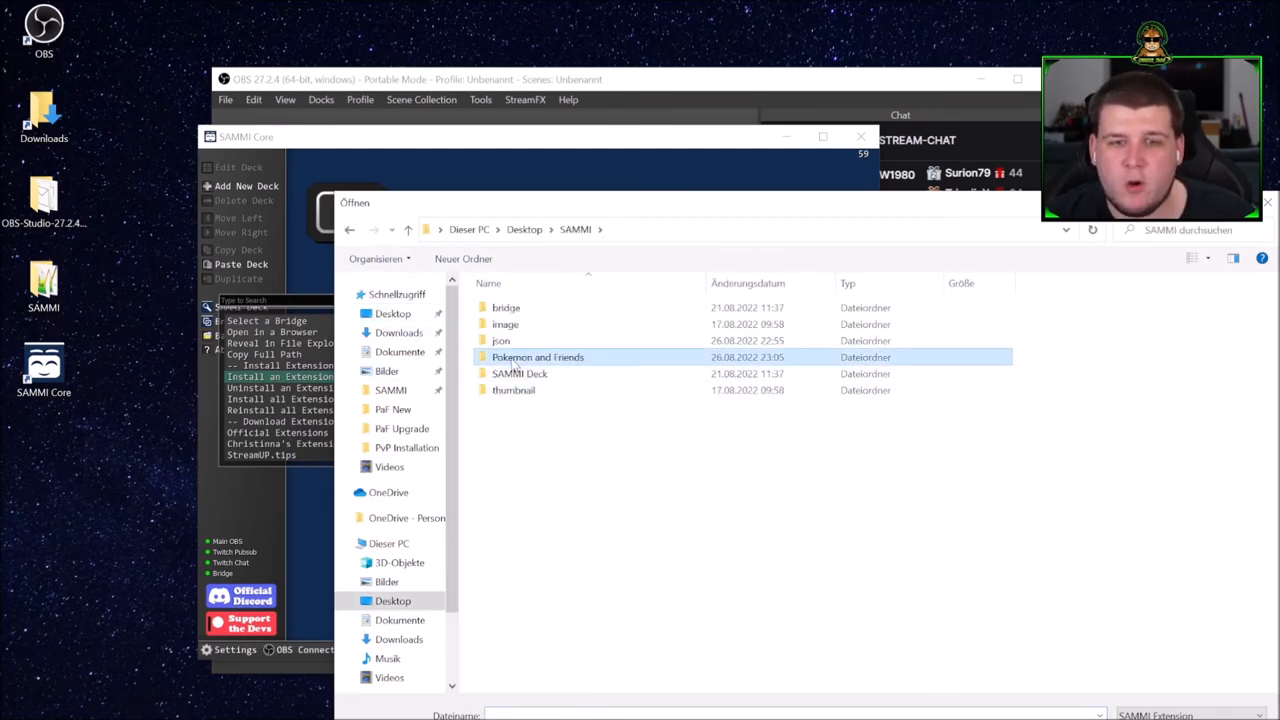
double_click(538, 357)
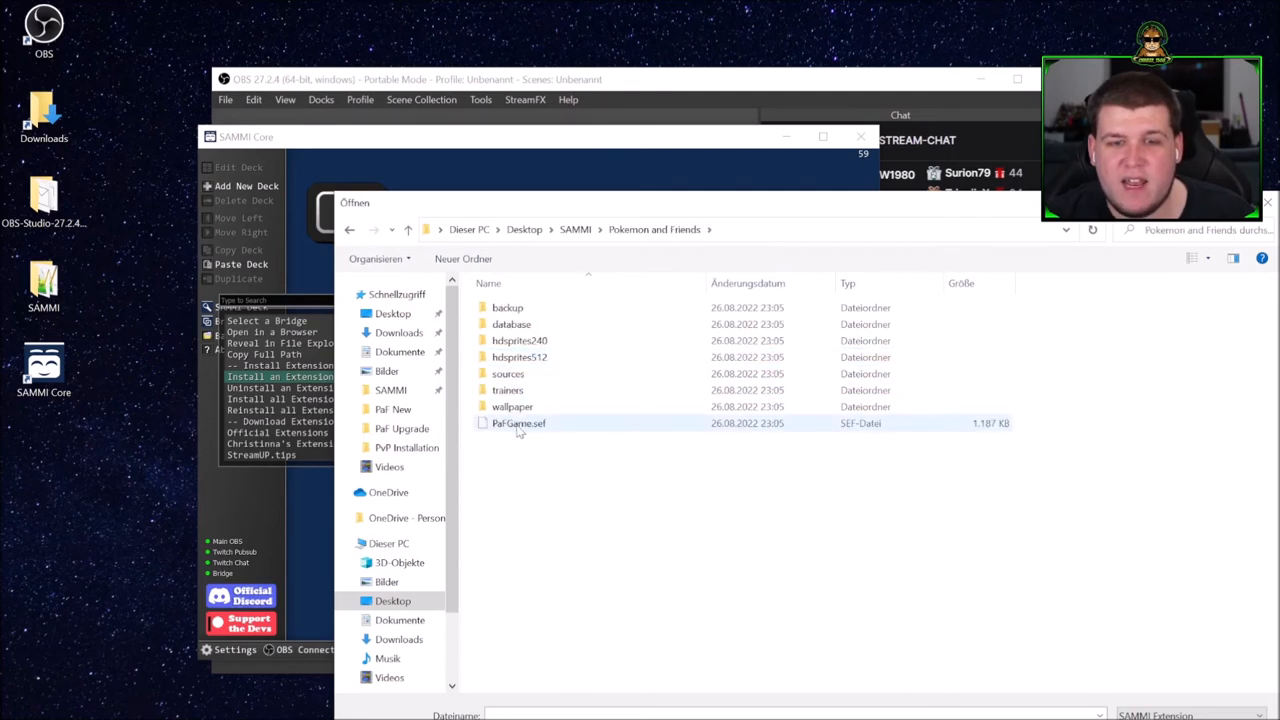
click(518, 423)
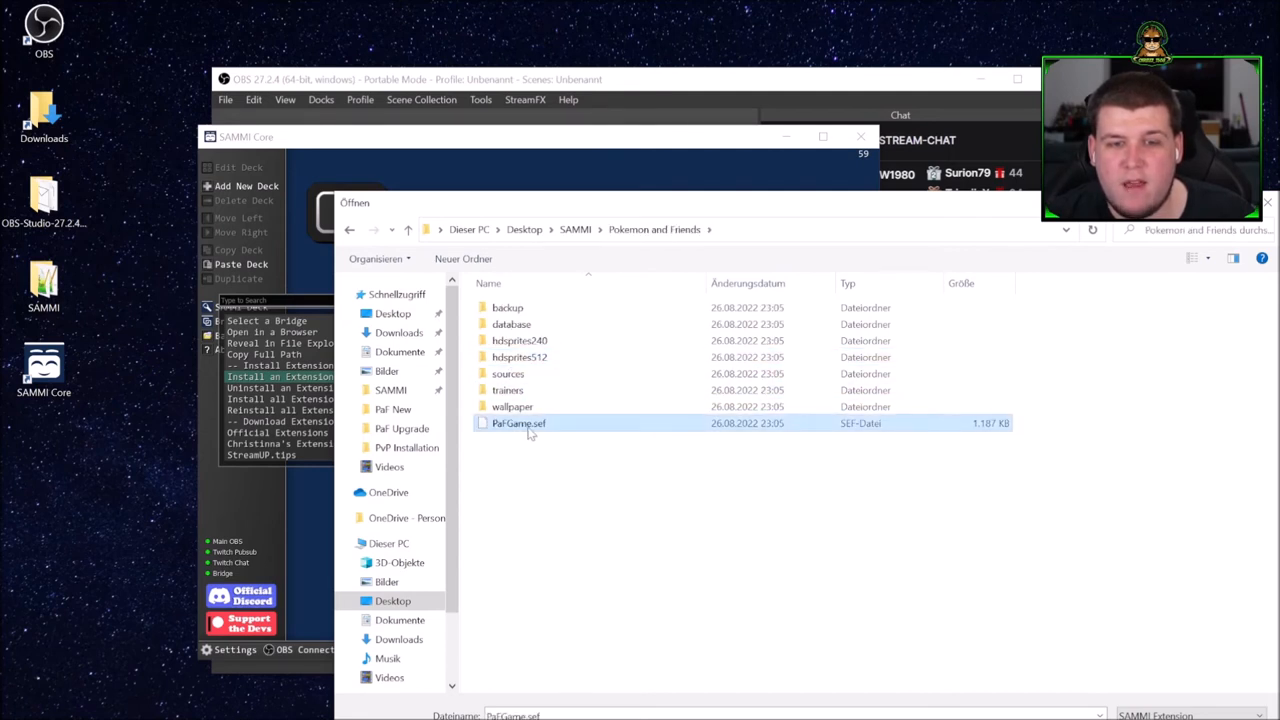
mouse_move(519, 423)
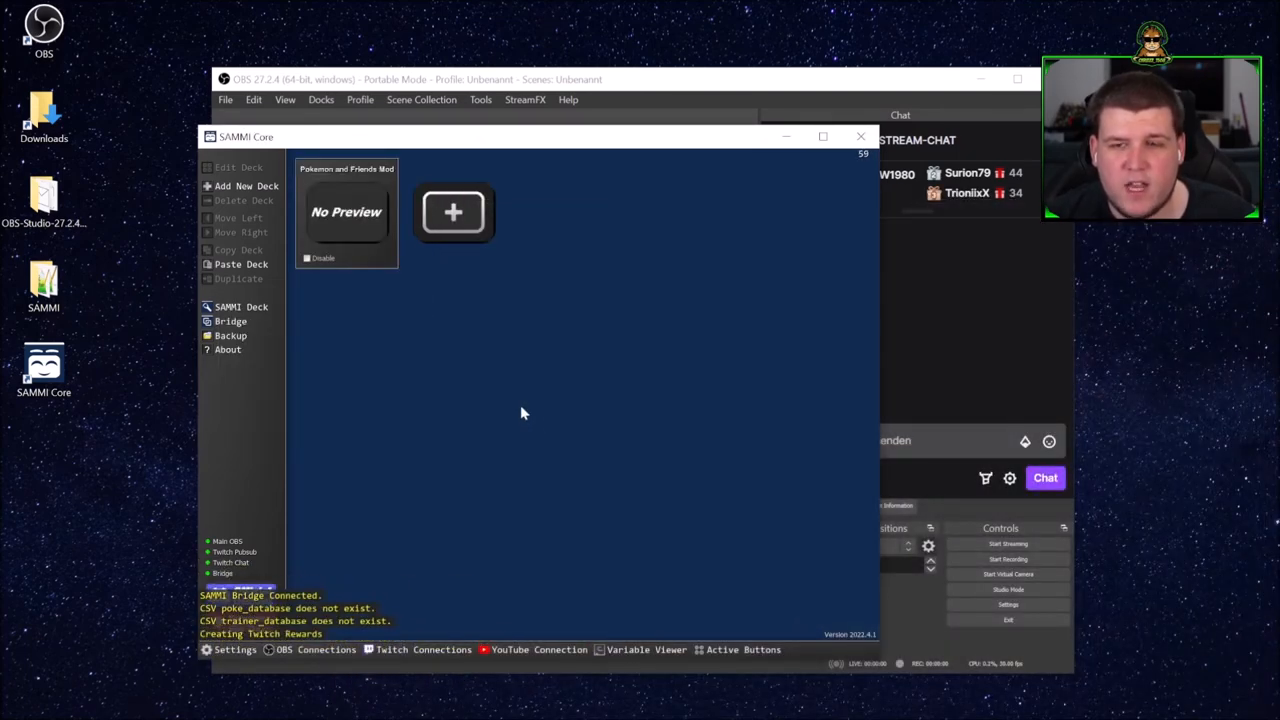
- Bring OBS to the front and show the PaF - Pokemon Scene contents
click(860, 136)
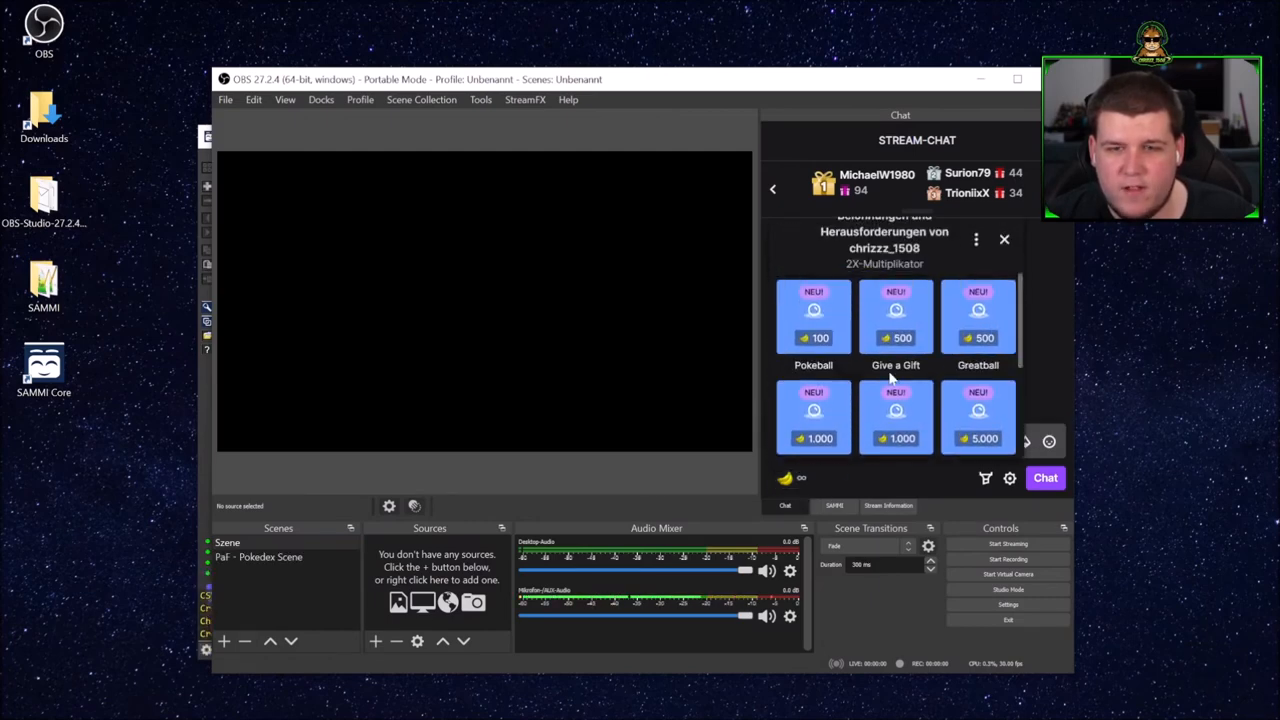
click(258, 557)
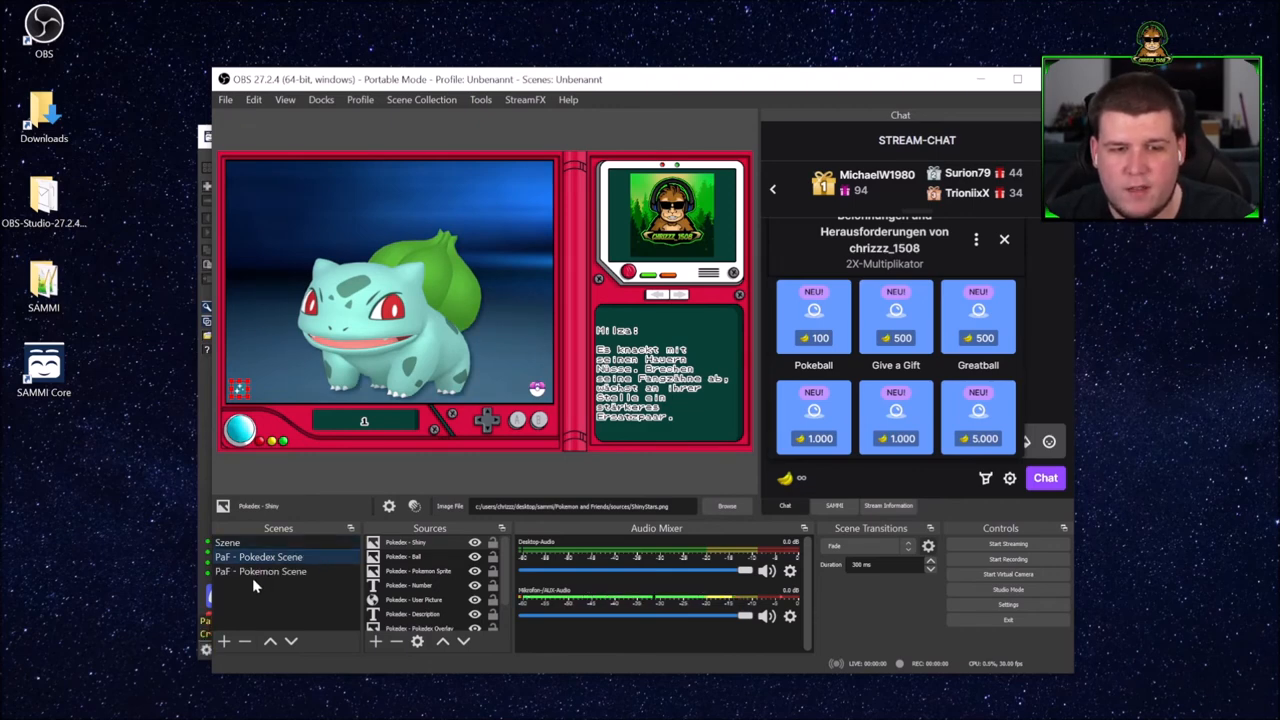
click(261, 571)
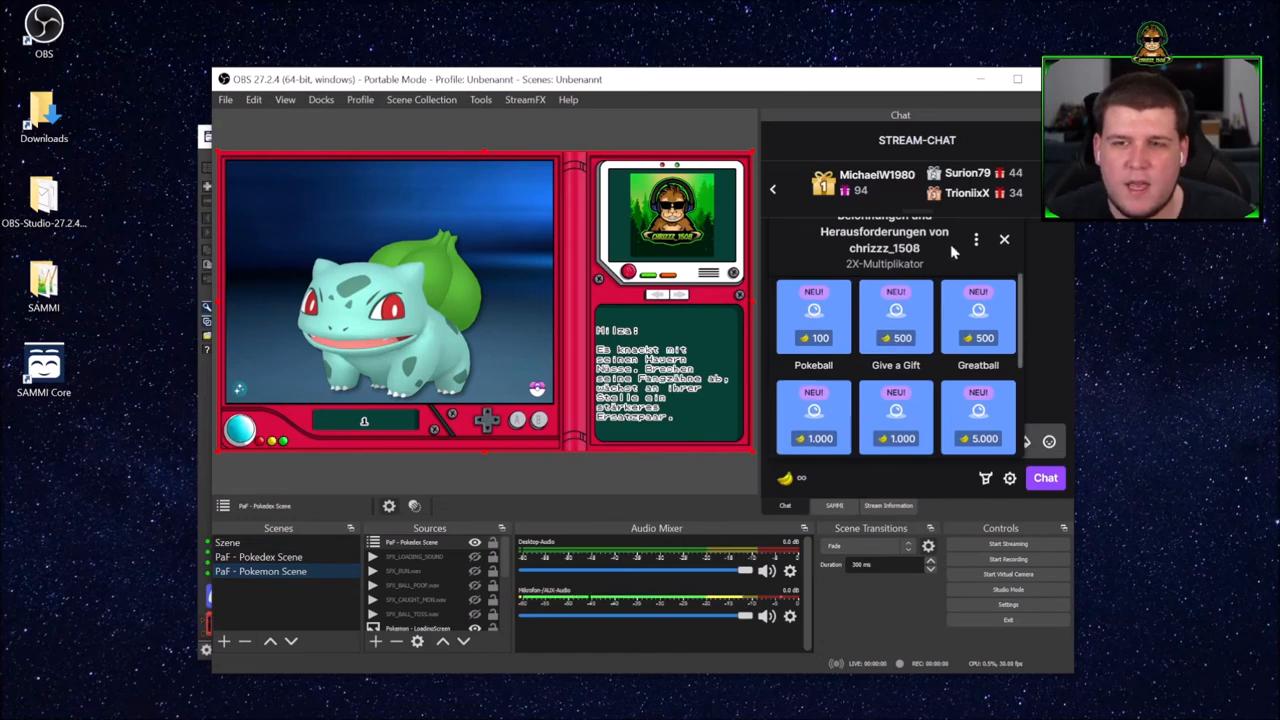
mouse_move(1018, 248)
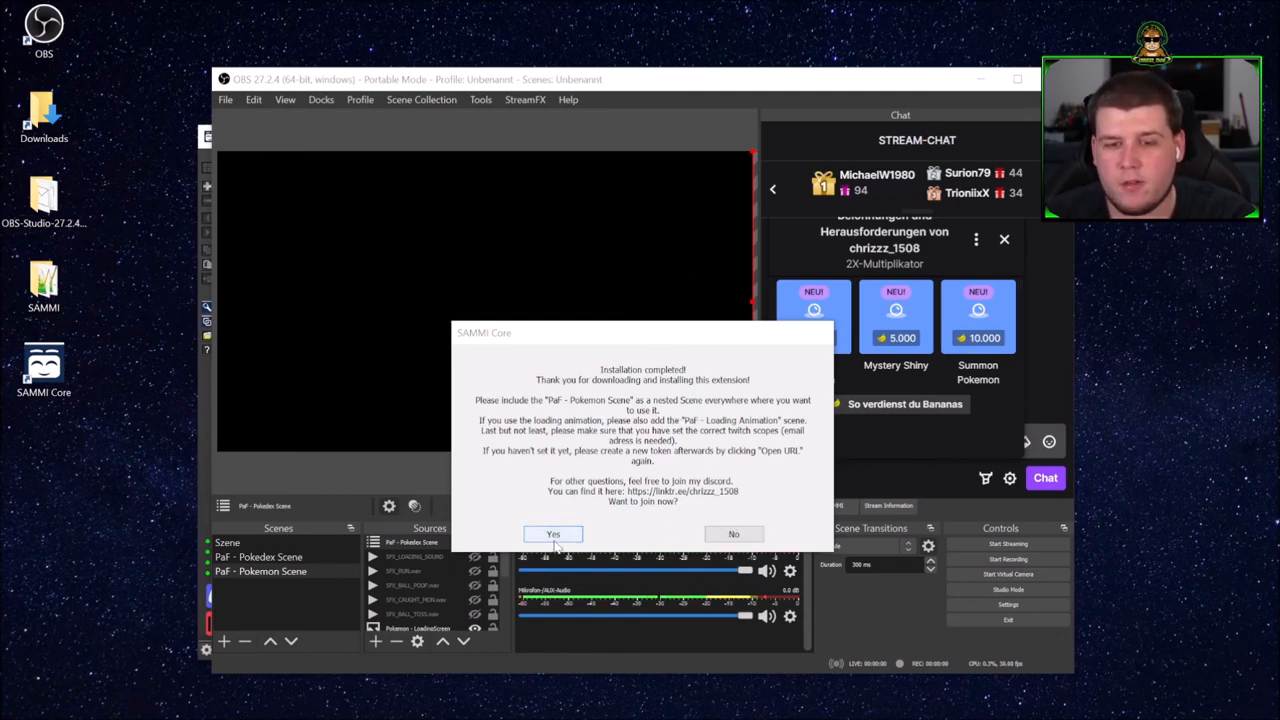
mouse_move(733, 533)
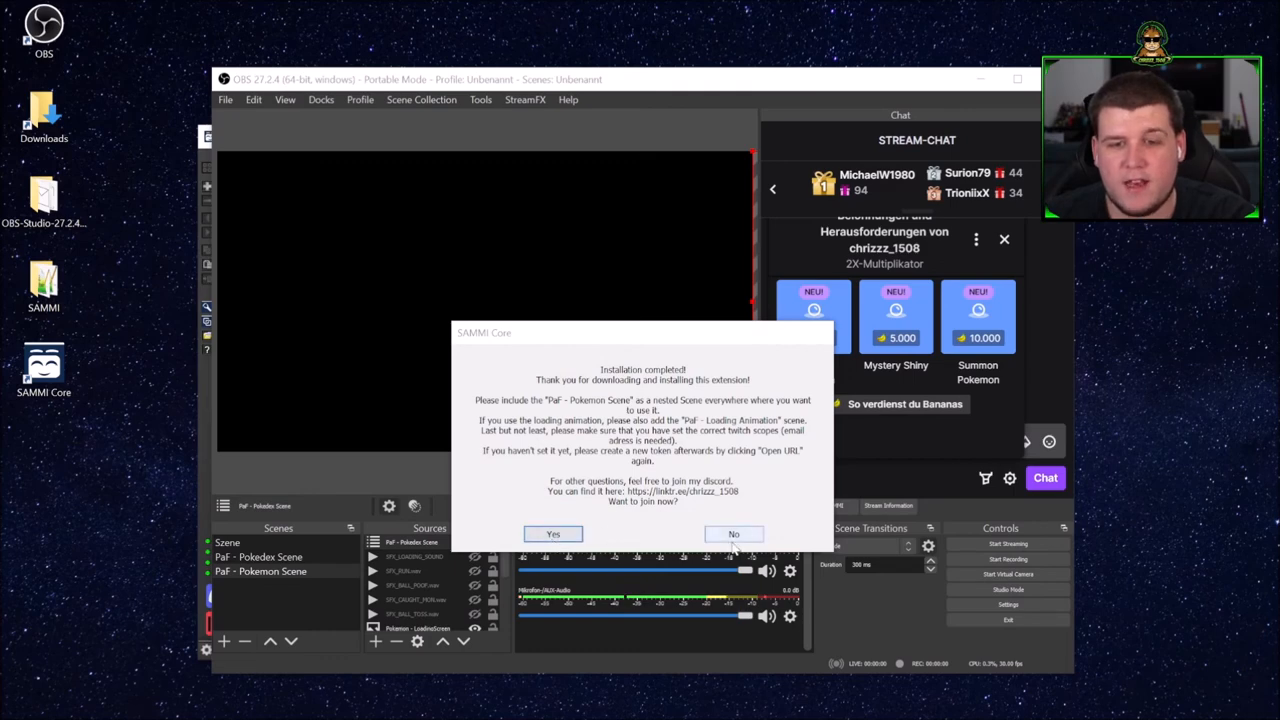
- Decline the Discord invite, then redeem Mystery Pokemon and Pokeball in OBS chat
click(733, 533)
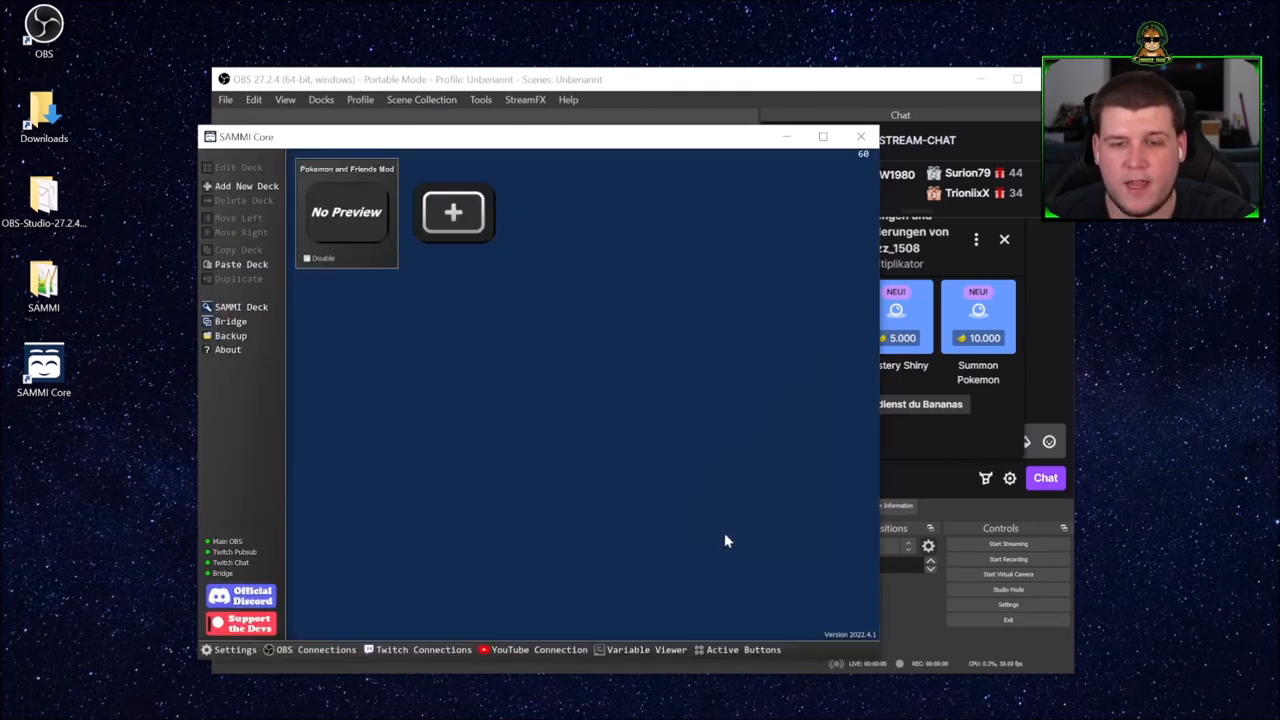
click(860, 136)
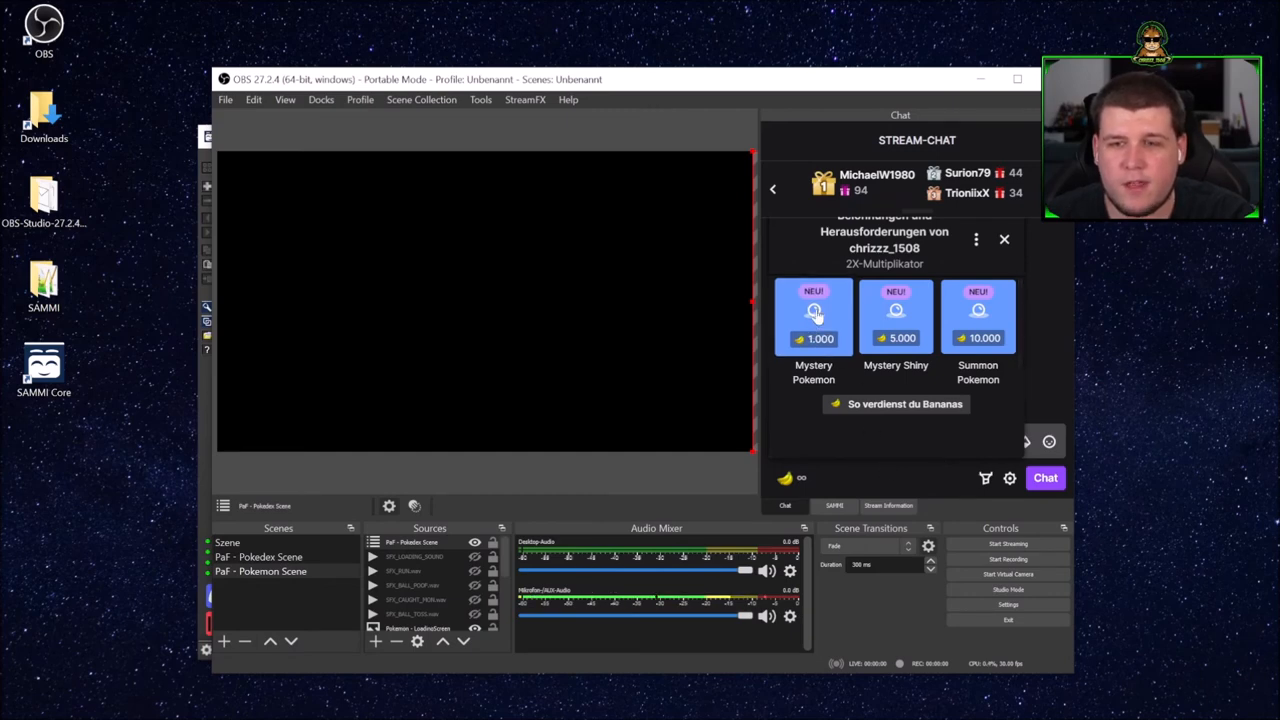
click(813, 317)
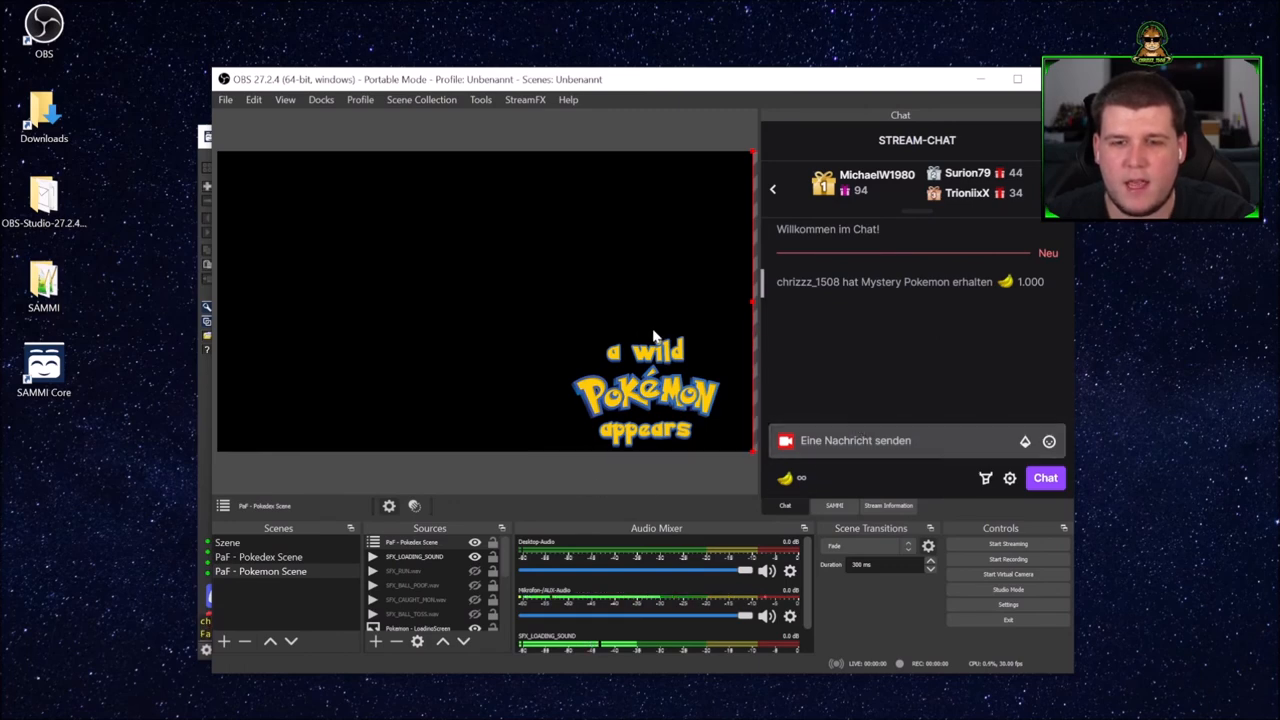
click(645, 390)
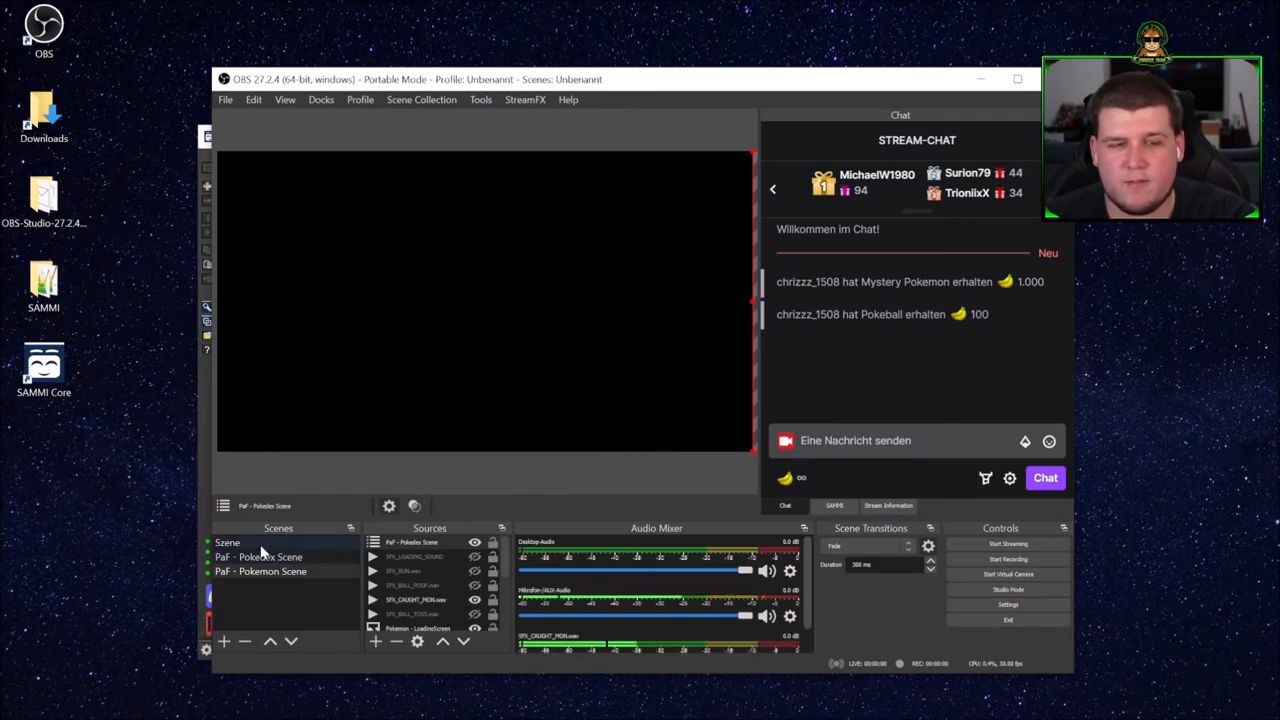
- Add the existing 'PaF - Pokemon Scene' to Szene and drag it bottom-right
click(227, 542)
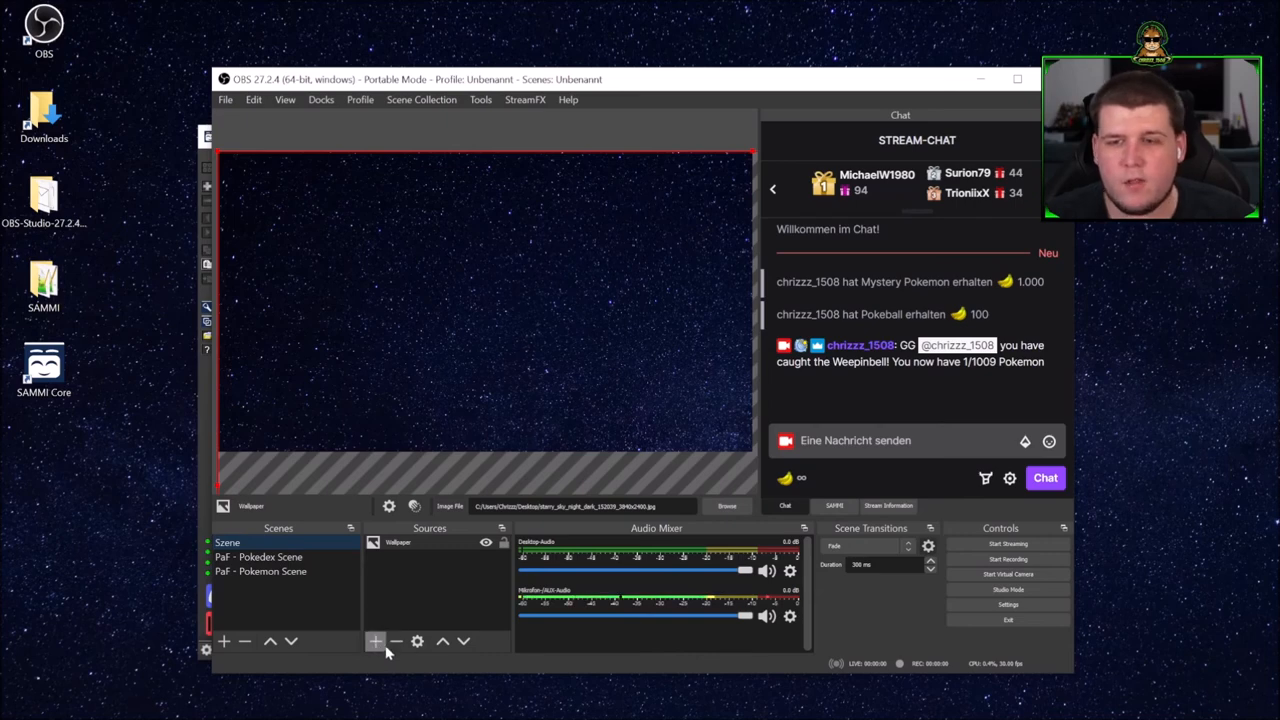
mouse_move(376, 641)
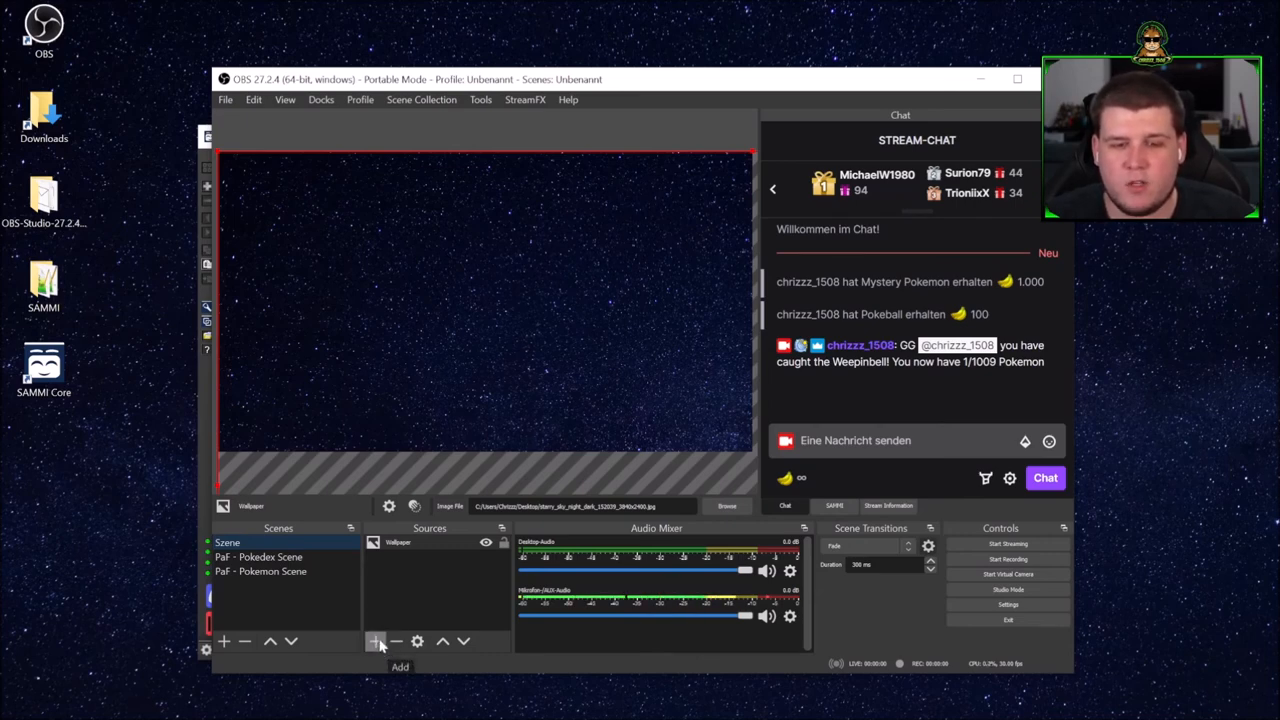
click(375, 641)
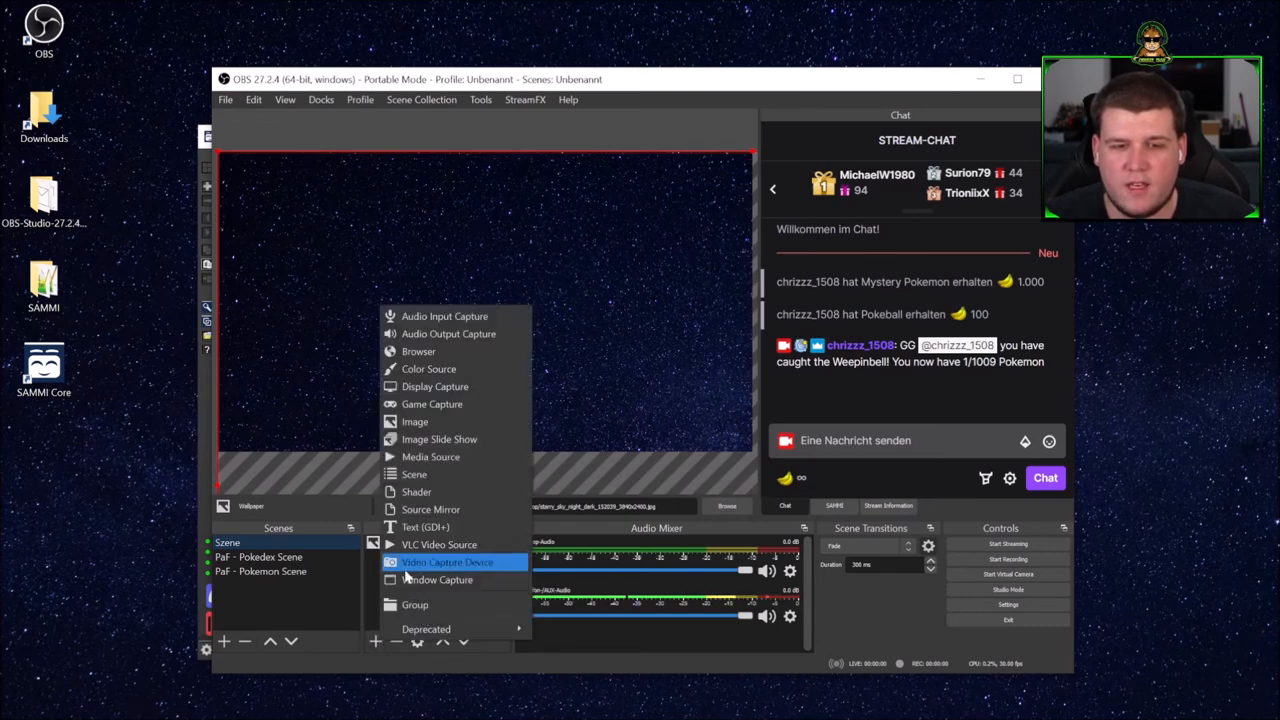
click(447, 562)
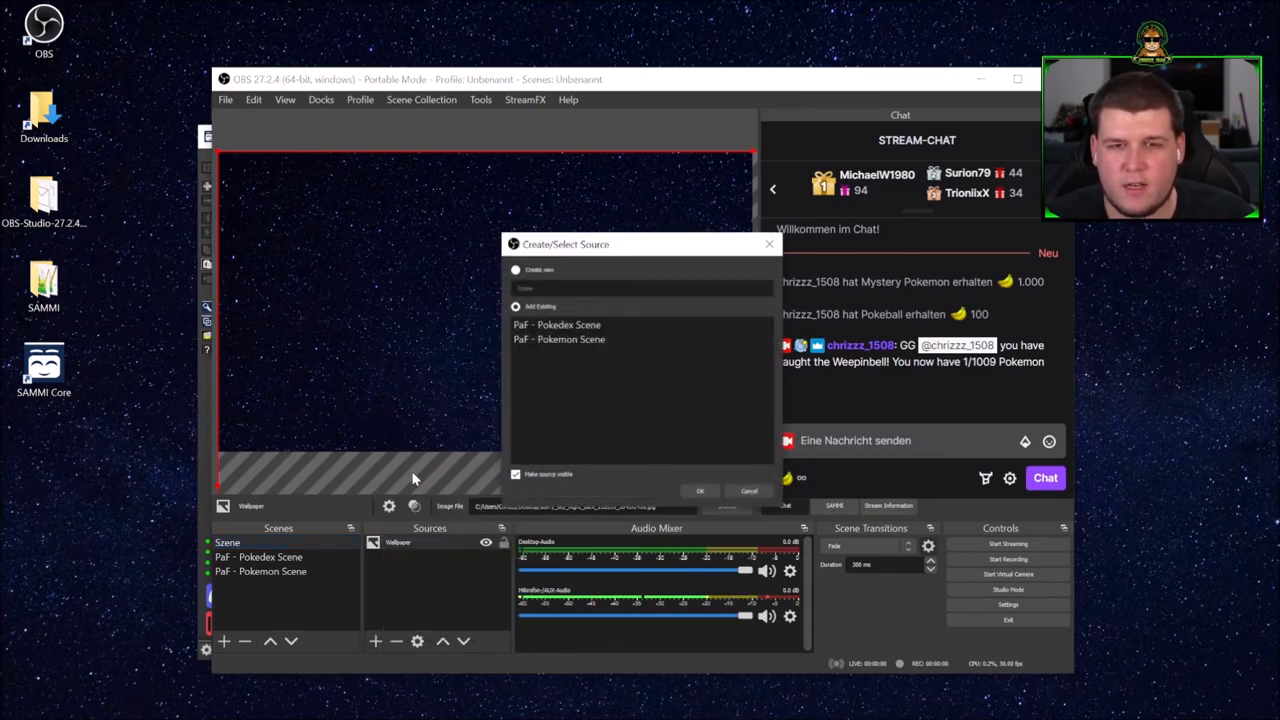
click(559, 339)
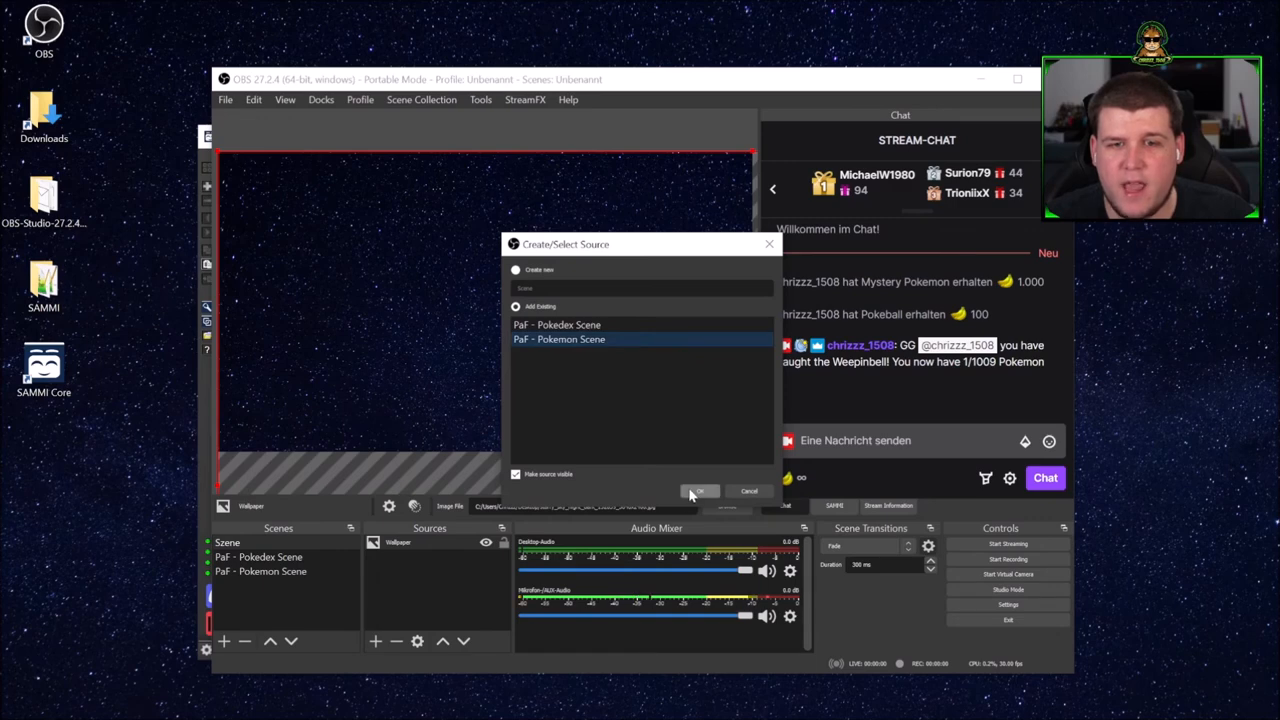
click(698, 491)
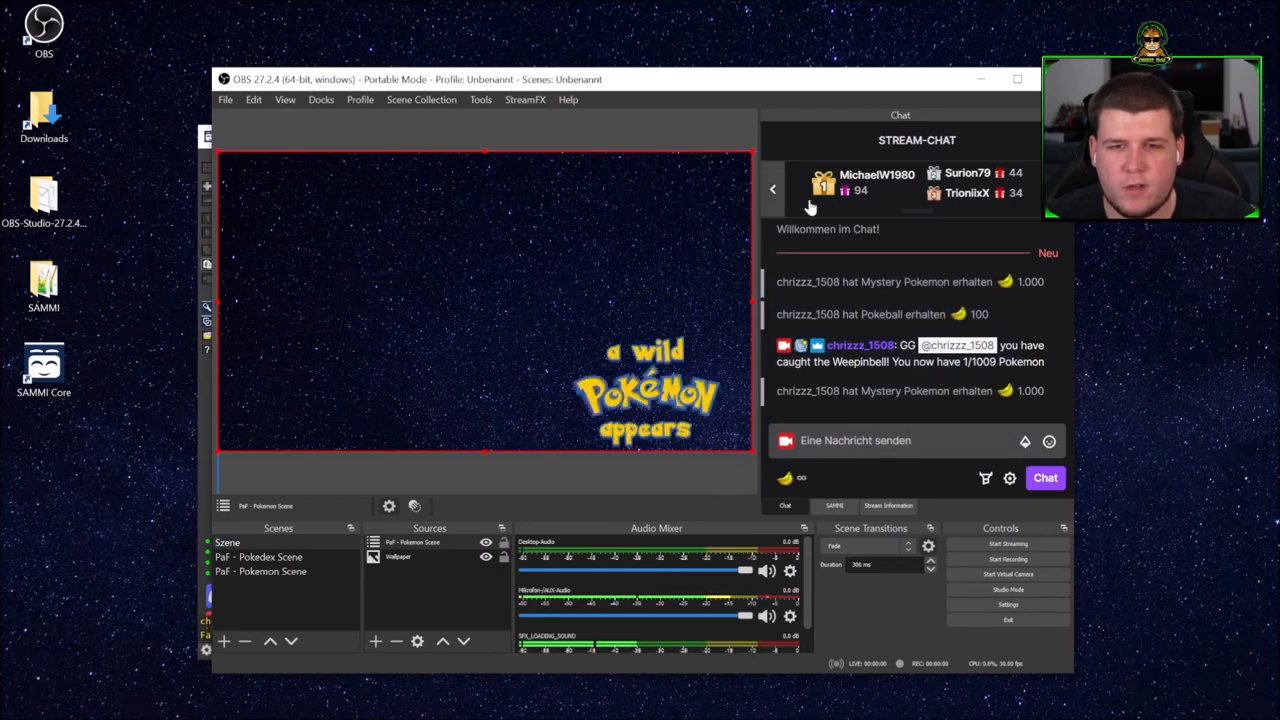
mouse_move(765, 320)
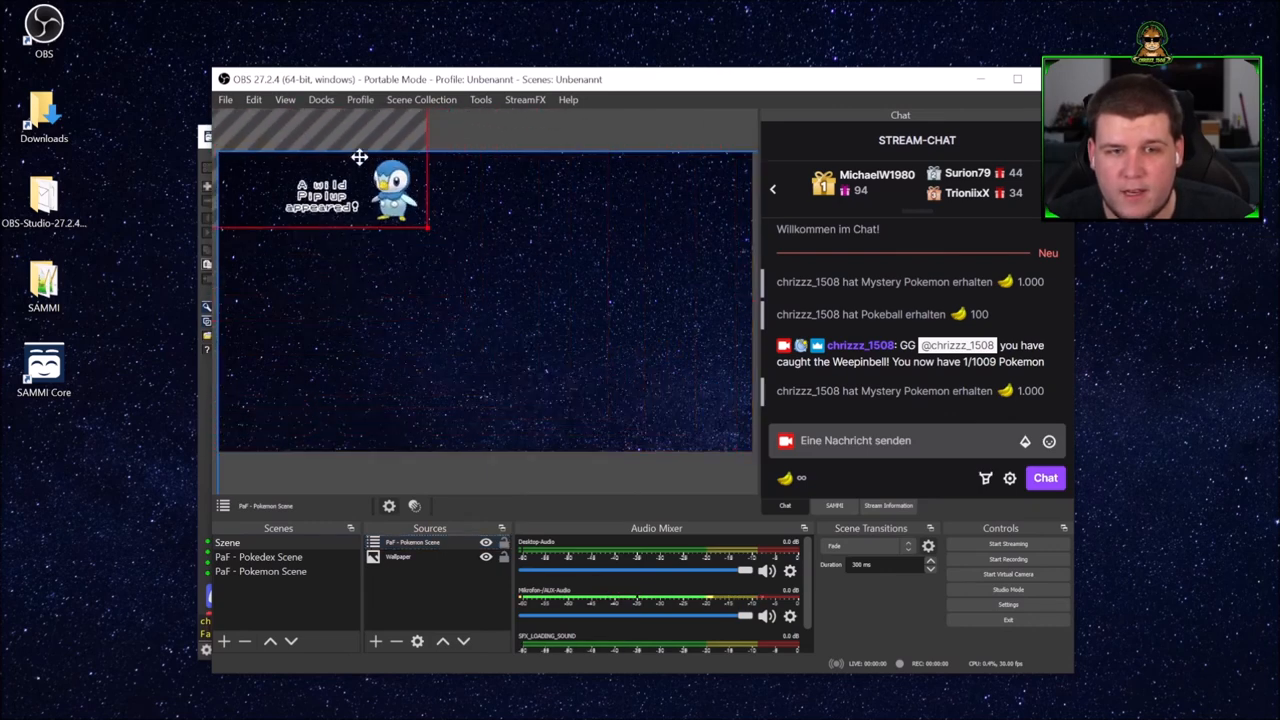
drag(360, 190, 675, 385)
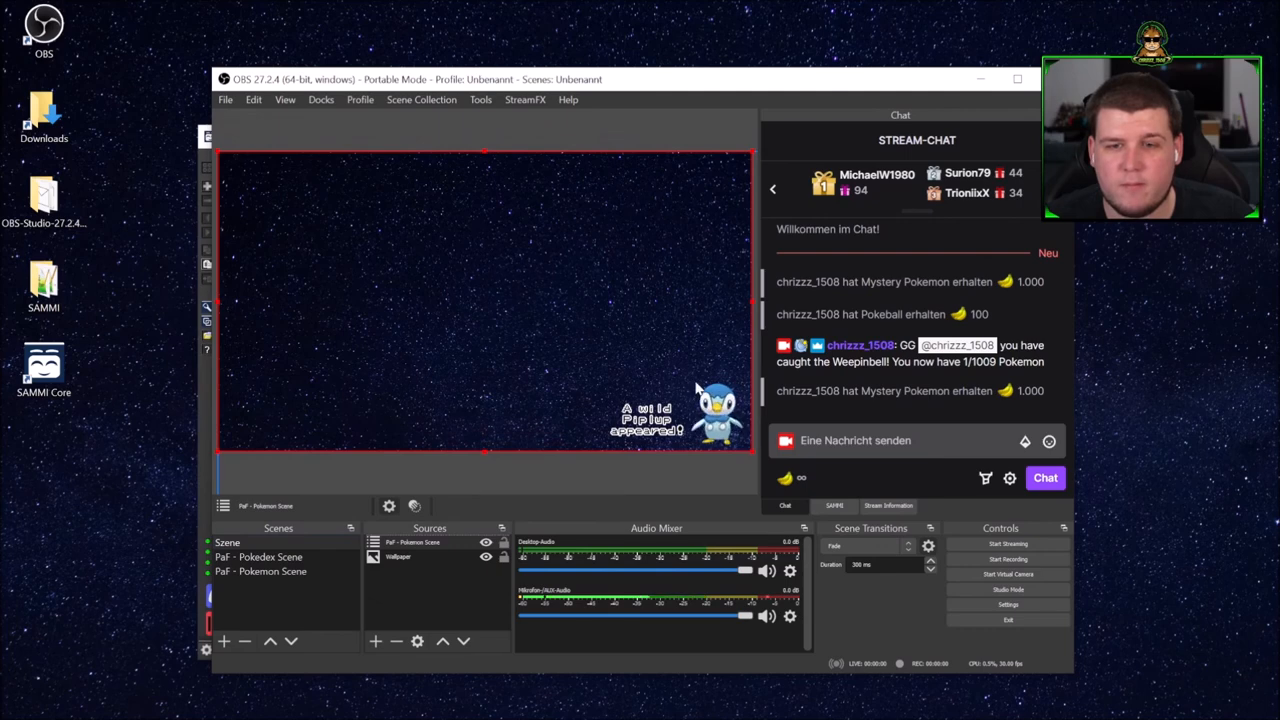
mouse_move(508, 447)
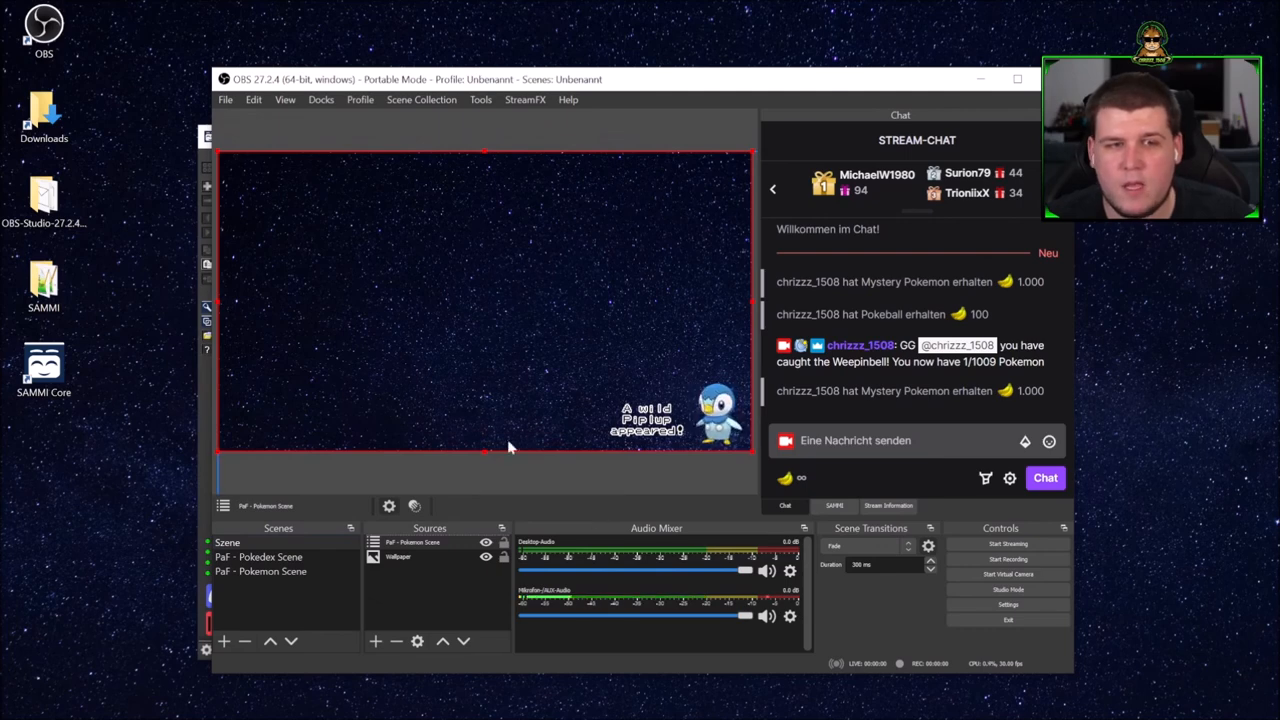
mouse_move(477, 397)
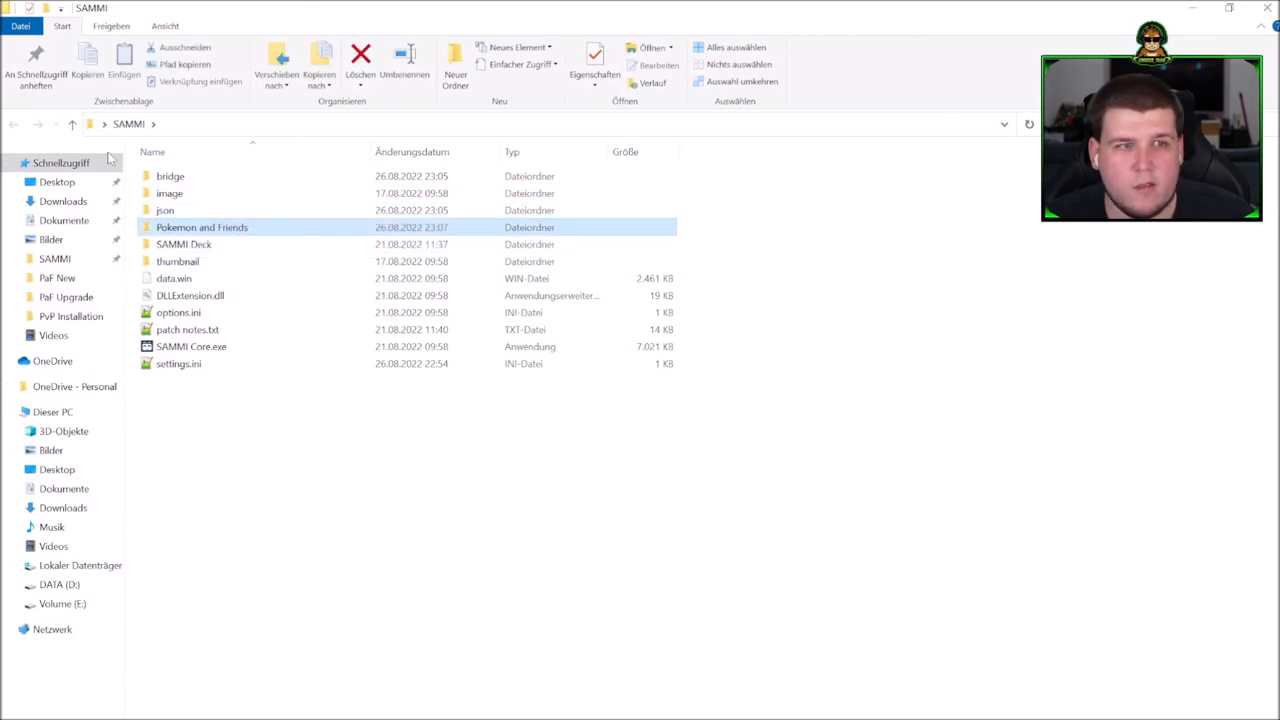
- Open the PaF mod folder in Downloads, view the ChannelPointPics icons, then close them
click(63, 201)
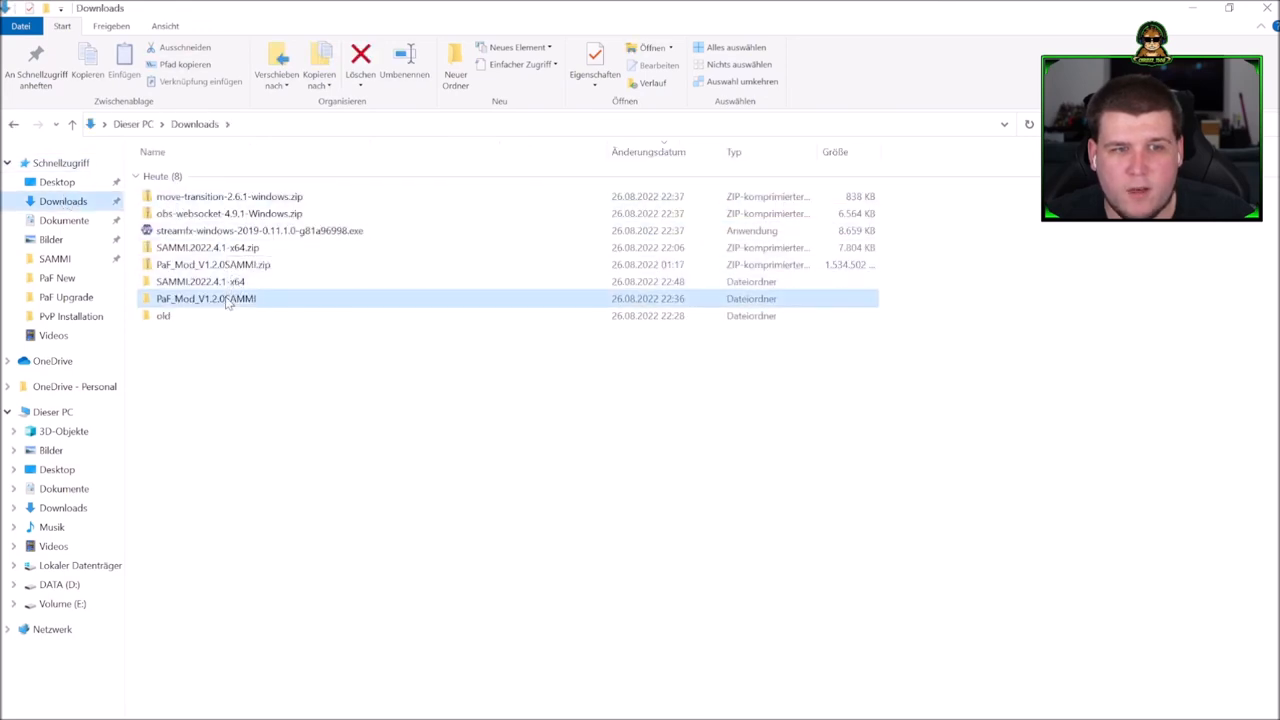
double_click(205, 298)
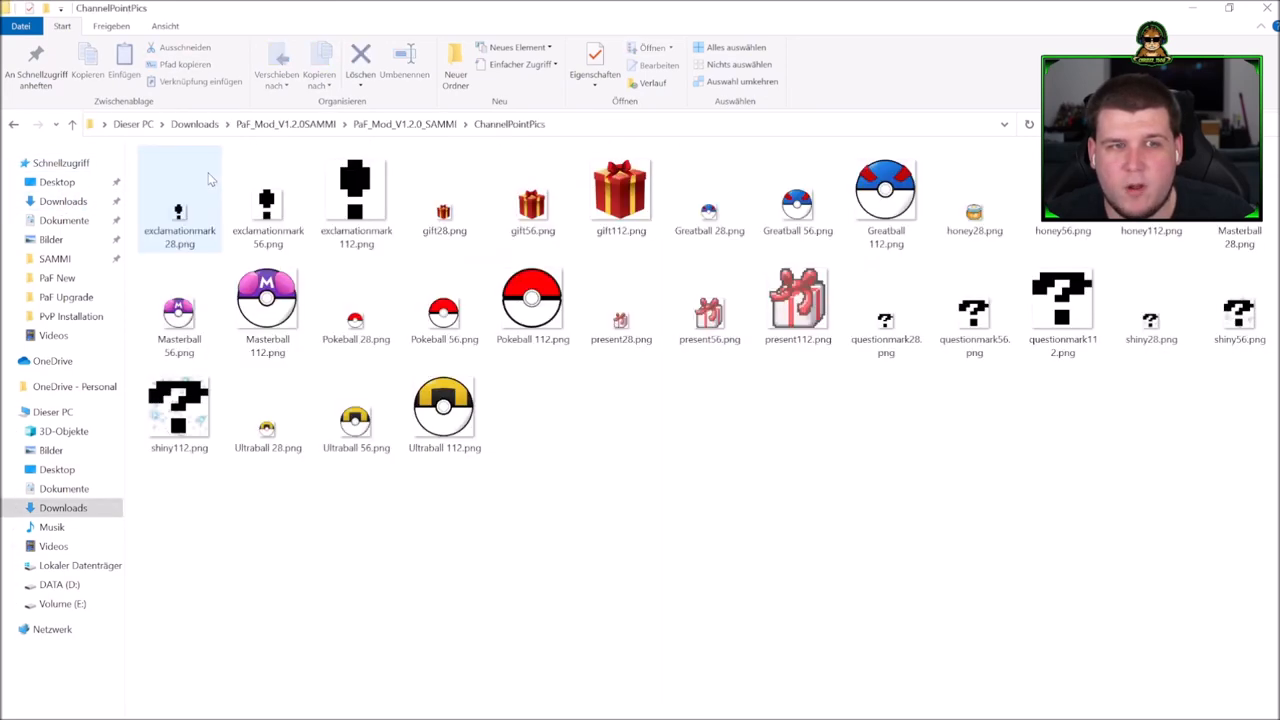
click(356, 405)
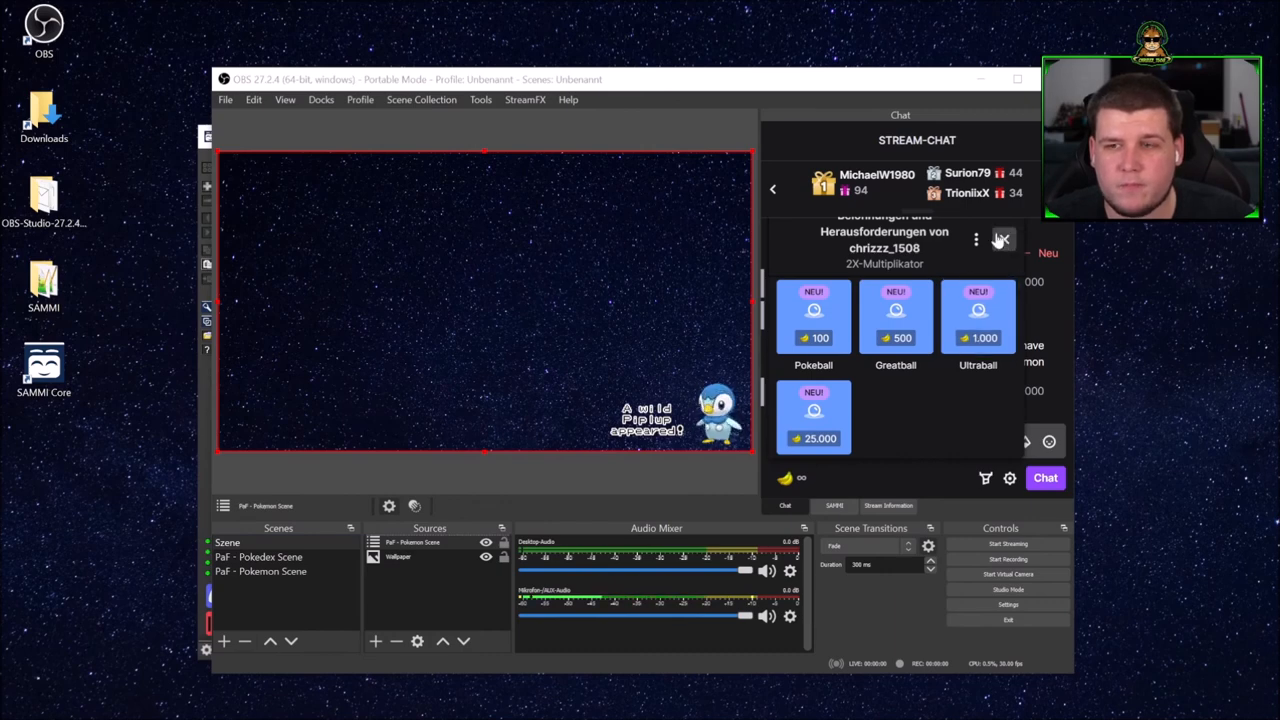
click(1001, 239)
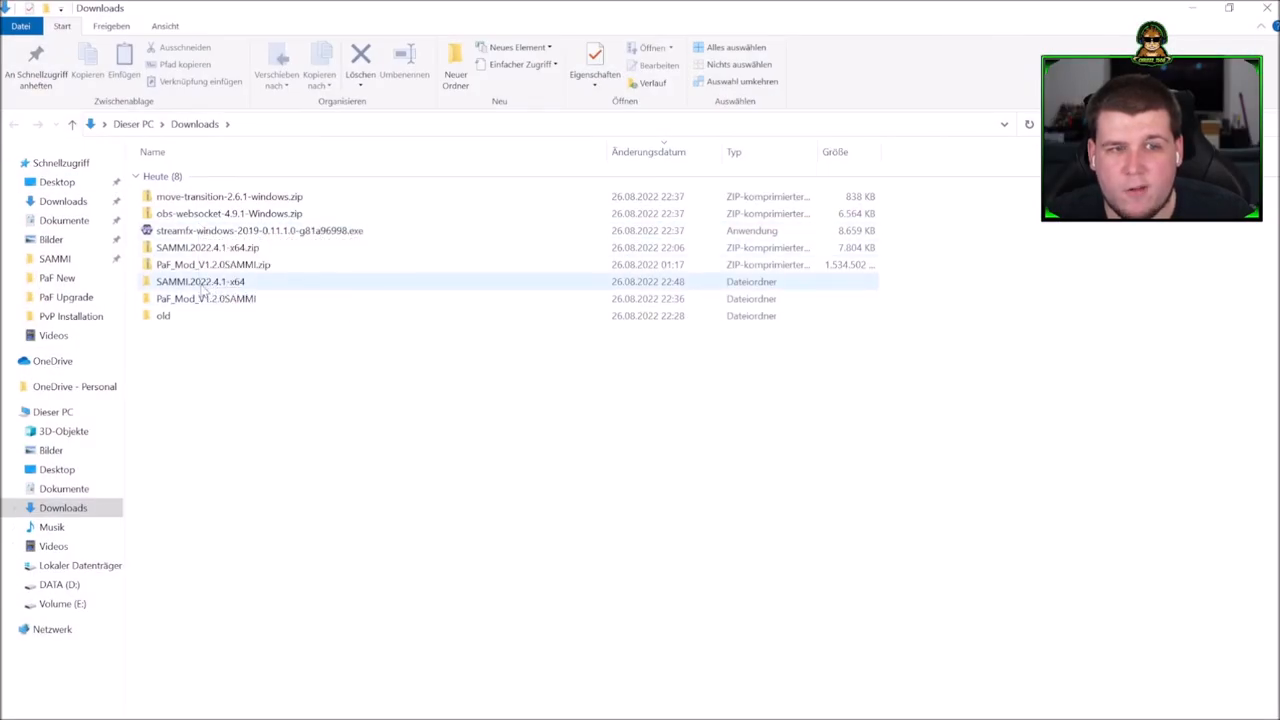
- Install pokemon-font.ttf from the PaF_Mod_V1.2.0_SAMMI folder, replacing the existing copy
double_click(206, 298)
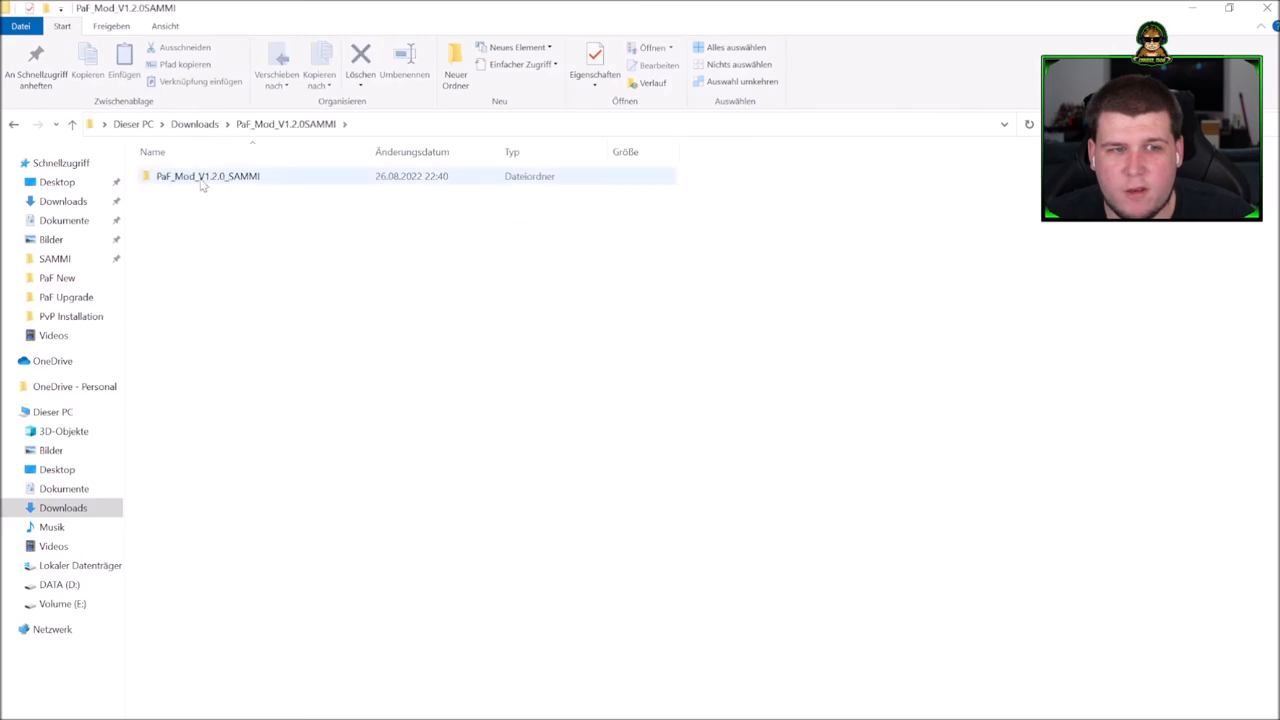
double_click(207, 175)
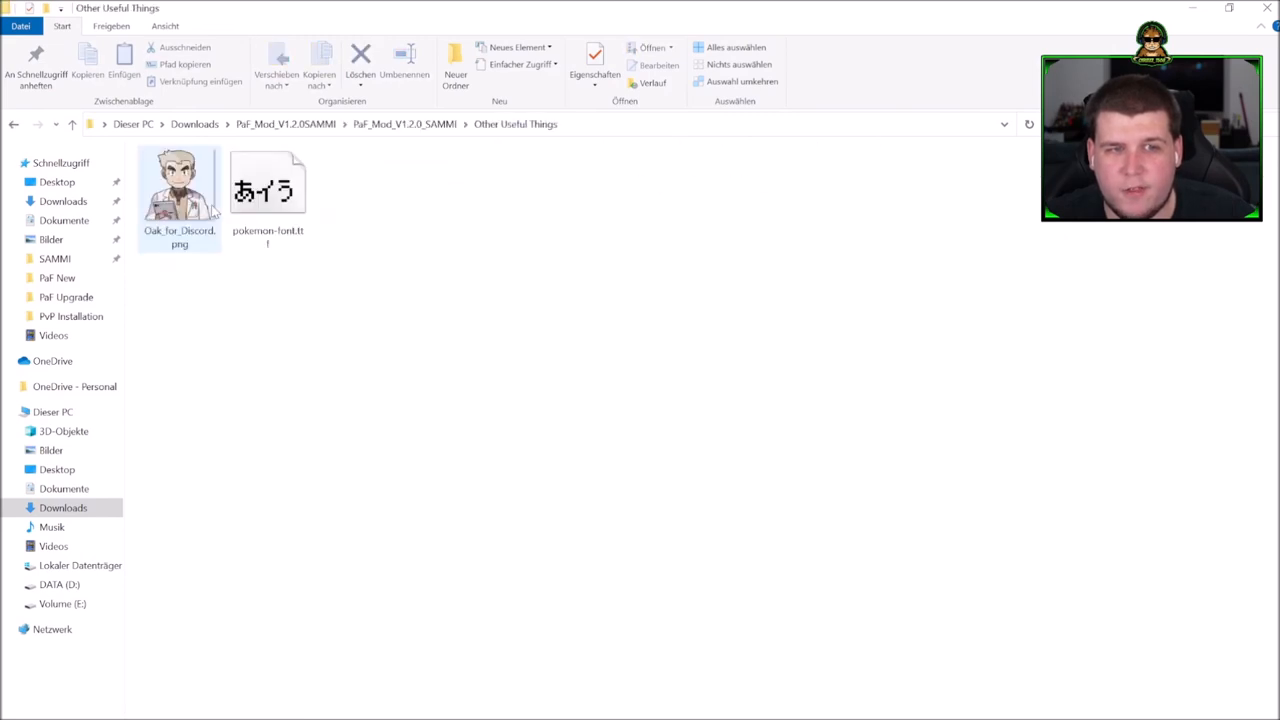
double_click(267, 190)
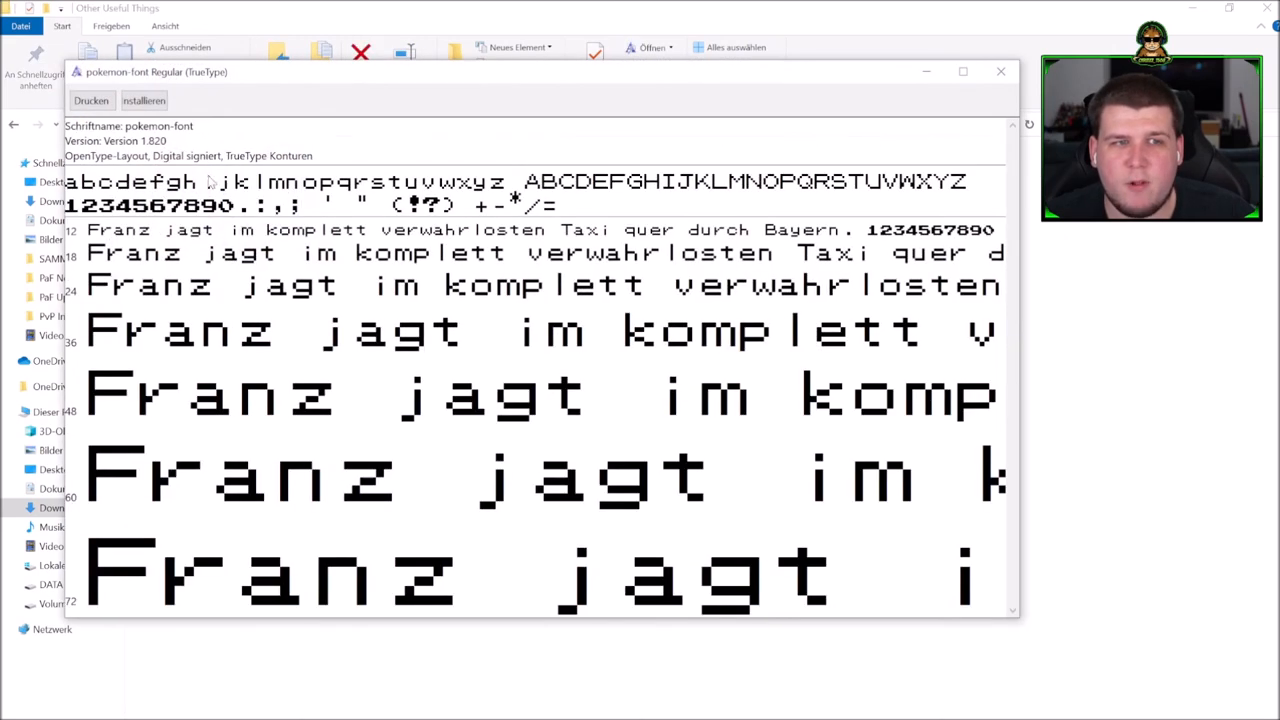
click(143, 100)
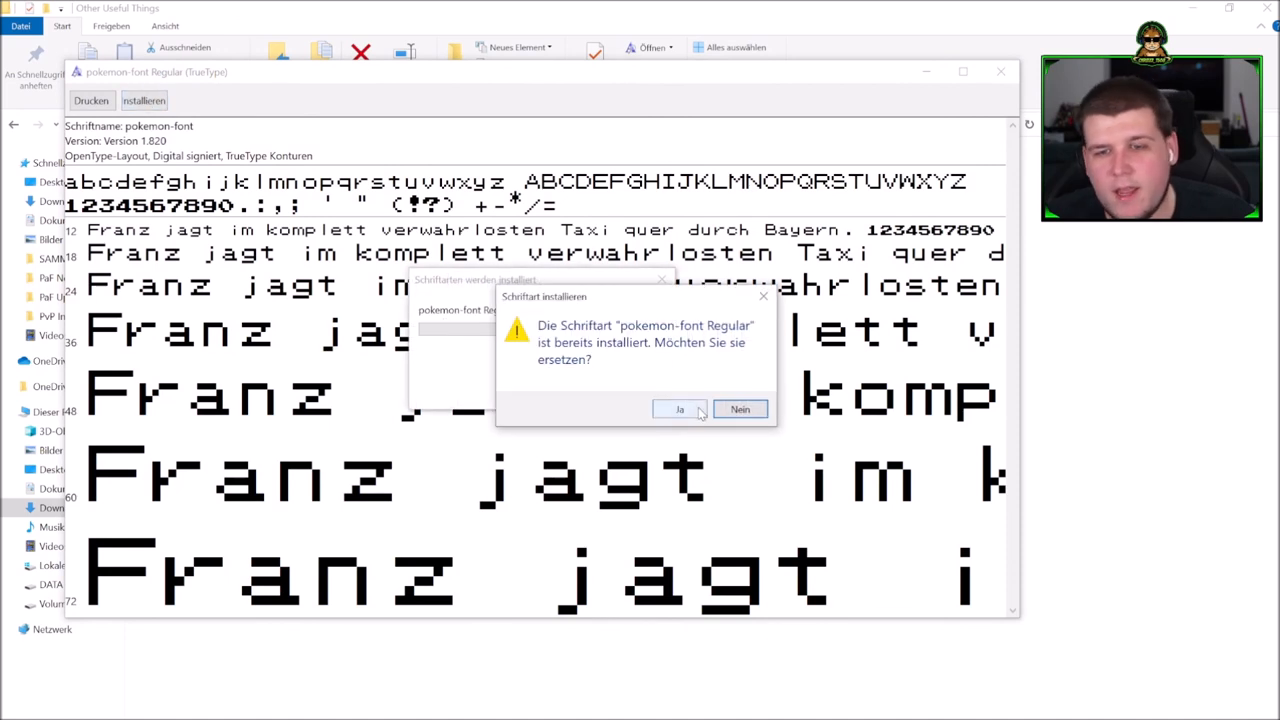
click(680, 409)
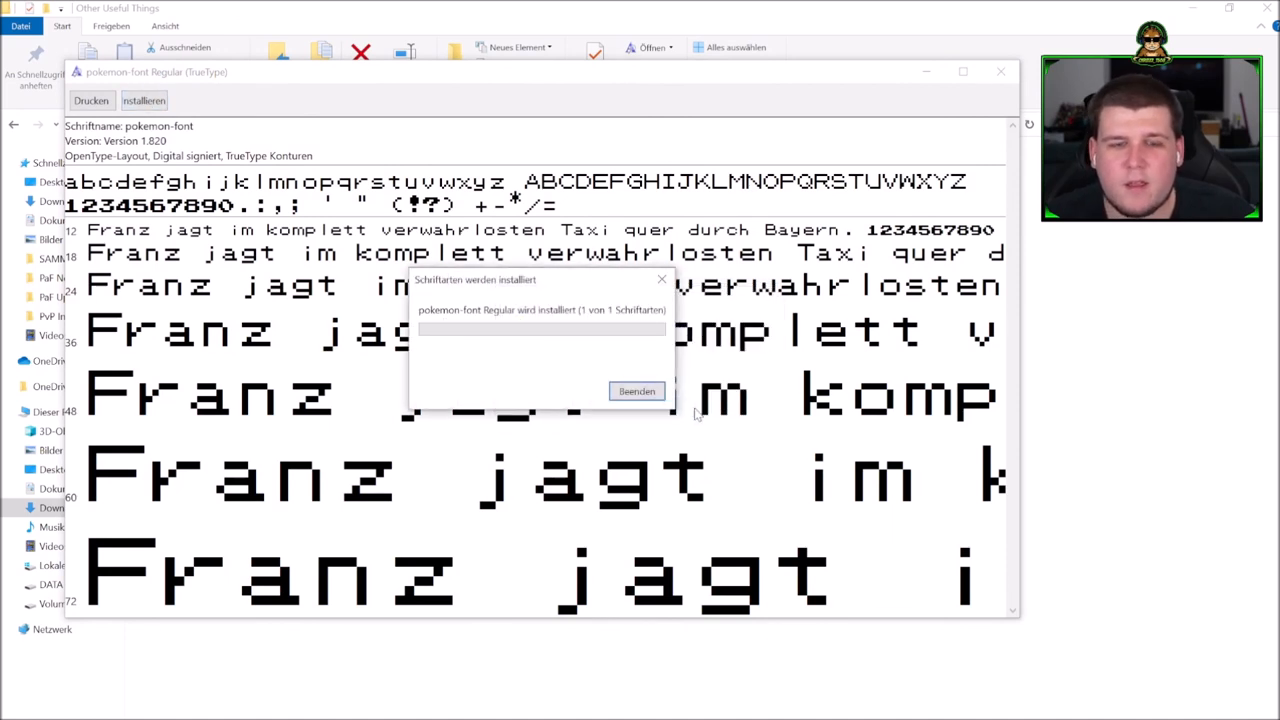
click(637, 391)
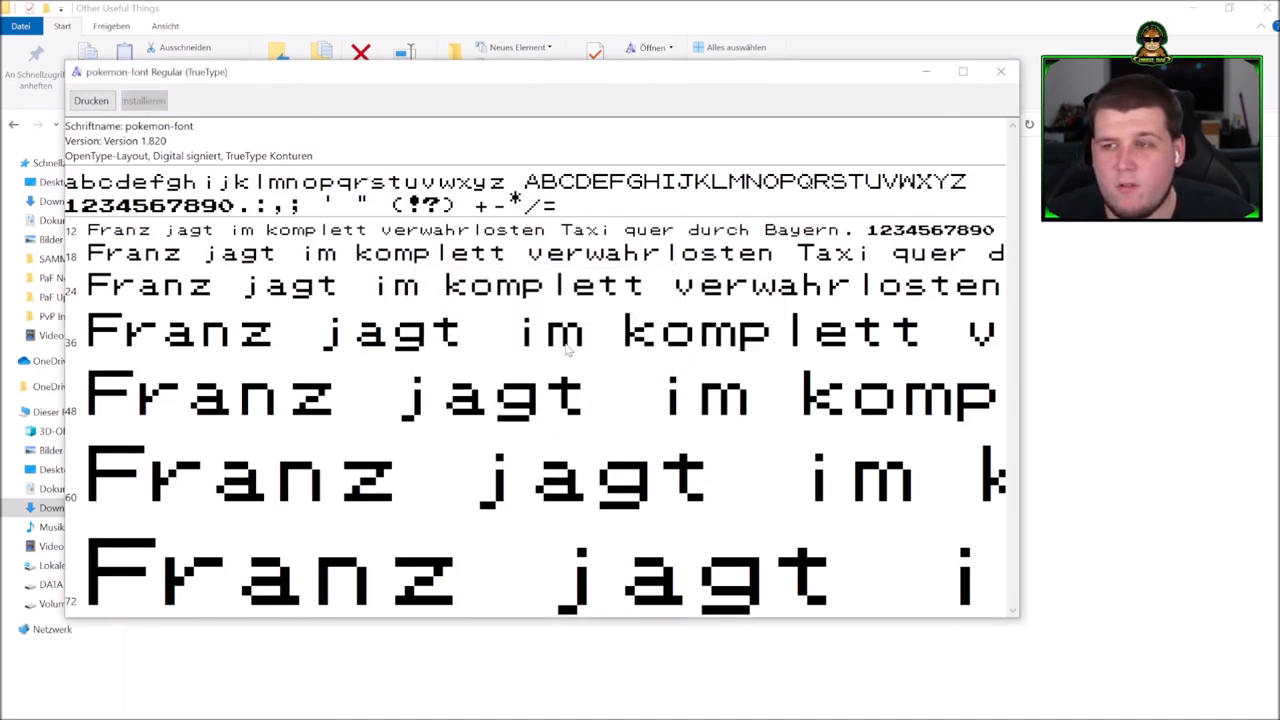
mouse_move(1000, 71)
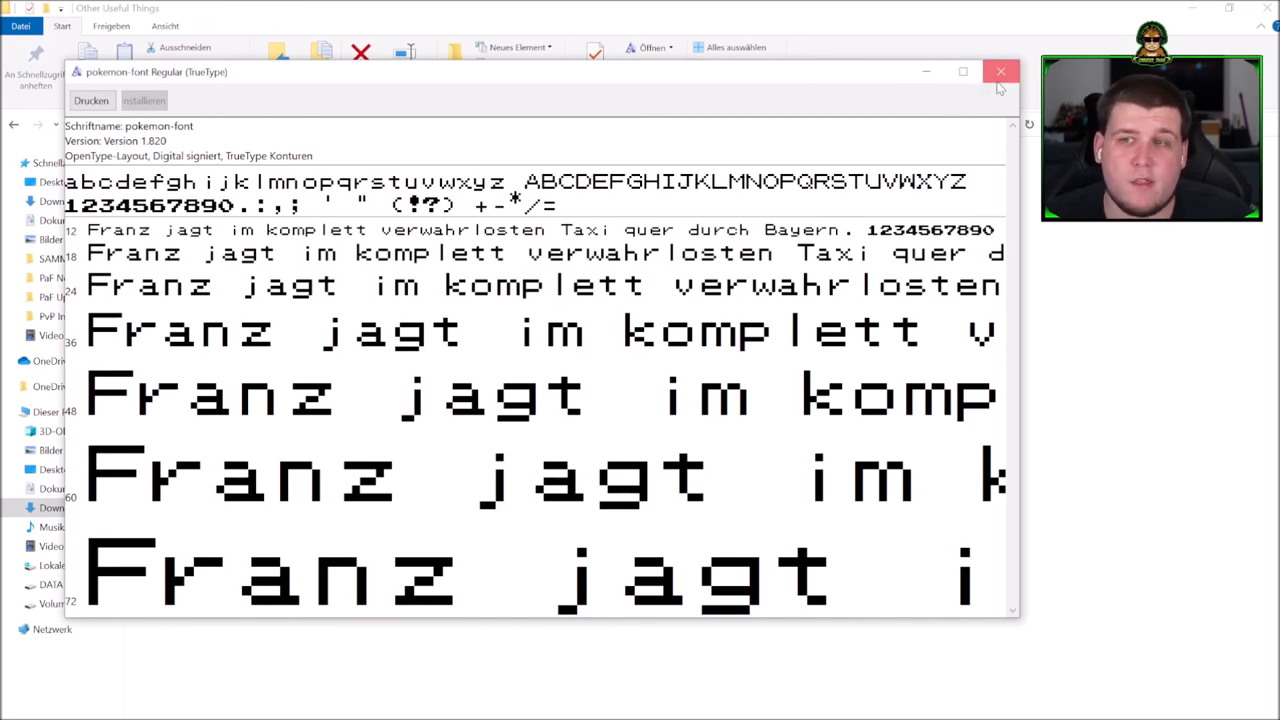
click(1000, 71)
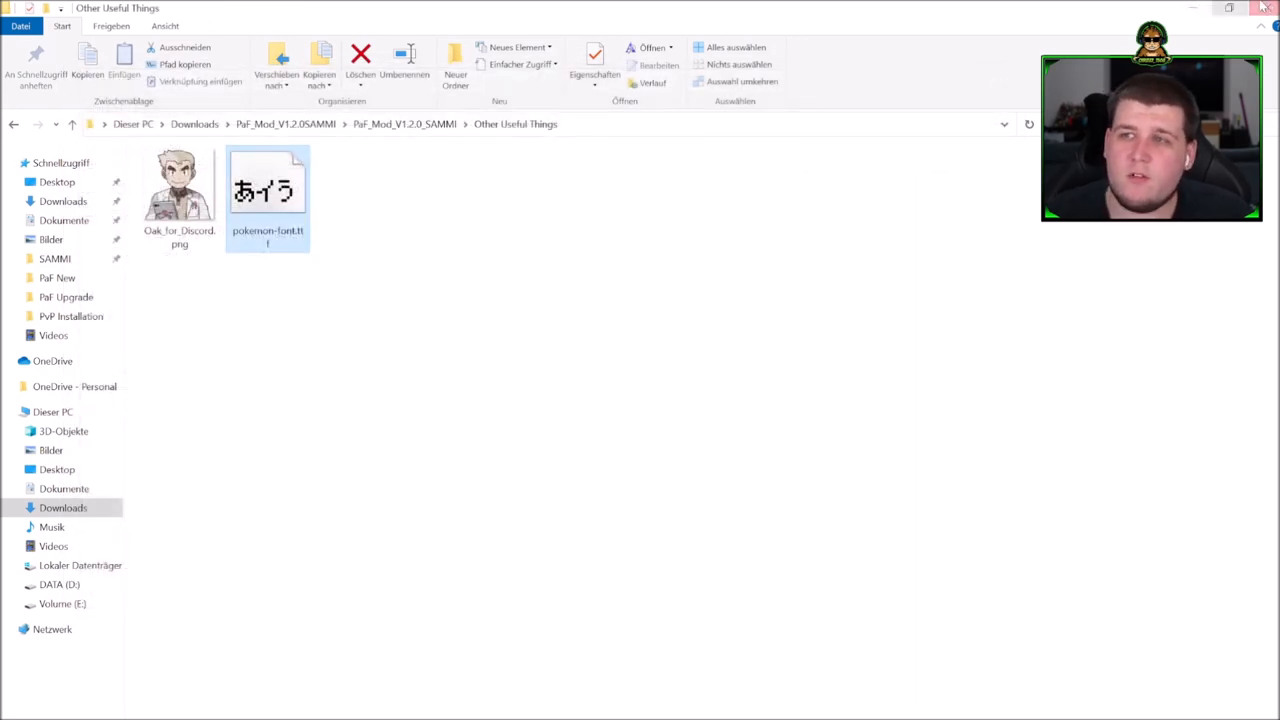